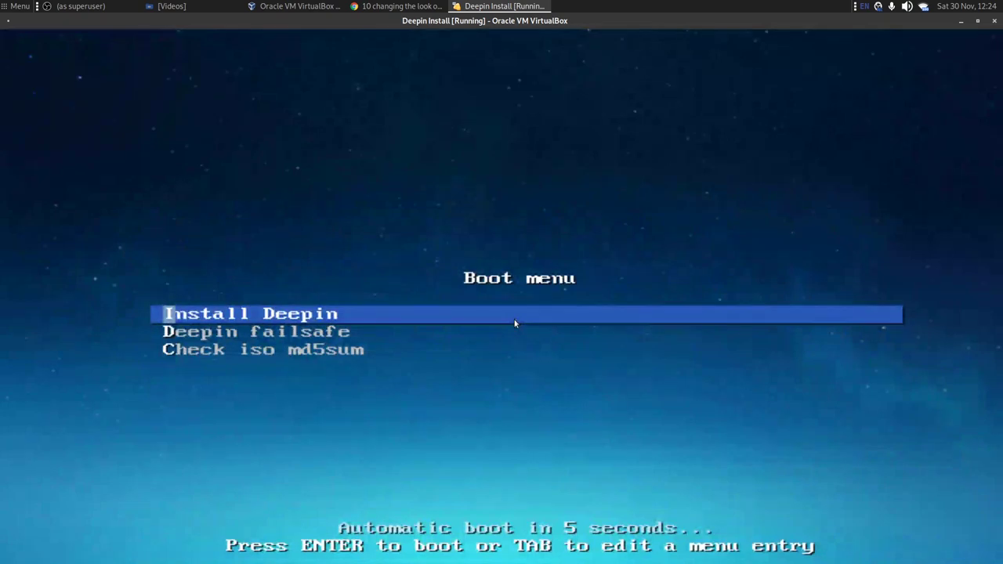
Move through the failsafe and md5sum boot entries, then boot the Install Deepin entry
key("Down")
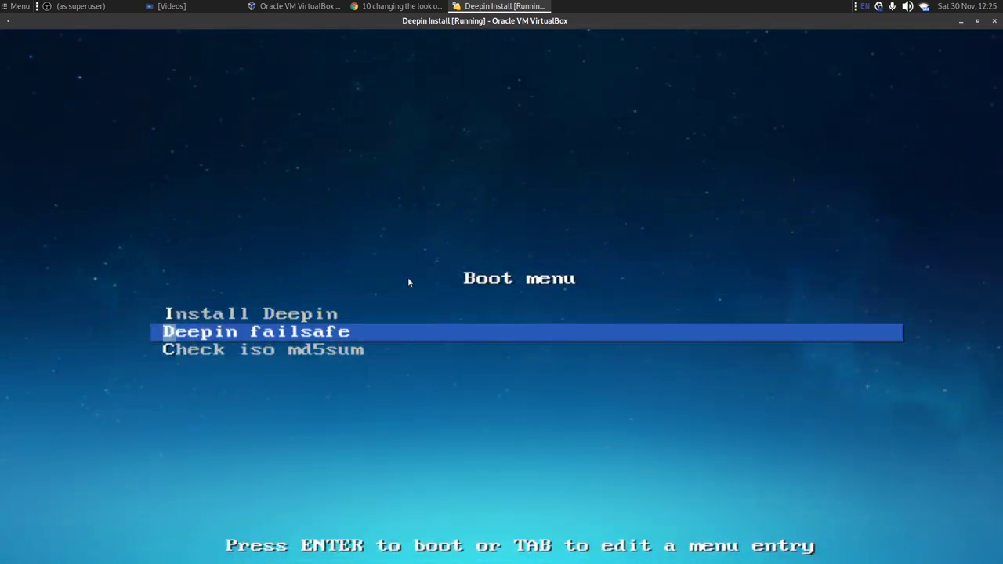
key("Up")
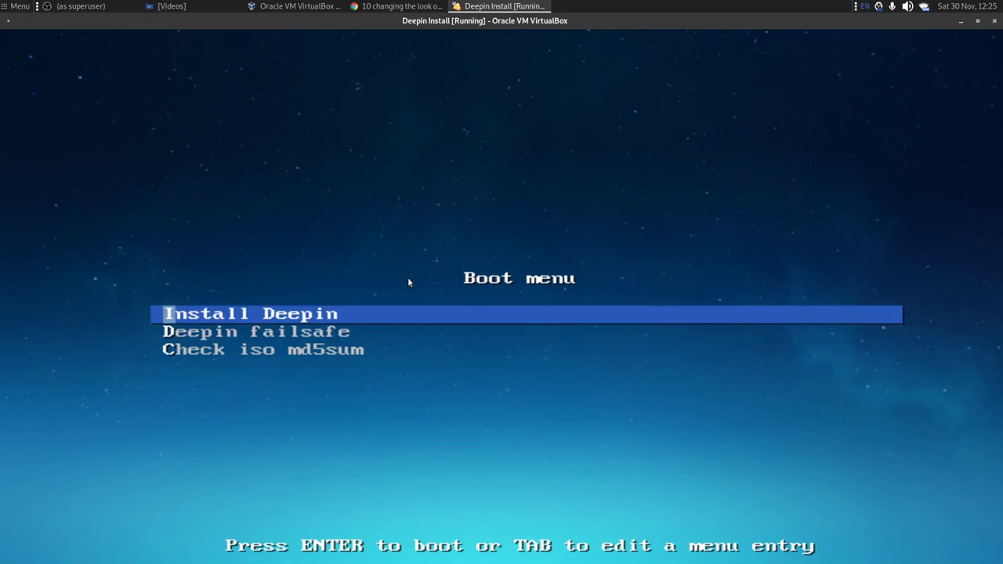
key("Down")
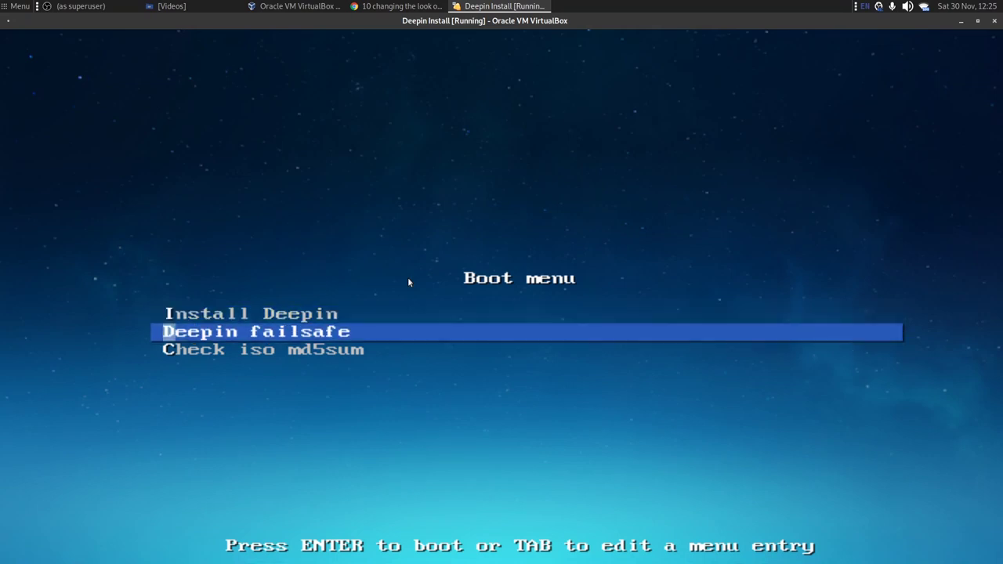
key("Up")
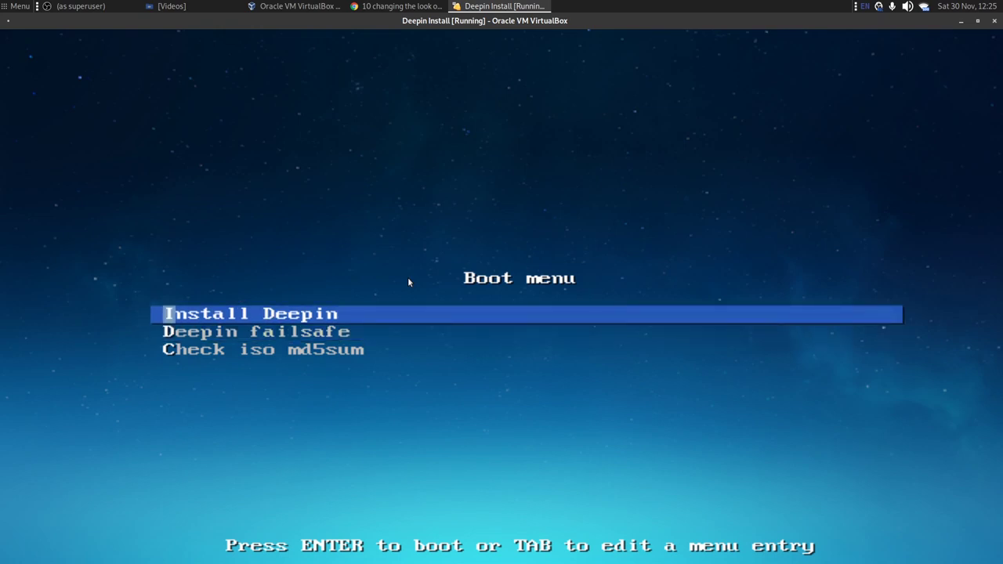
key("Down")
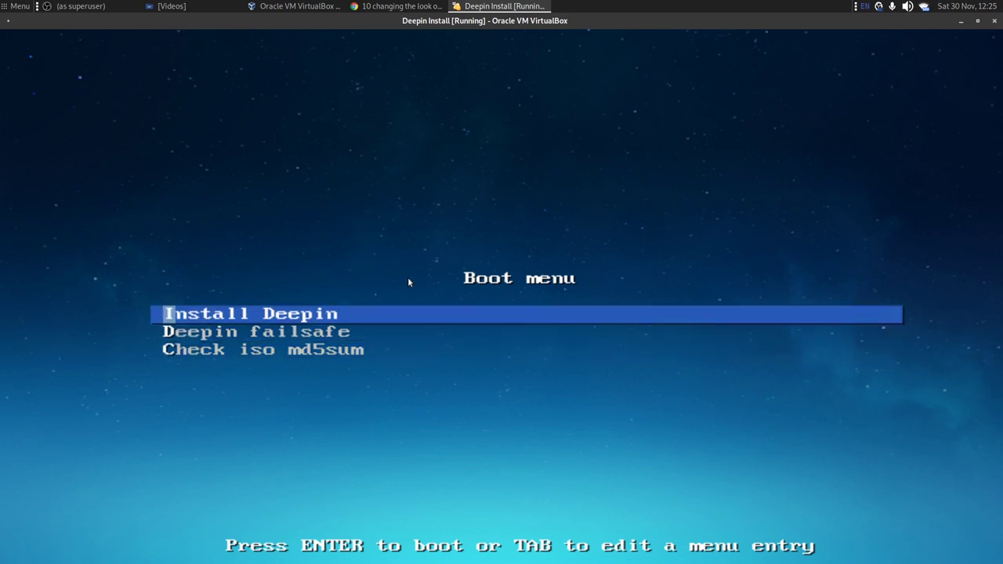
key("Down")
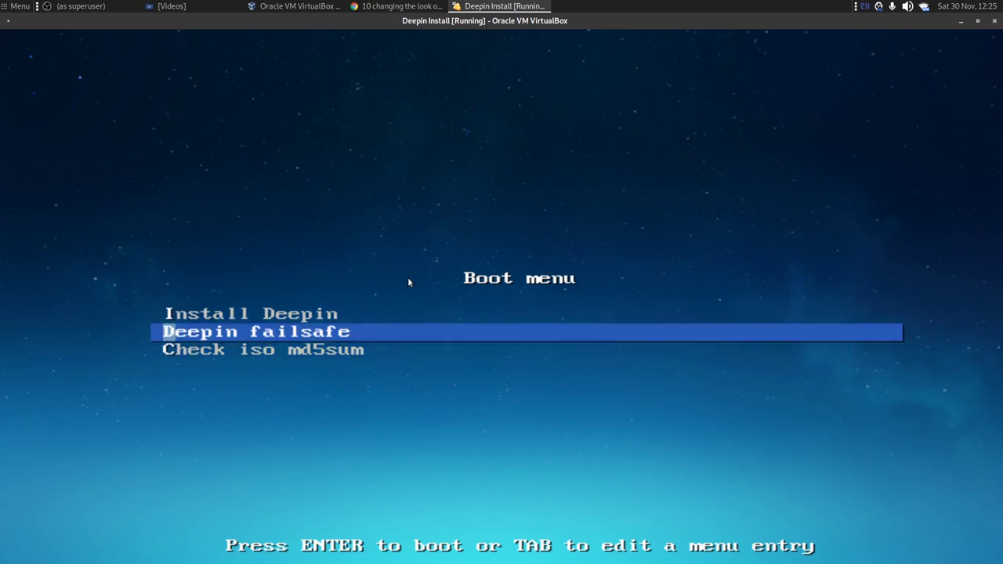
key("Up")
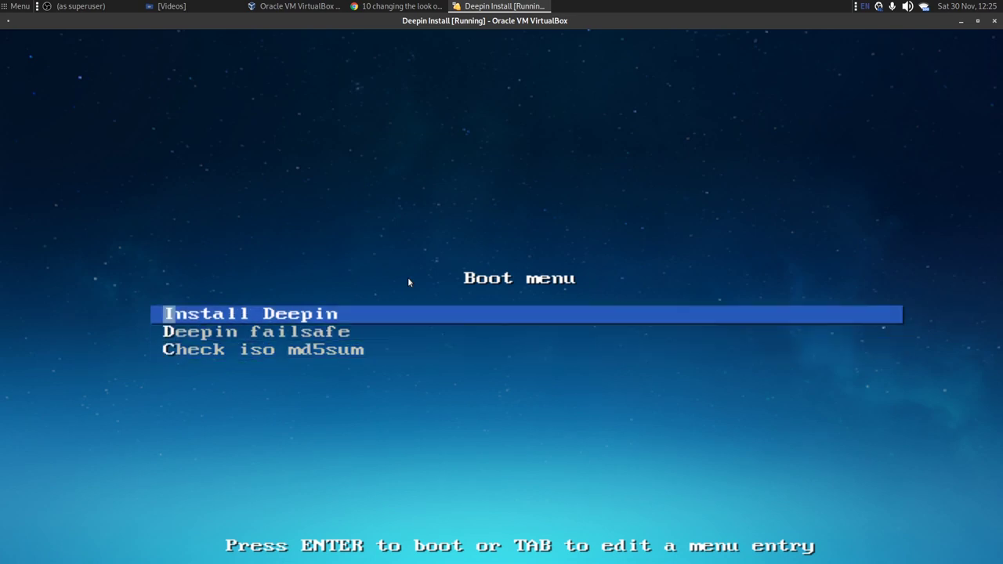
key("Down")
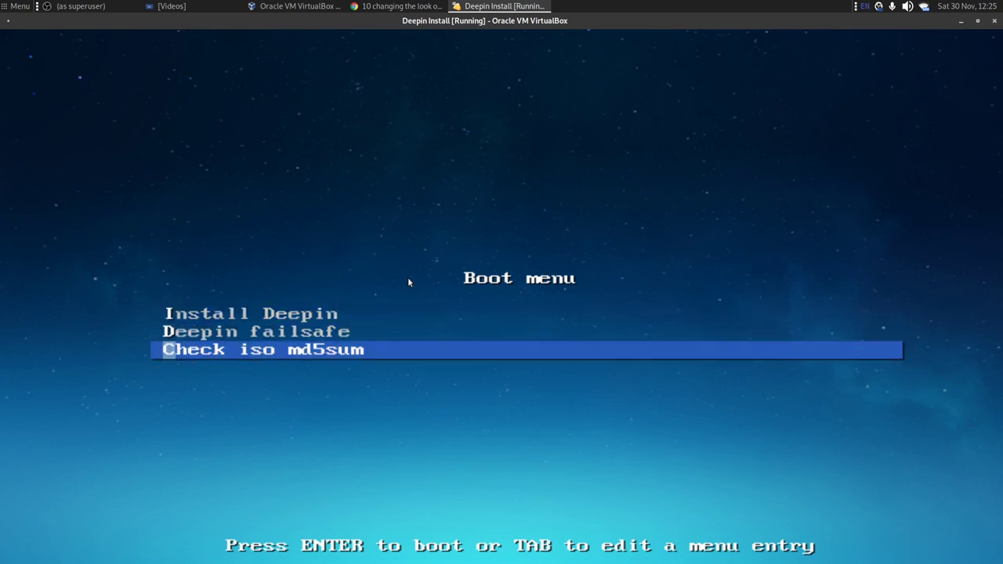
key("up")
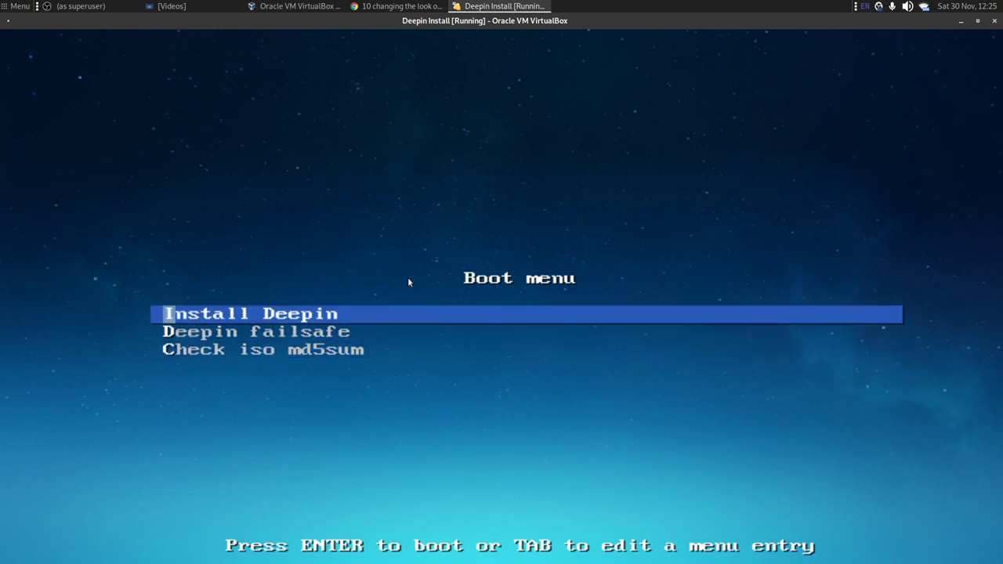
key("Return")
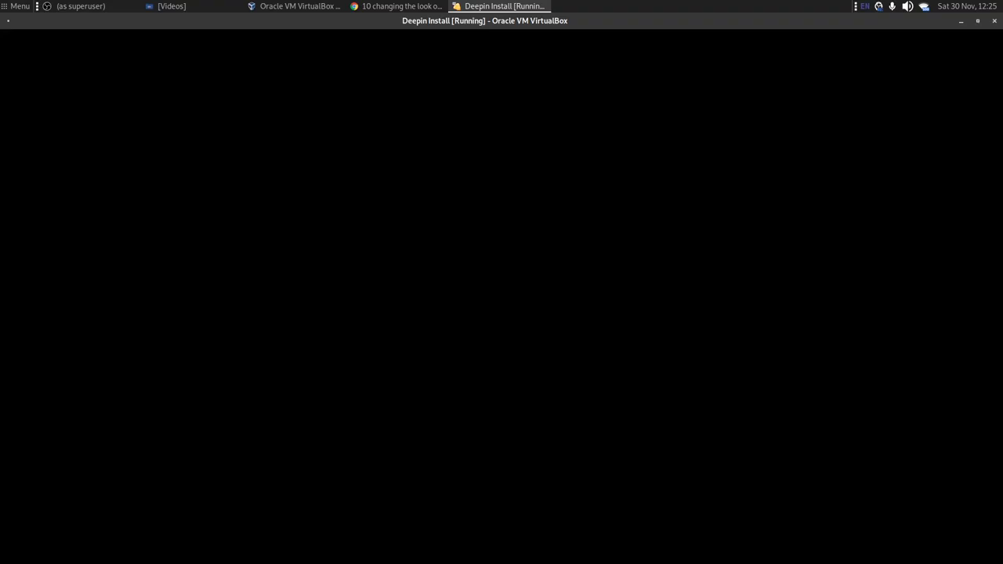
mouse_move(408, 279)
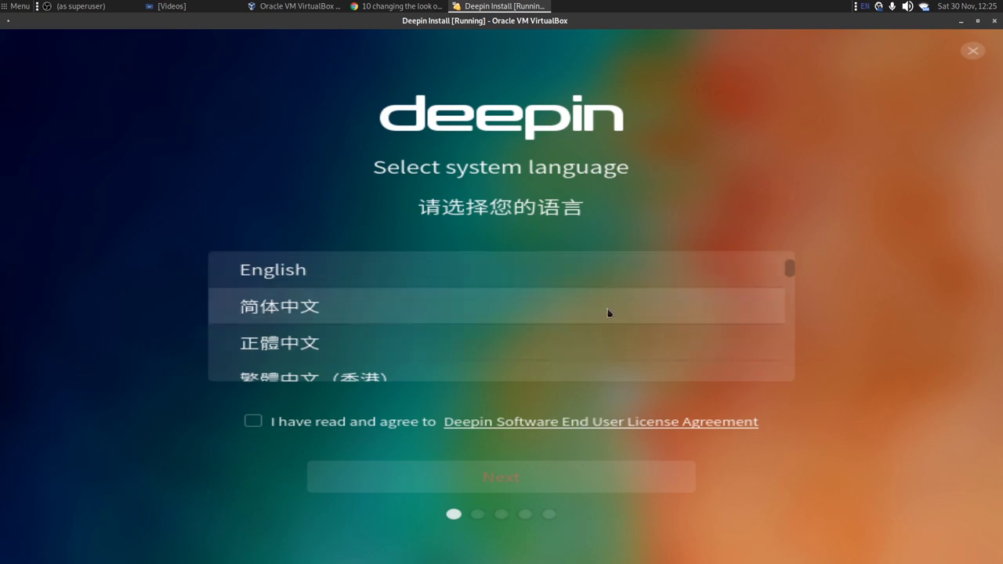
Choose English as the system language, accept the license agreement and continue
scroll("down", 3)
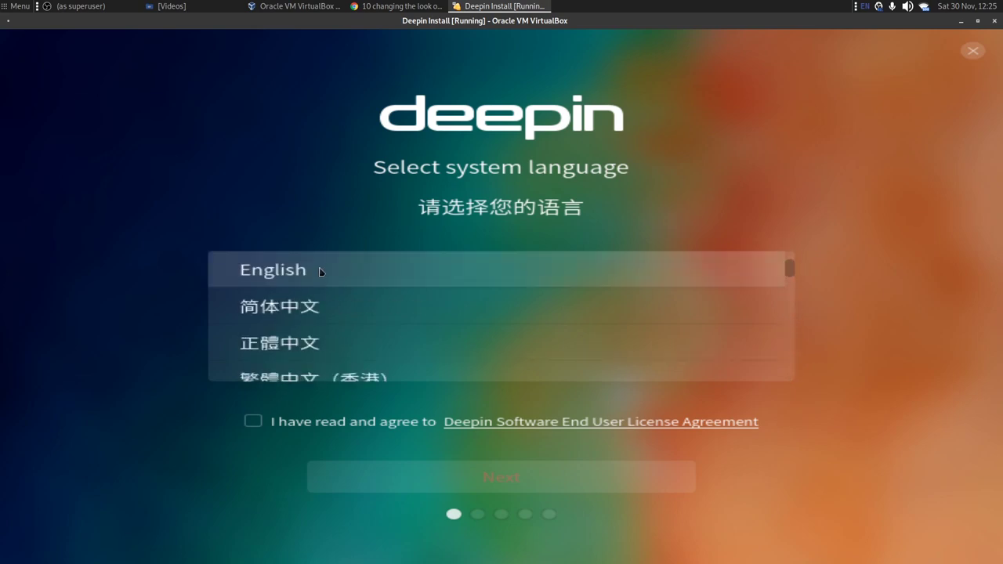
left_click(273, 270)
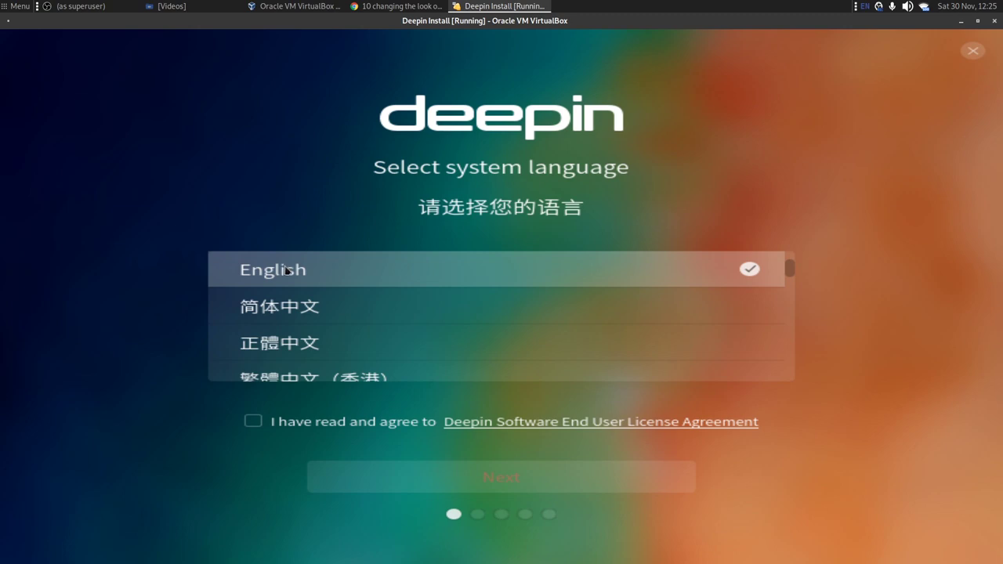
mouse_move(524, 480)
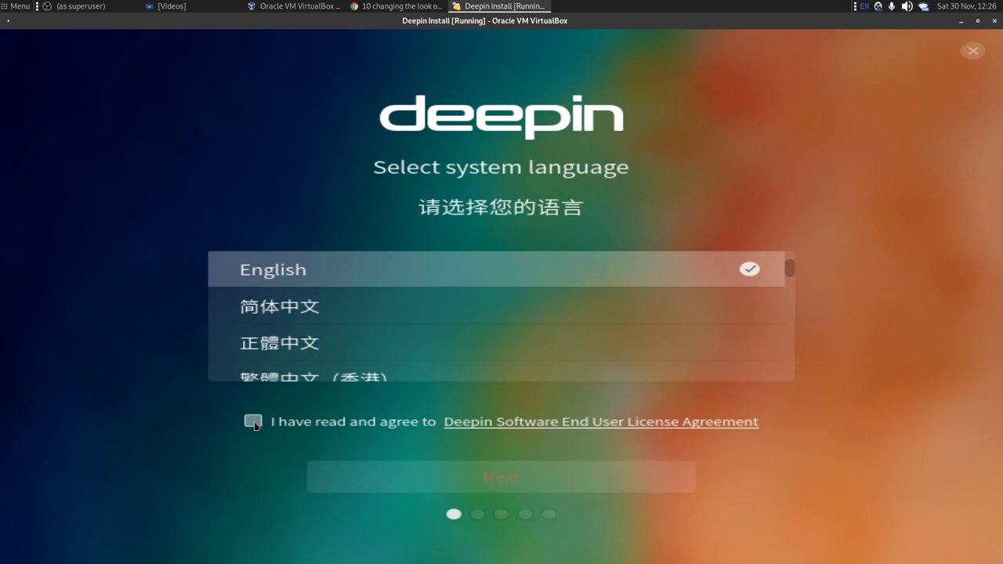
left_click(252, 421)
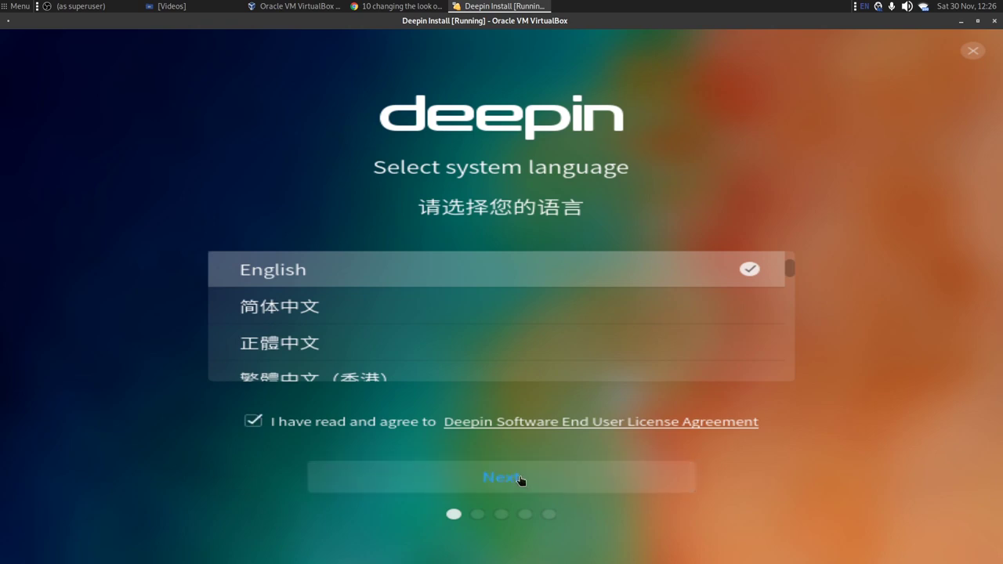
left_click(501, 477)
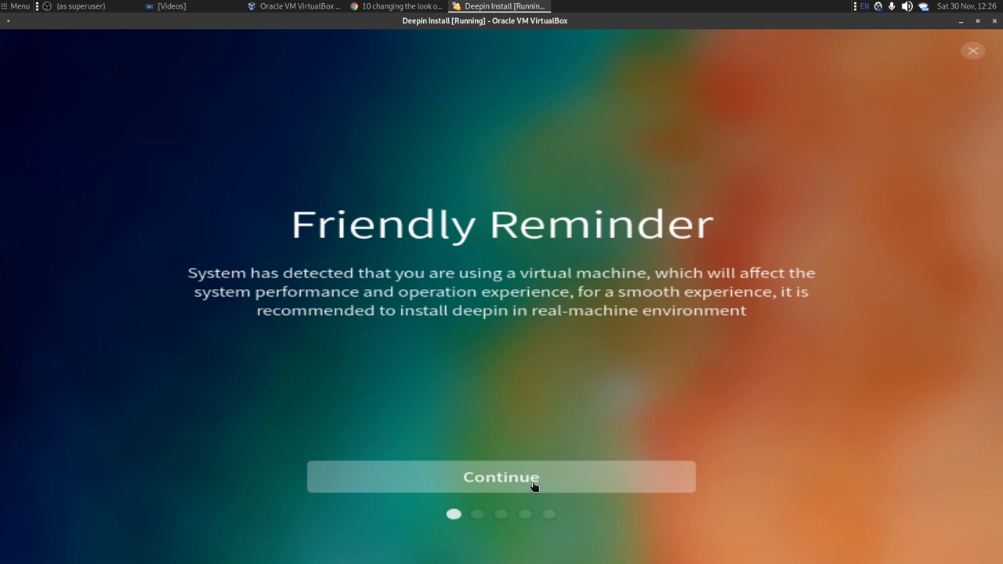
Dismiss the VM reminder, create user otb with a password, and set the time zone to London
left_click(502, 476)
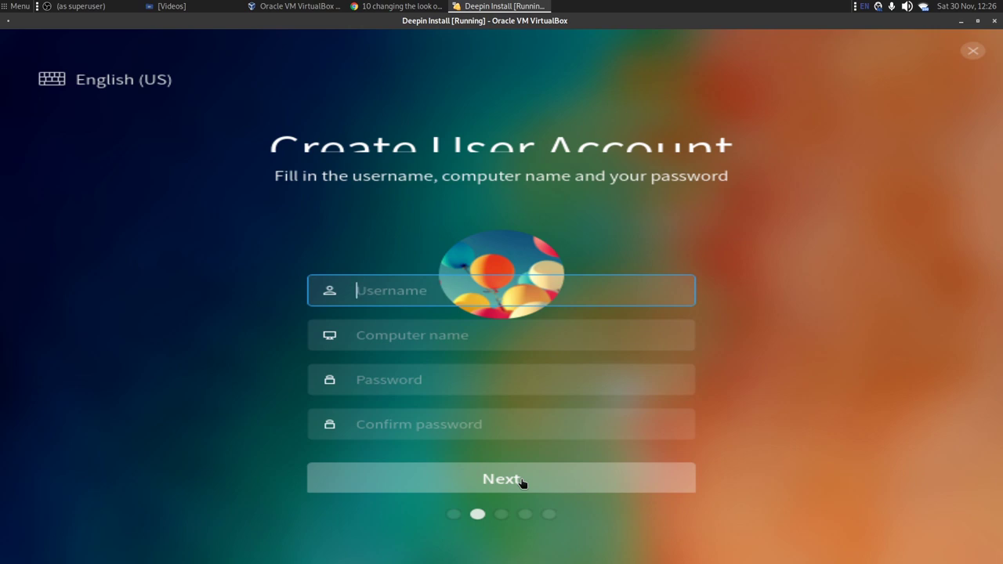
type("otb")
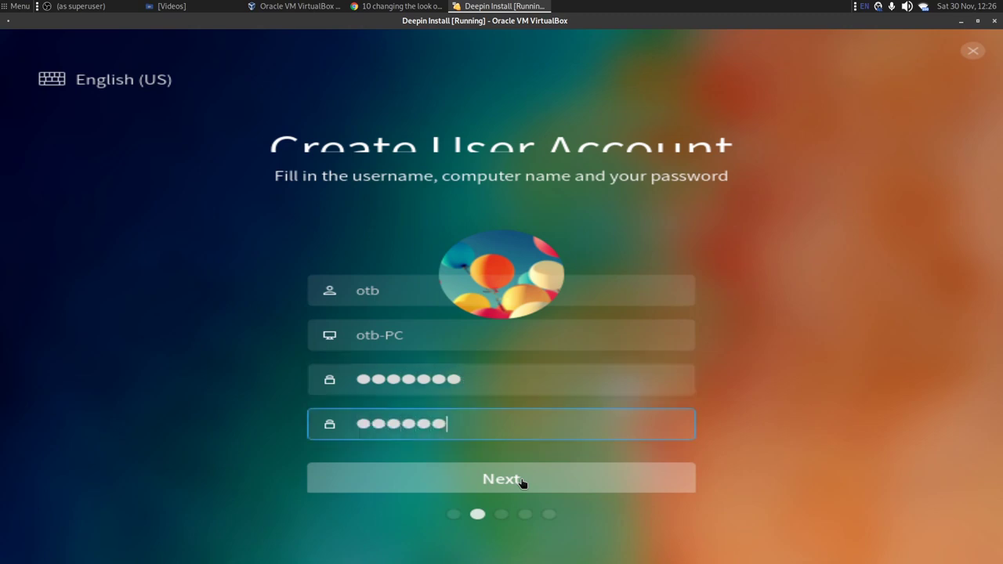
left_click(502, 478)
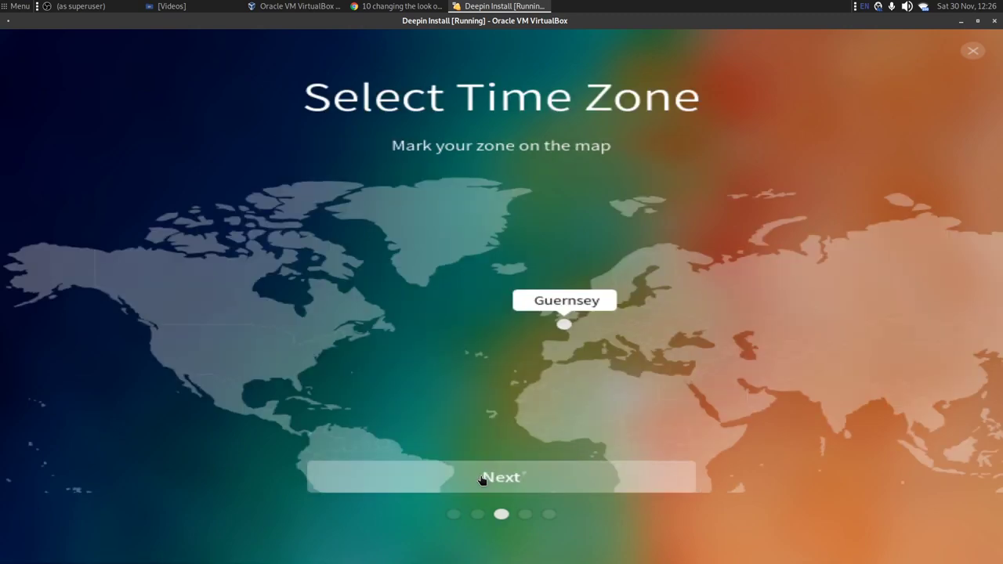
left_click(571, 317)
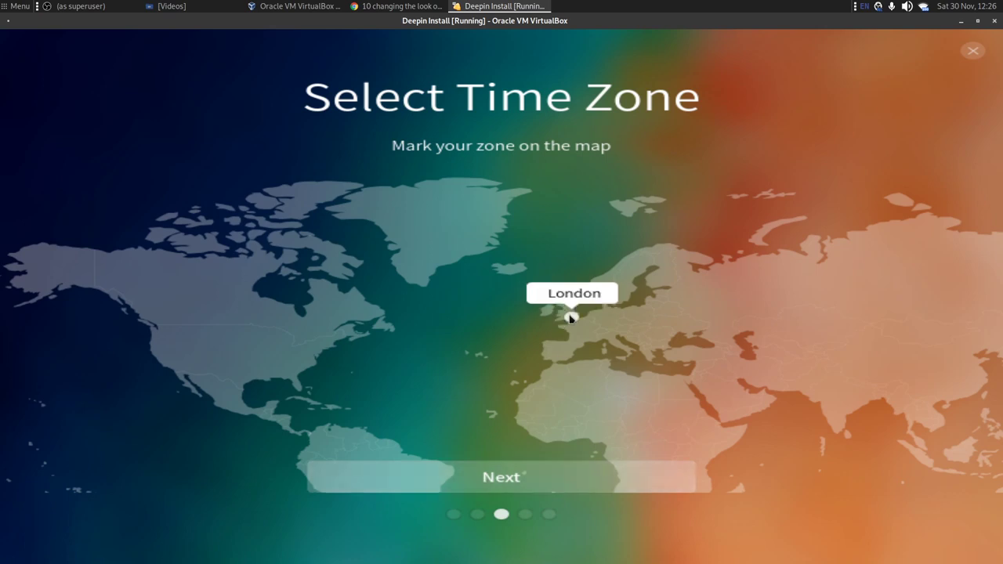
left_click(501, 476)
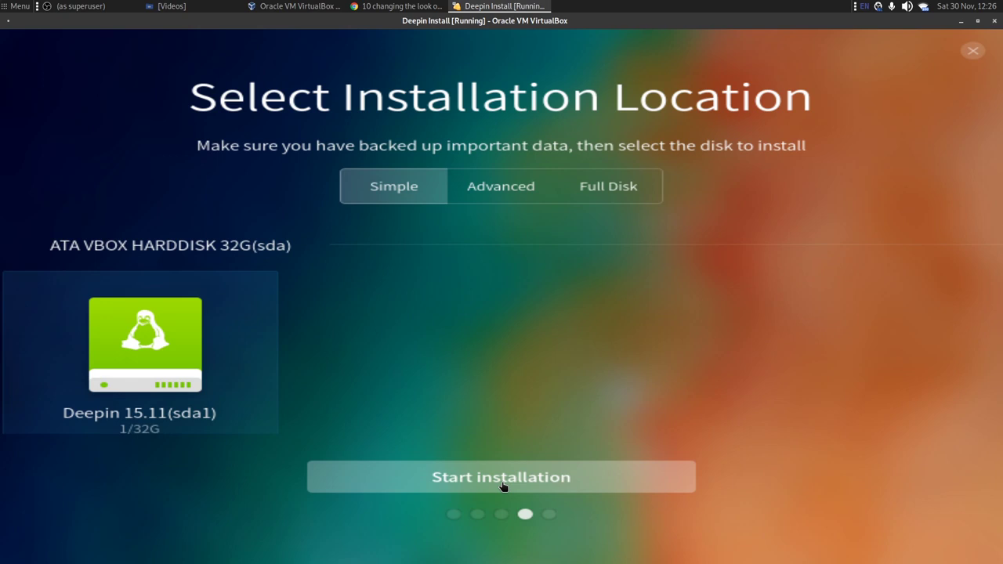
mouse_move(509, 364)
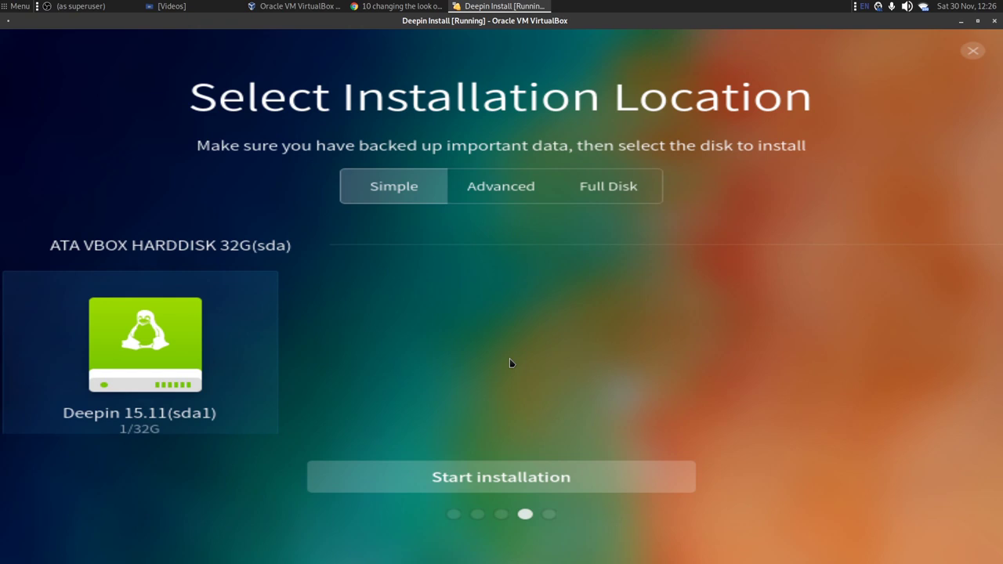
mouse_move(138, 360)
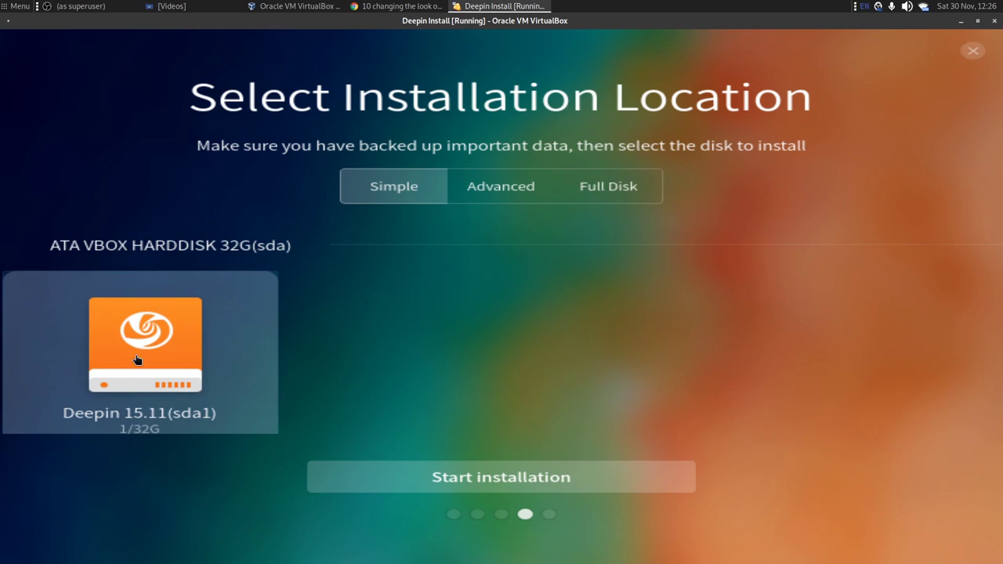
mouse_move(501, 476)
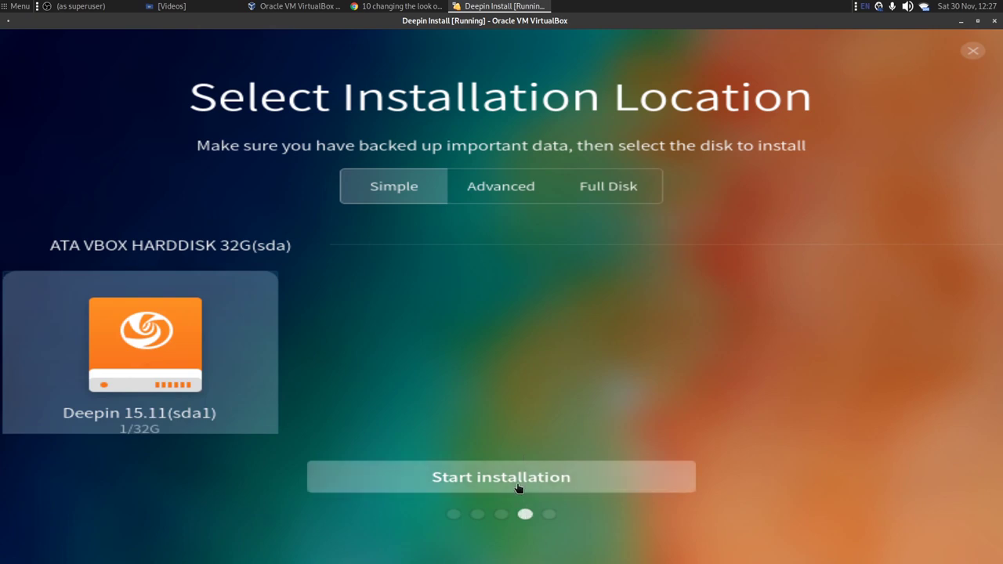
Start installation on the sda1 partition and confirm formatting it as ext4
left_click(502, 477)
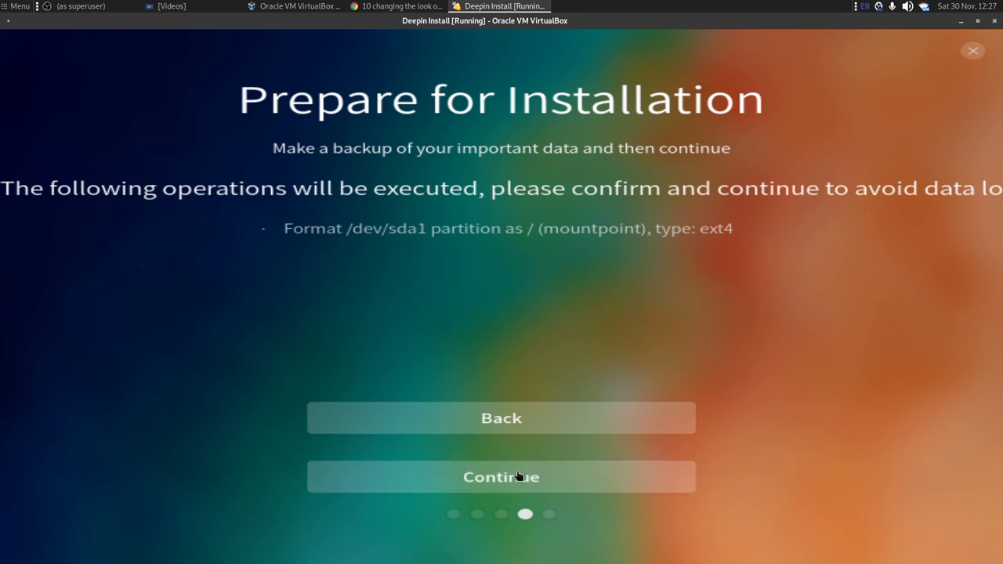
left_click(502, 477)
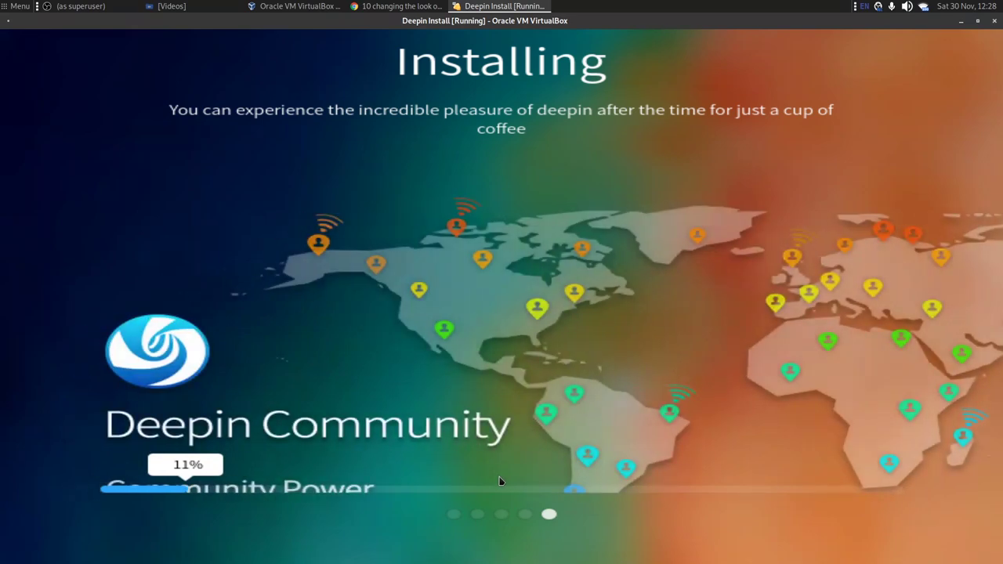
mouse_move(279, 398)
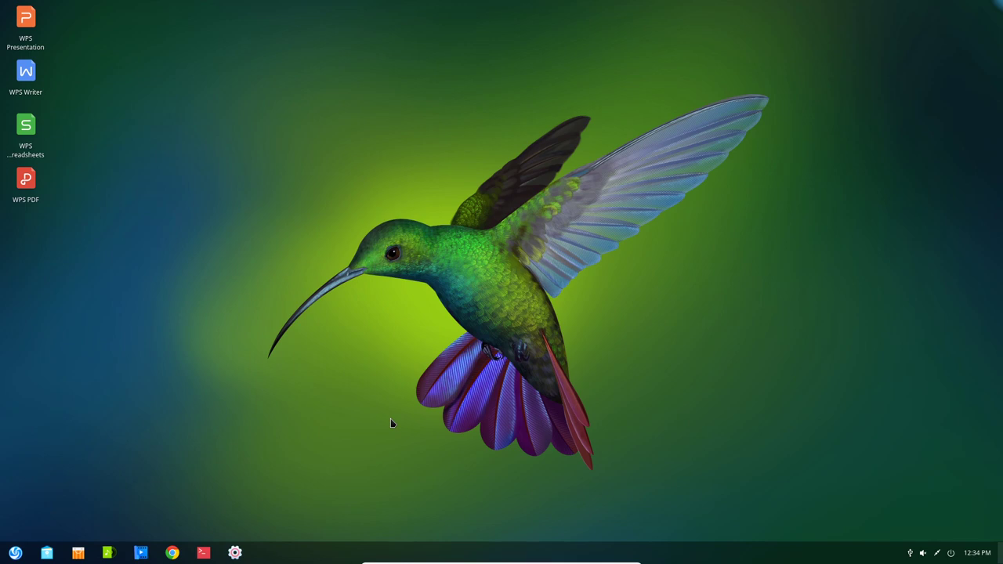
mouse_move(314, 557)
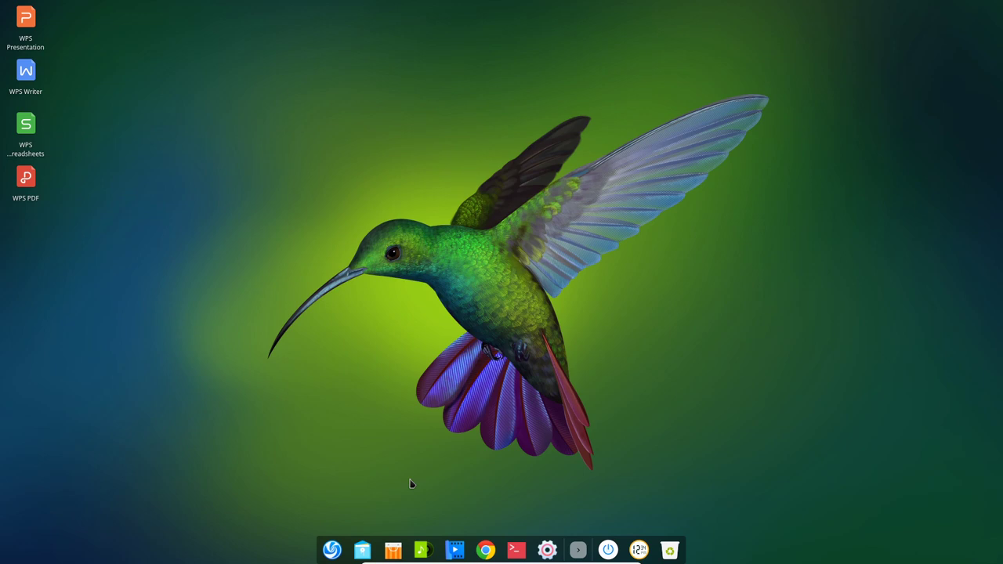
mouse_move(375, 161)
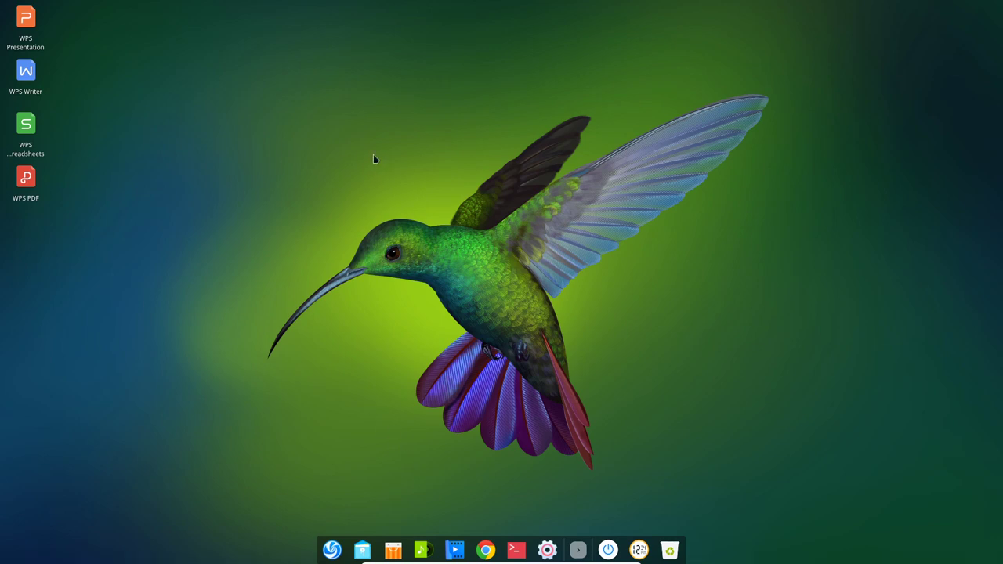
mouse_move(316, 134)
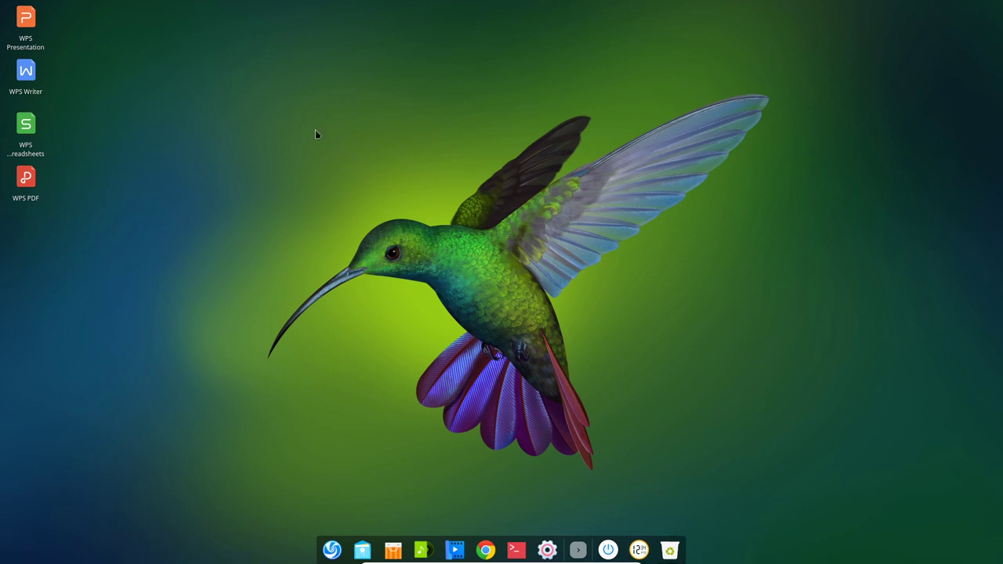
Bring up the Wallpaper and Screensaver chooser from the desktop and show more thumbnails
right_click(317, 131)
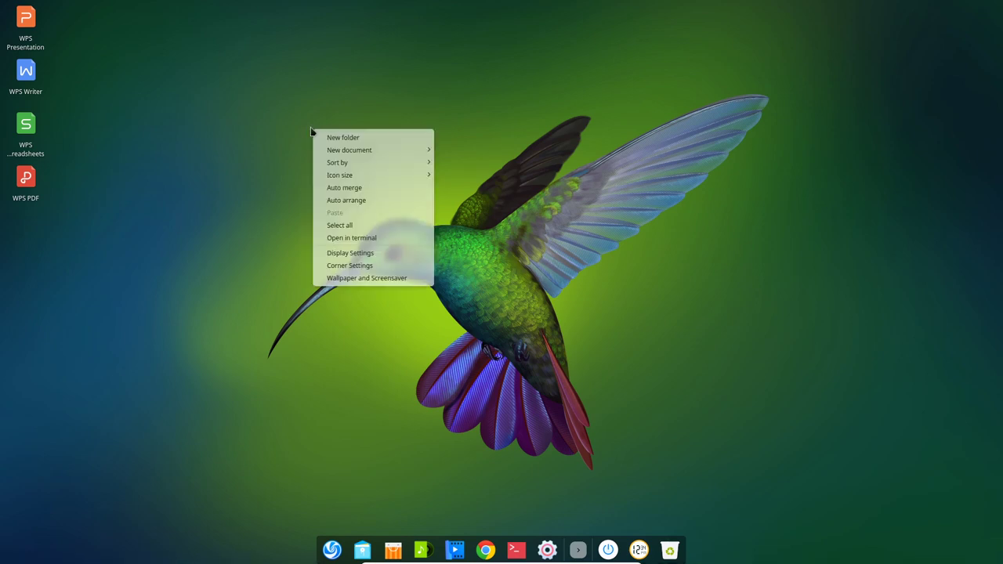
left_click(384, 282)
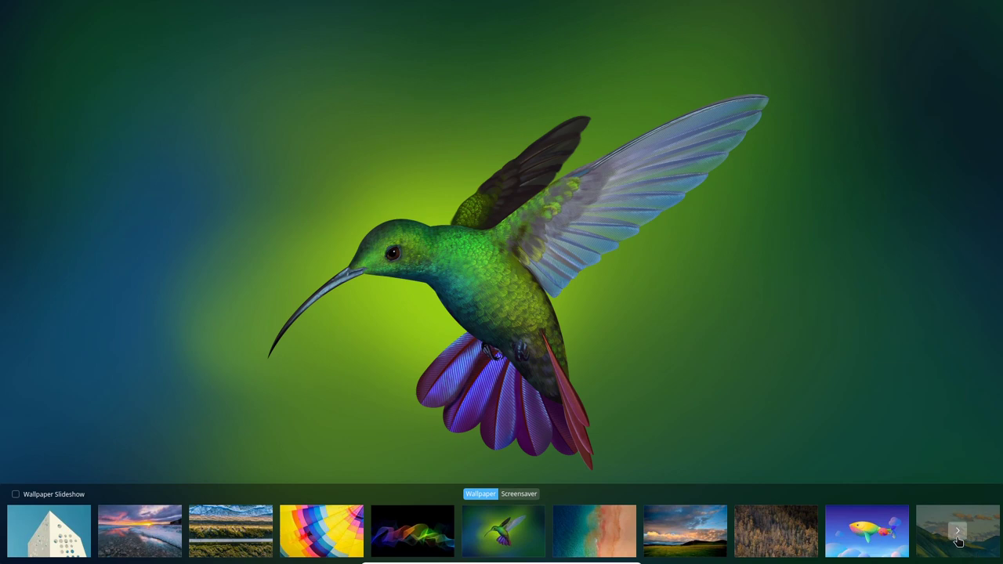
left_click(958, 530)
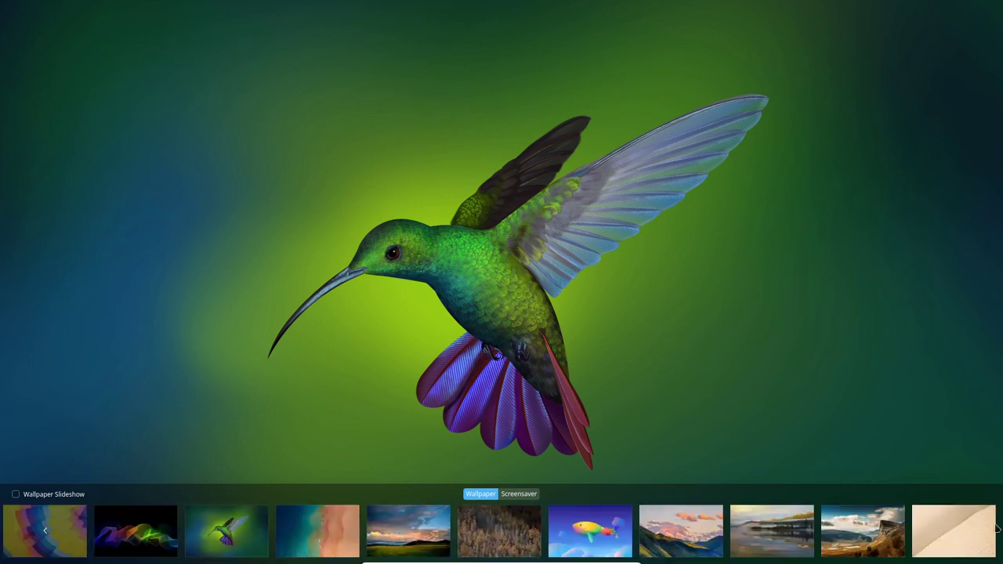
mouse_move(69, 533)
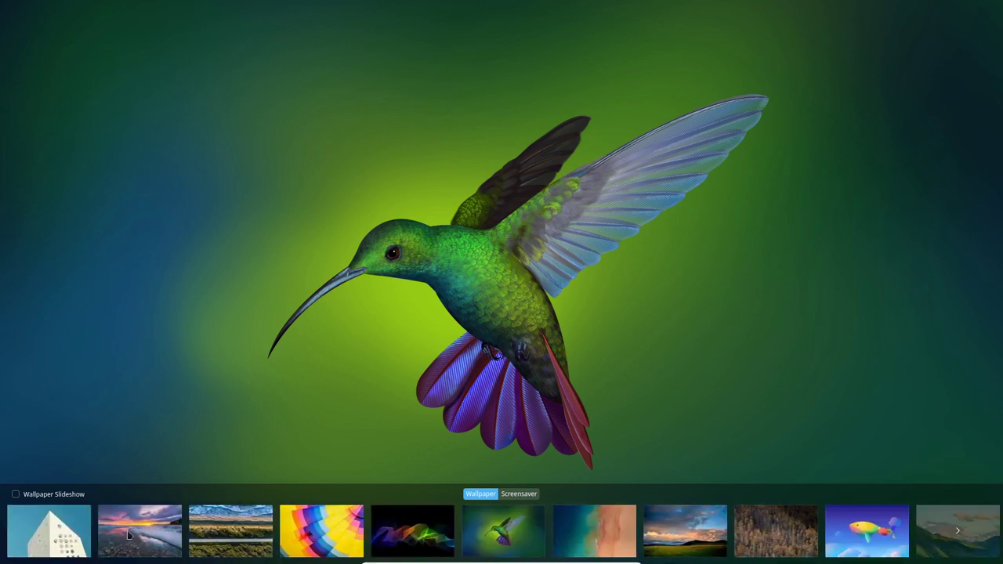
Preview the pyramid, icy sunset, coastal road, hillside and wave wallpapers, ending on the hummingbird
left_click(48, 530)
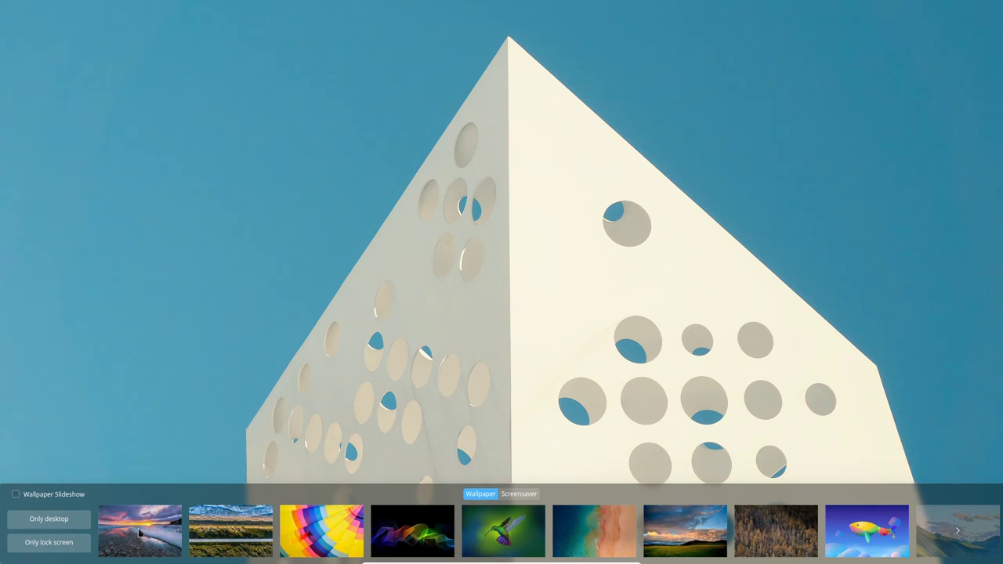
left_click(140, 530)
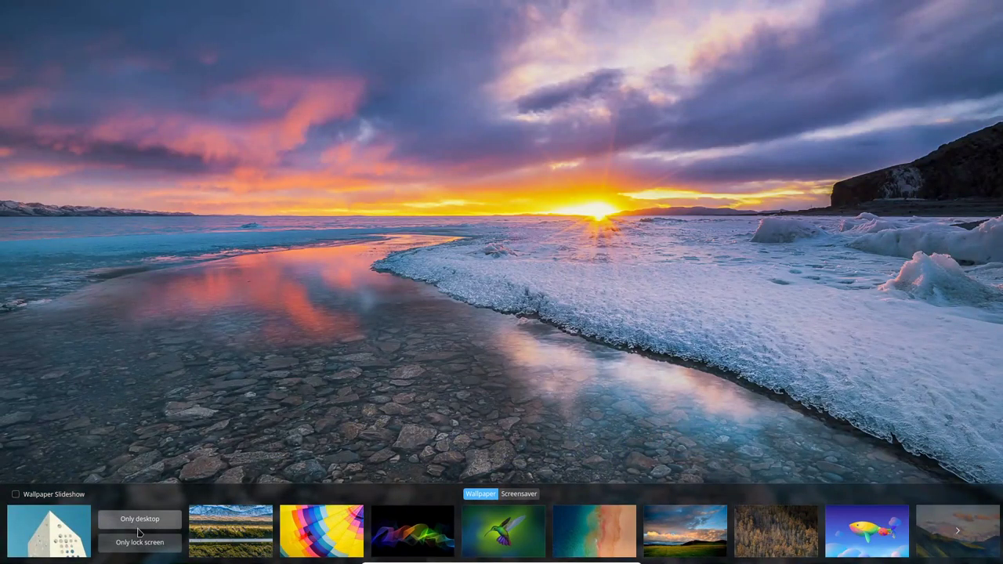
mouse_move(213, 537)
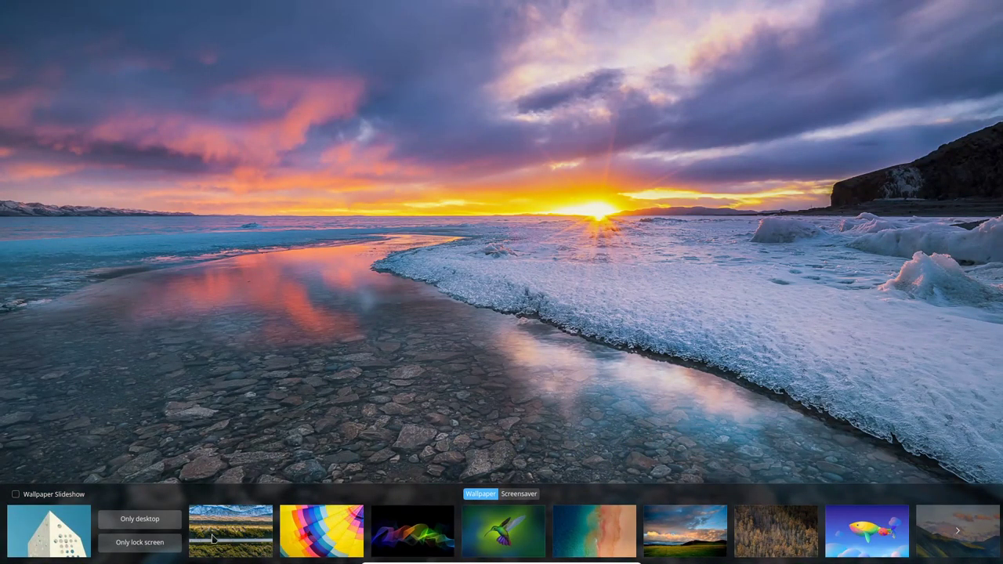
left_click(140, 531)
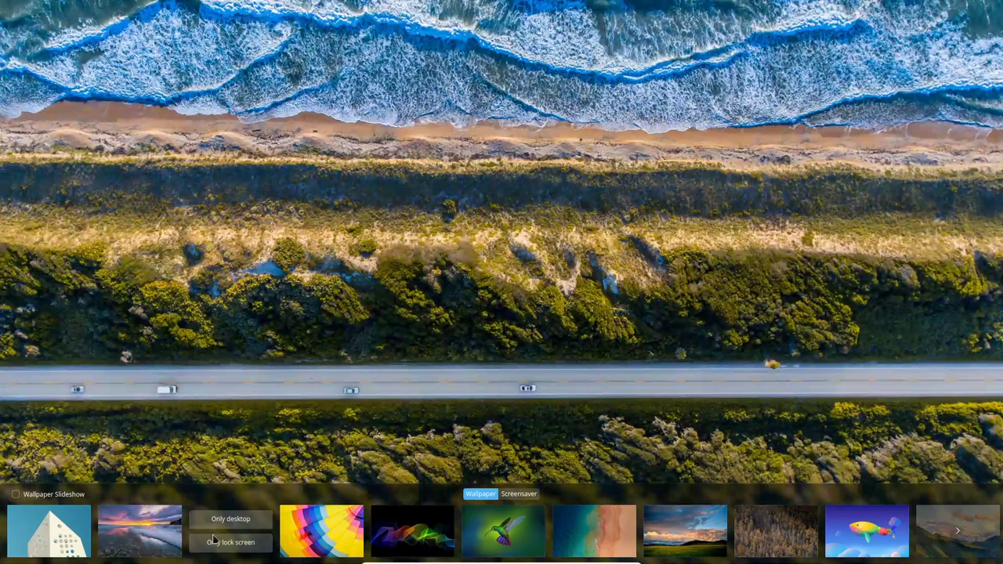
left_click(320, 531)
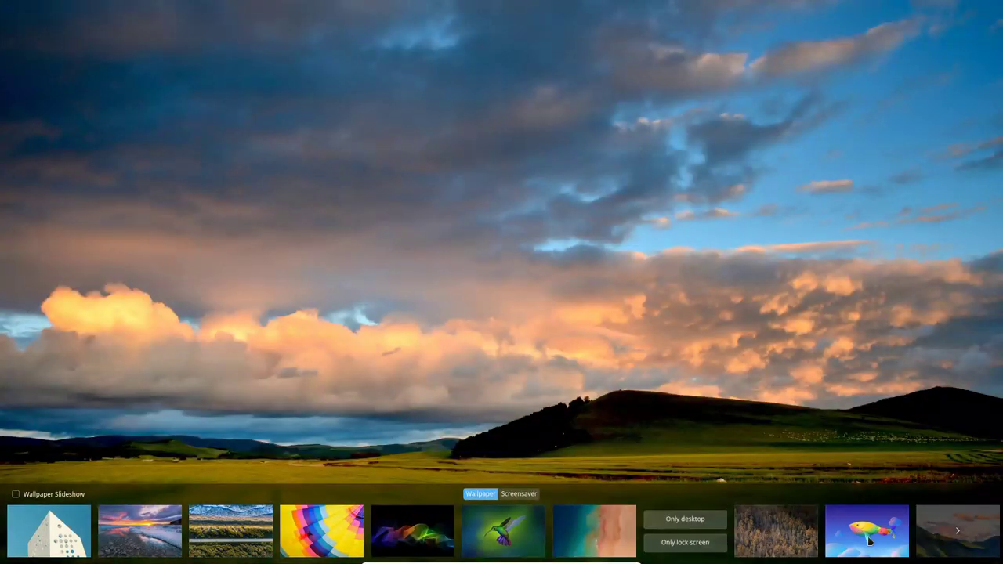
left_click(410, 530)
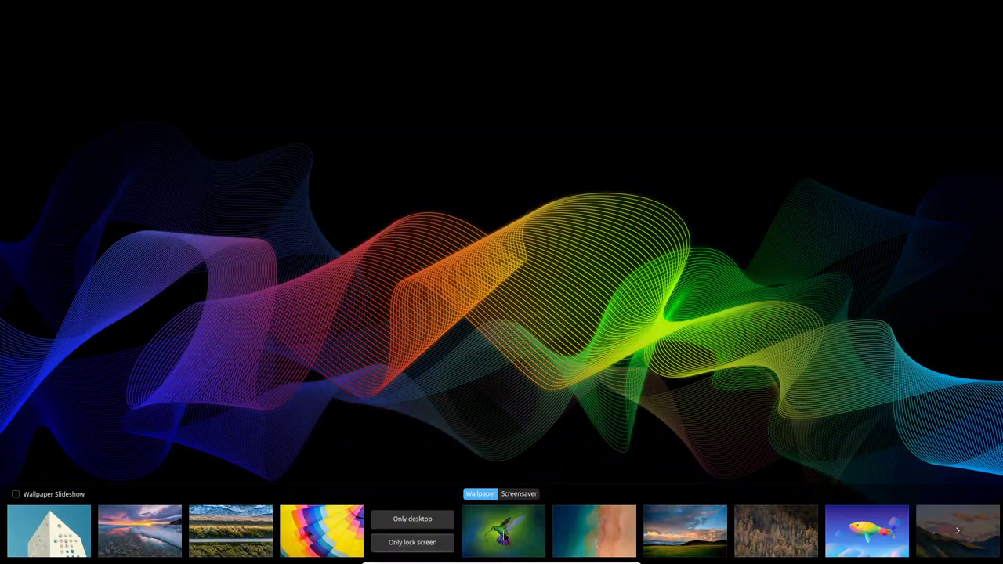
left_click(503, 531)
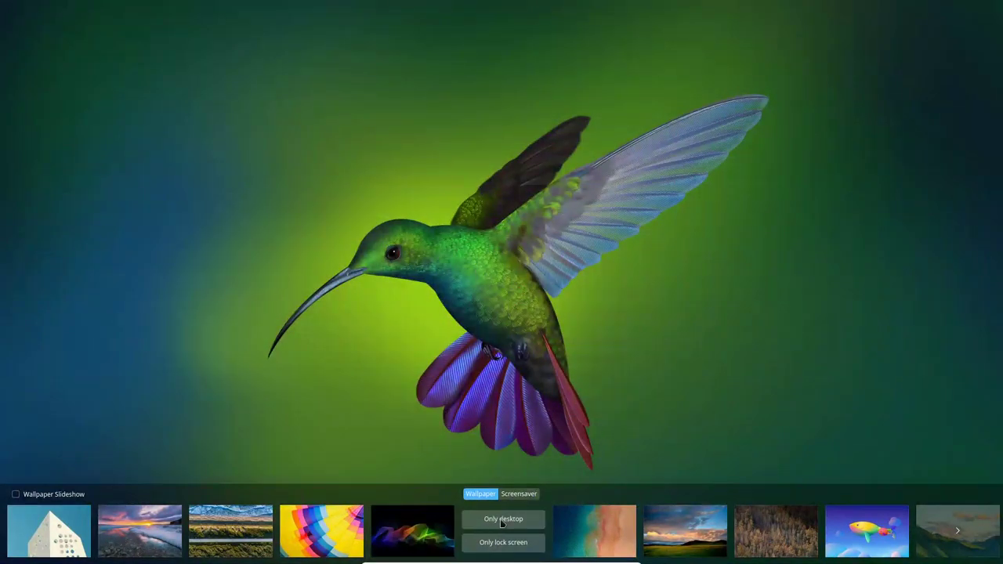
mouse_move(416, 304)
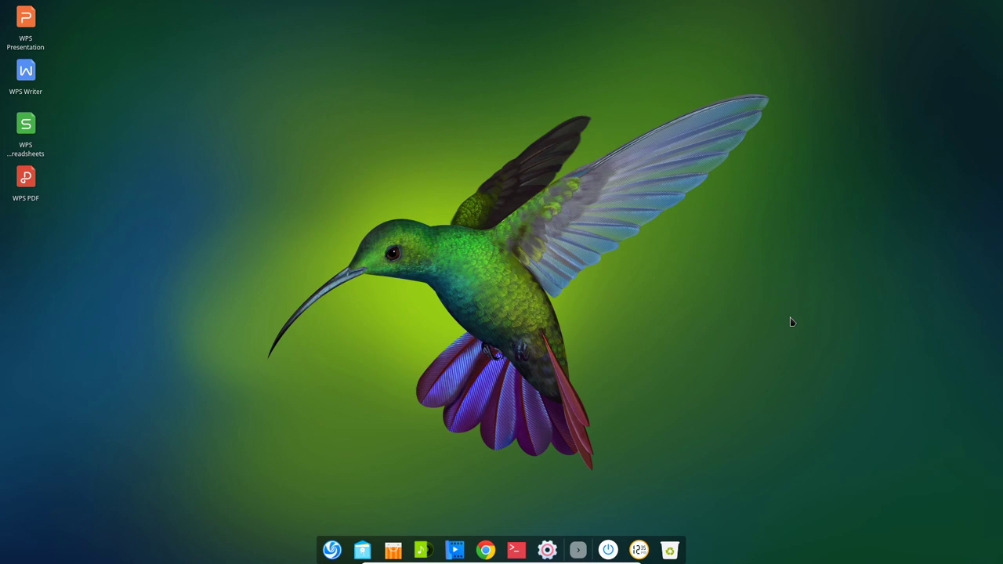
mouse_move(756, 302)
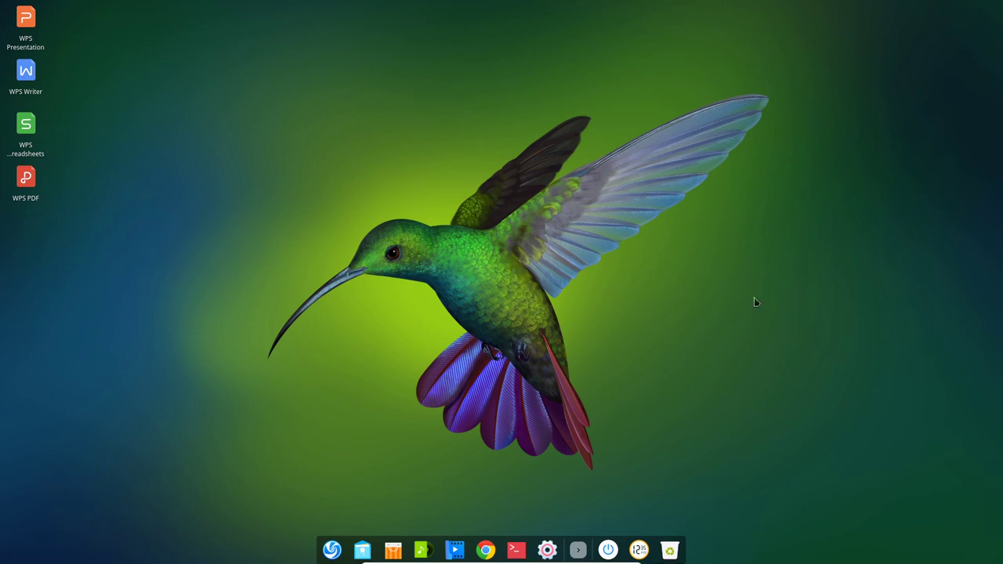
mouse_move(559, 494)
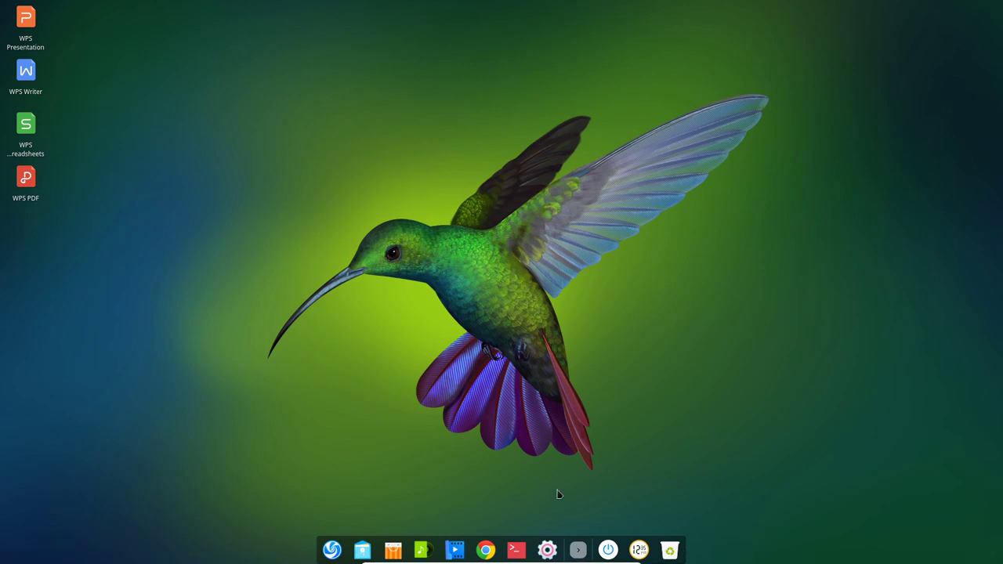
mouse_move(508, 384)
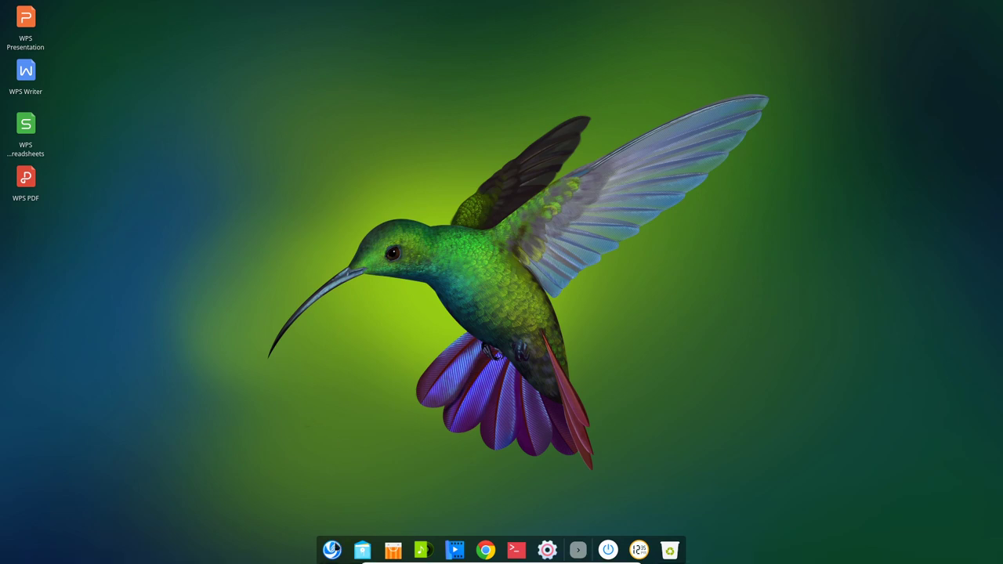
mouse_move(333, 549)
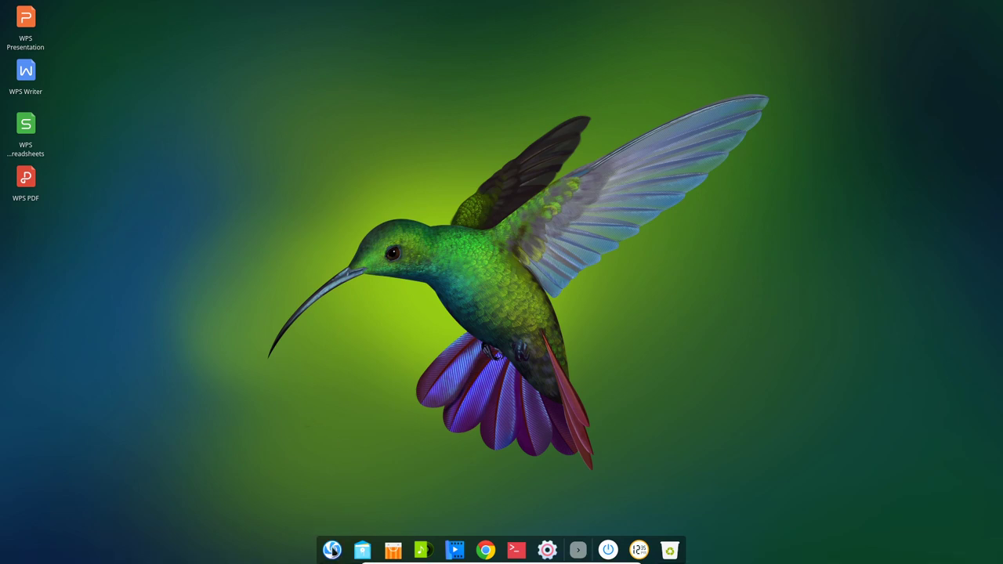
Bring up the full-screen application launcher from the dock
left_click(332, 549)
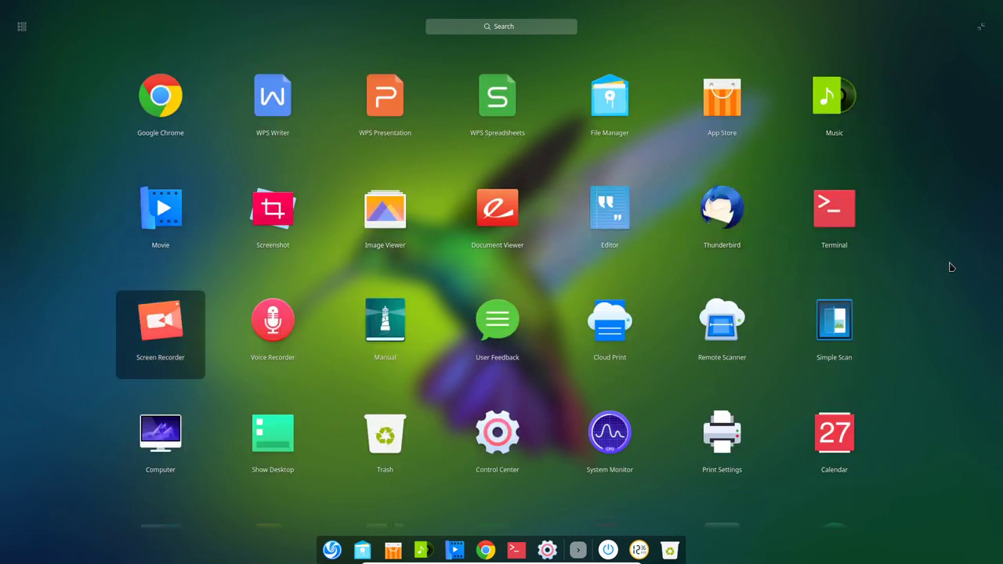
mouse_move(610, 207)
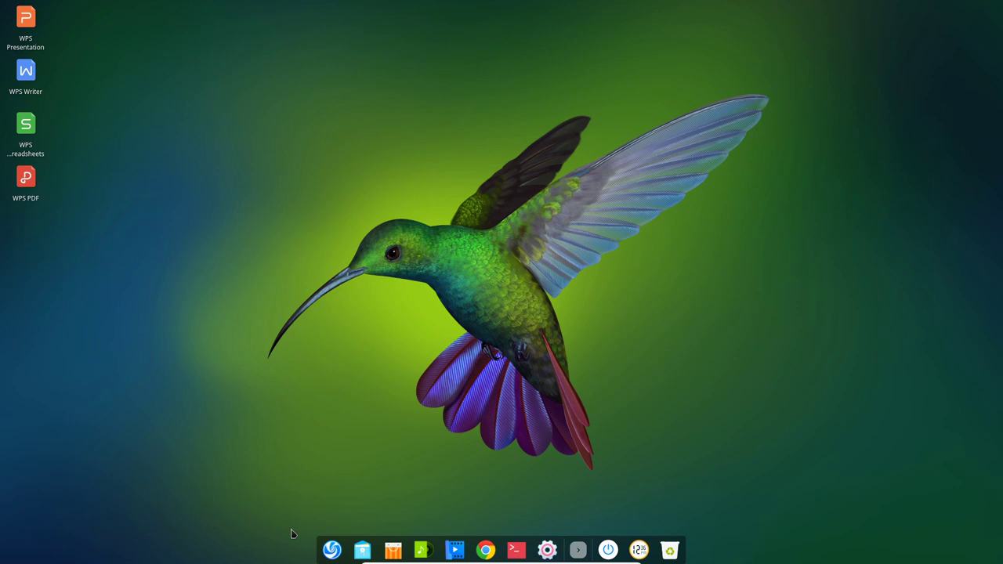
mouse_move(518, 428)
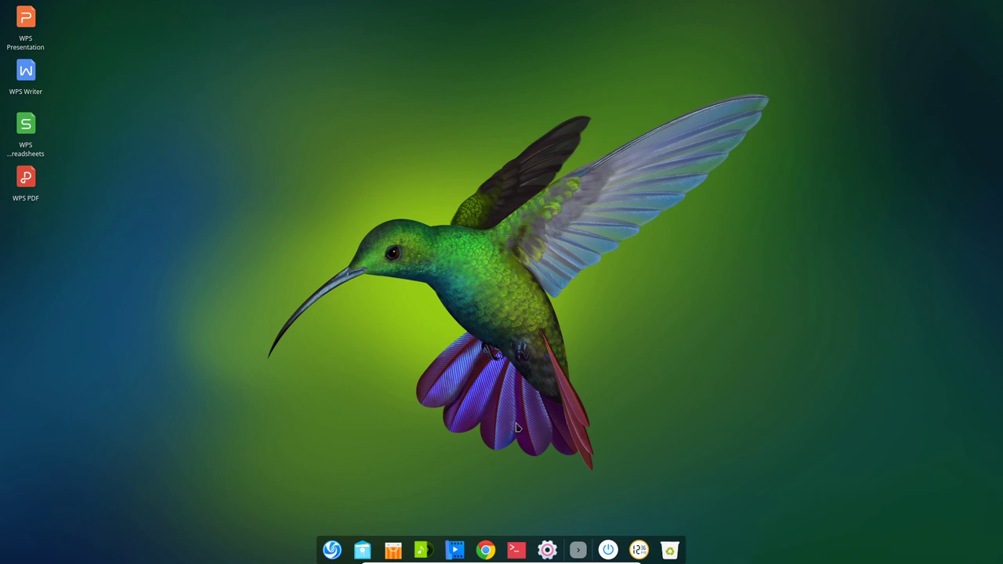
mouse_move(698, 543)
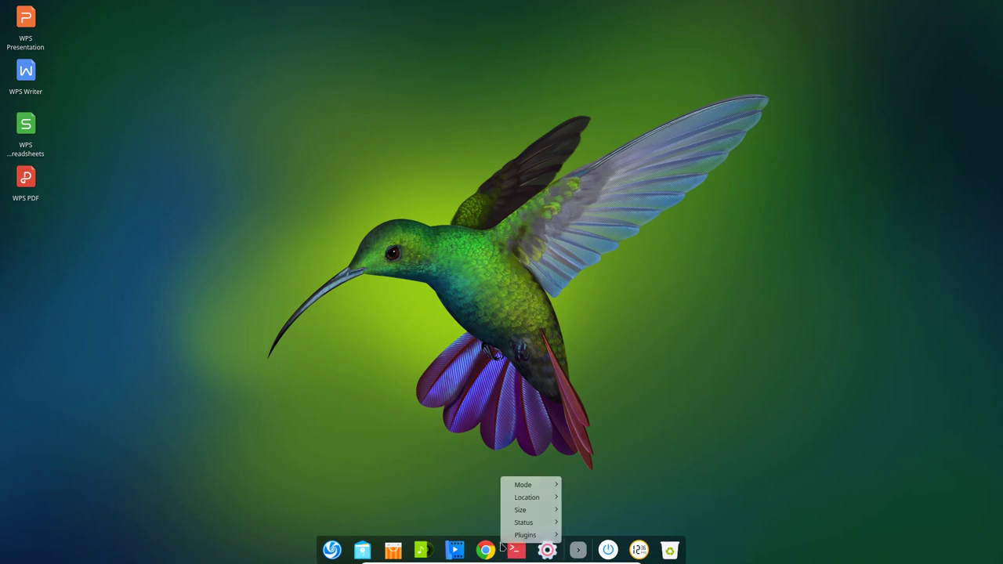
mouse_move(524, 485)
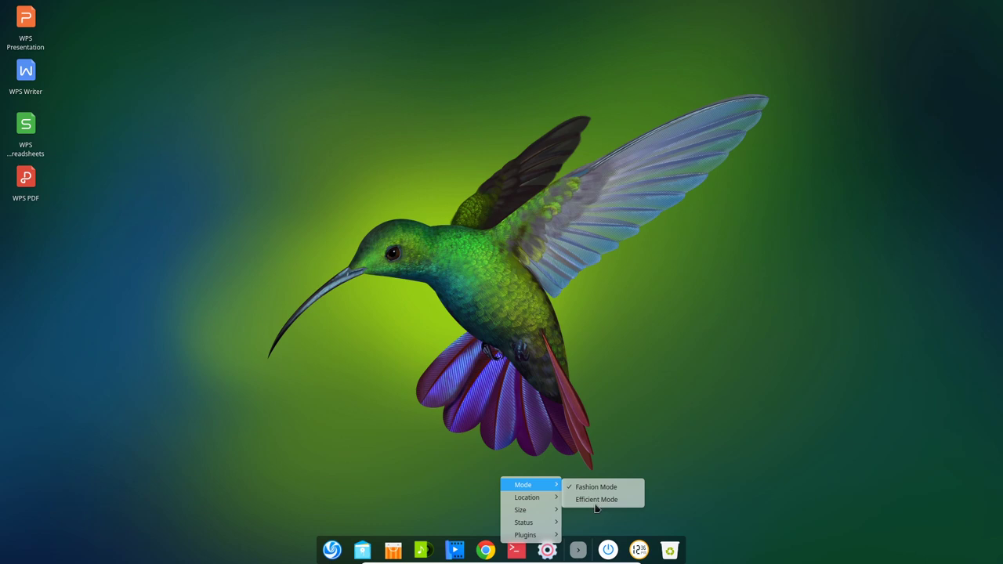
mouse_move(596, 500)
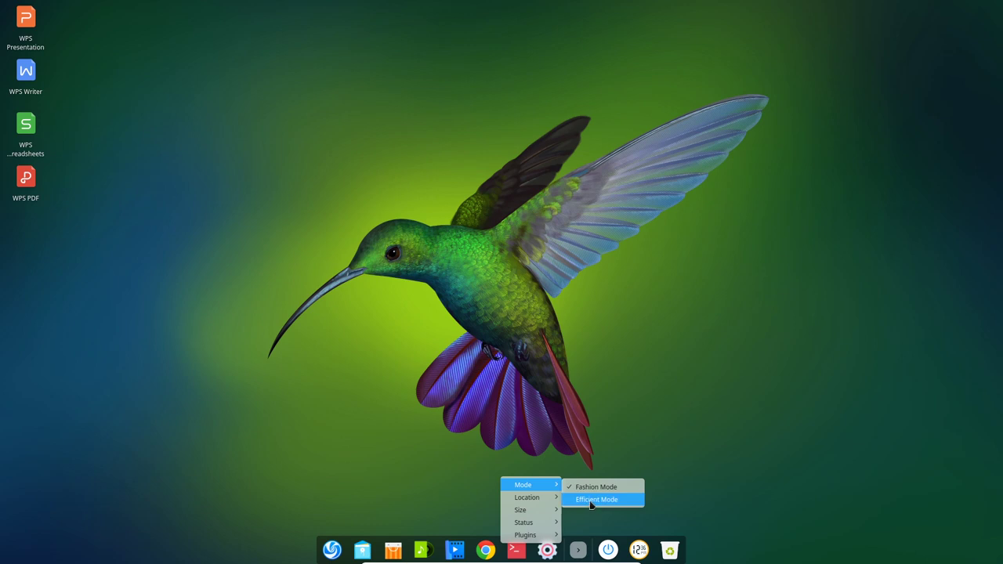
Switch the dock from Fashion Mode to Efficient Mode
left_click(595, 501)
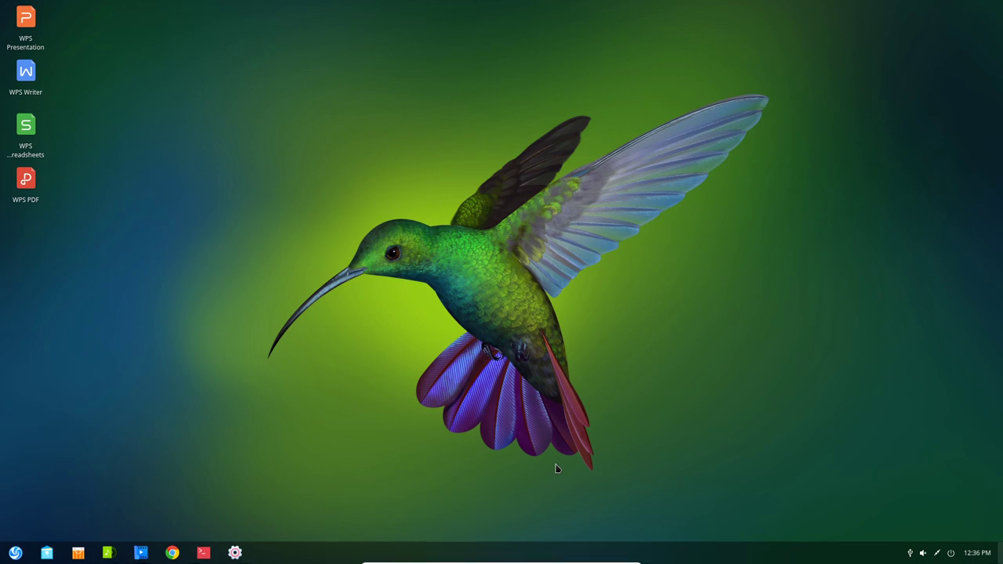
mouse_move(541, 467)
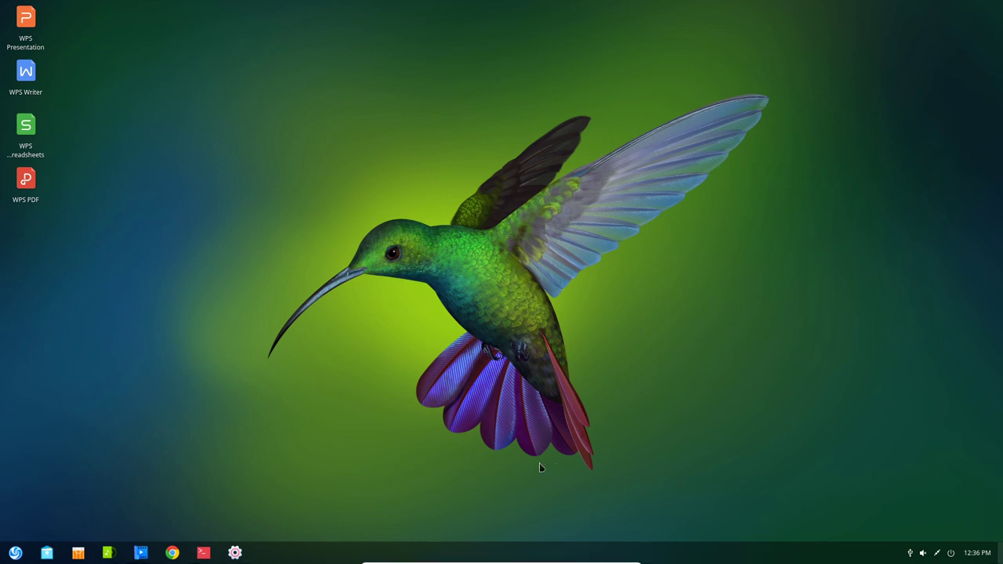
mouse_move(729, 489)
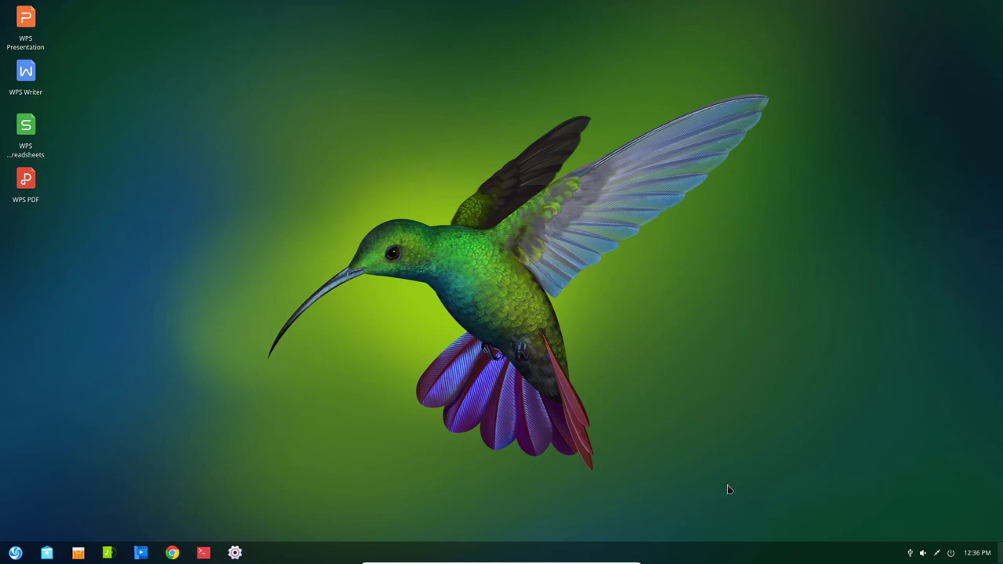
mouse_move(727, 489)
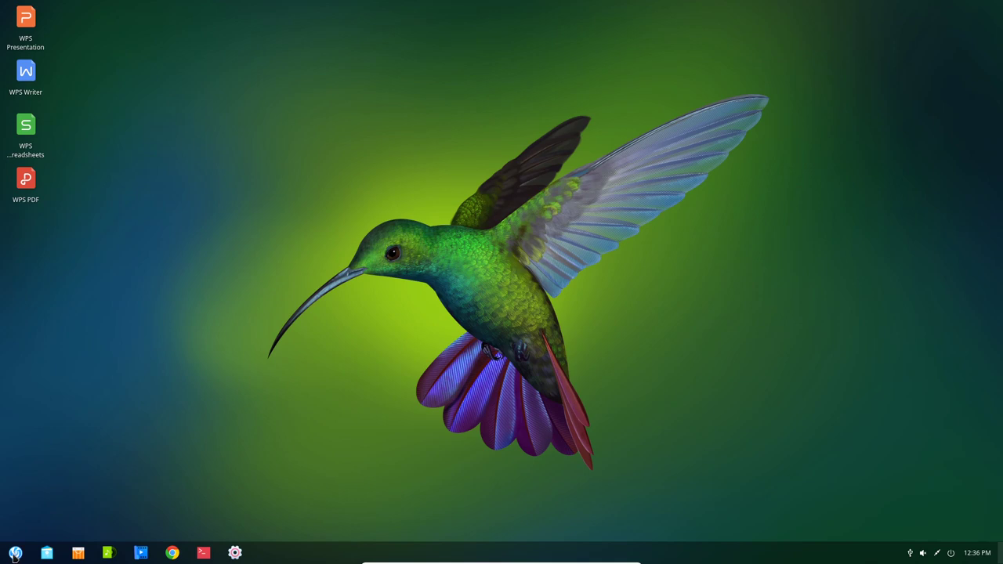
left_click(16, 554)
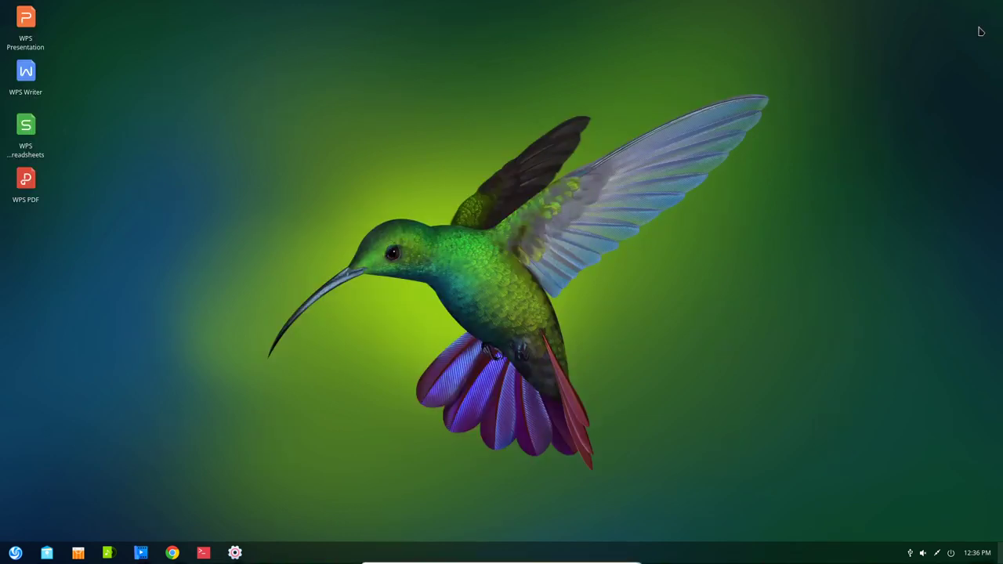
left_click(16, 552)
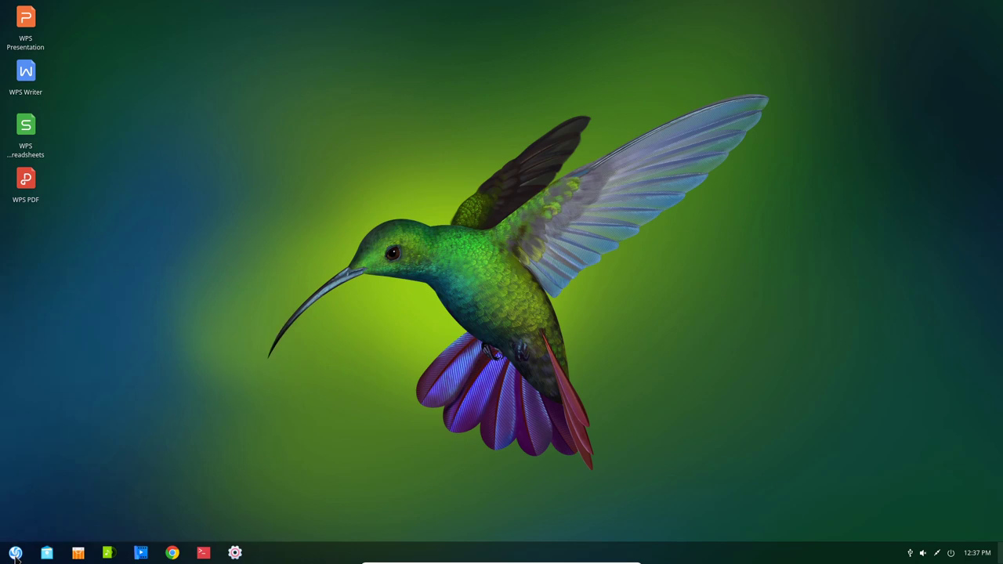
left_click(15, 554)
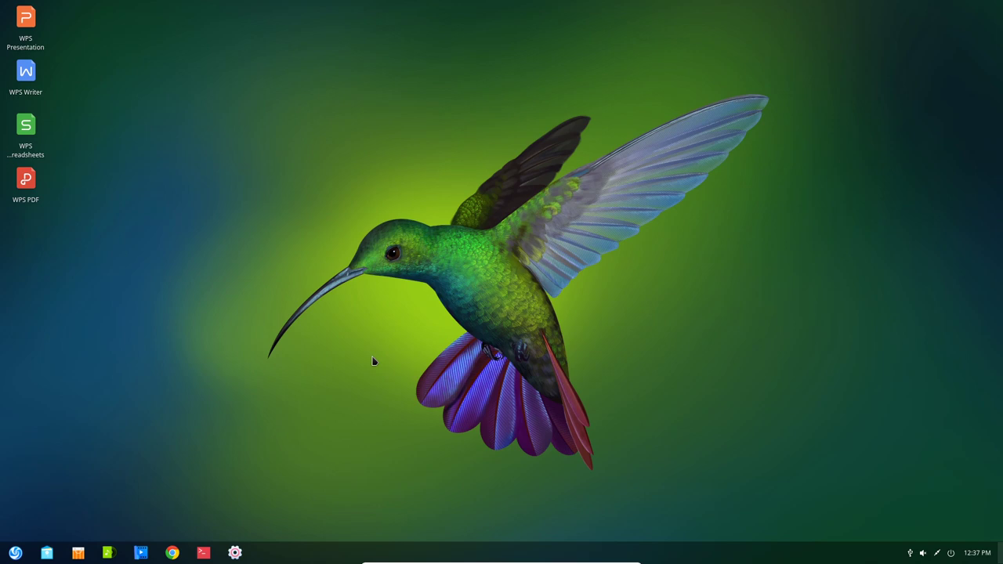
left_click(15, 552)
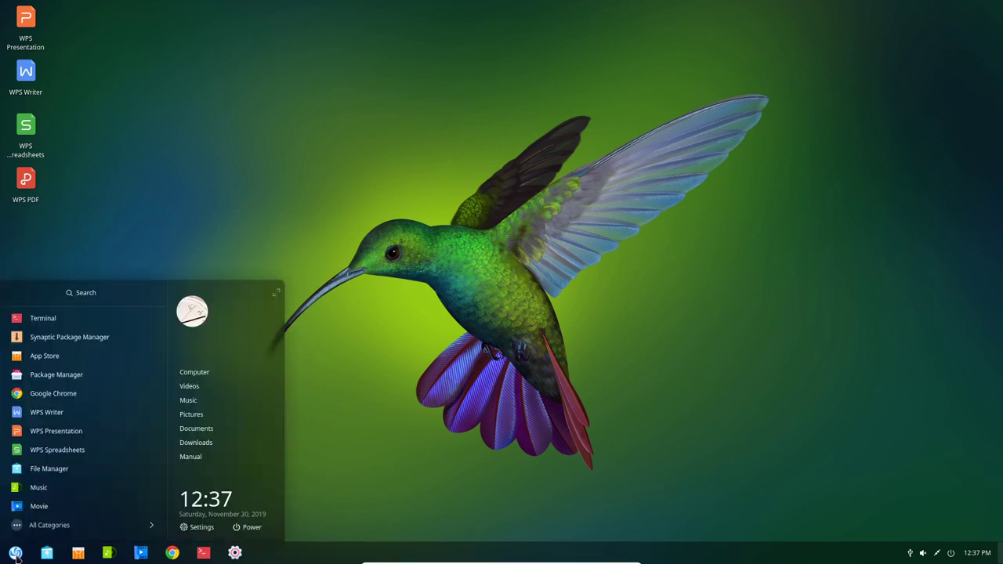
mouse_move(53, 392)
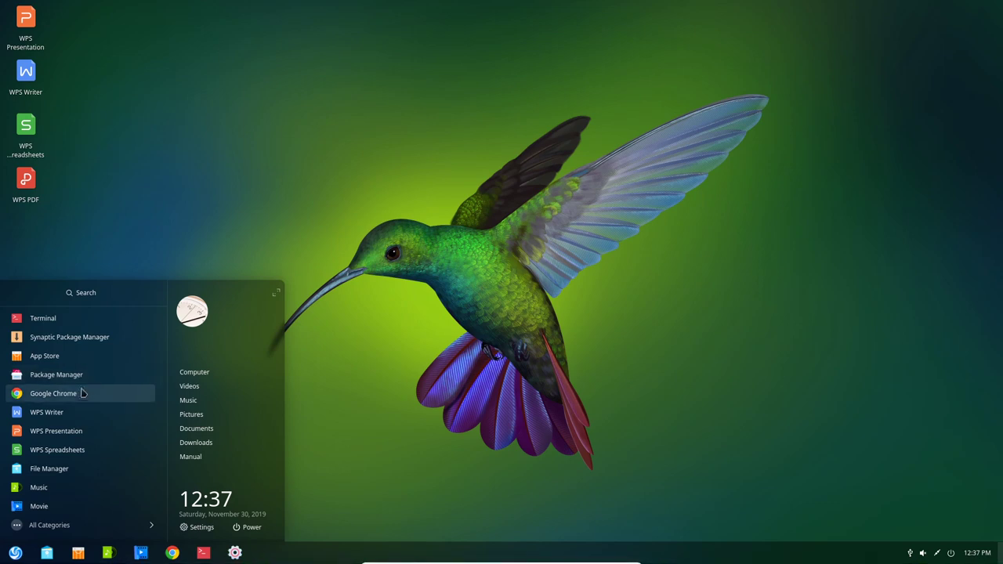
Browse the launcher by category and list the apps in the Music category
left_click(50, 525)
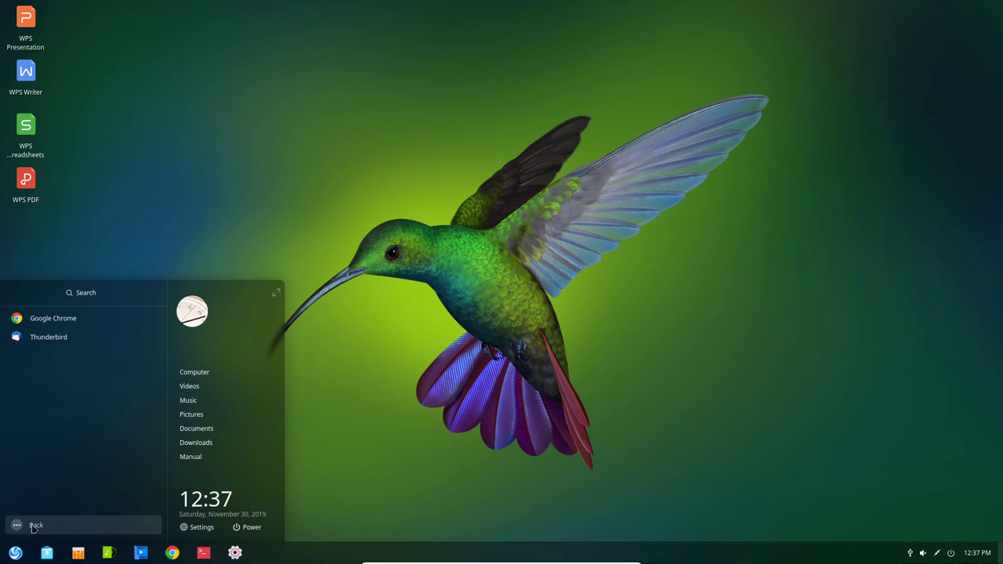
mouse_move(19, 530)
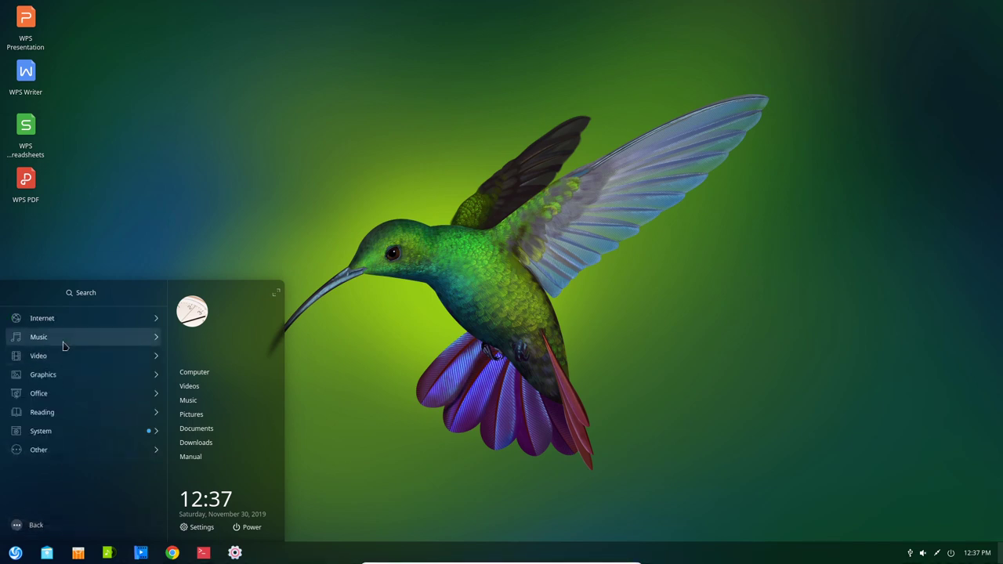
left_click(37, 336)
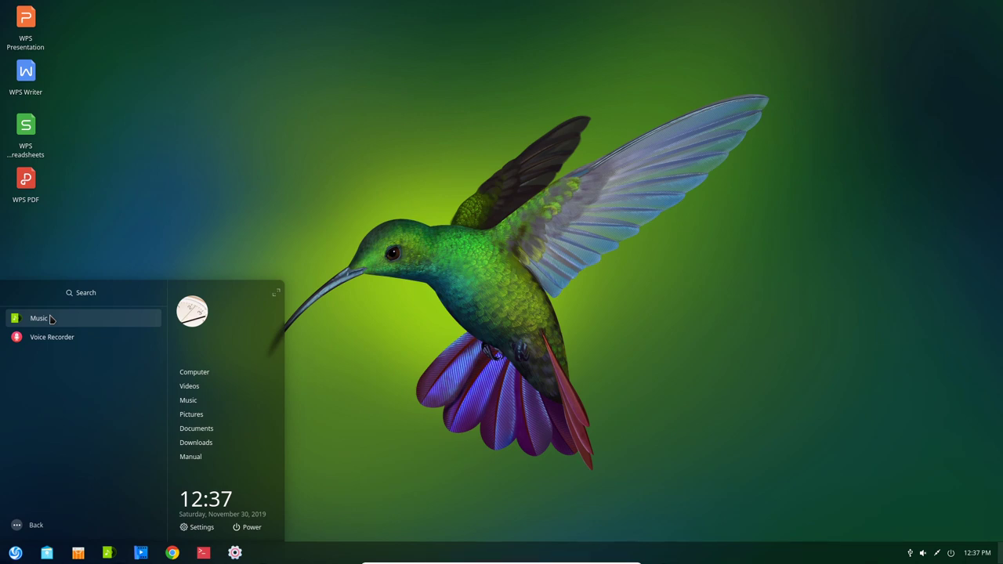
mouse_move(53, 338)
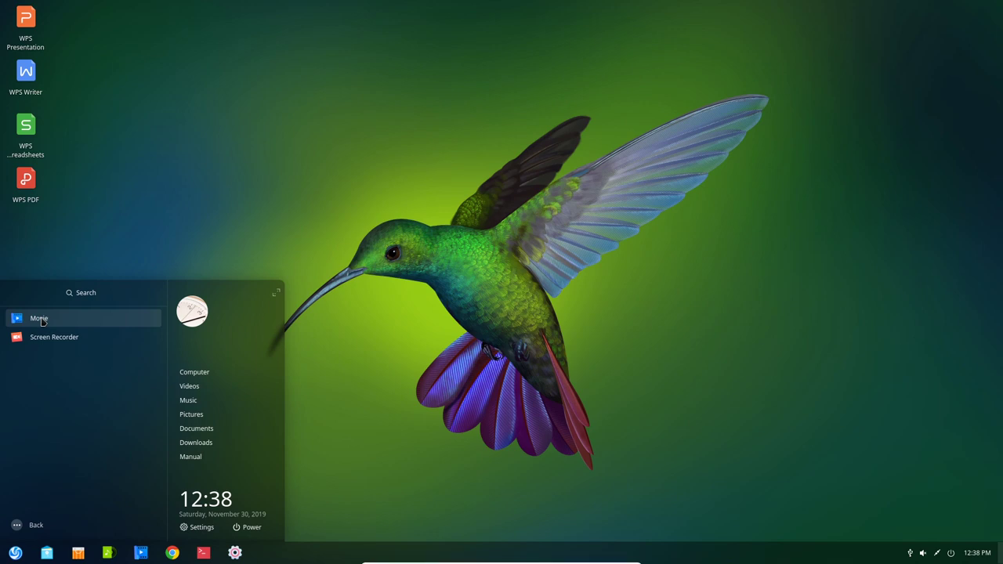
mouse_move(53, 337)
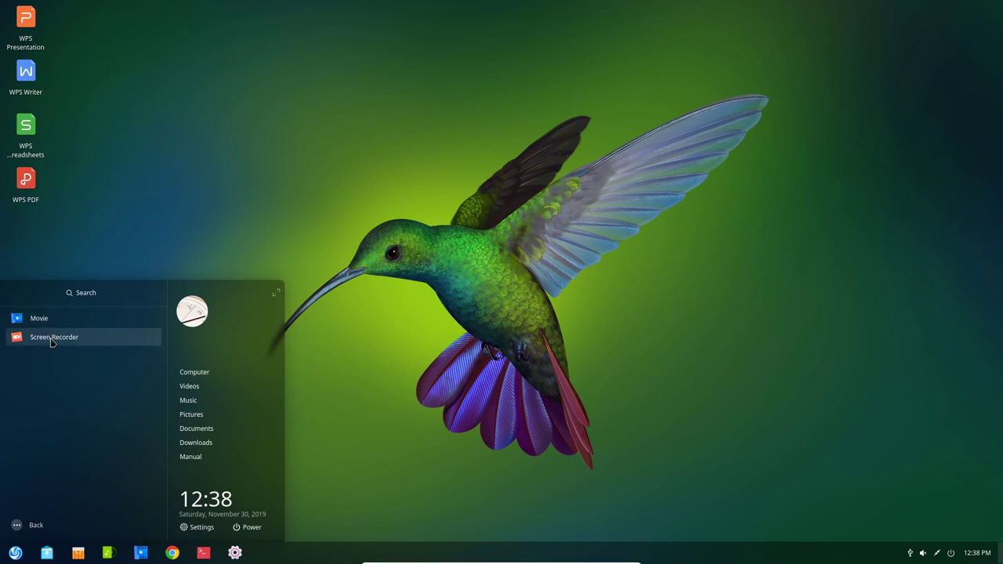
mouse_move(27, 515)
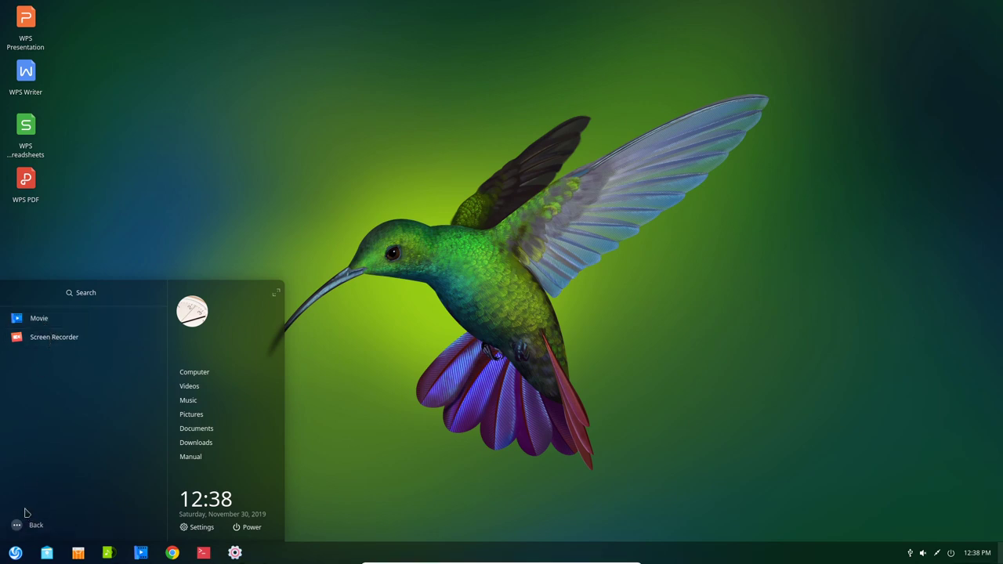
Launch Screen Recorder, record a small screen area and stop to save the video on the desktop
left_click(53, 337)
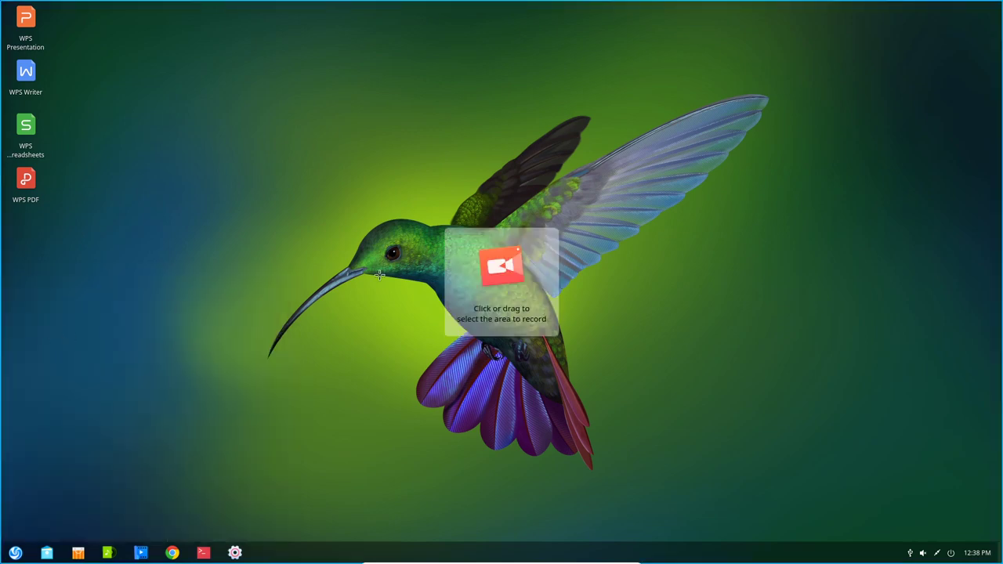
mouse_move(385, 270)
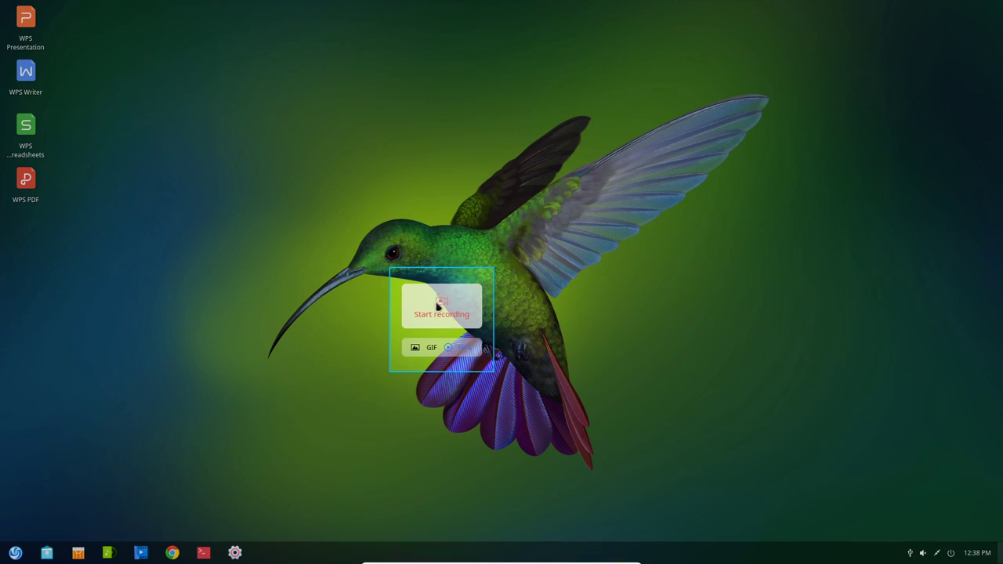
left_click(442, 306)
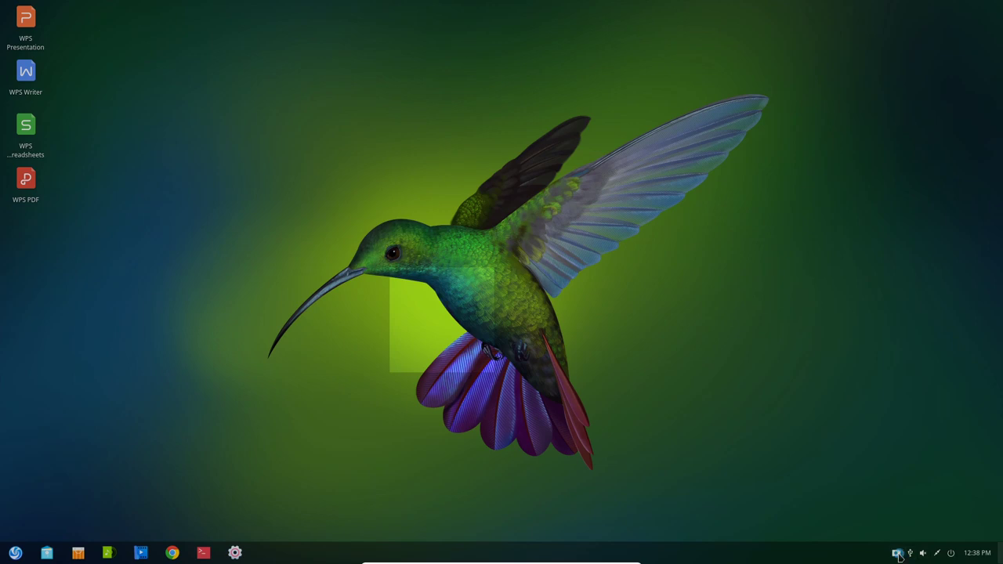
left_click(900, 553)
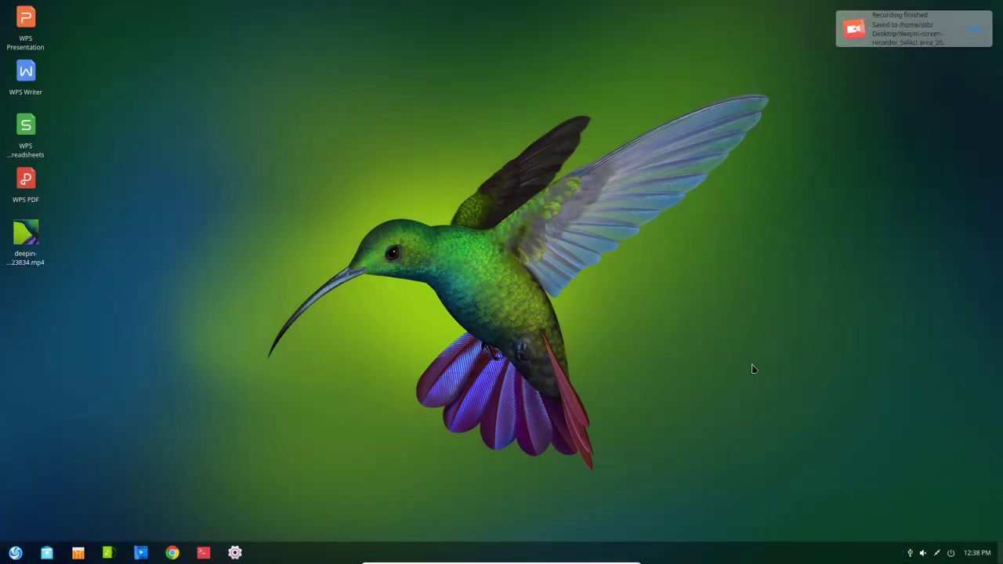
mouse_move(599, 359)
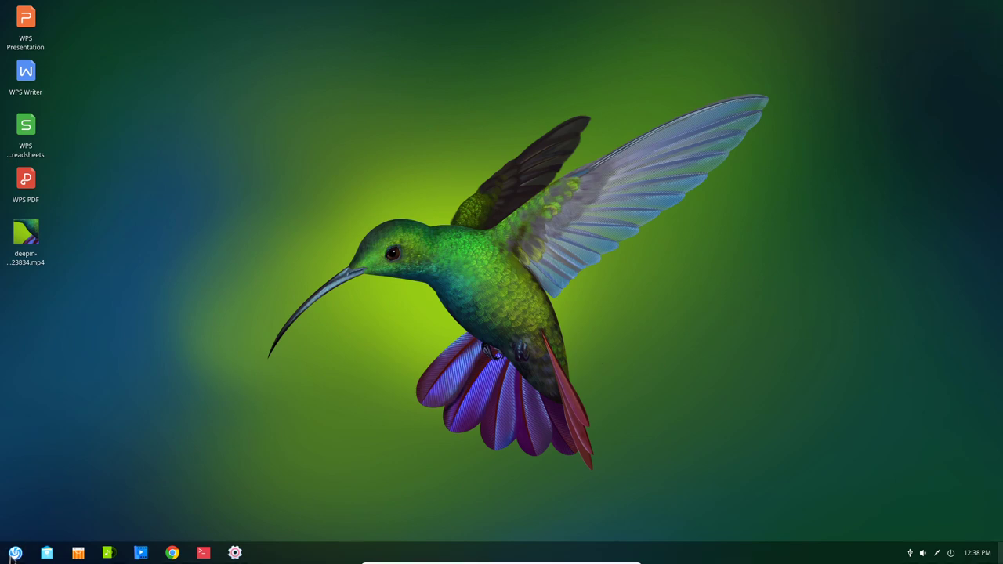
Bring up the launcher again and browse the installed apps by category
left_click(16, 553)
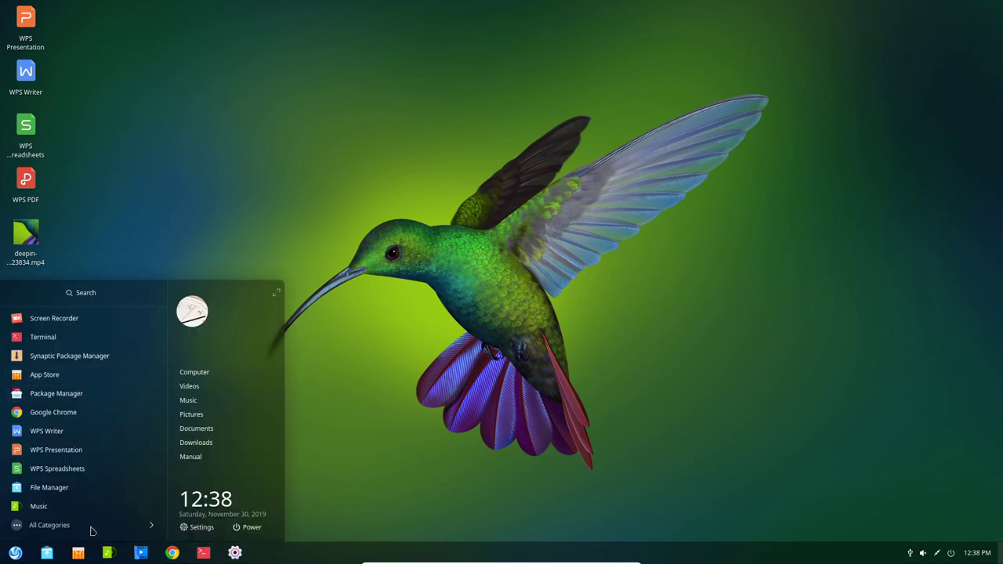
left_click(49, 525)
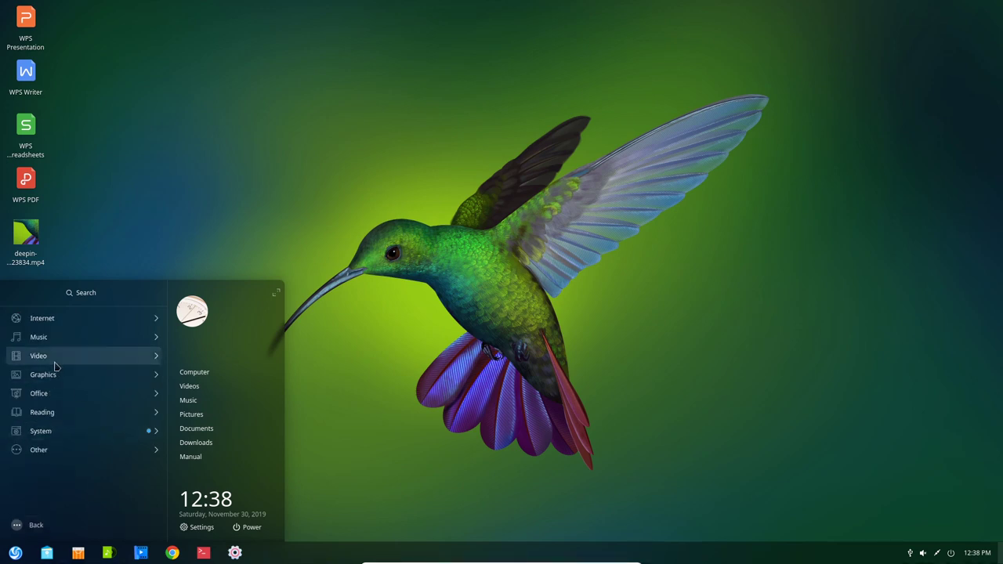
mouse_move(55, 367)
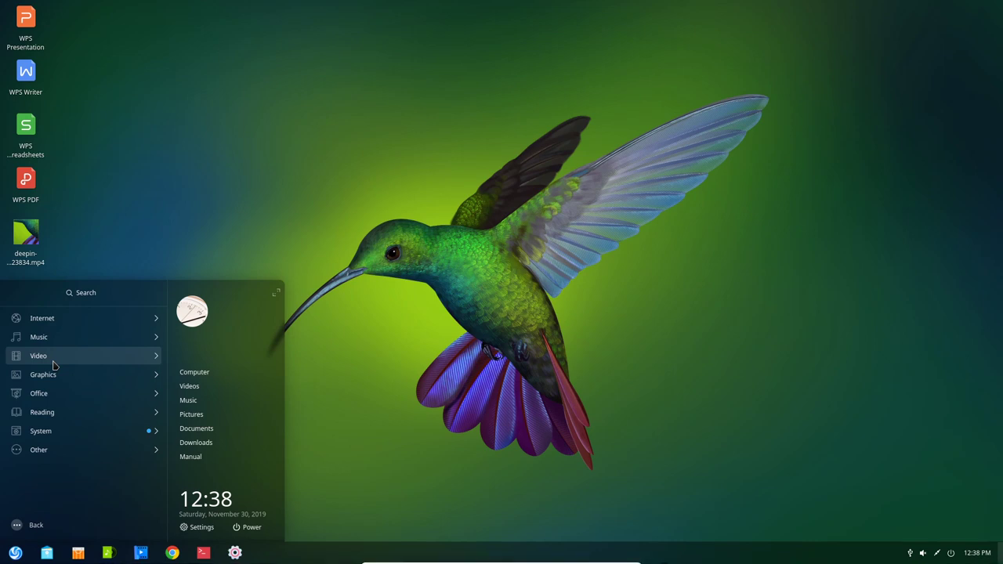
mouse_move(54, 367)
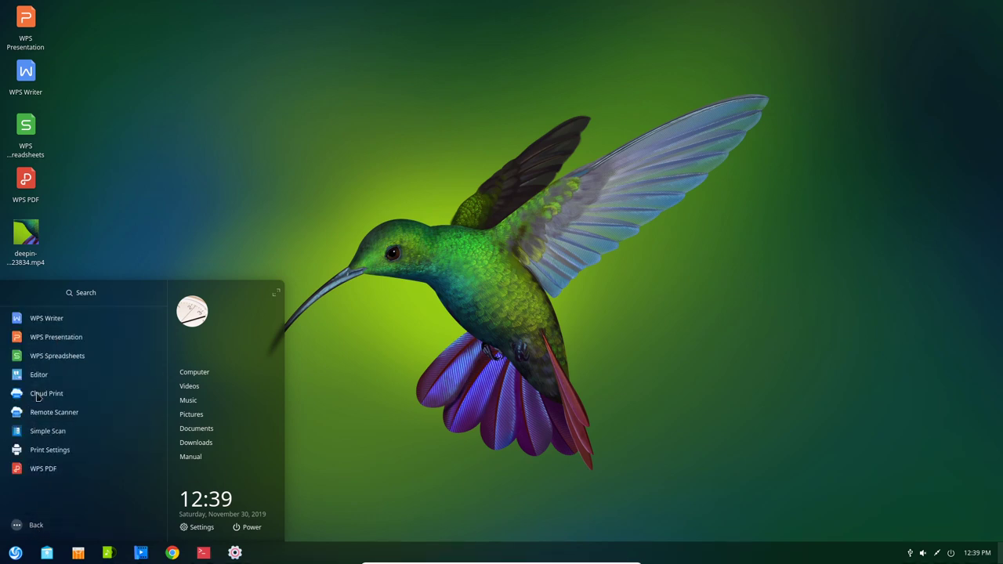
mouse_move(97, 319)
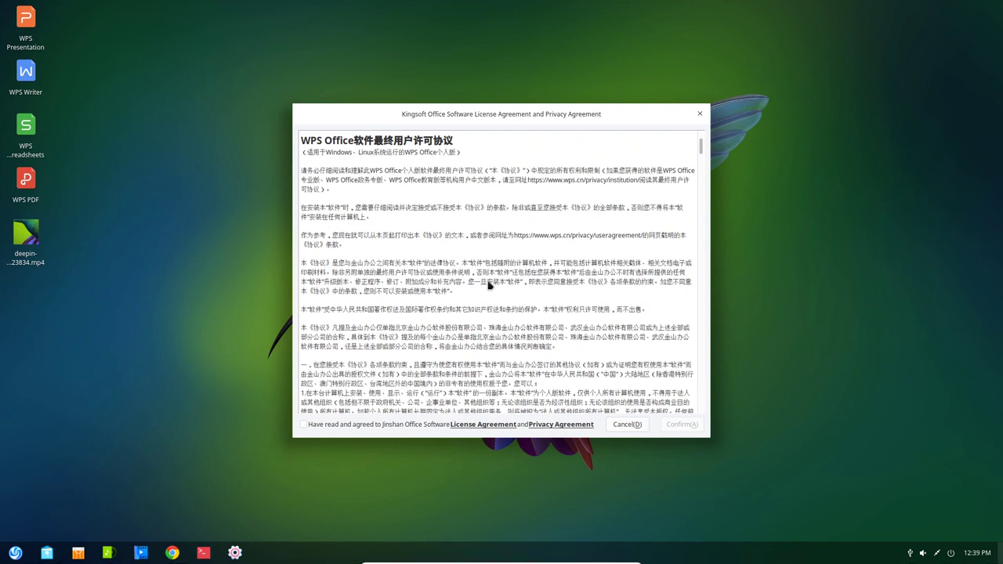
mouse_move(624, 269)
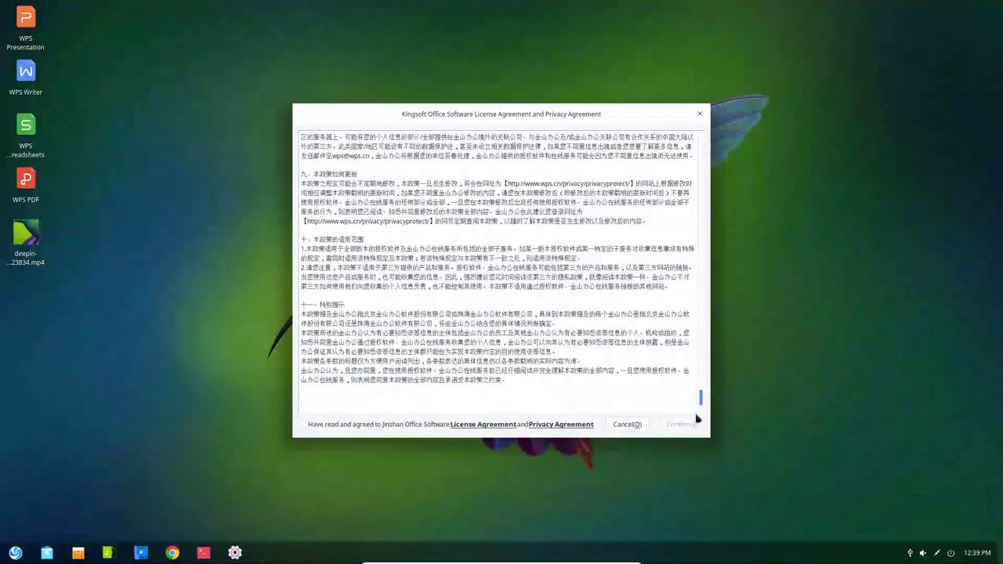
Accept the WPS software license agreement and privacy policy
left_click(304, 423)
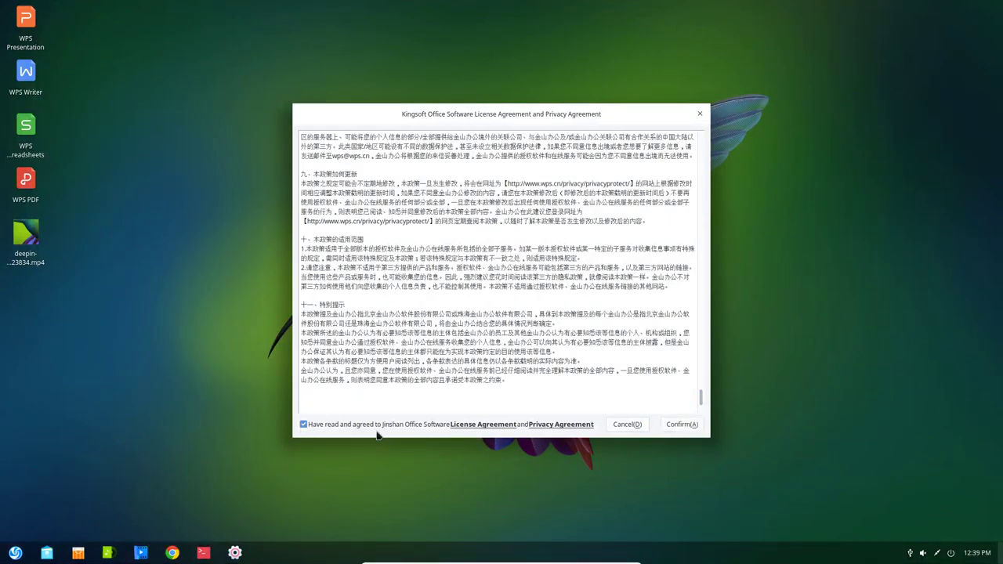
mouse_move(370, 436)
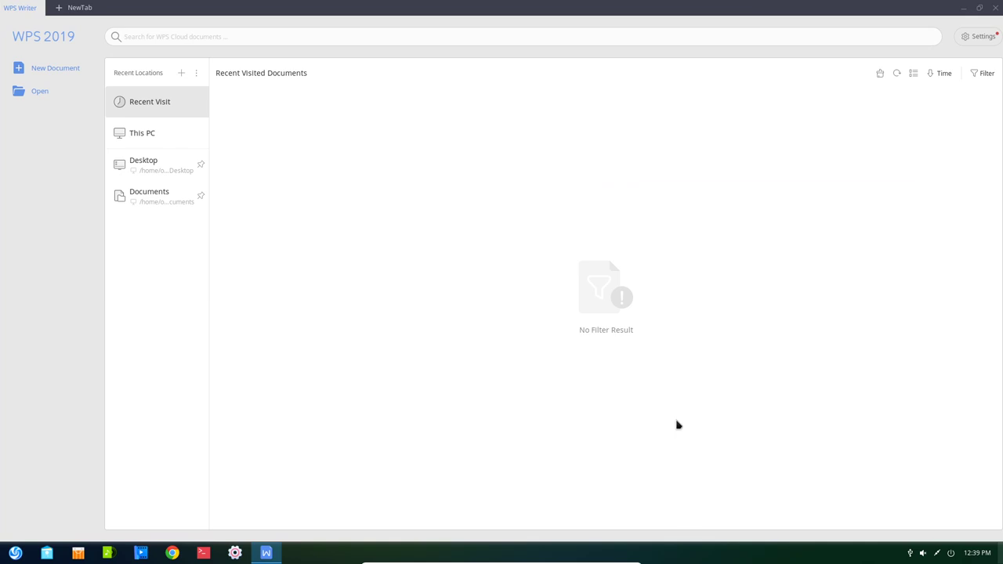
mouse_move(55, 72)
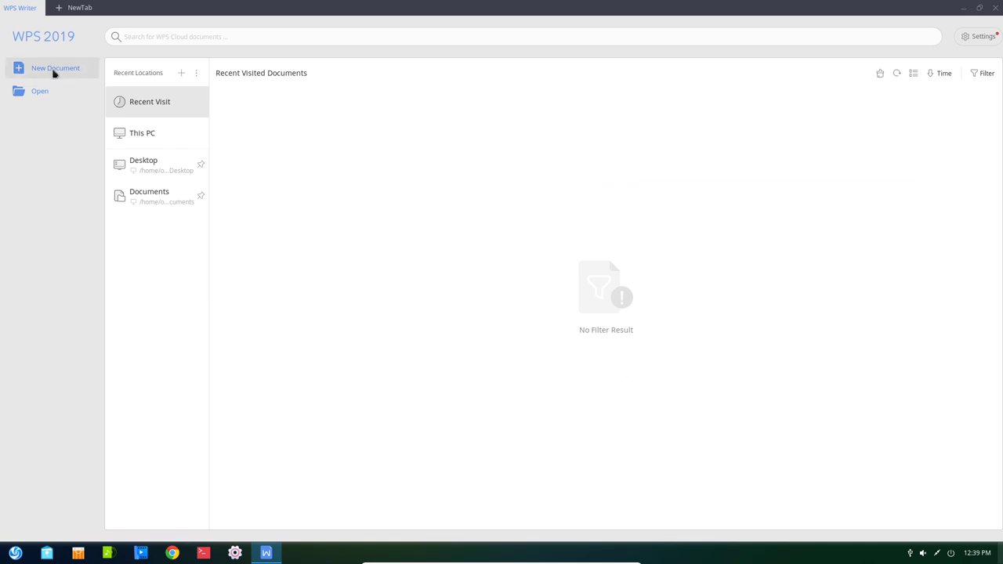
Create a blank document and view the Review and Page Layout ribbons before closing Writer
left_click(55, 69)
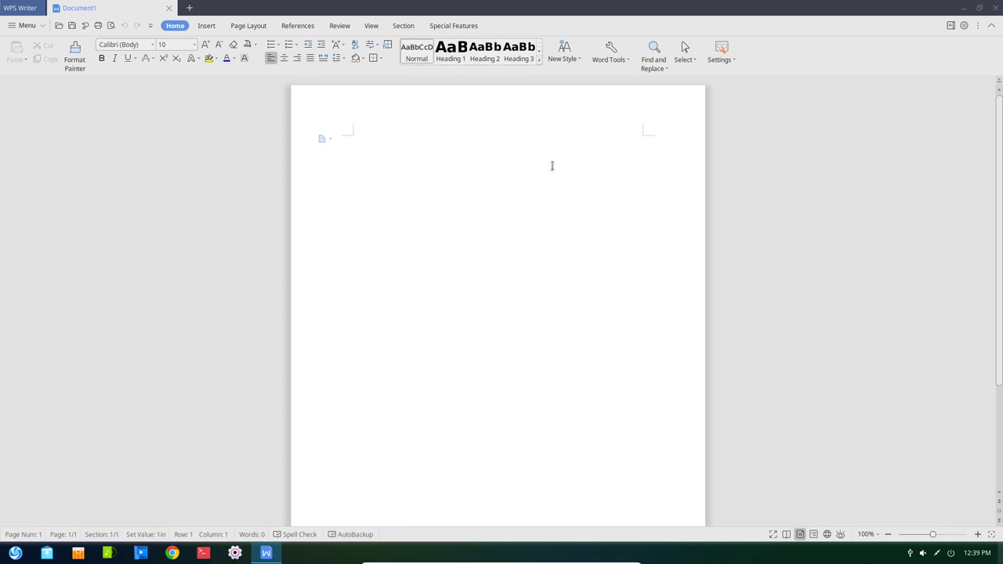
left_click(339, 25)
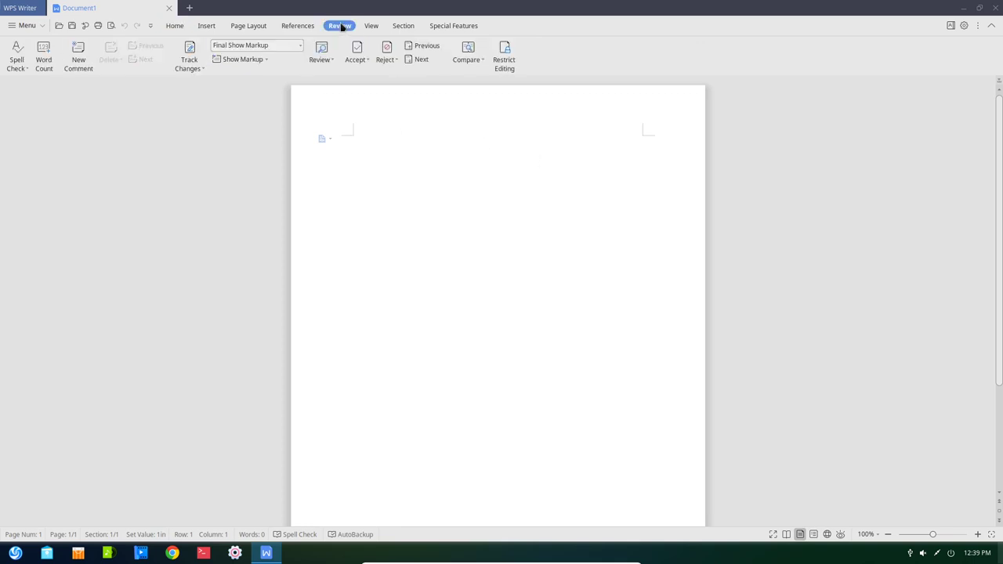
left_click(247, 25)
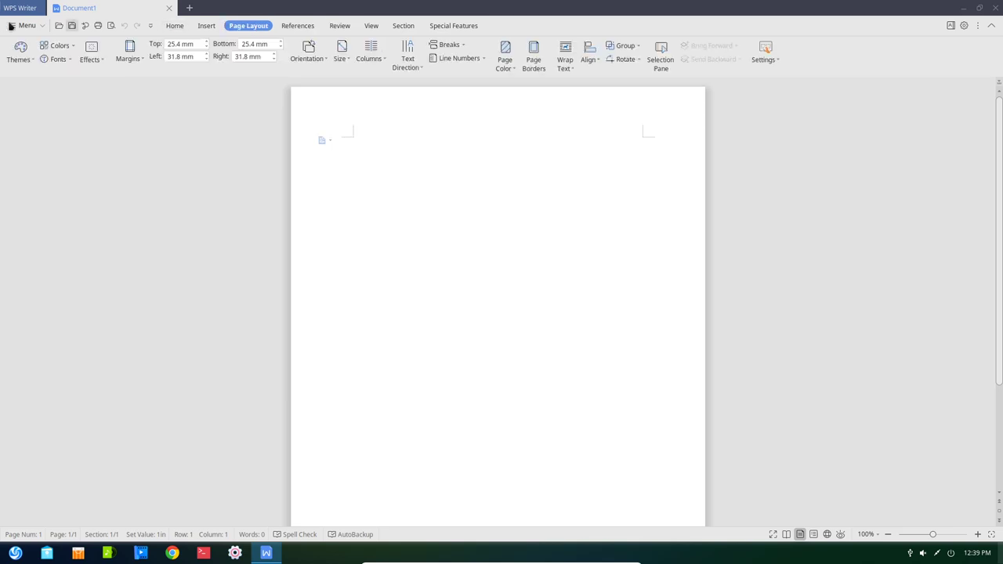
left_click(25, 26)
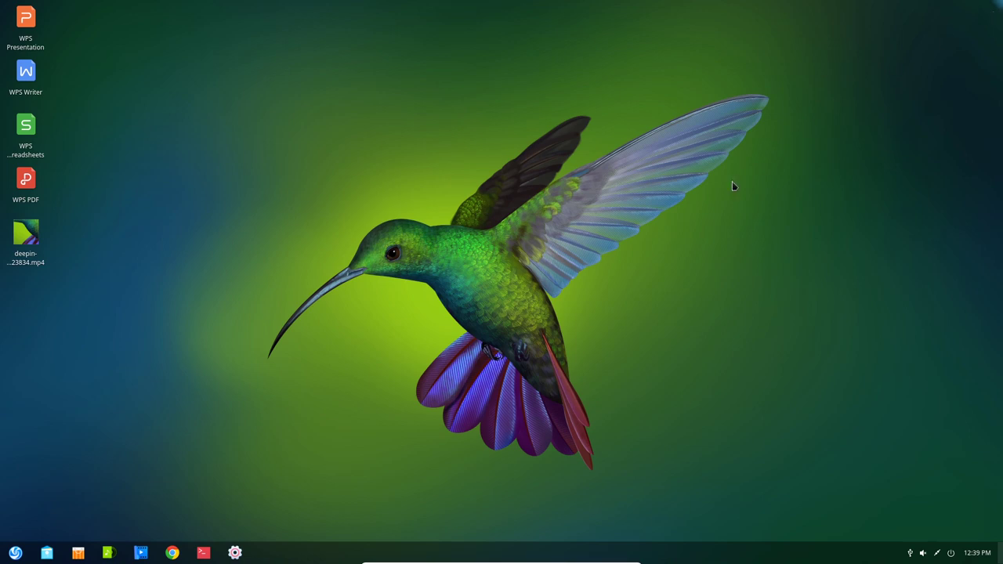
Browse the launcher's app list down to the category holding only User Feedback
left_click(16, 553)
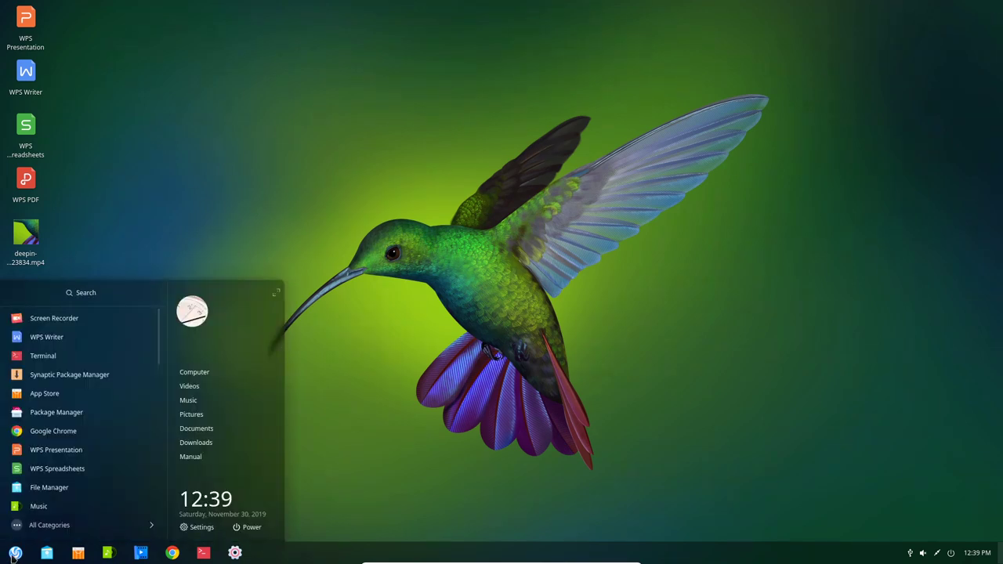
left_click(51, 525)
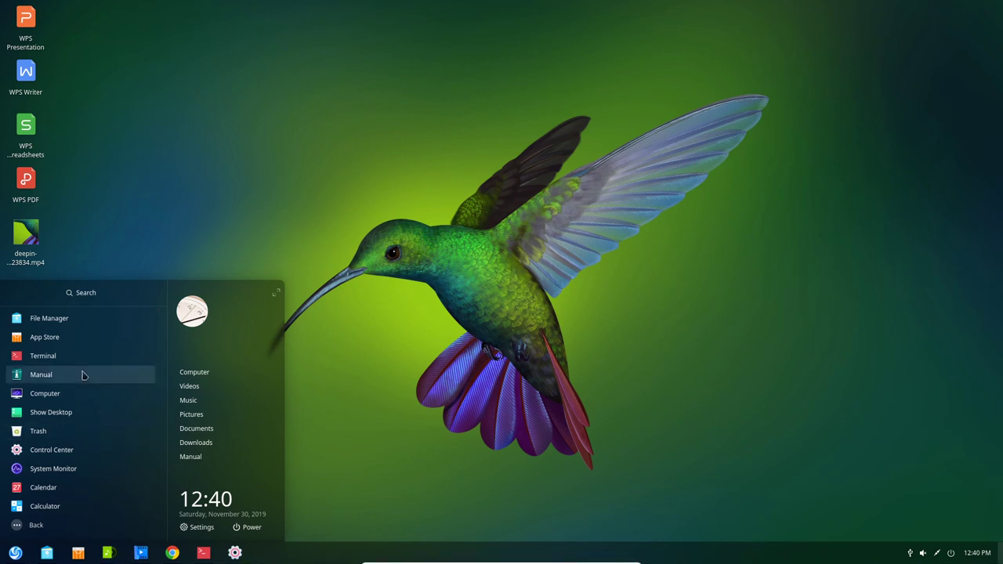
mouse_move(79, 337)
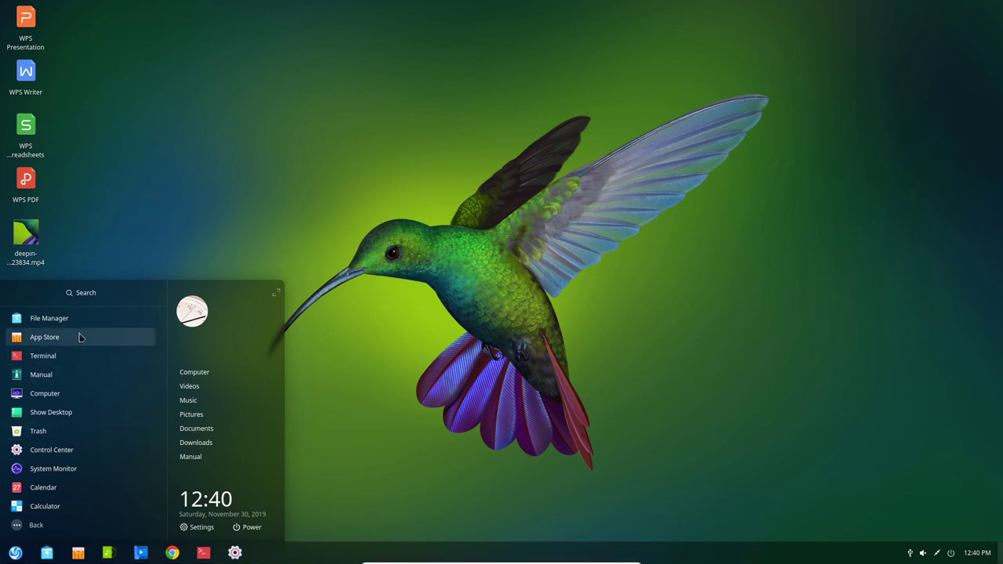
mouse_move(132, 351)
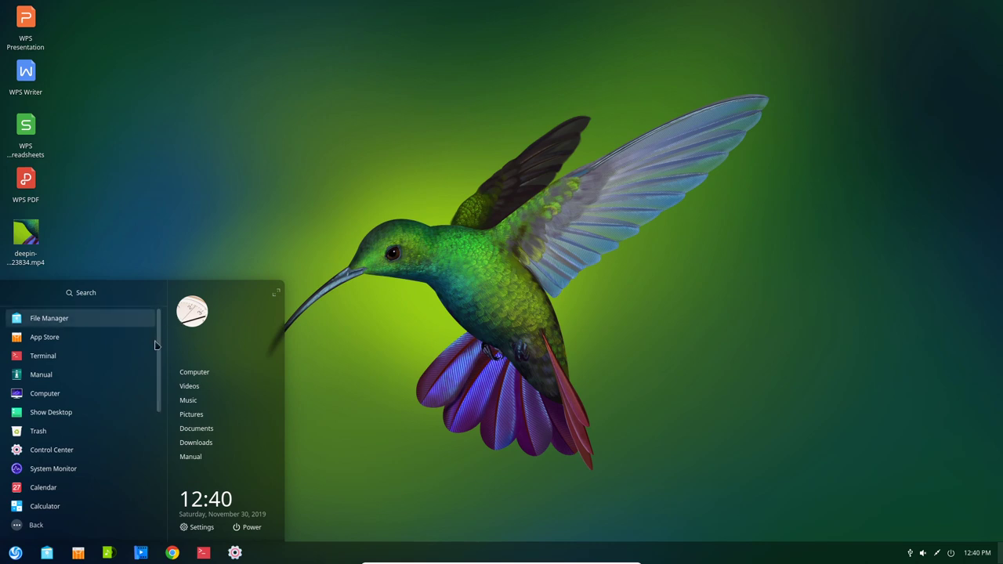
mouse_move(165, 378)
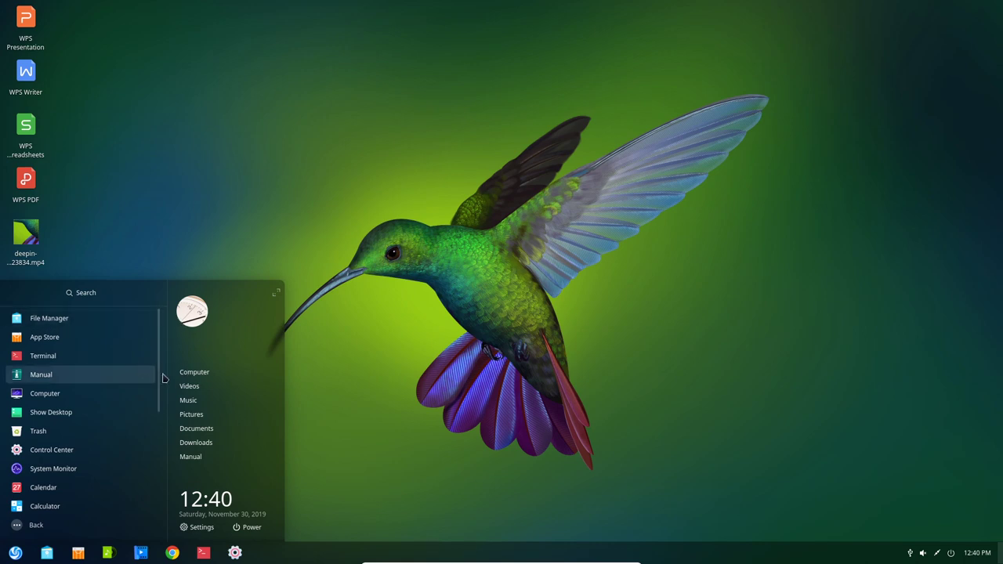
mouse_move(163, 385)
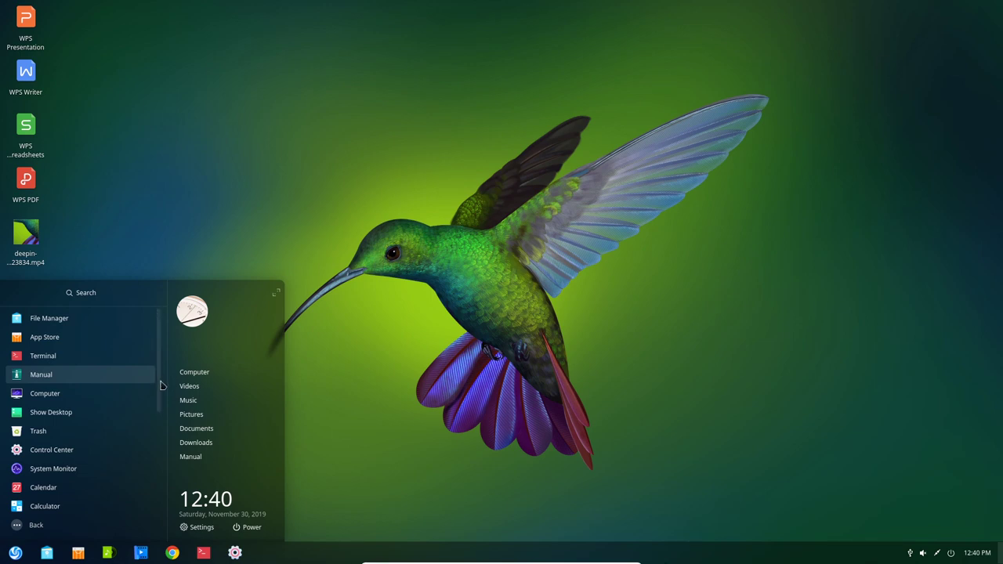
scroll("down", 3)
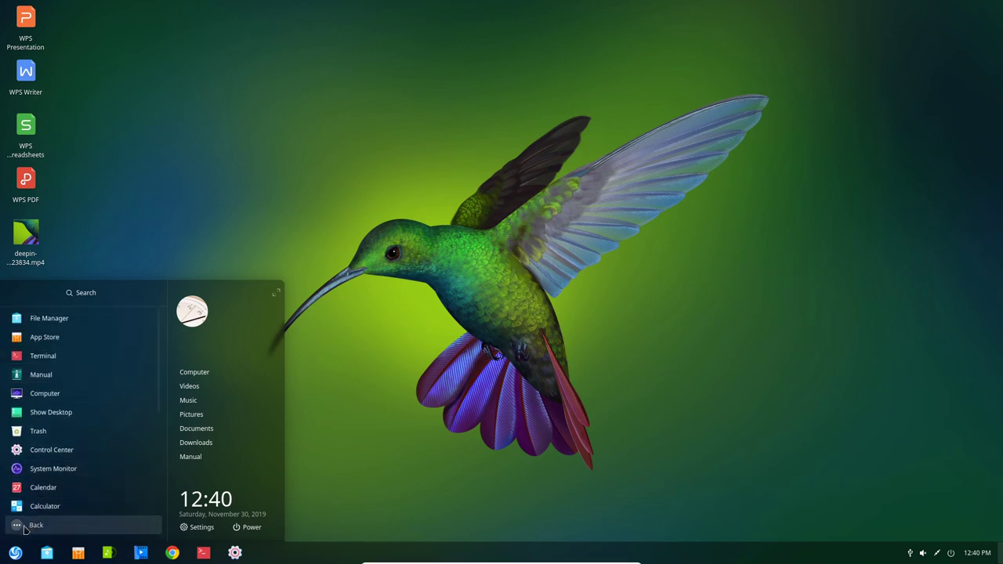
left_click(34, 525)
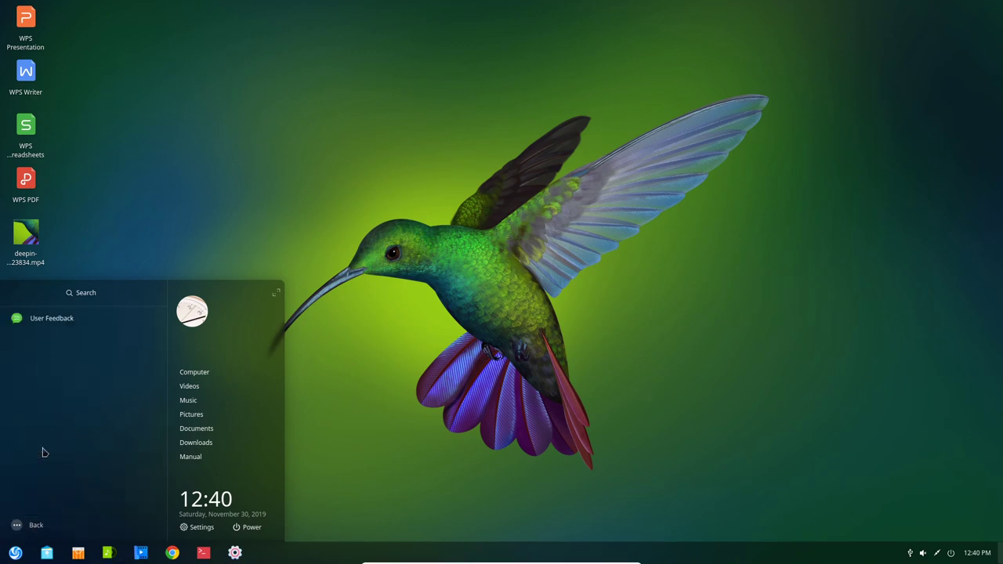
mouse_move(41, 451)
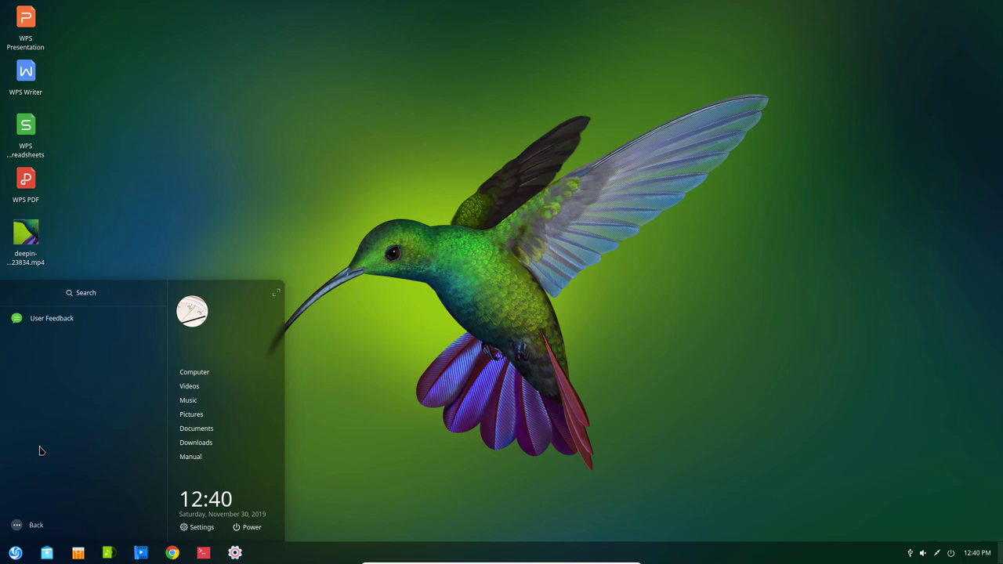
mouse_move(53, 318)
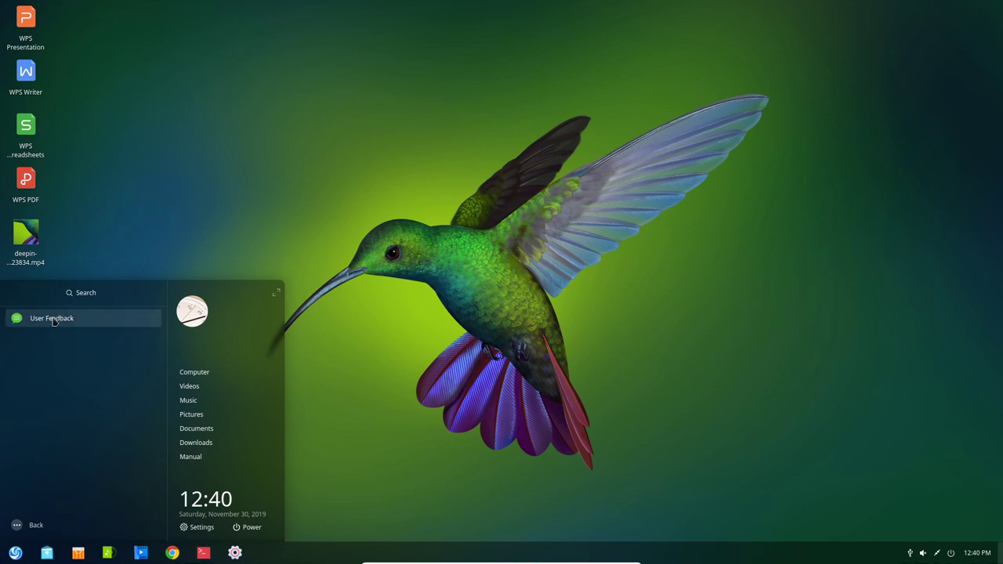
Launch User Feedback into Chrome's deepin feedback page and dismiss the log collection prompt
left_click(52, 318)
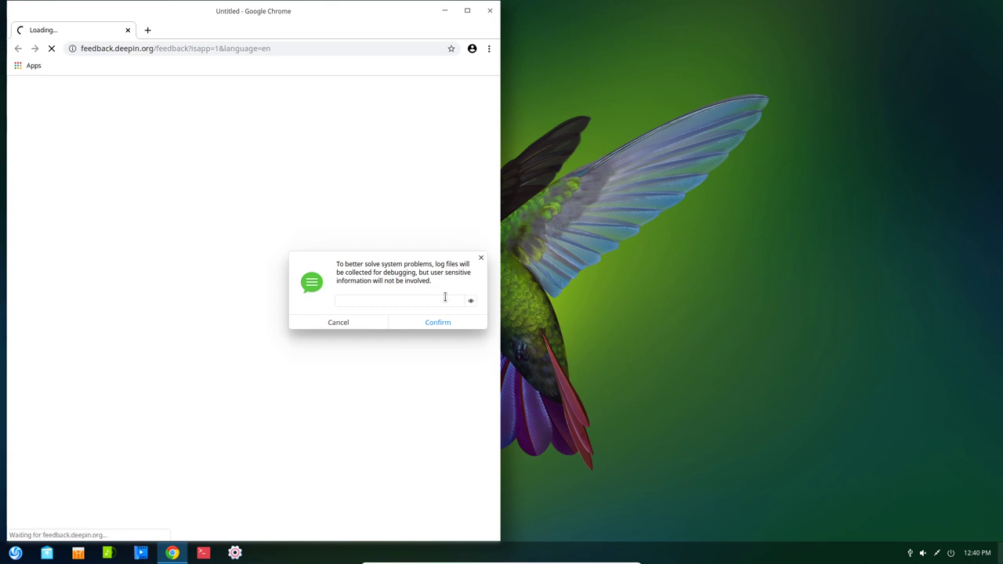
mouse_move(394, 281)
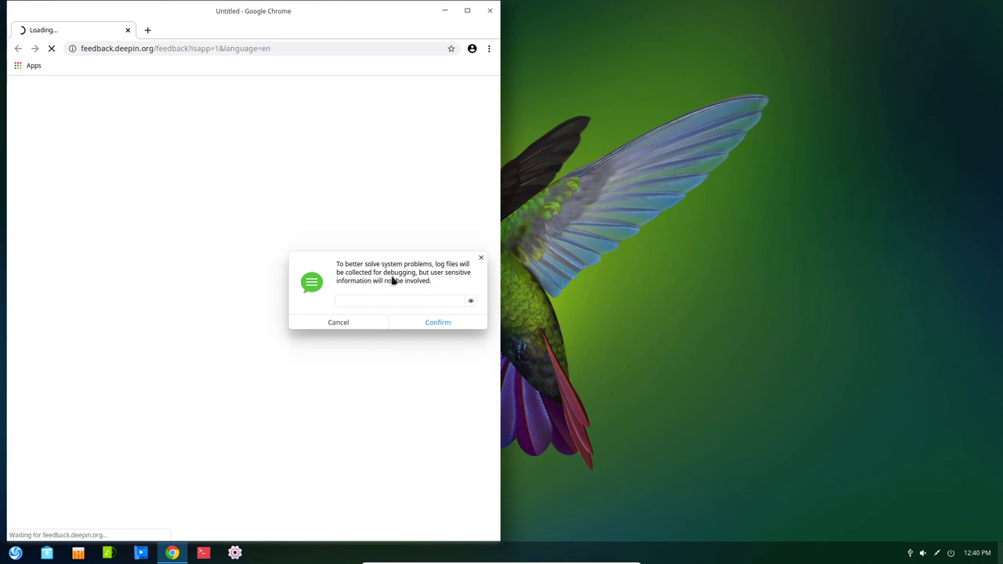
mouse_move(436, 285)
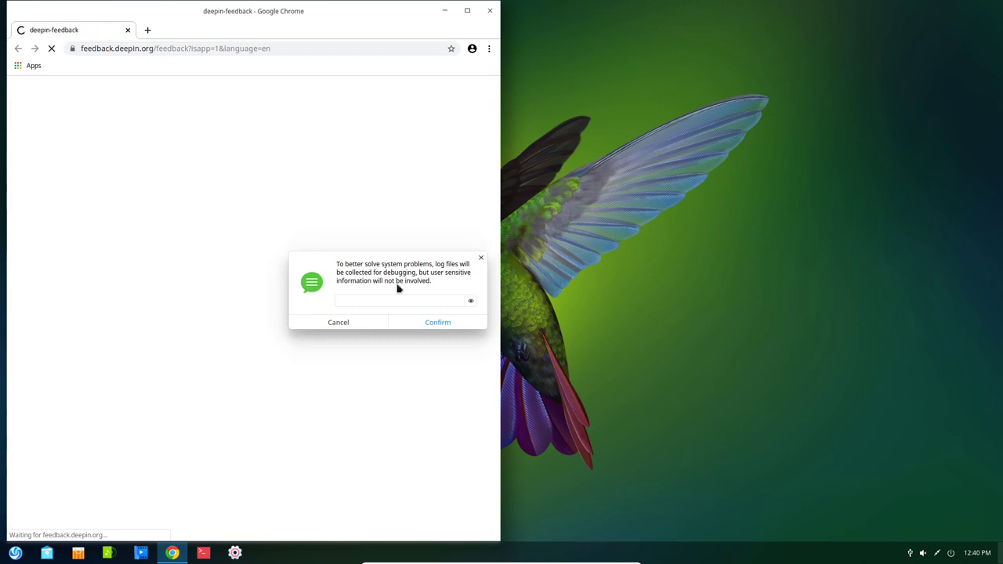
left_click(437, 323)
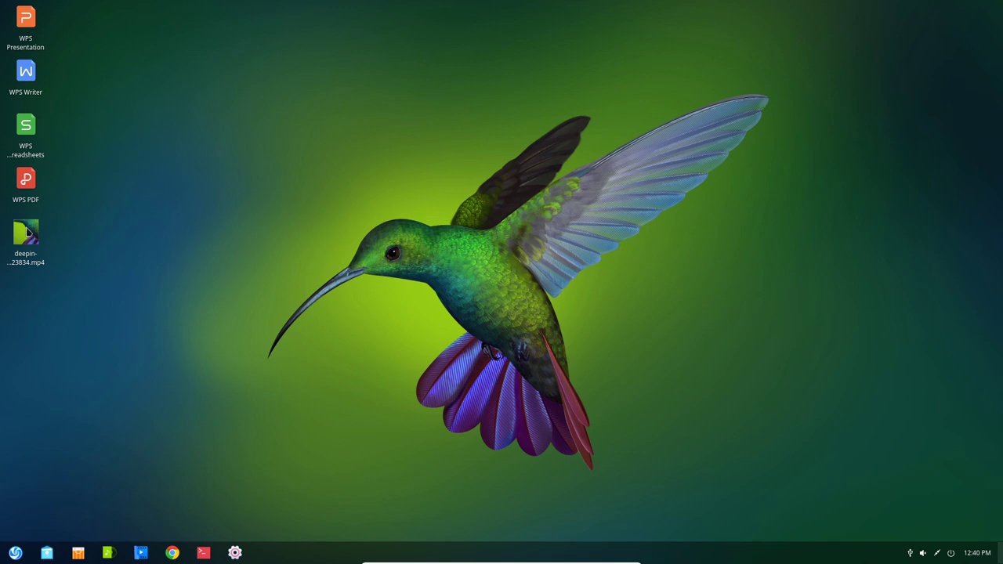
Play the desktop screen-recording clip in Deepin Movie, then delete the file
right_click(25, 235)
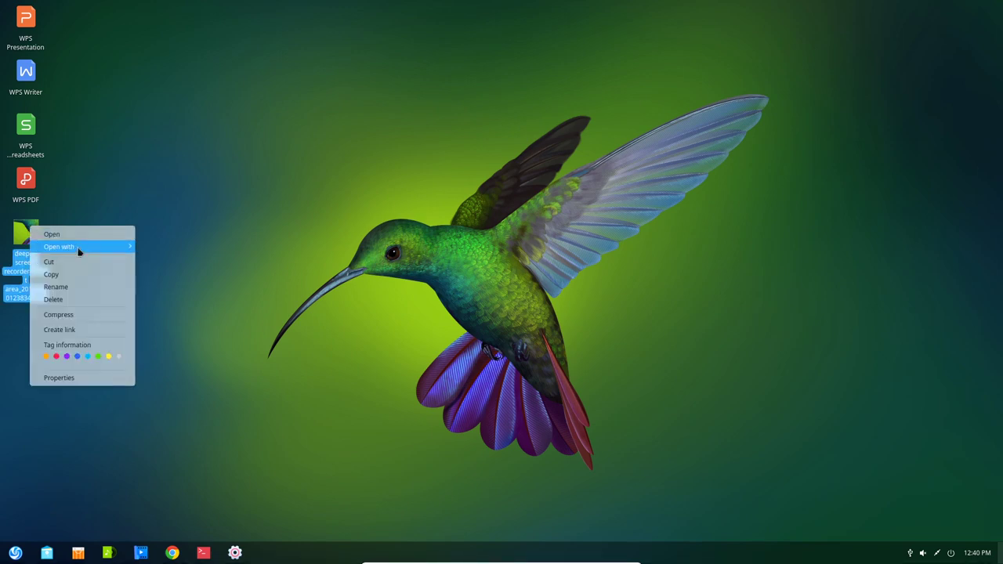
mouse_move(59, 246)
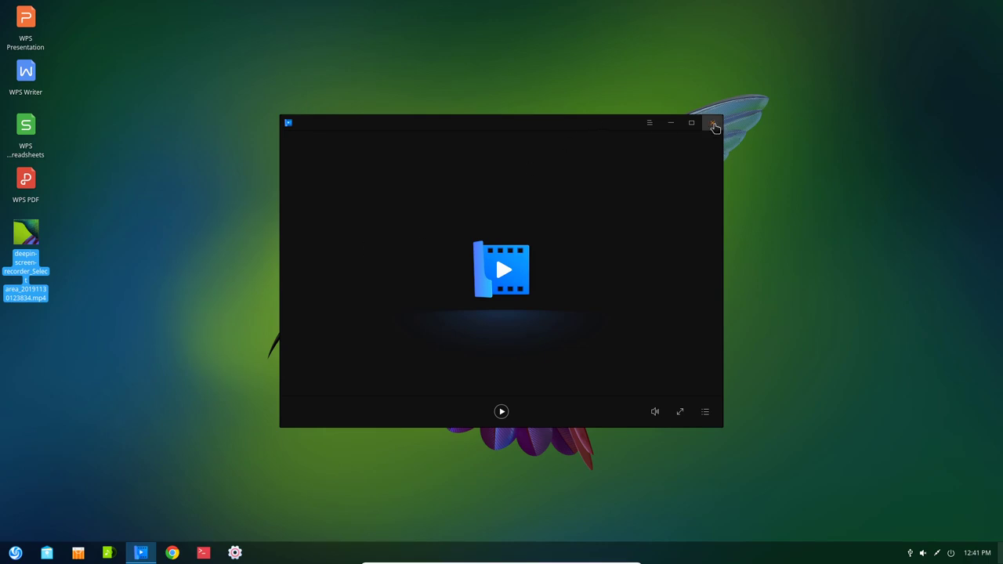
right_click(25, 235)
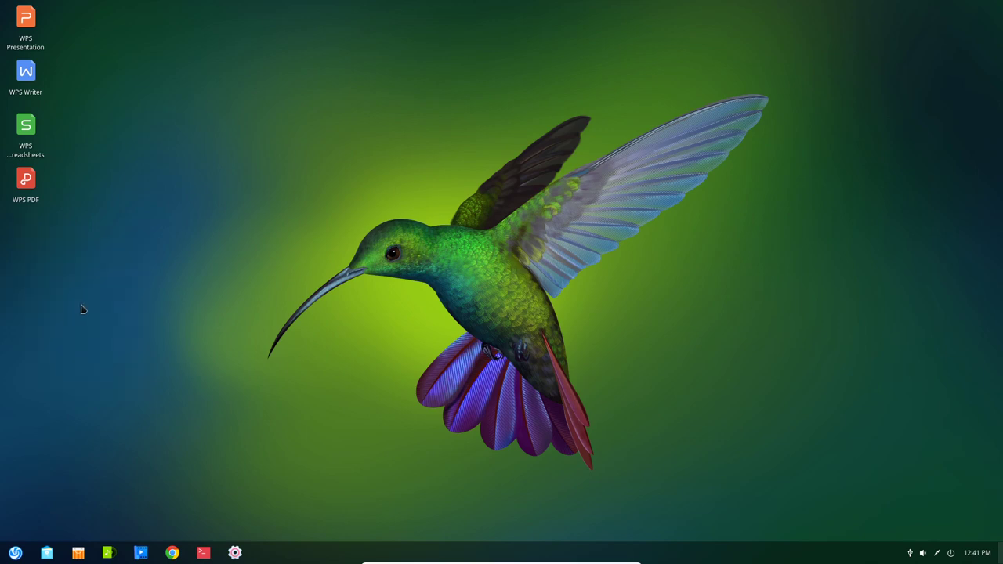
mouse_move(314, 238)
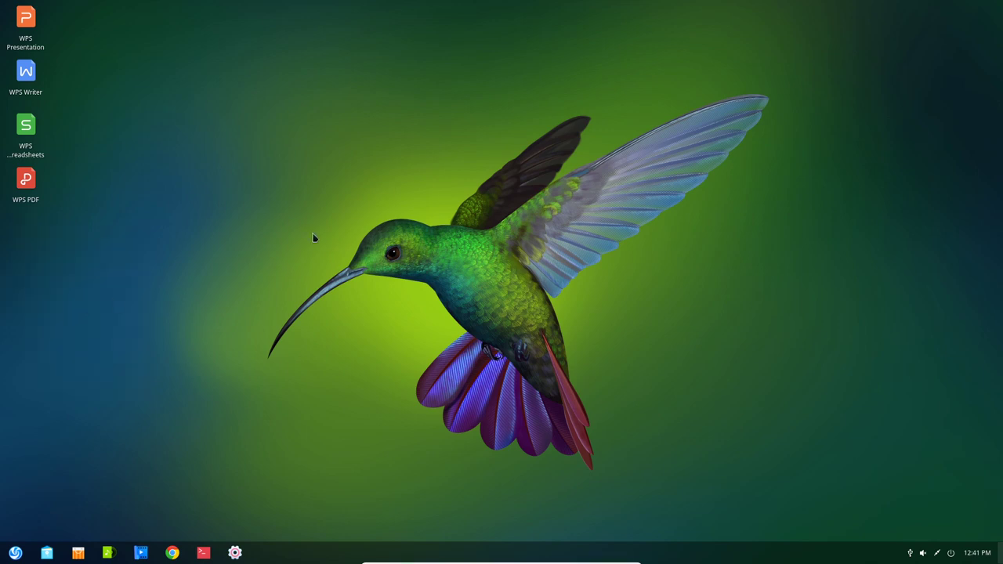
mouse_move(15, 554)
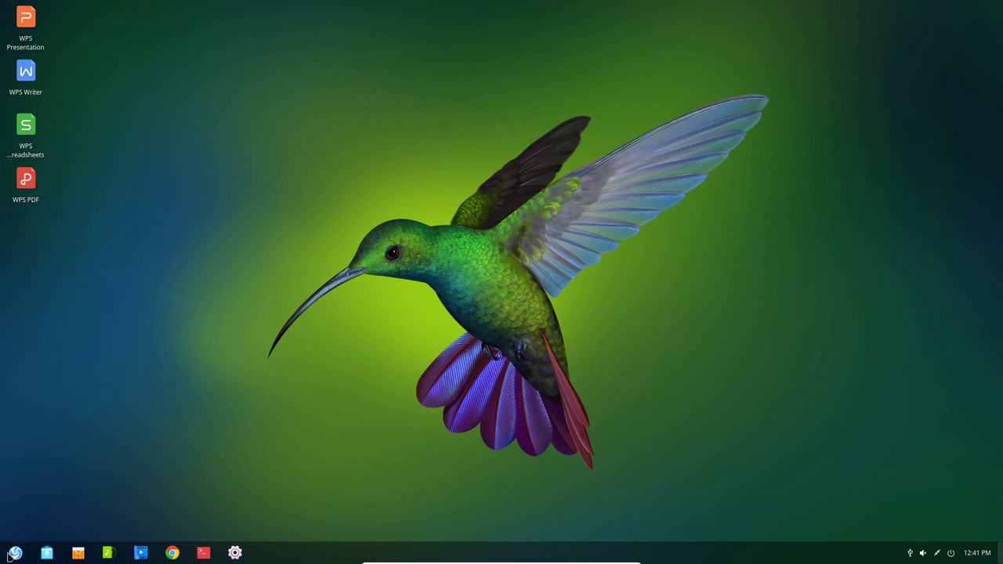
Launch Deepin App Store from the dock and scroll its Home page of Rankings and New Updates
left_click(16, 553)
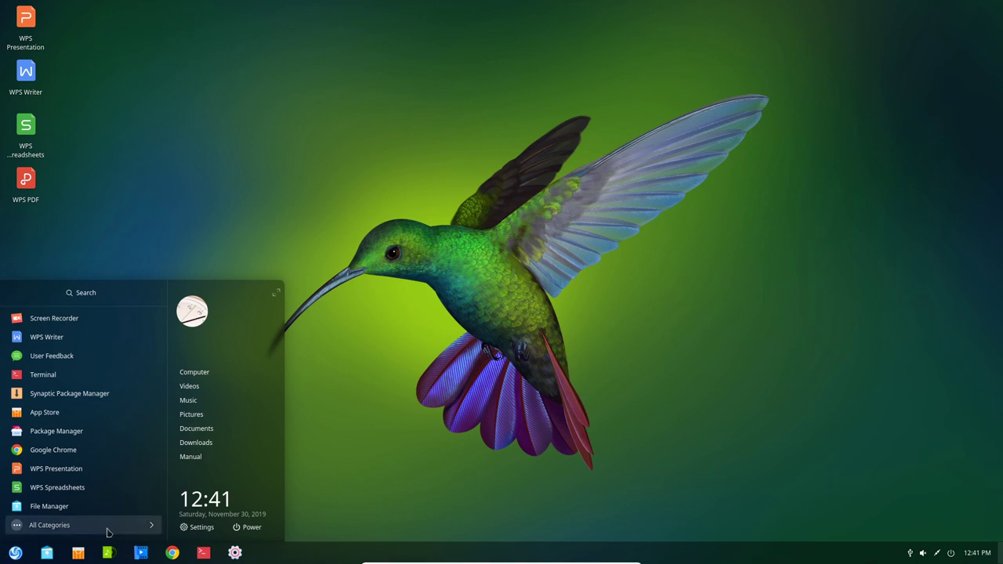
left_click(546, 423)
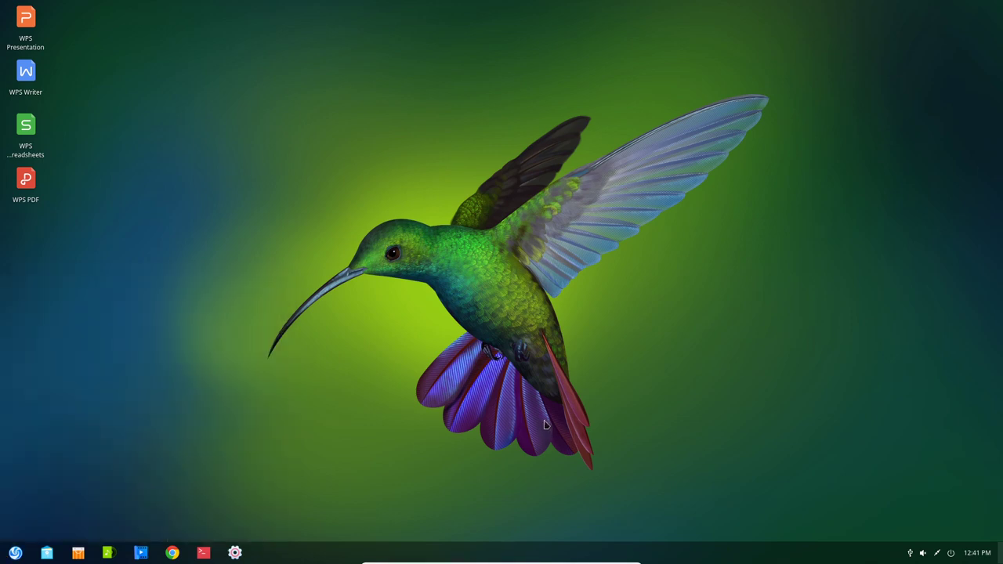
mouse_move(541, 423)
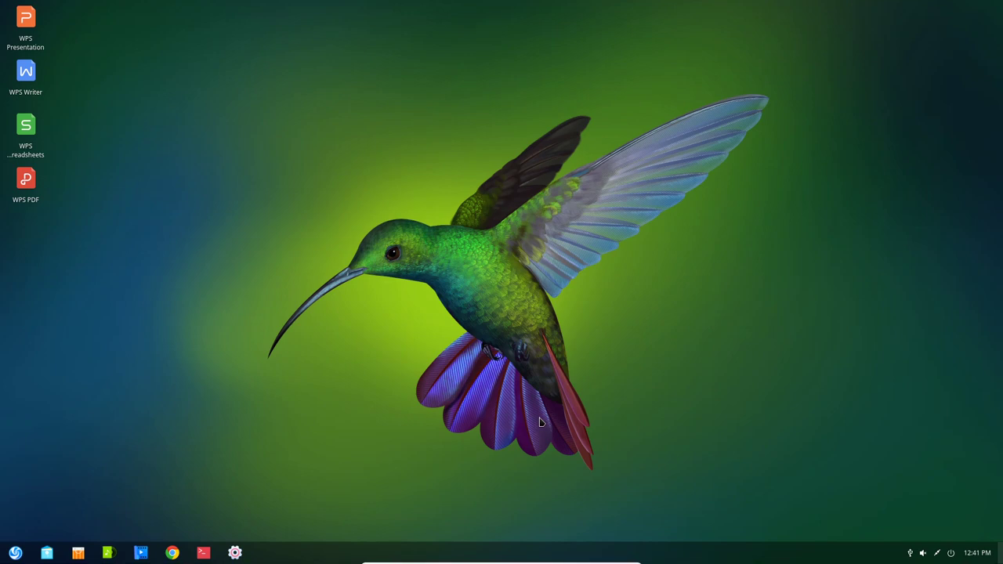
mouse_move(94, 549)
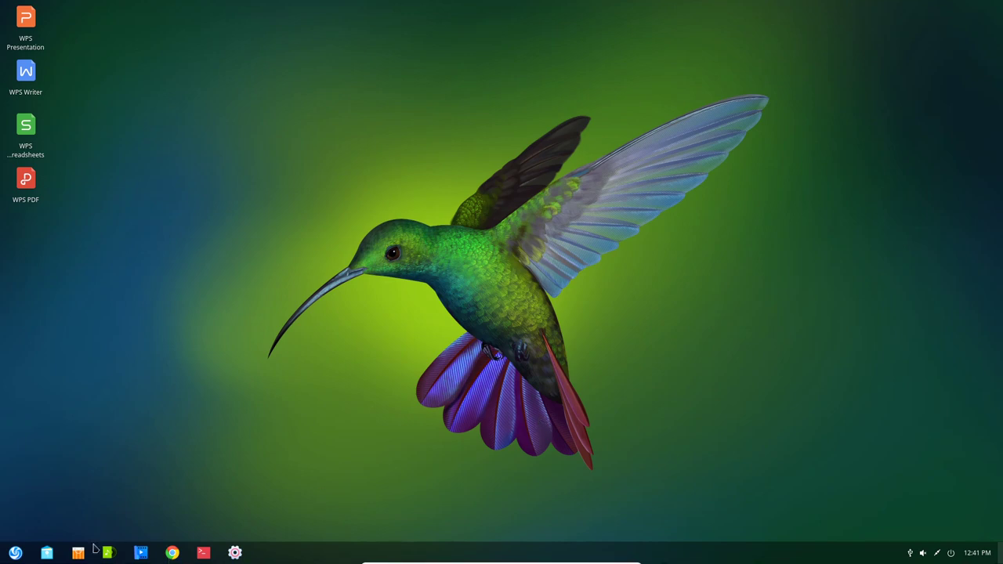
mouse_move(78, 552)
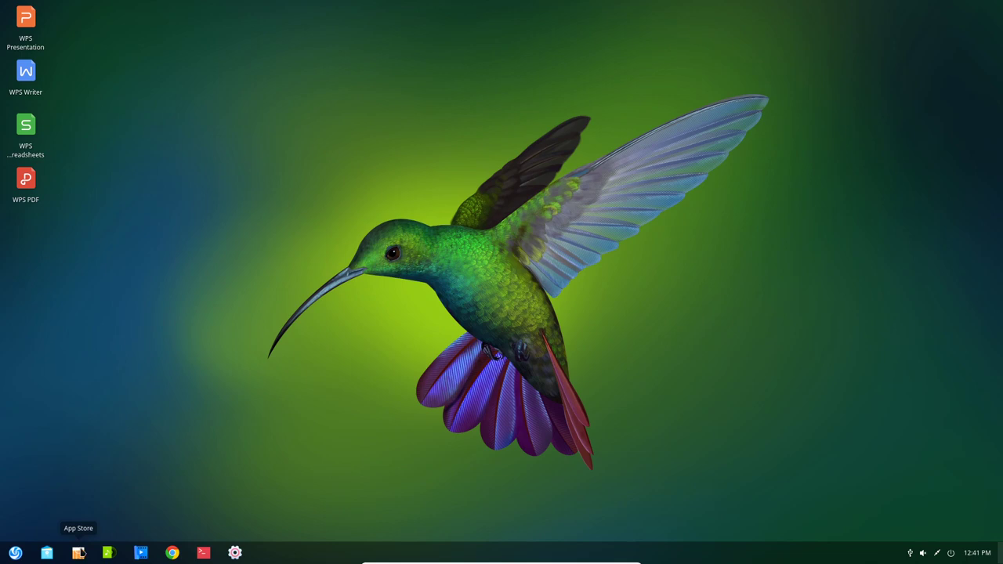
left_click(78, 552)
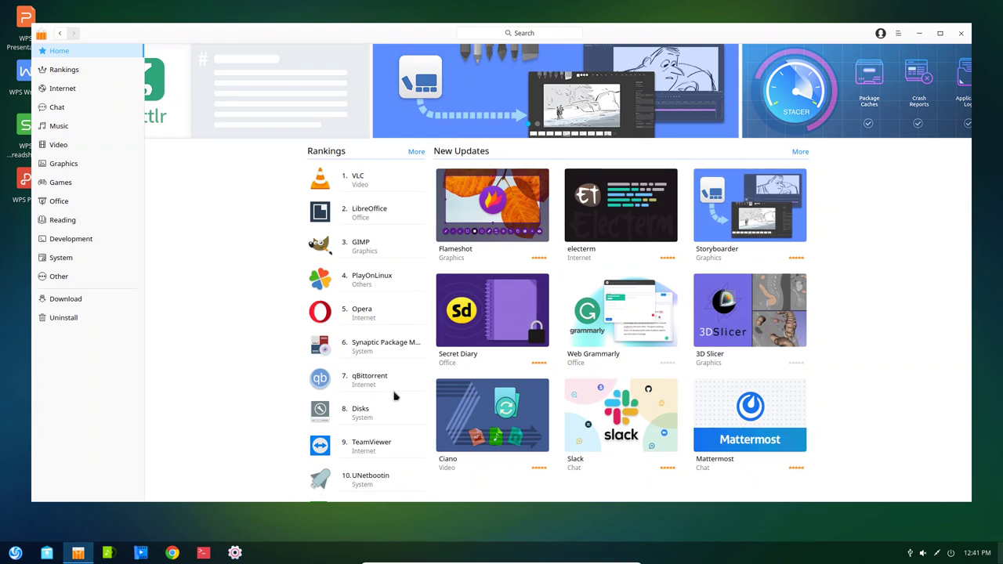
mouse_move(369, 180)
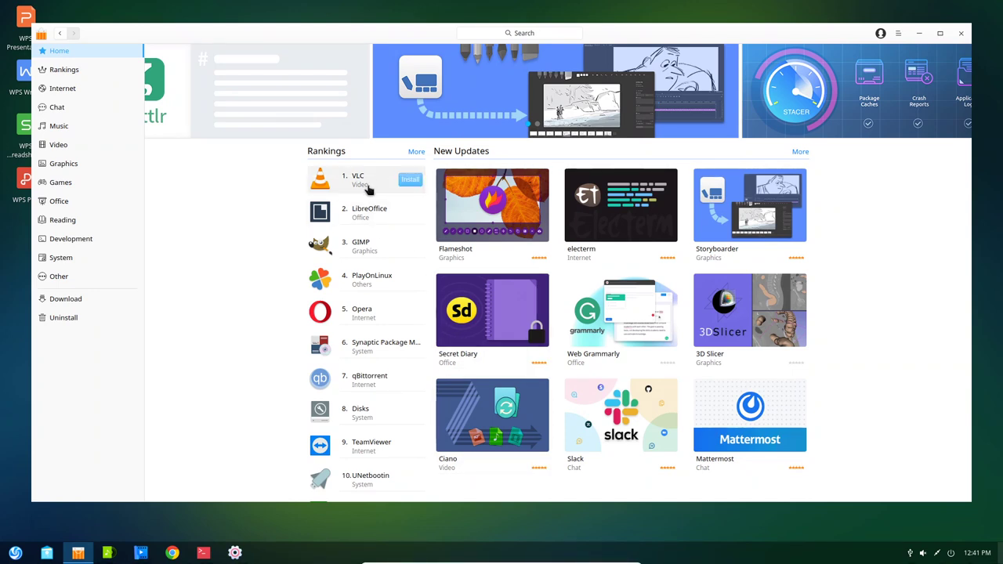
mouse_move(369, 213)
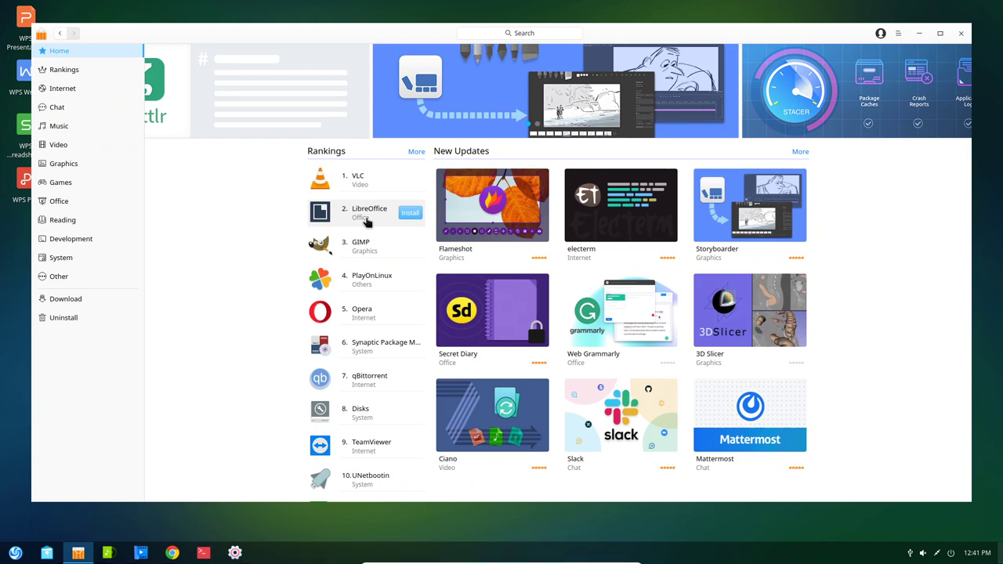
mouse_move(373, 285)
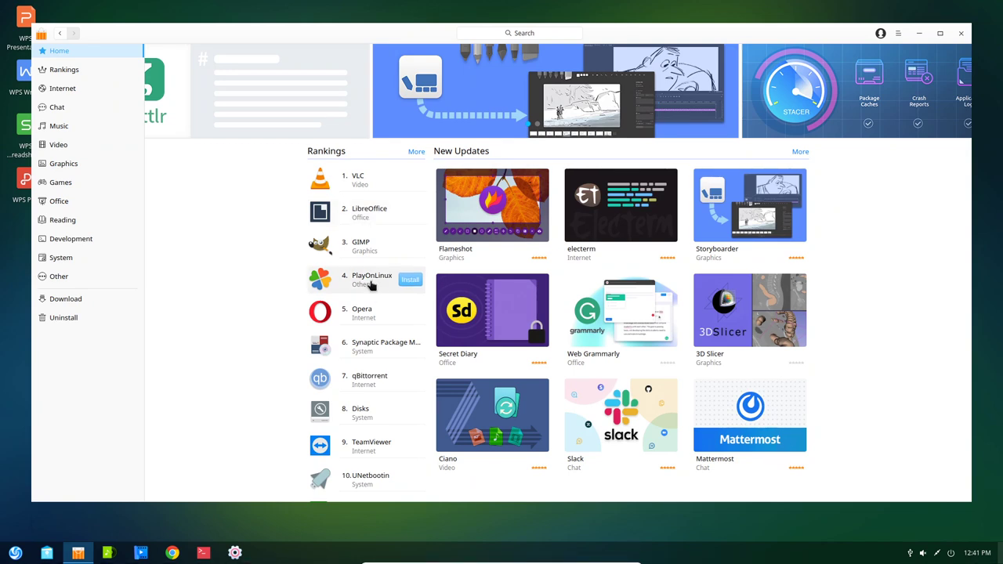
scroll("down", 3)
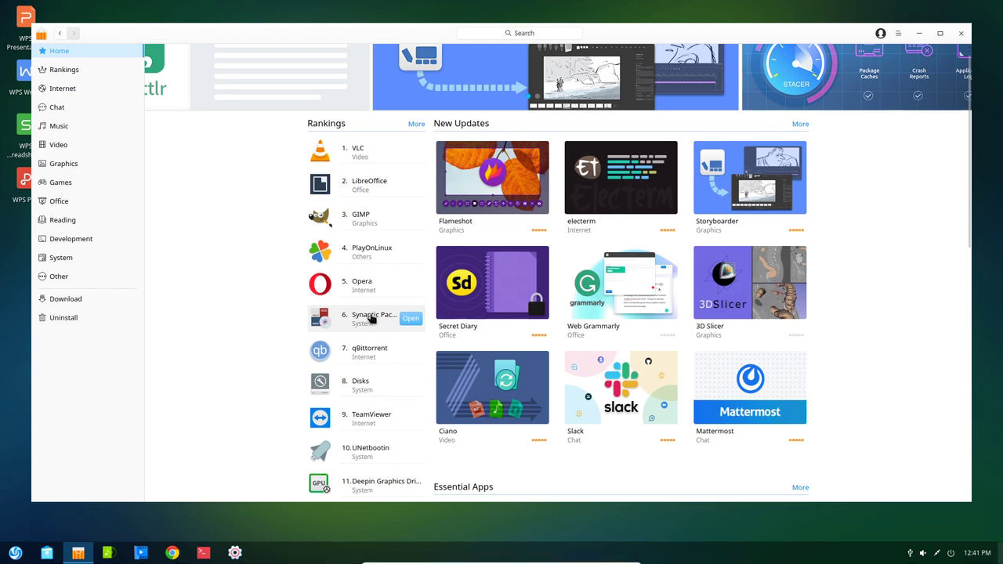
mouse_move(373, 384)
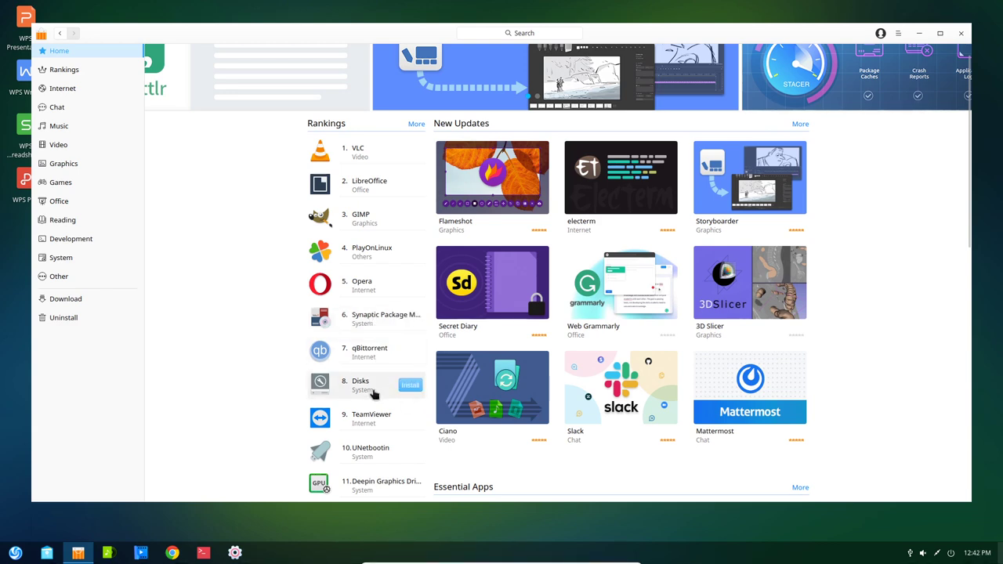
mouse_move(238, 282)
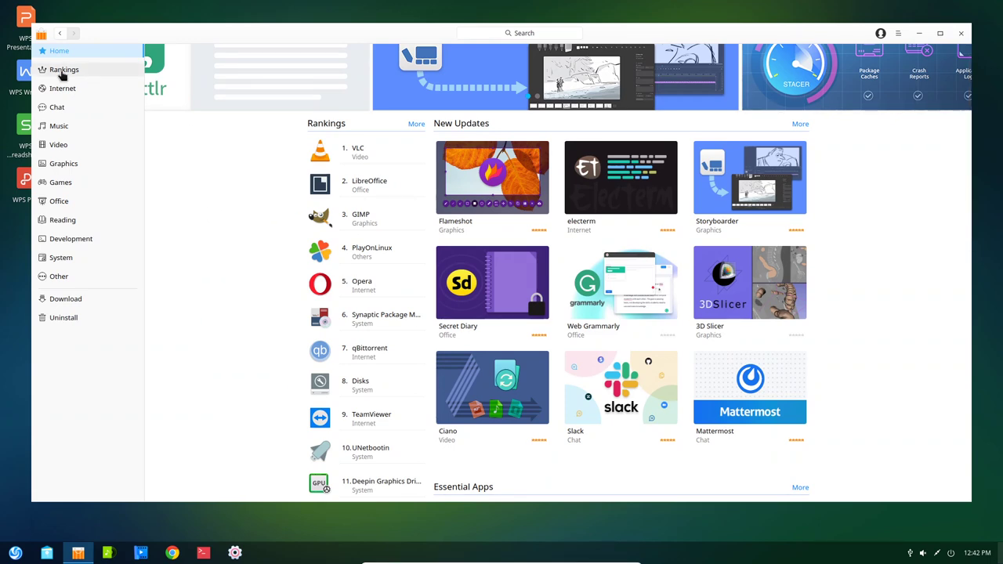
Browse the Rankings, Internet, Games and Graphics categories, then close the store
left_click(64, 69)
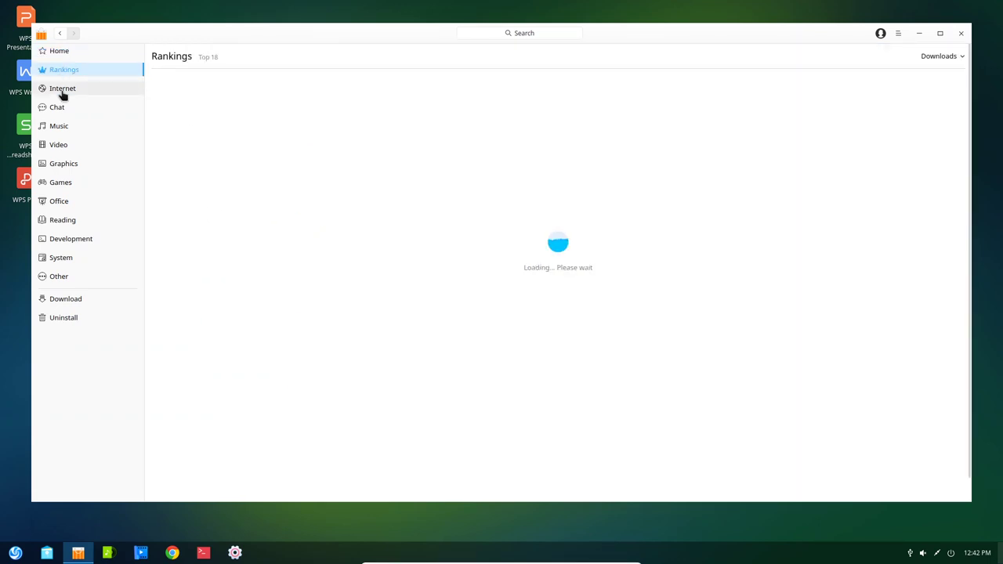
left_click(63, 88)
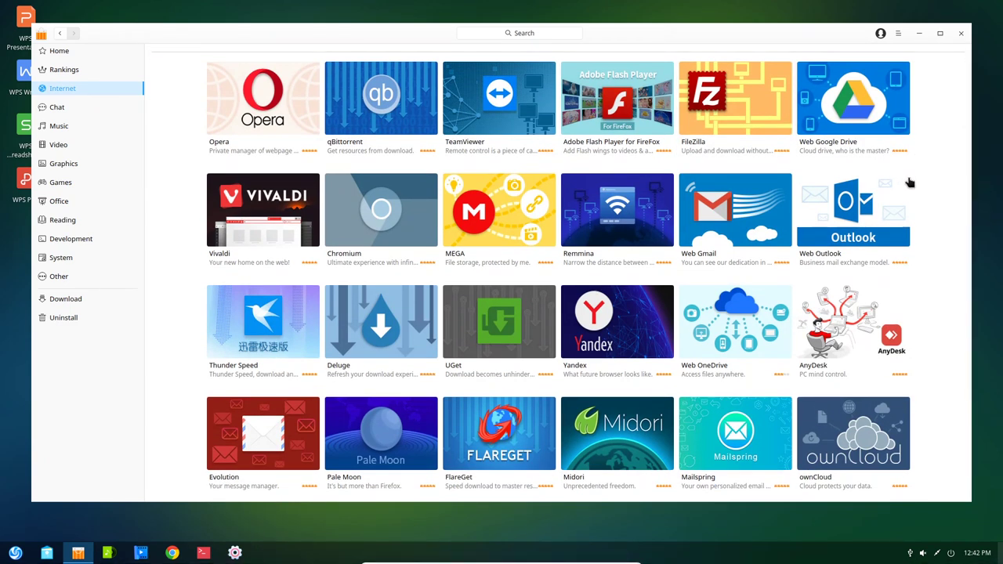
left_click(60, 182)
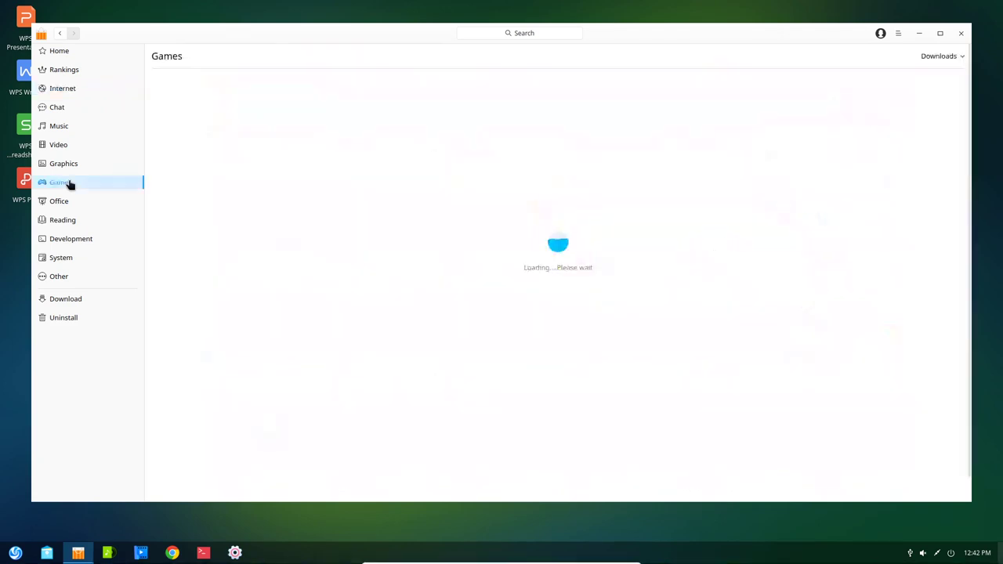
left_click(60, 182)
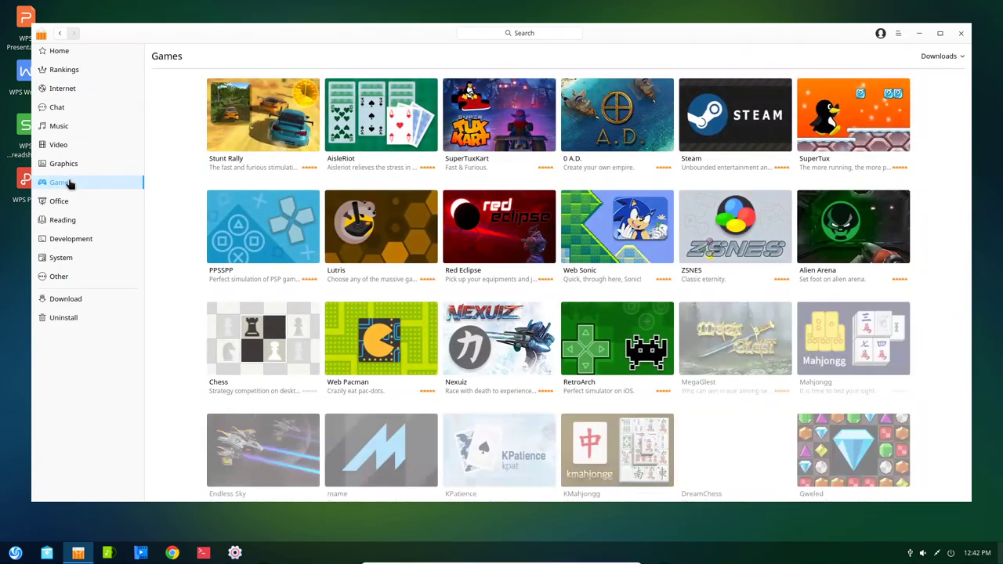
left_click(62, 163)
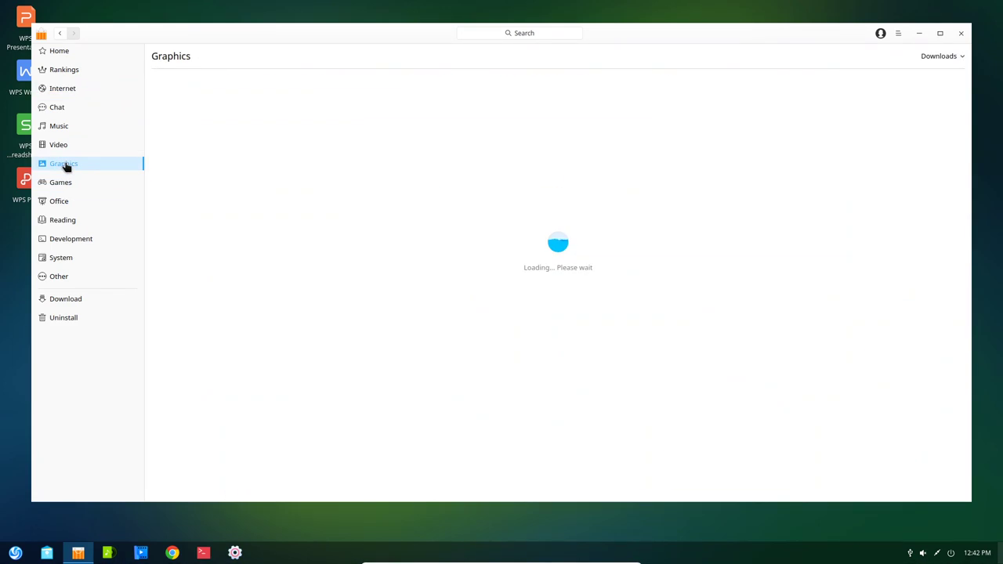
left_click(62, 163)
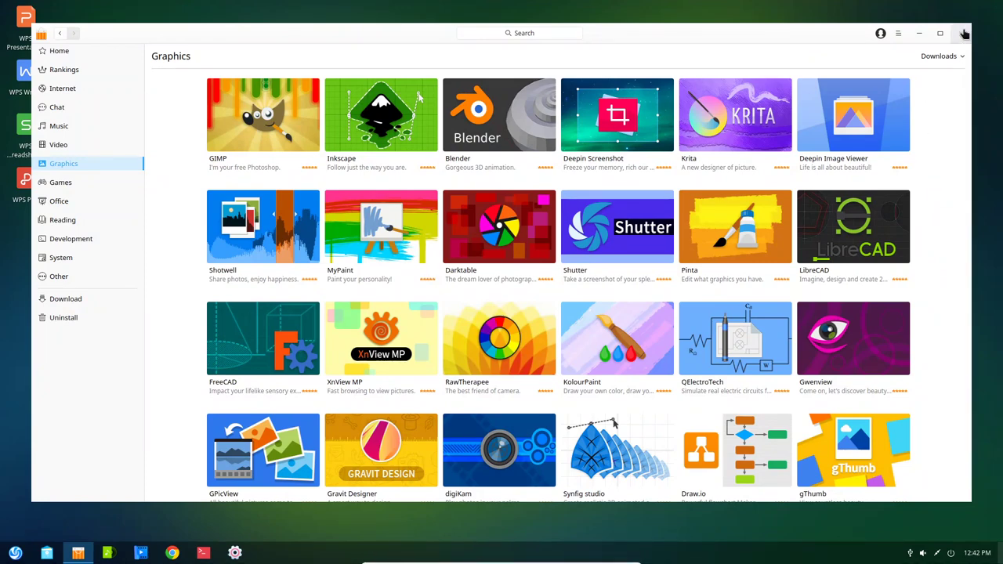
left_click(964, 33)
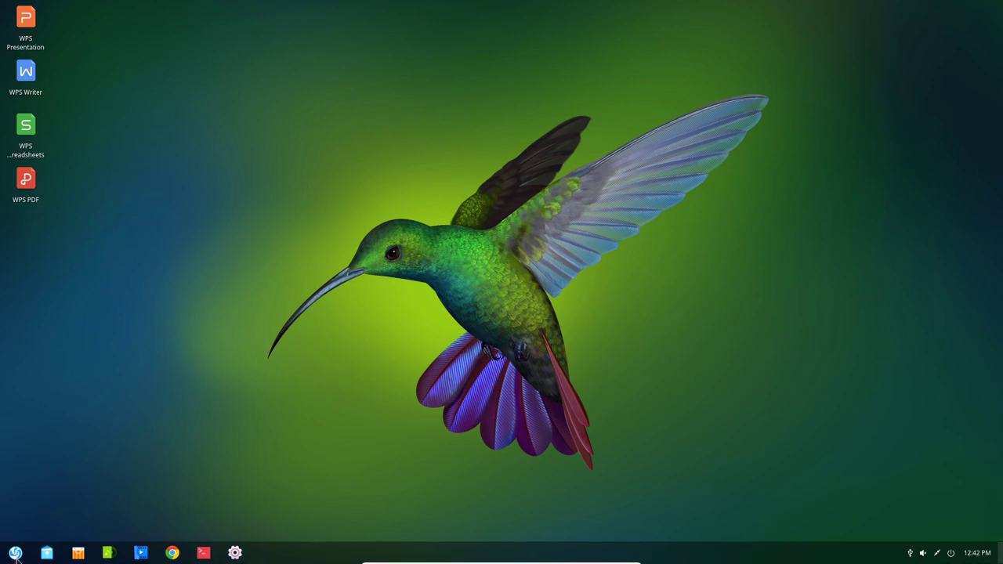
Search the launcher for 'syn', start Synaptic Package Manager and confirm the administrator password
left_click(16, 553)
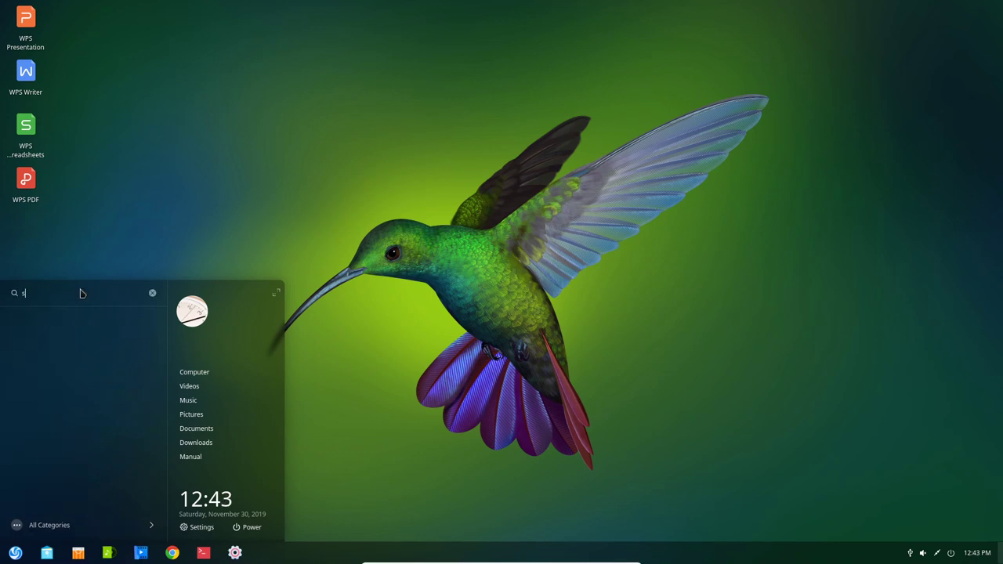
type("yn")
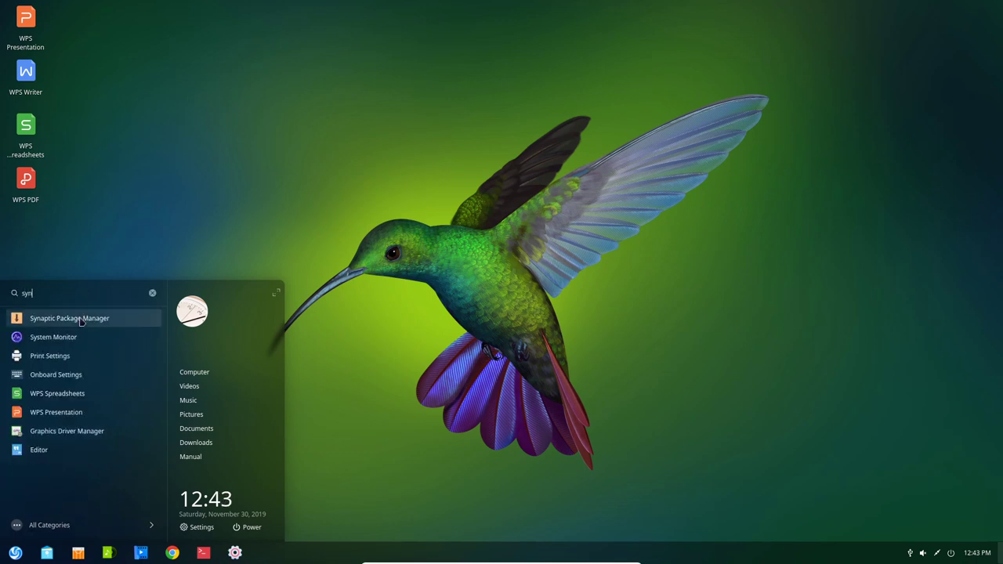
left_click(69, 319)
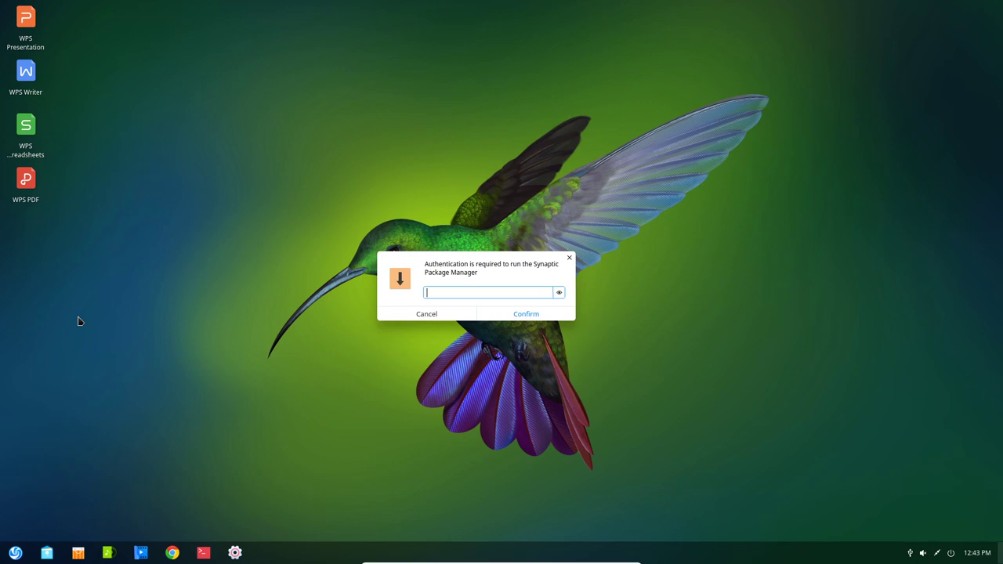
type("password")
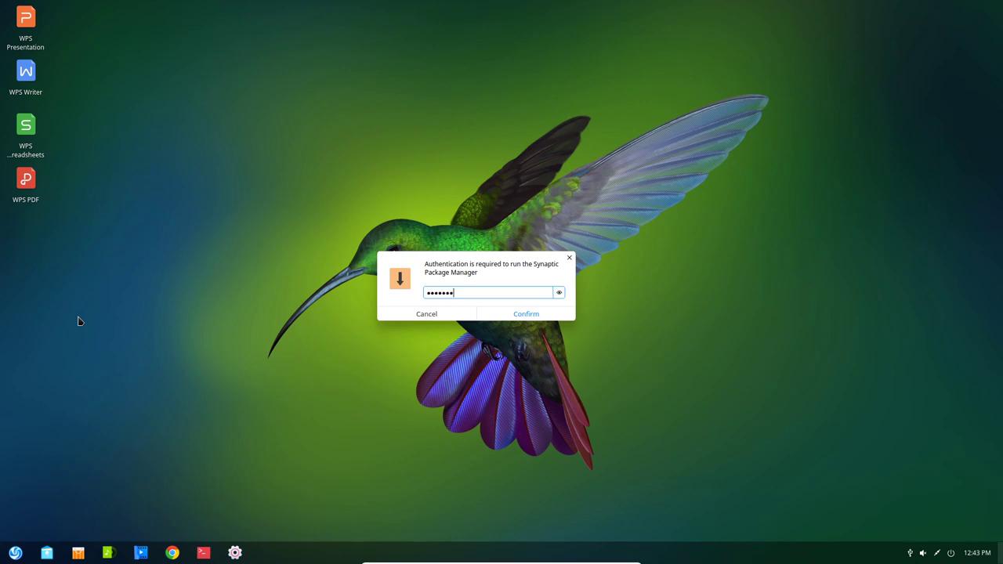
left_click(526, 314)
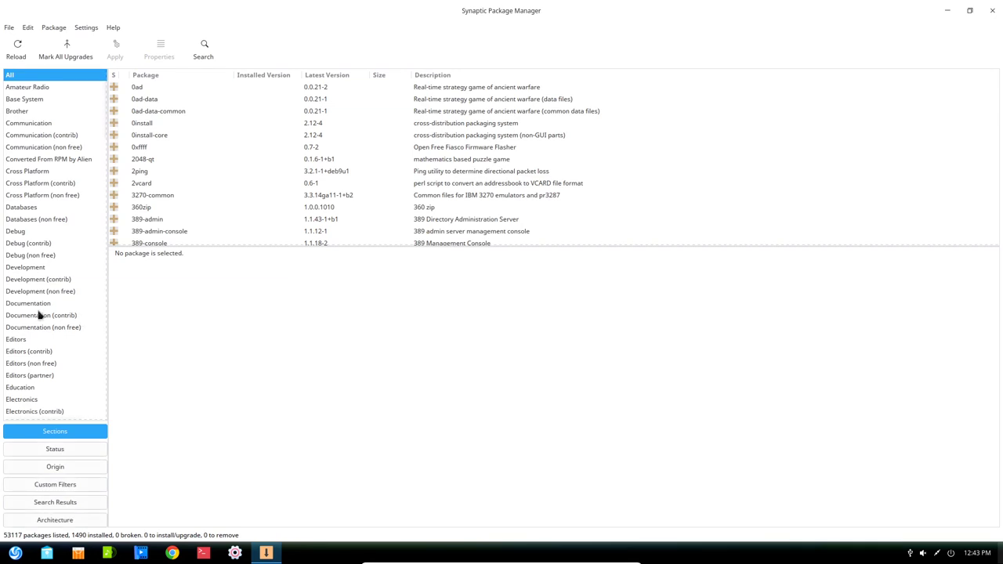
Show Settings > Repositories maximized, listing the Deepin deb and deb-src sources for lion
left_click(85, 28)
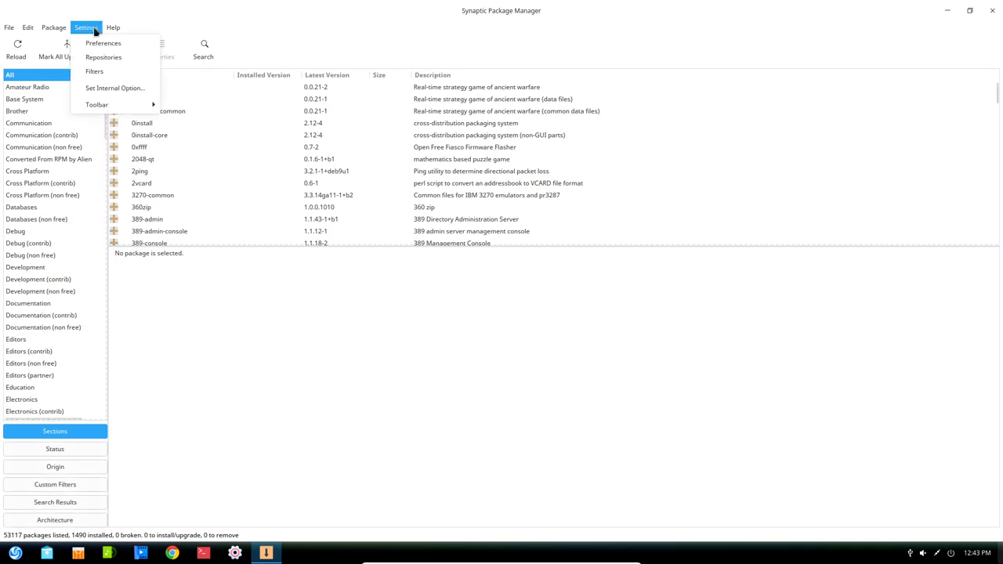
left_click(104, 57)
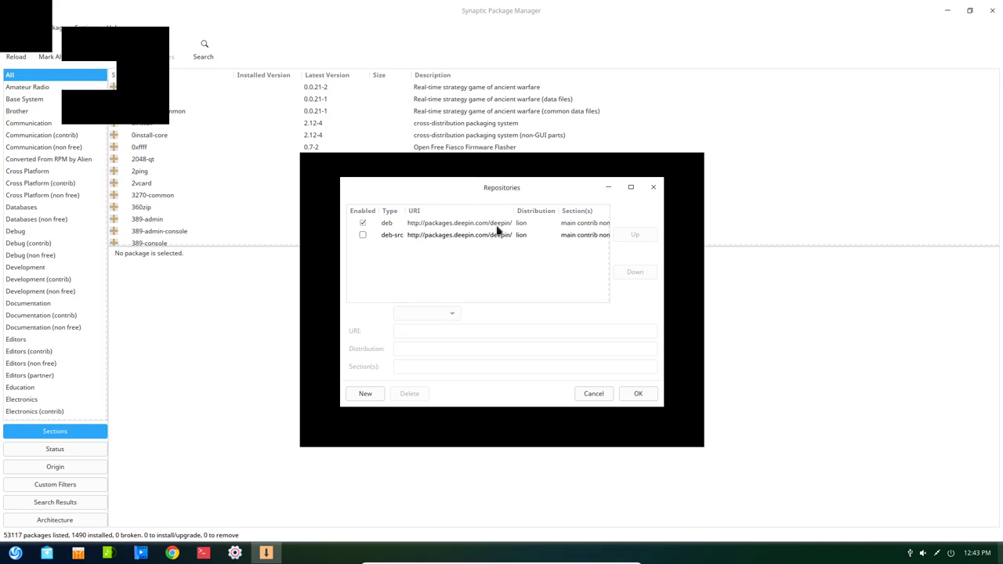
left_click(630, 186)
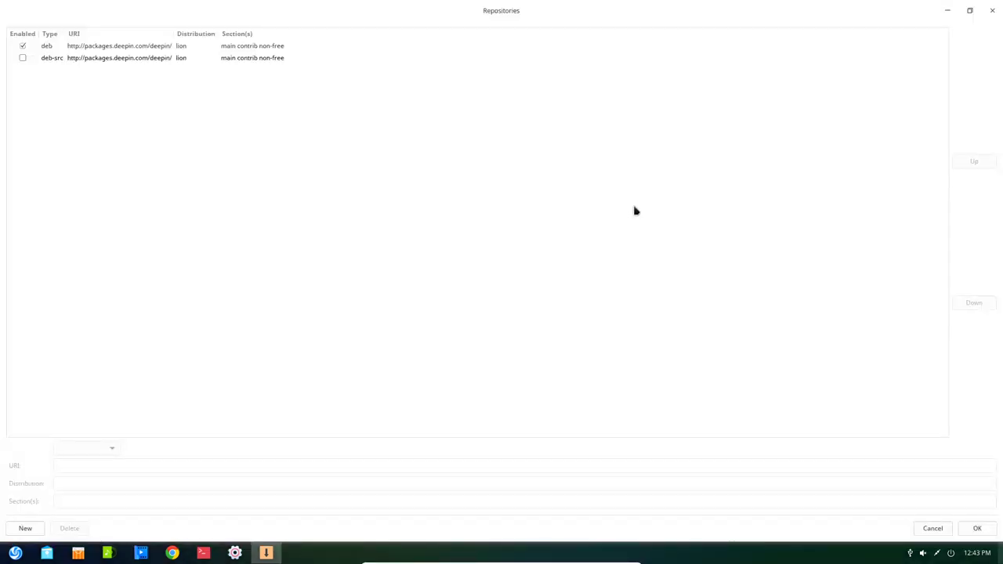
mouse_move(175, 40)
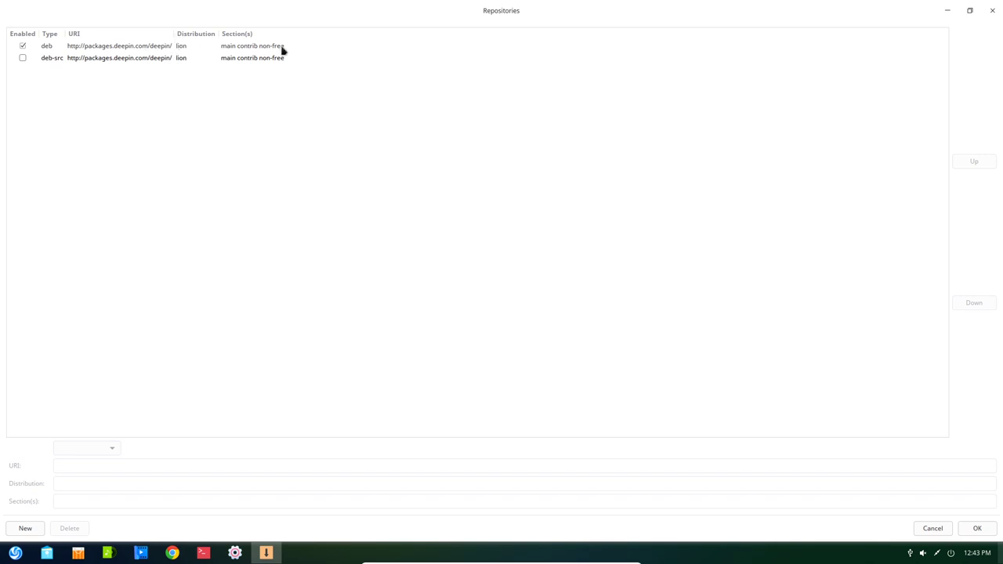
mouse_move(119, 44)
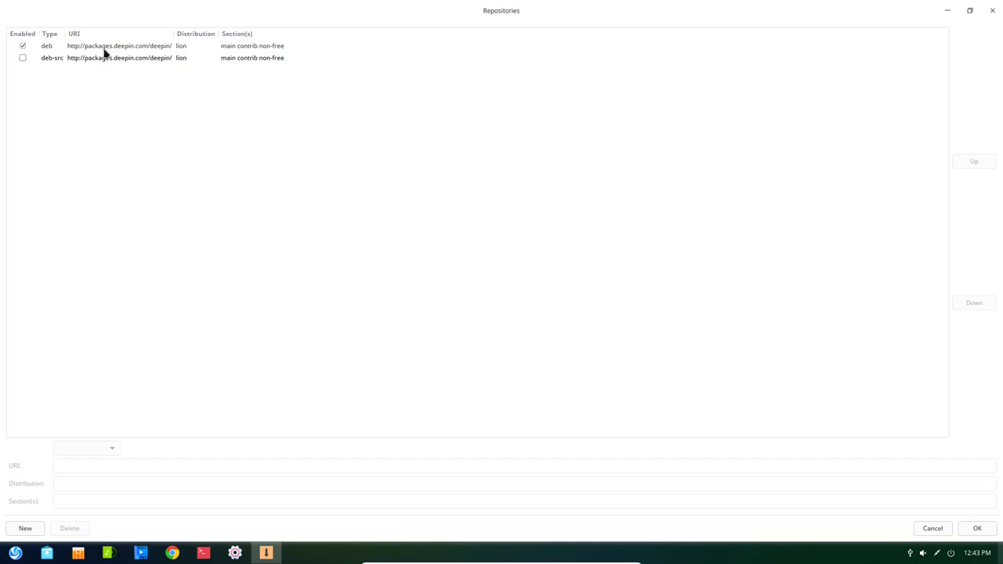
mouse_move(198, 55)
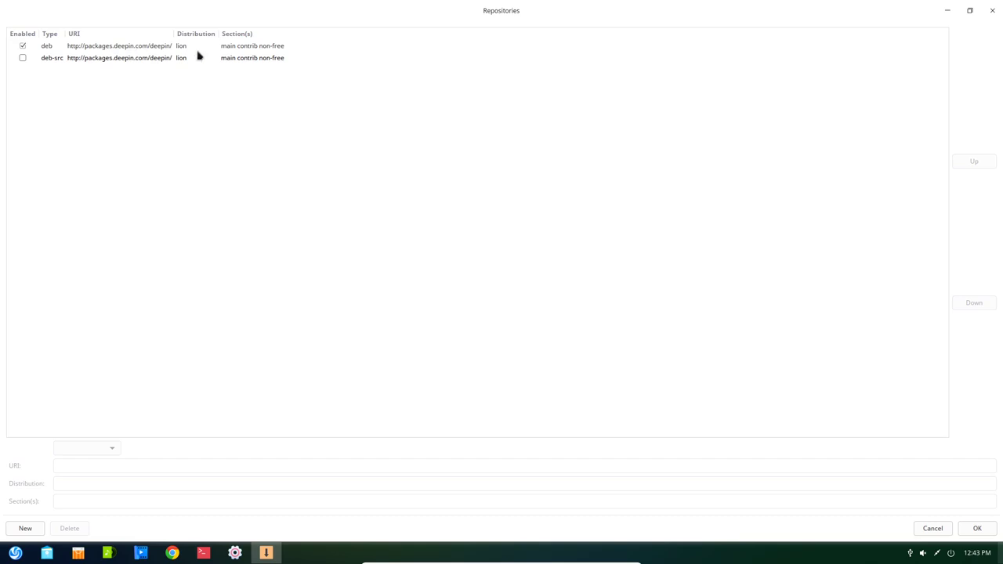
mouse_move(178, 48)
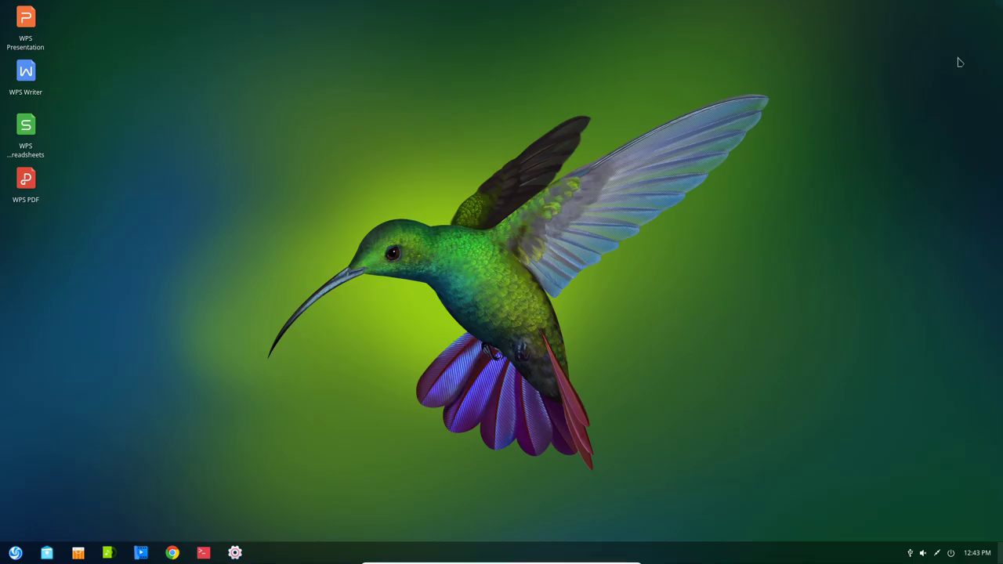
mouse_move(743, 204)
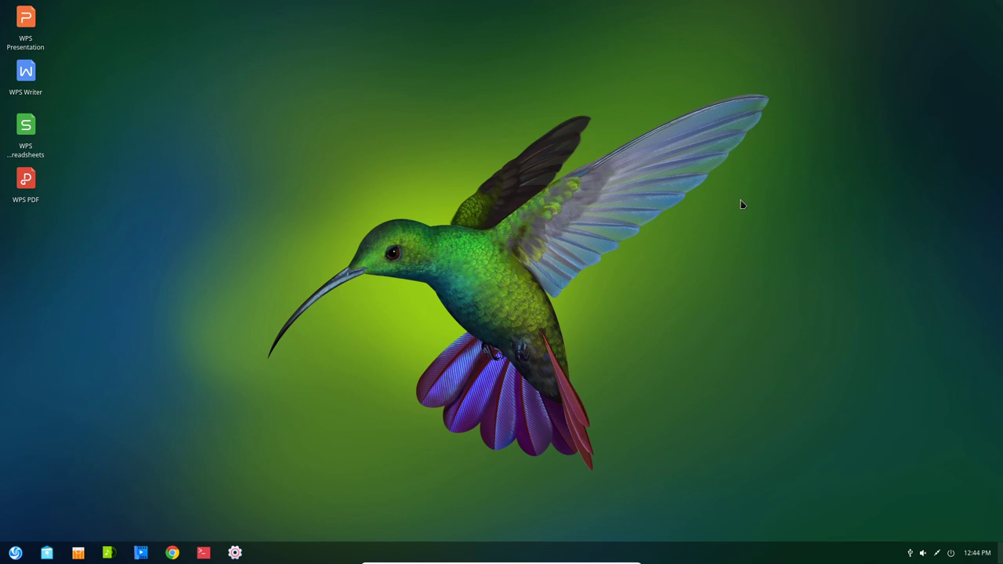
mouse_move(593, 320)
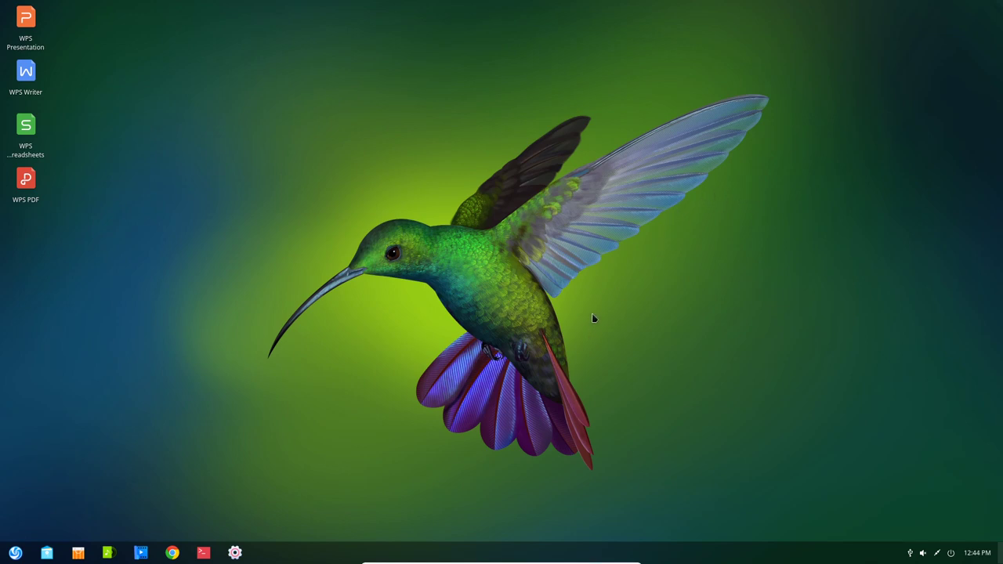
Launch Settings from the launcher to show the Control Center side panel of categories
left_click(16, 553)
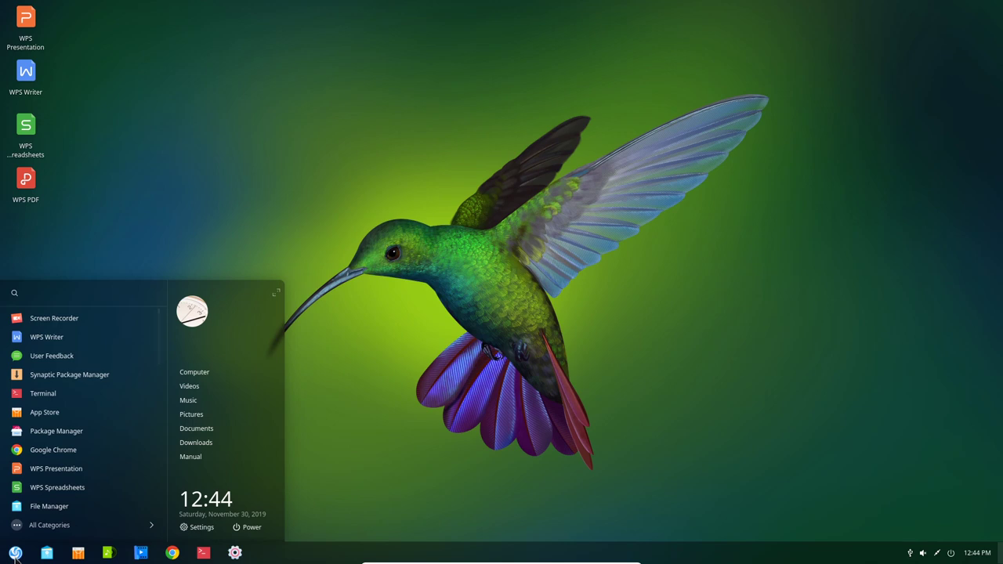
mouse_move(149, 540)
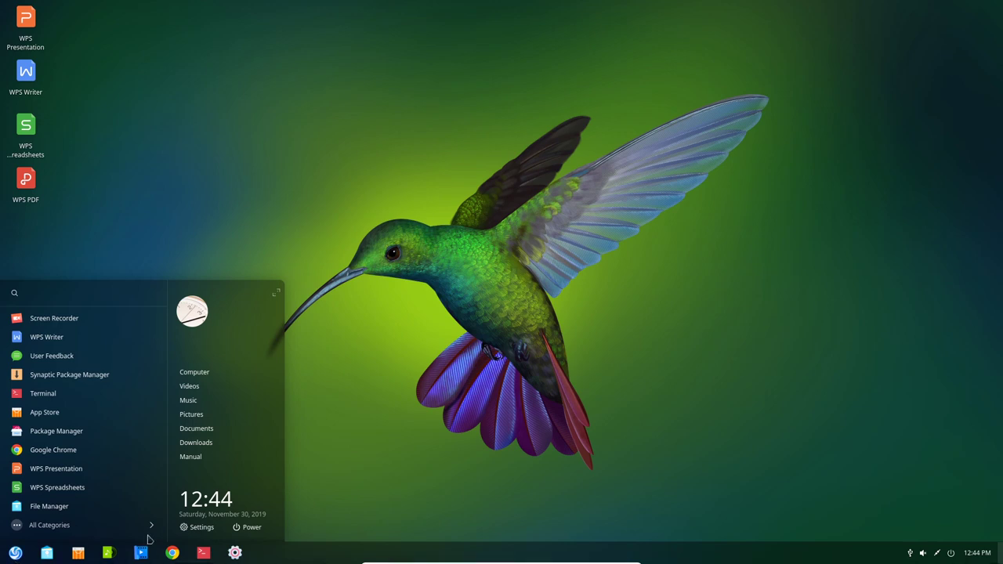
left_click(202, 527)
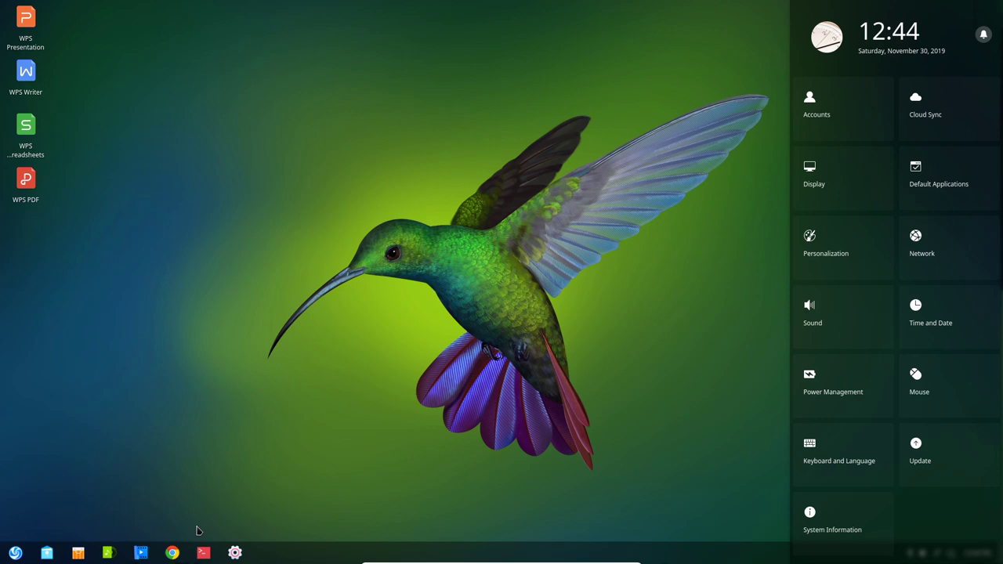
mouse_move(618, 259)
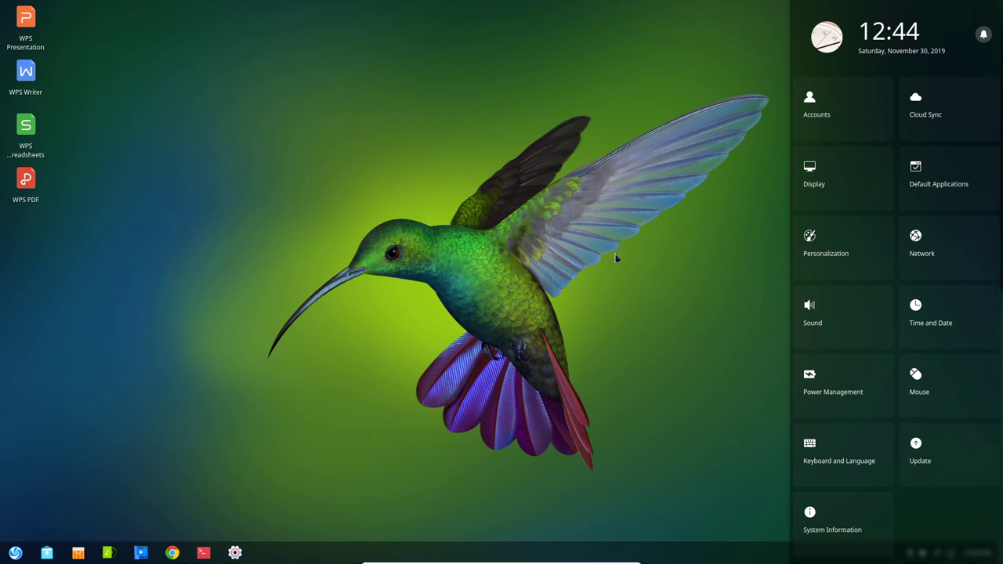
mouse_move(944, 113)
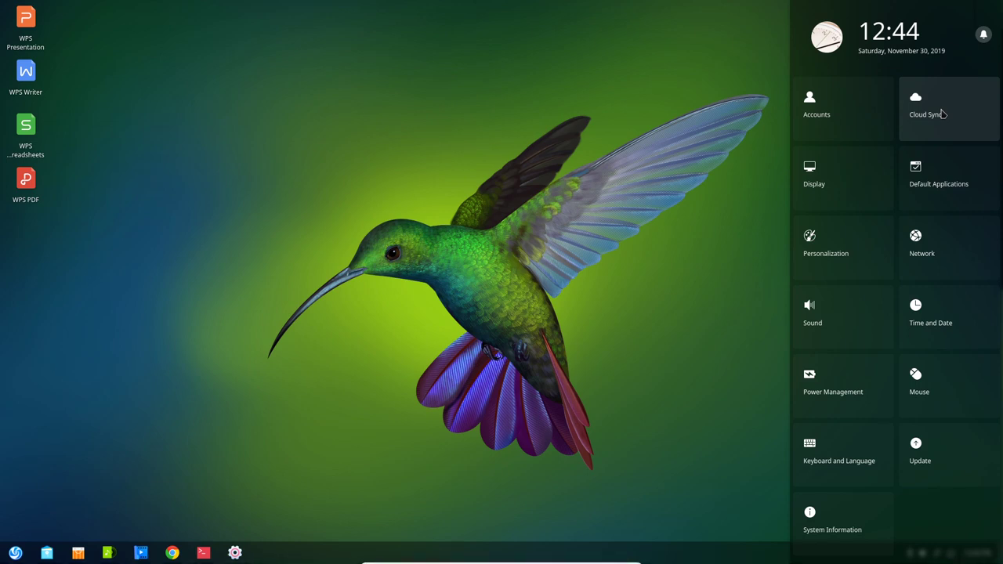
Switch Control Center to the full All Settings list with Cloud Sync, Display, Personalization and Network
left_click(928, 108)
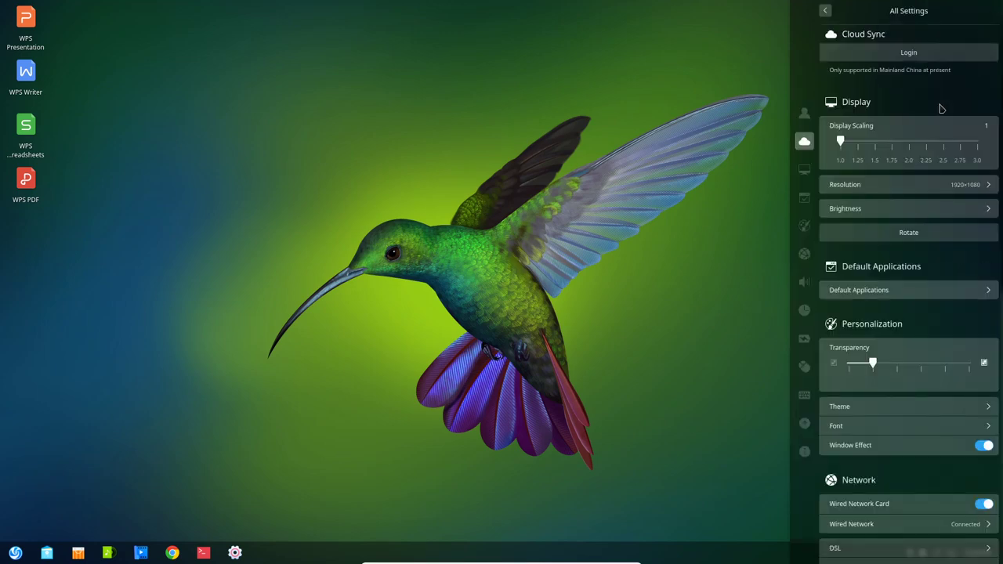
mouse_move(922, 80)
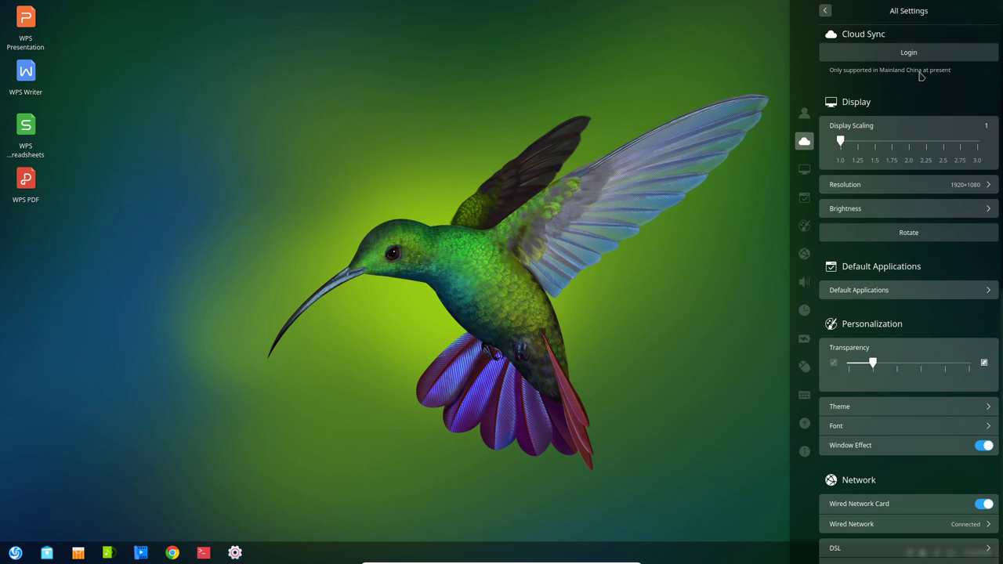
mouse_move(922, 77)
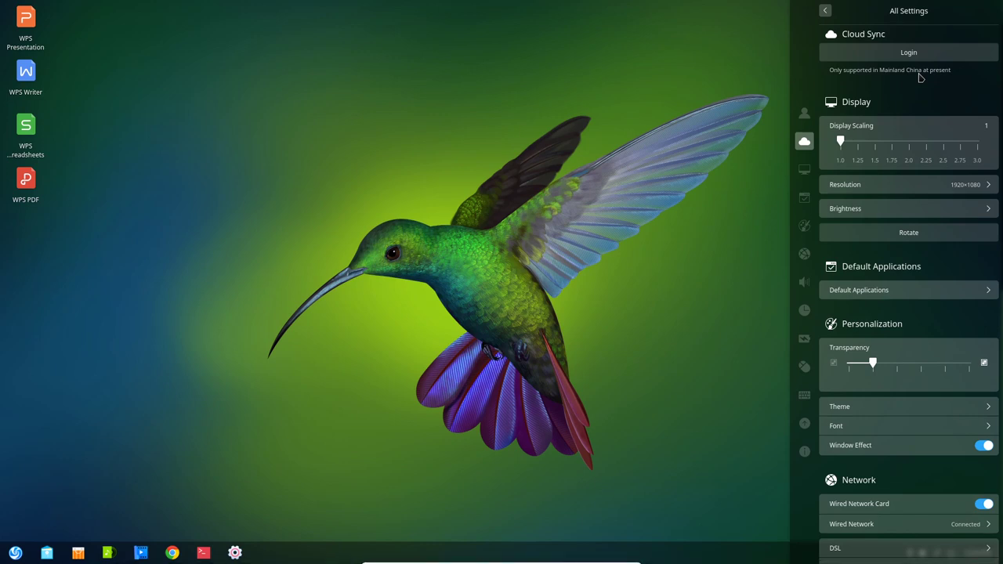
left_click(825, 10)
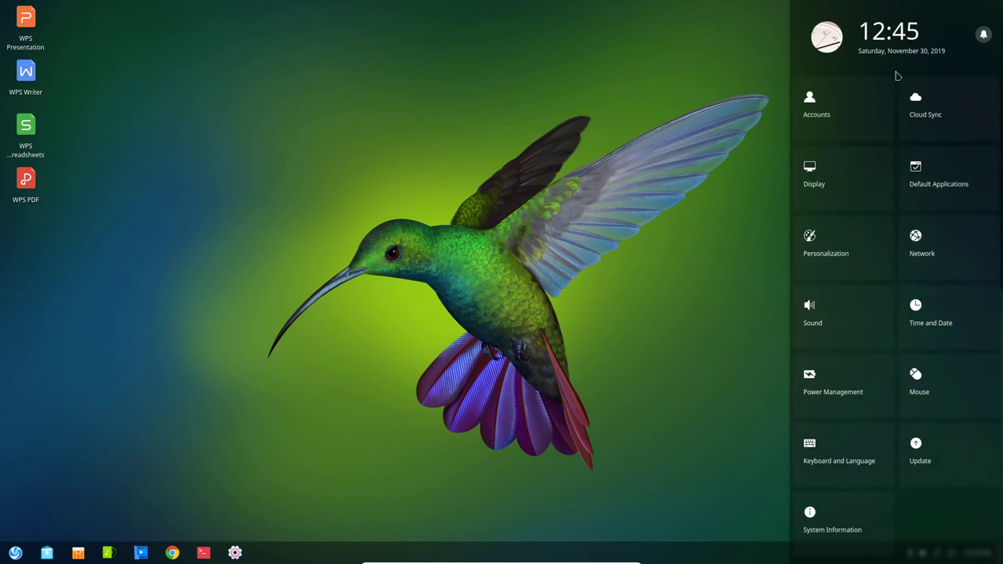
left_click(817, 107)
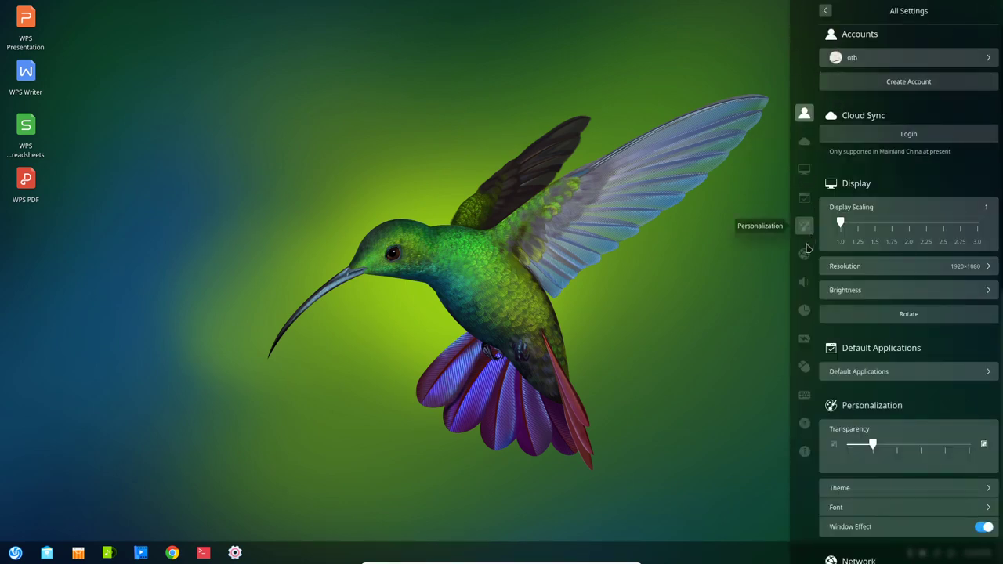
mouse_move(807, 125)
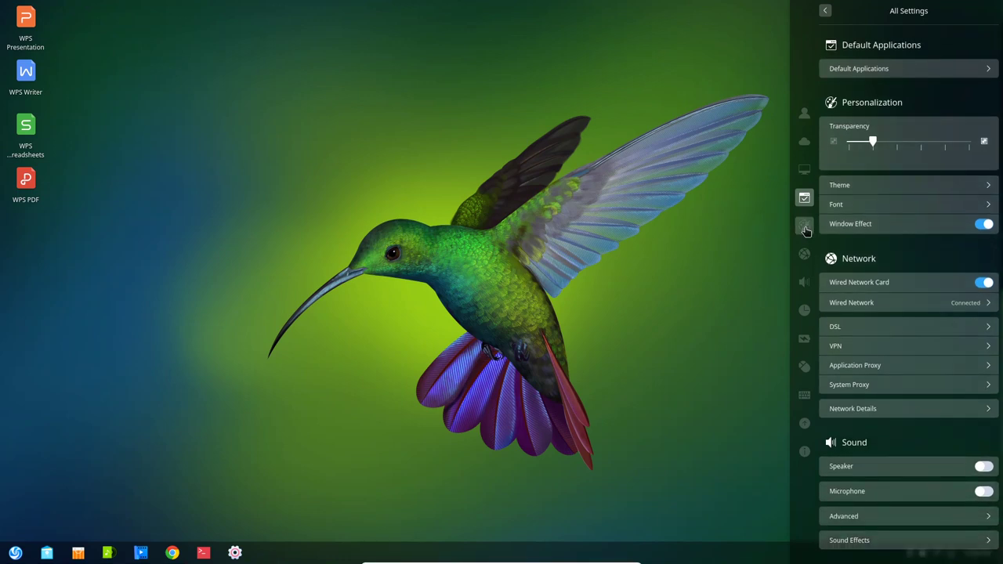
scroll("down", 3)
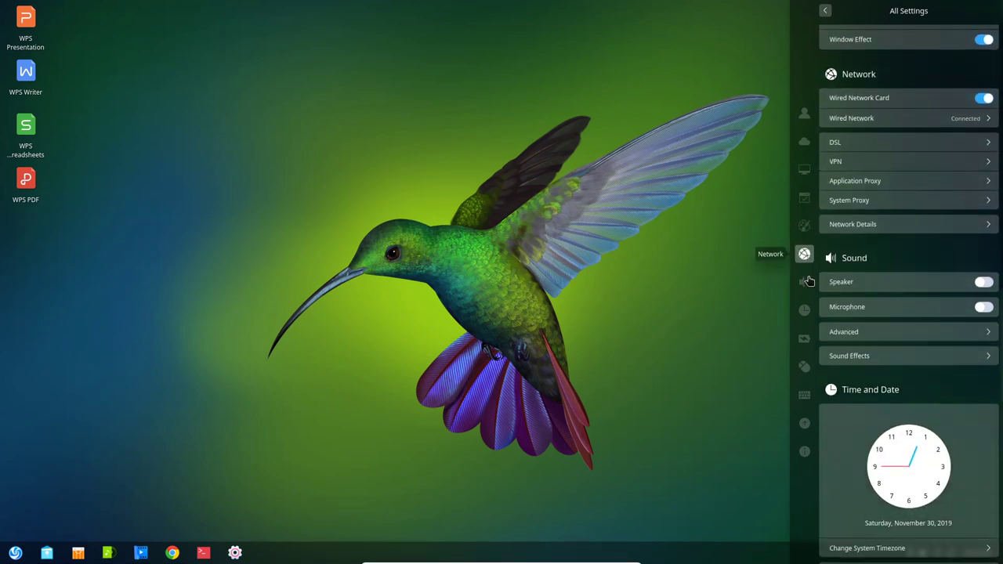
scroll("down", 3)
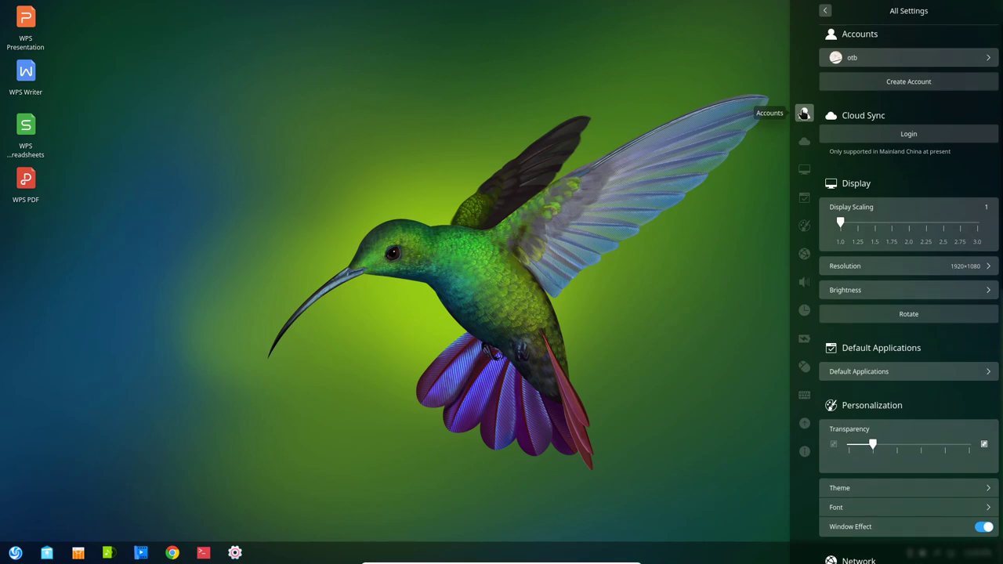
mouse_move(804, 141)
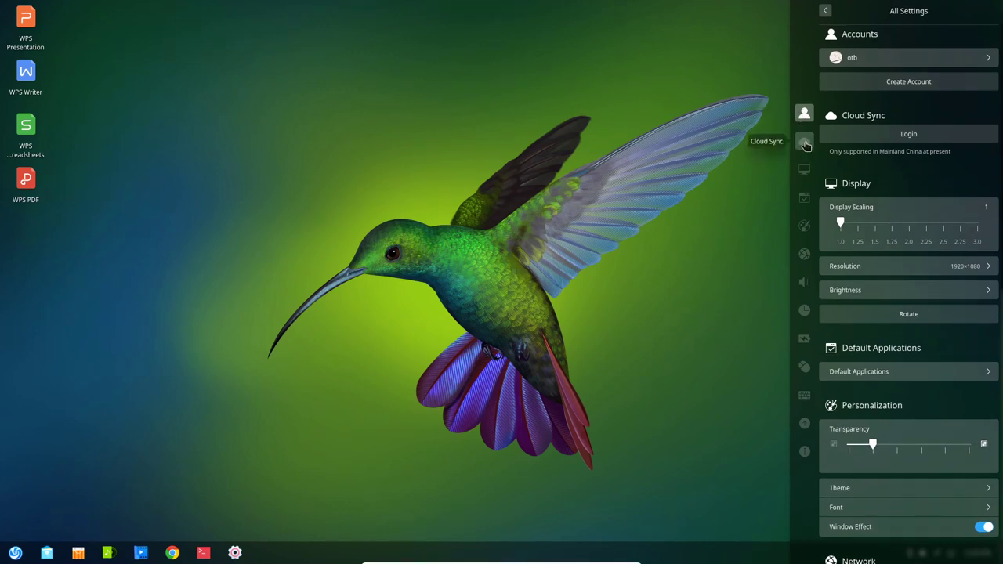
scroll("down", 3)
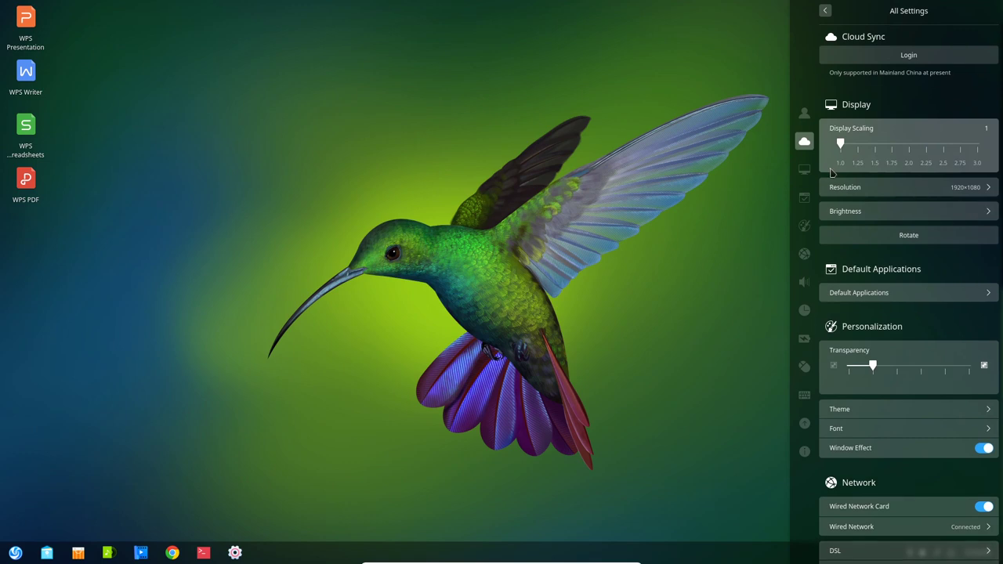
mouse_move(804, 141)
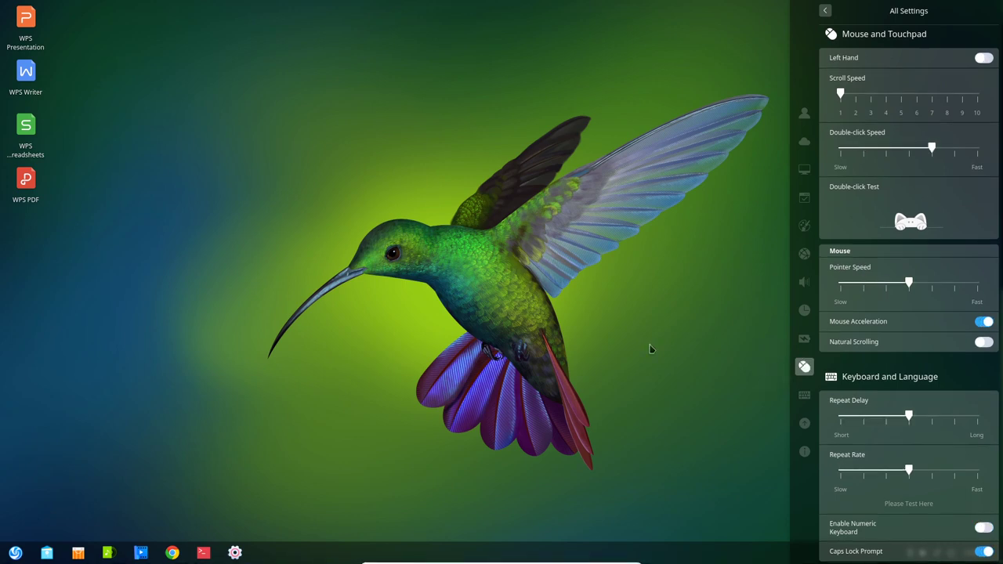
mouse_move(397, 351)
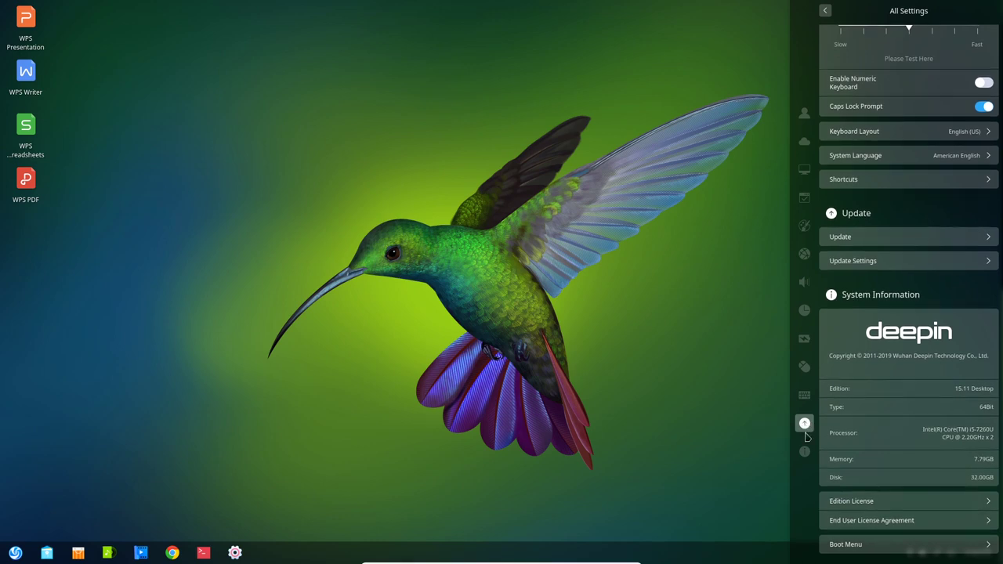
mouse_move(804, 451)
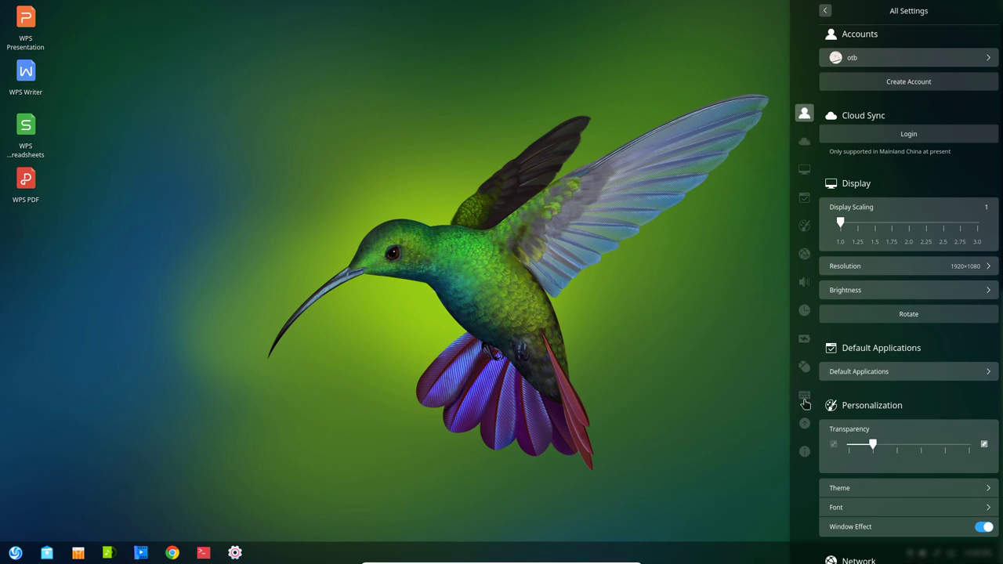
Close Control Center, launch Deepin App Store on its Home page, then close the store window
left_click(804, 423)
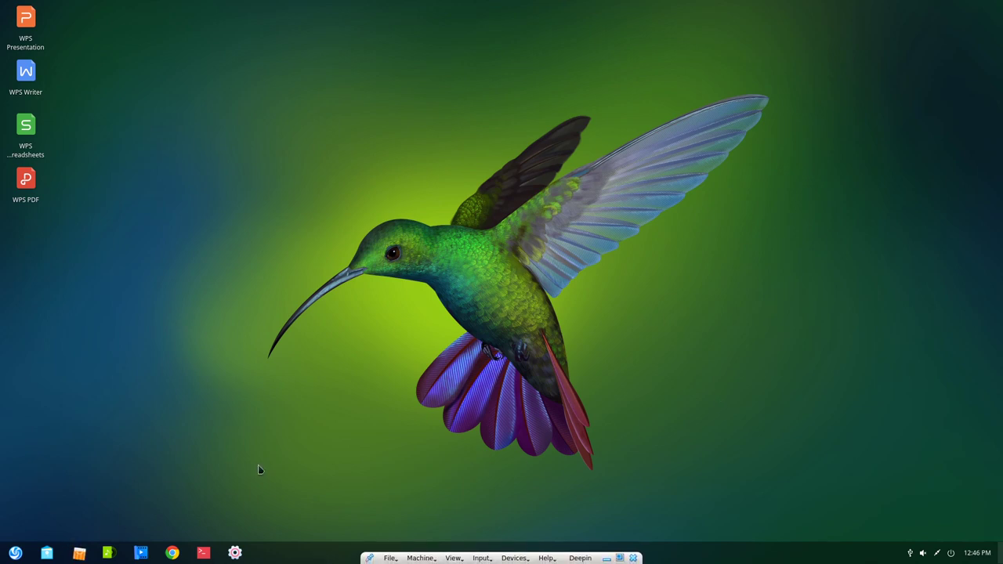
left_click(79, 553)
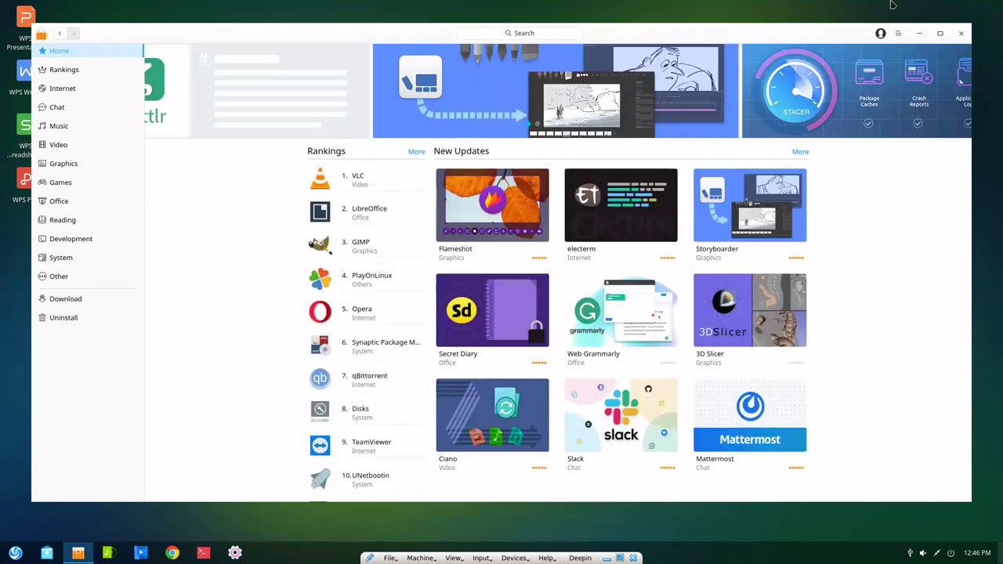
left_click(898, 33)
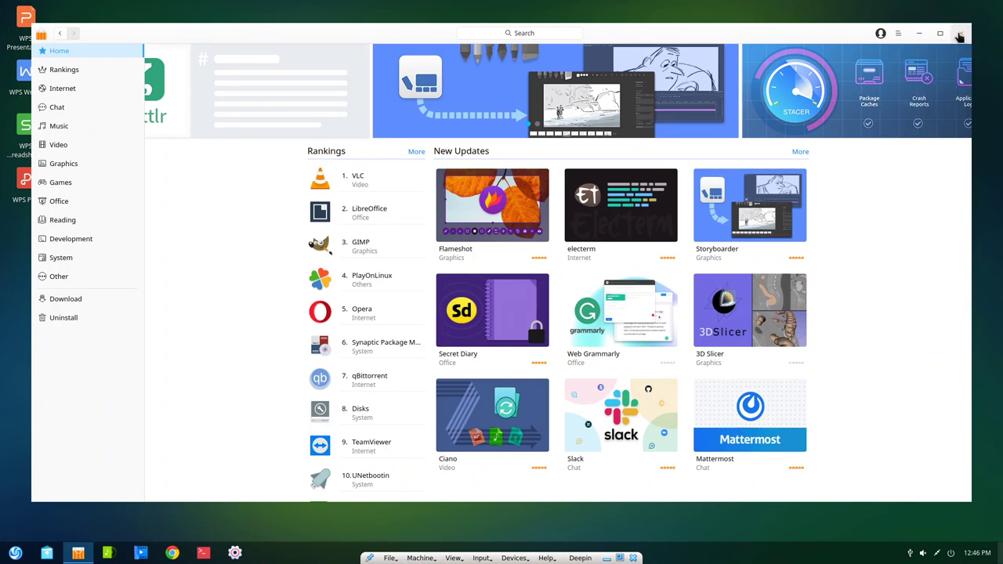
left_click(959, 33)
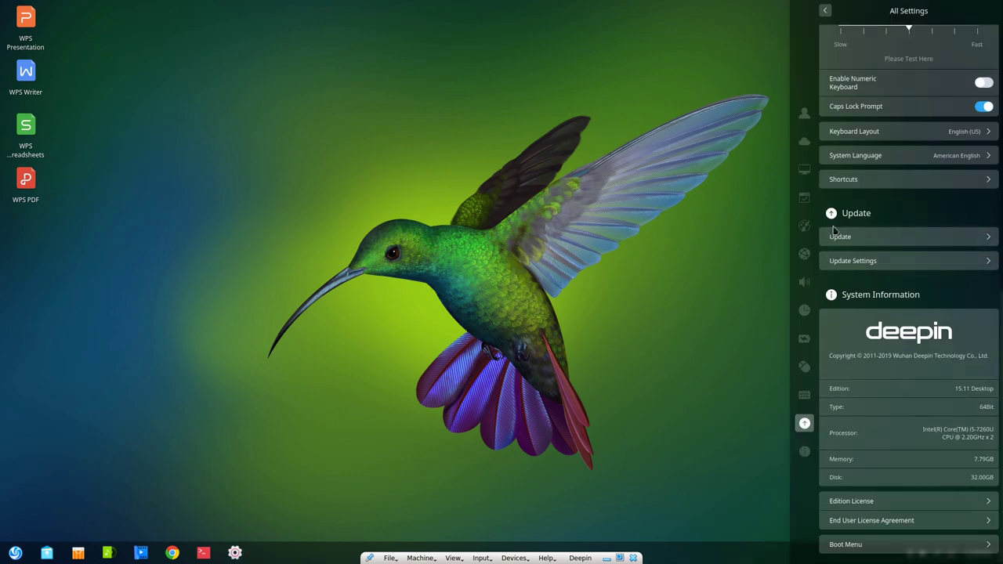
mouse_move(862, 242)
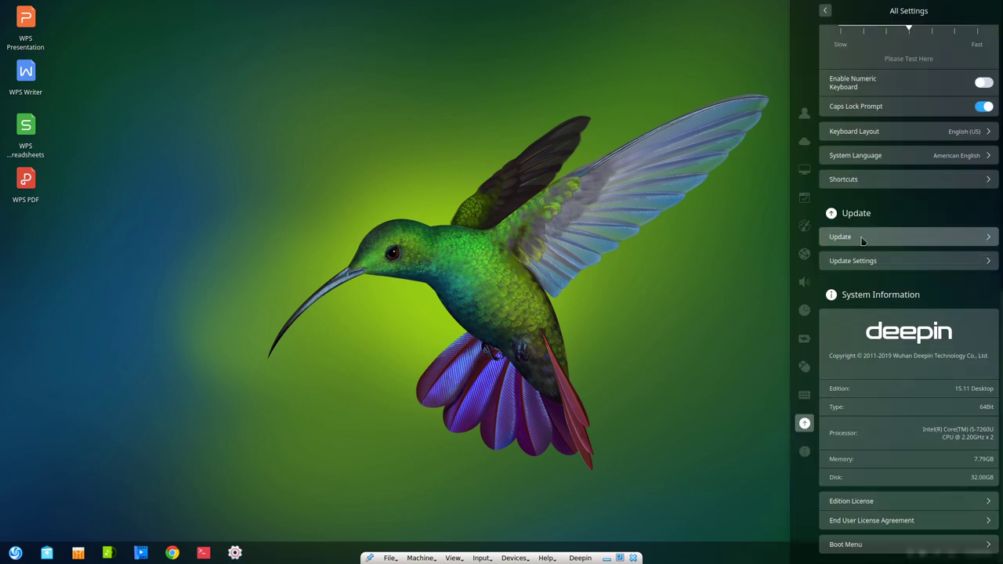
Check for updates, confirm 'Your system is up to date', then close Control Center
left_click(863, 236)
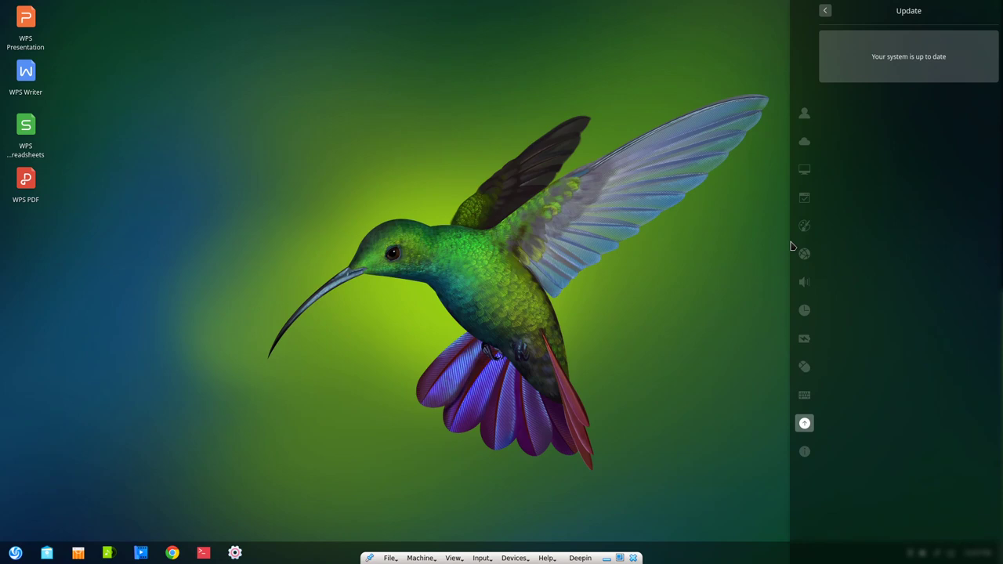
left_click(824, 9)
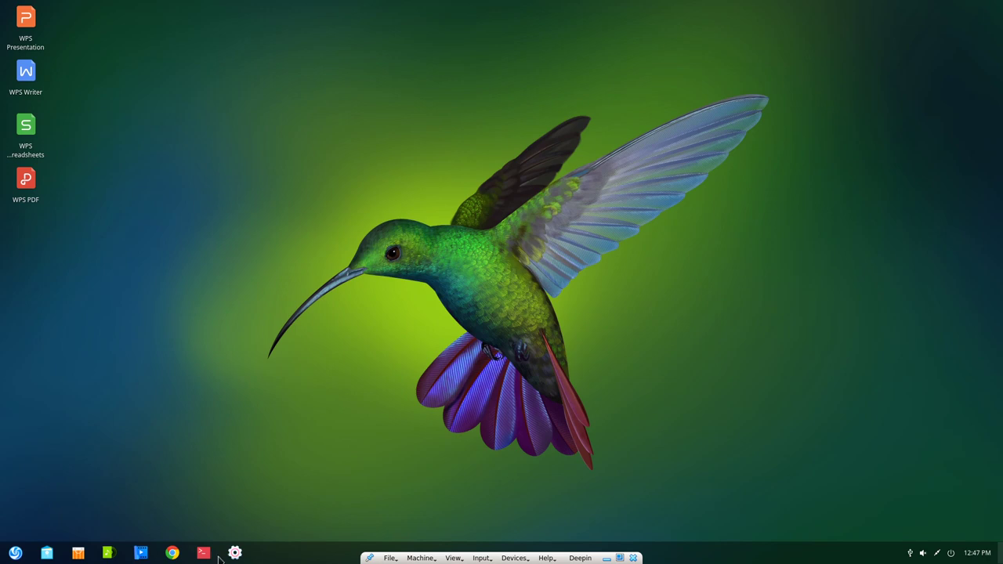
Run sudo apt update in Deepin Terminal and enter the password
left_click(204, 553)
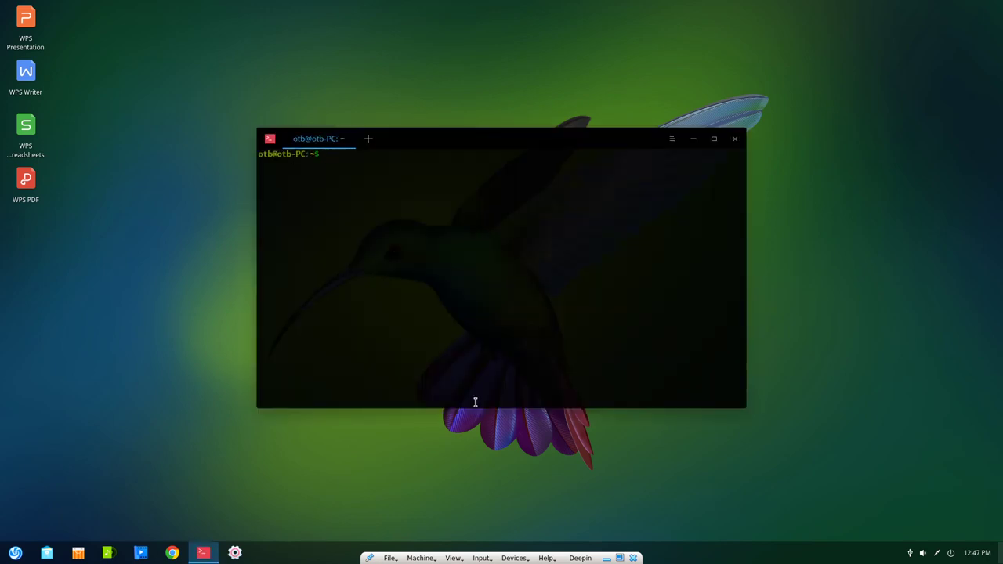
type("sudo")
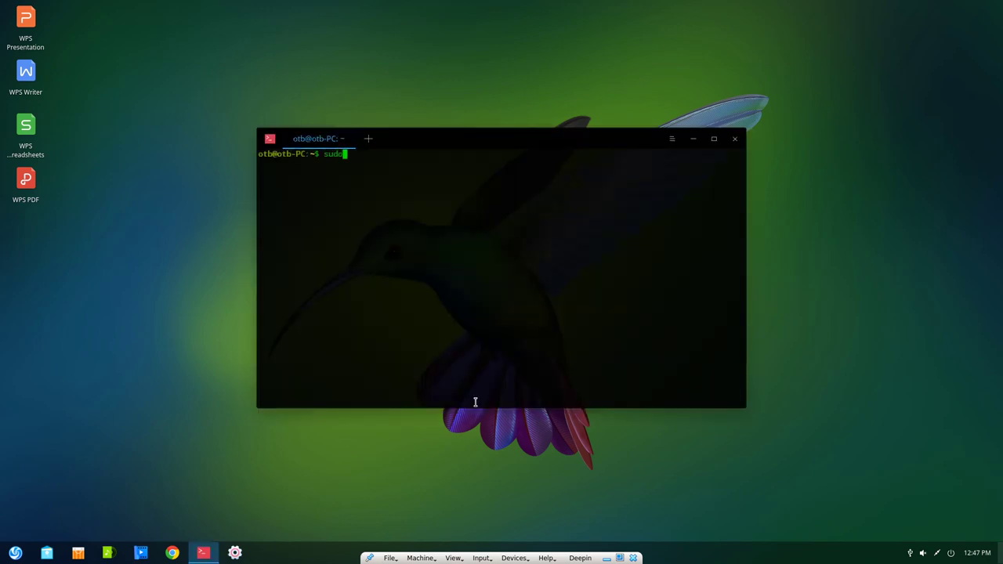
type("apt update")
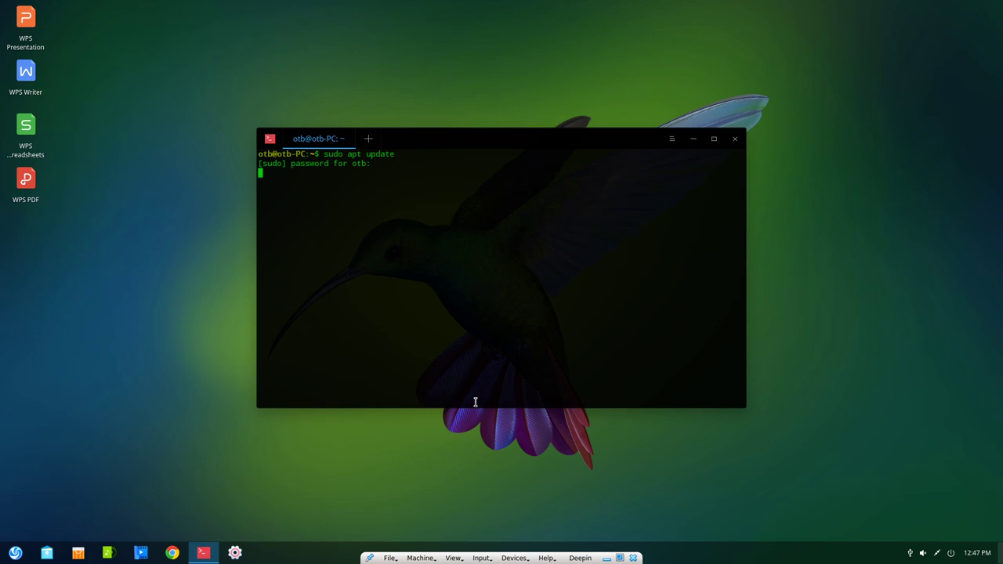
key("Return")
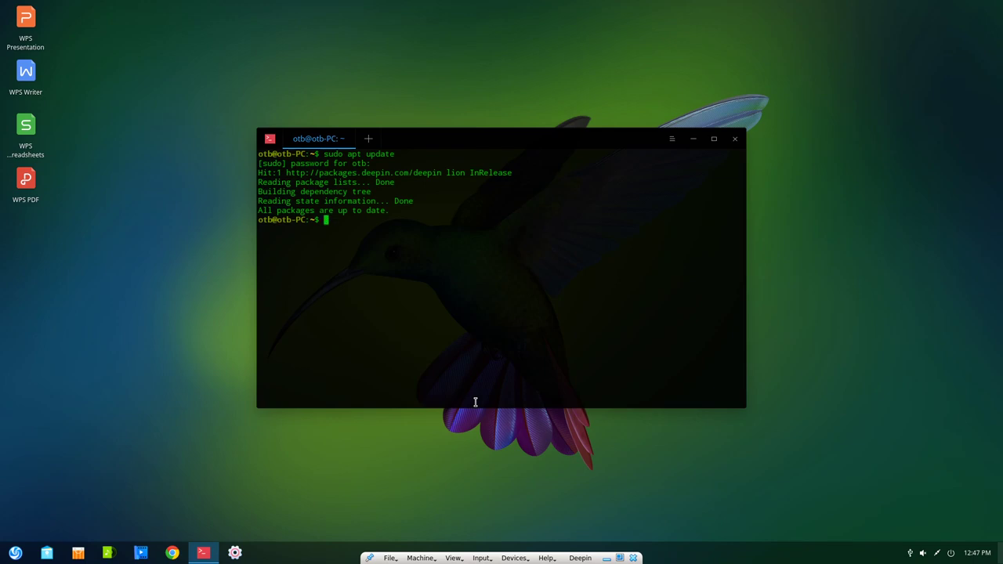
Run sudo apt upgrade, reporting nothing to upgrade, then start htop
type("sudo ap")
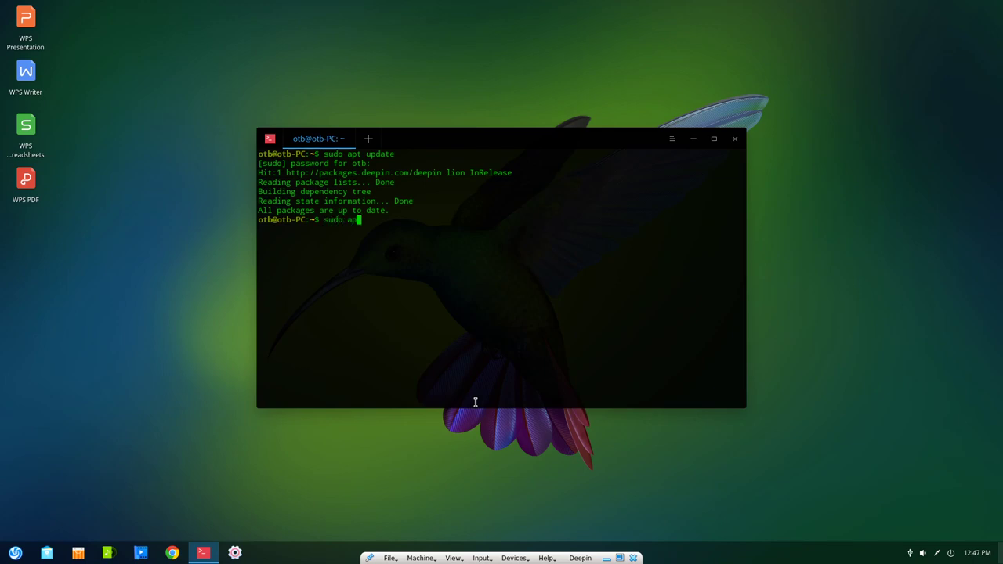
type("upgrade")
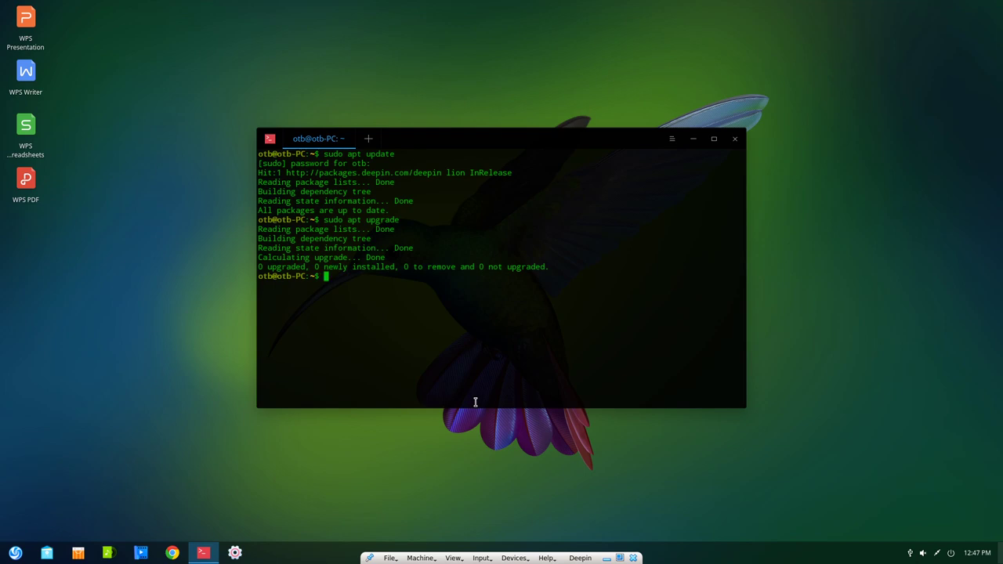
type("ht")
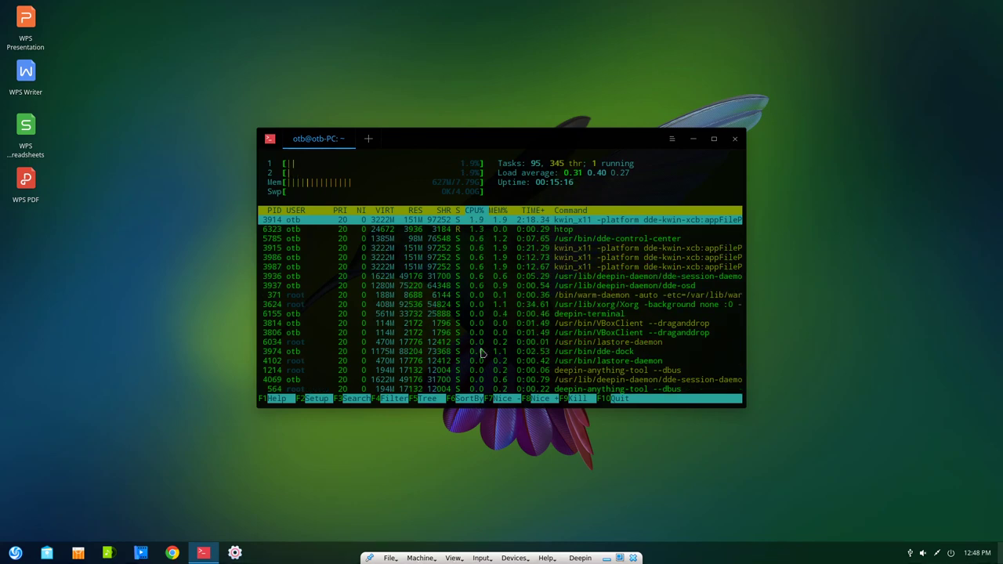
Close the terminal and confirm Exit in the 'Programs are still running' dialog
left_click(734, 138)
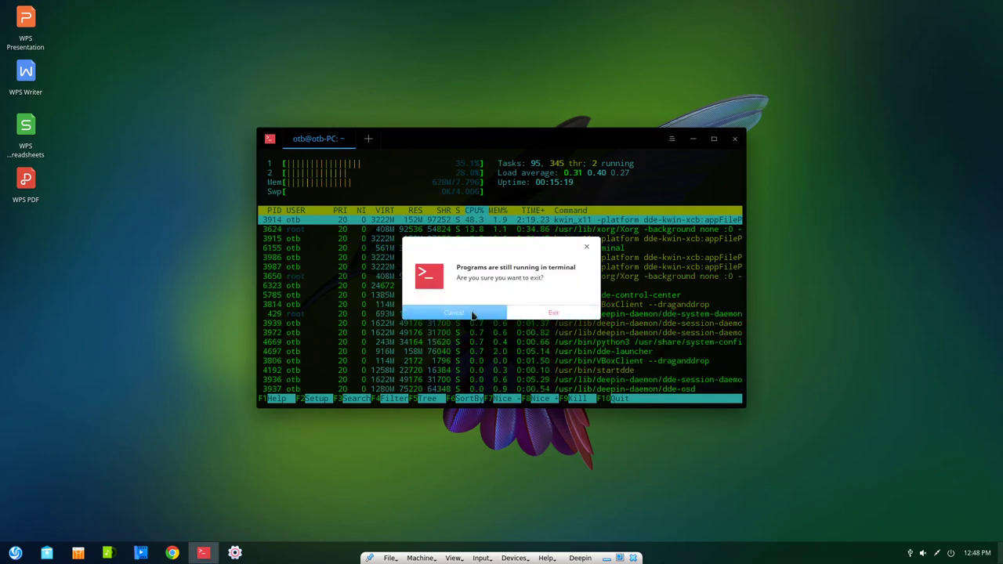
left_click(553, 313)
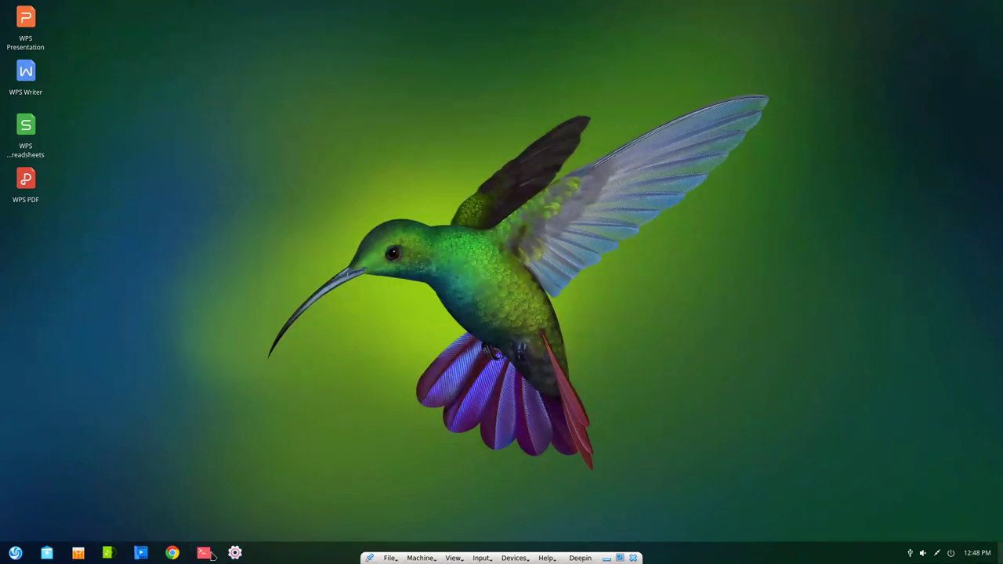
Reopen Control Center and scroll All Settings down to Personalization, Network and Sound
left_click(203, 553)
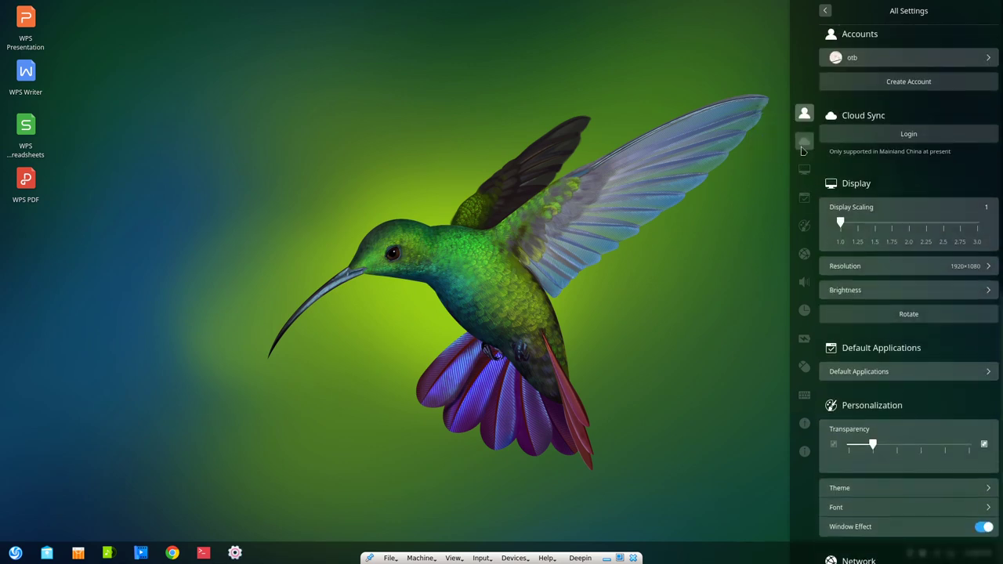
mouse_move(804, 169)
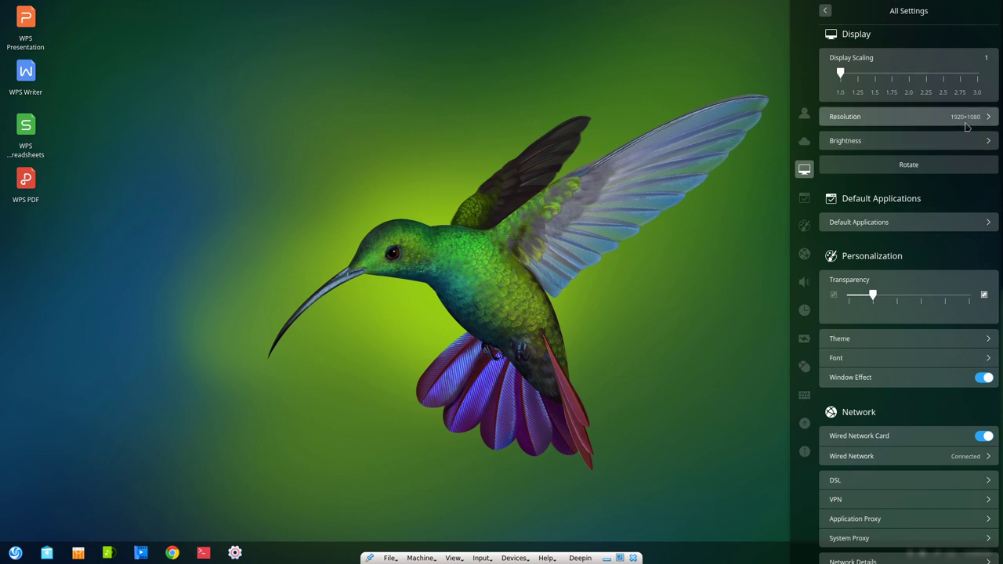
mouse_move(812, 236)
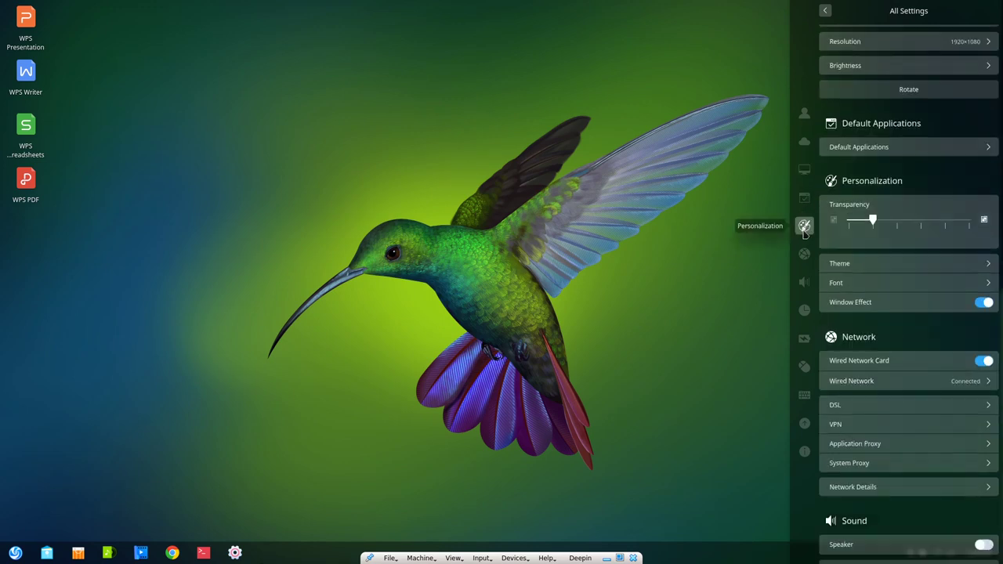
scroll("down", 3)
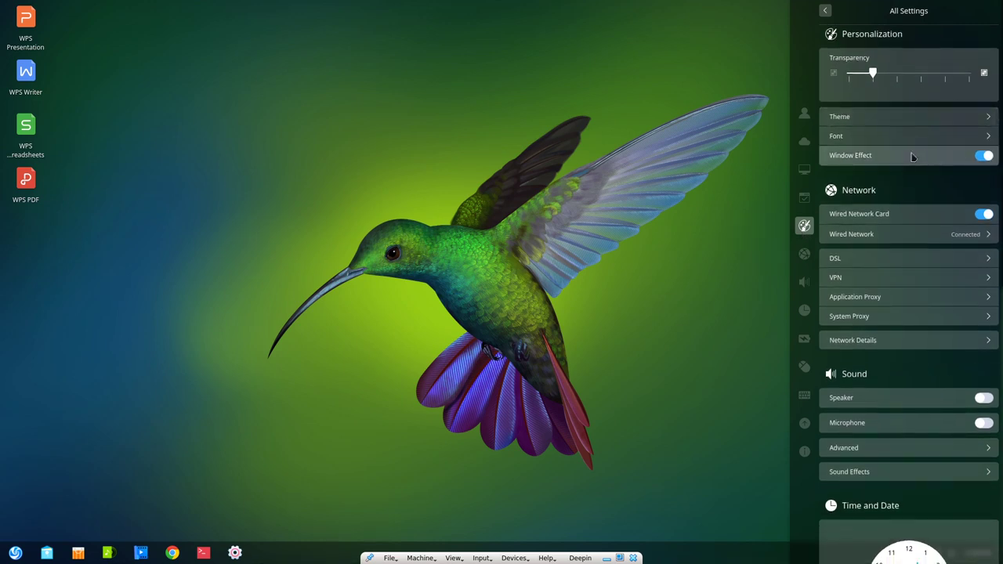
mouse_move(903, 159)
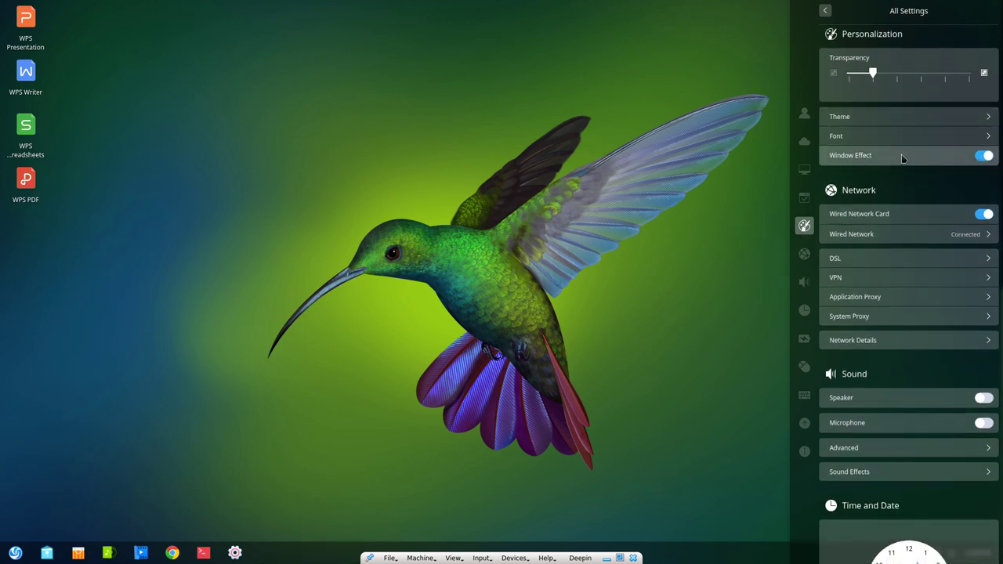
Open the Theme page and scroll through the Window, Icon and Cursor Theme lists
left_click(840, 116)
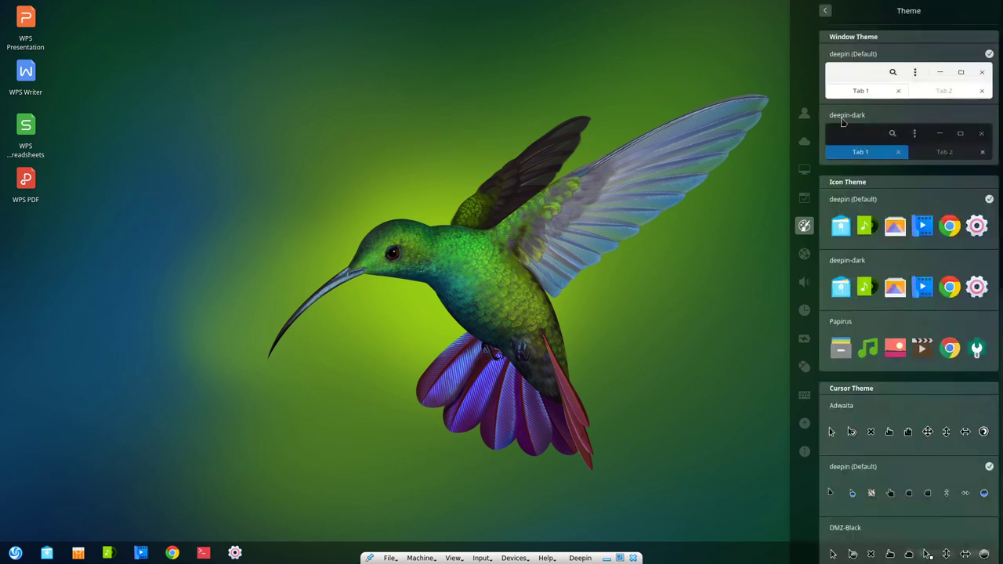
mouse_move(47, 553)
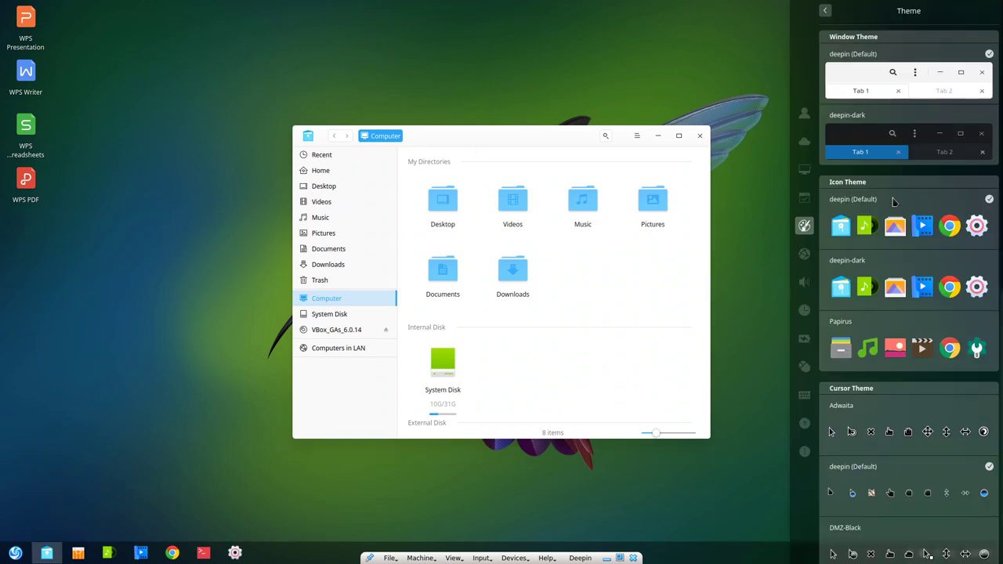
mouse_move(942, 270)
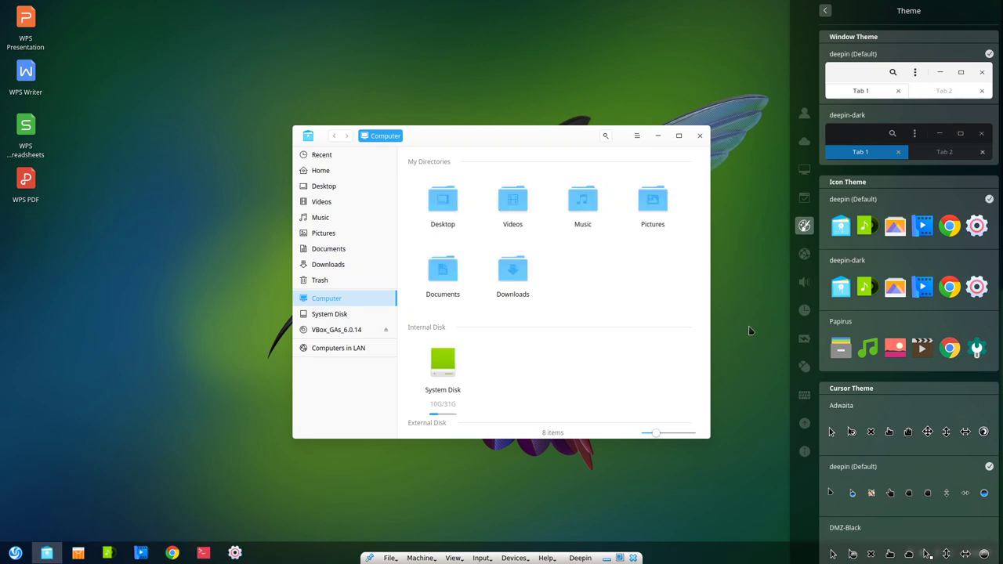
mouse_move(907, 480)
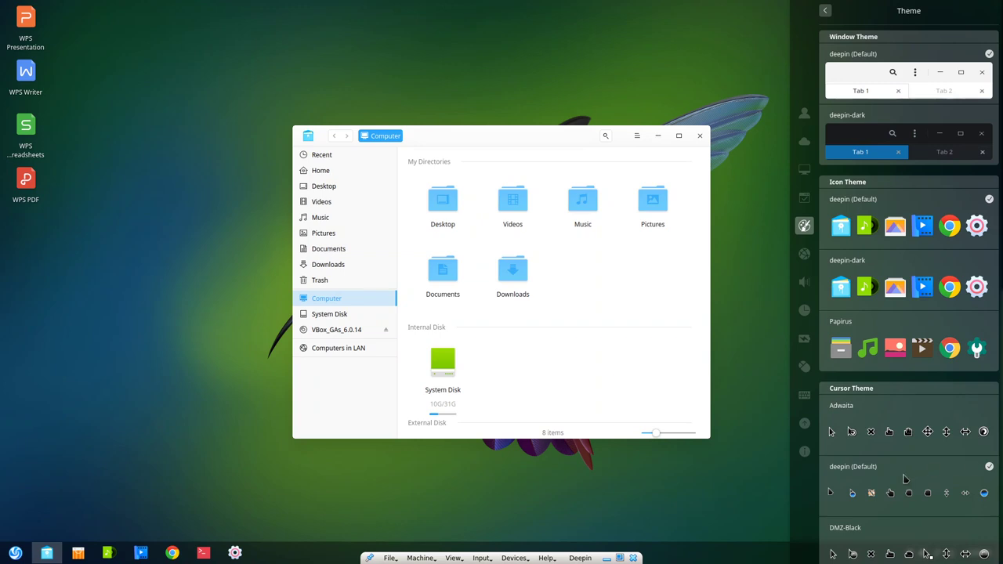
scroll("down", 3)
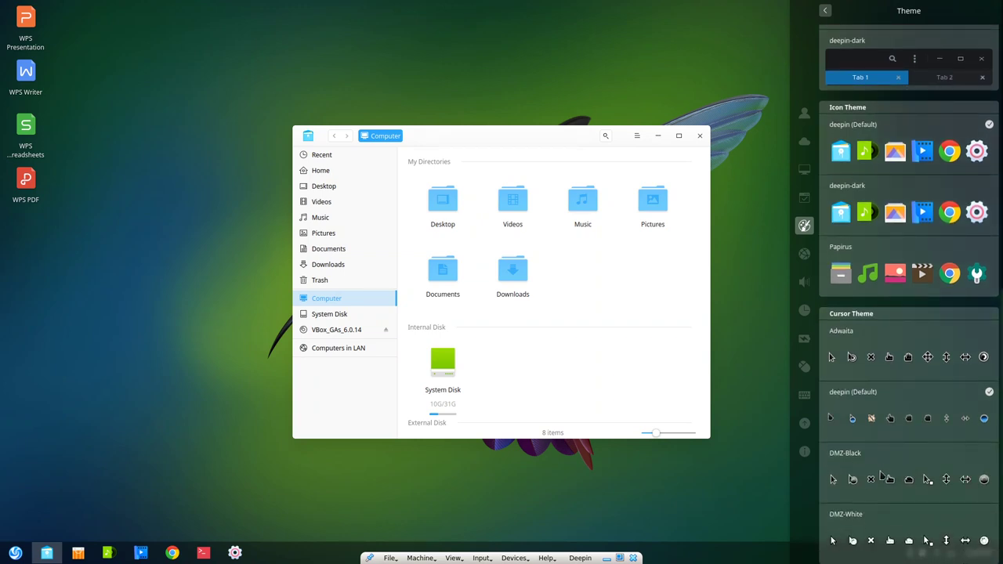
mouse_move(805, 282)
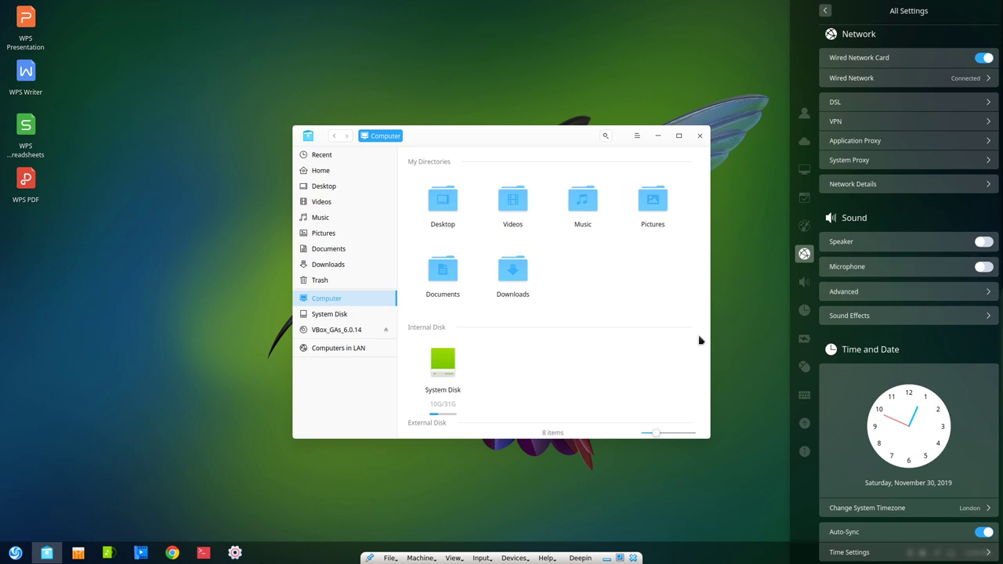
mouse_move(853, 437)
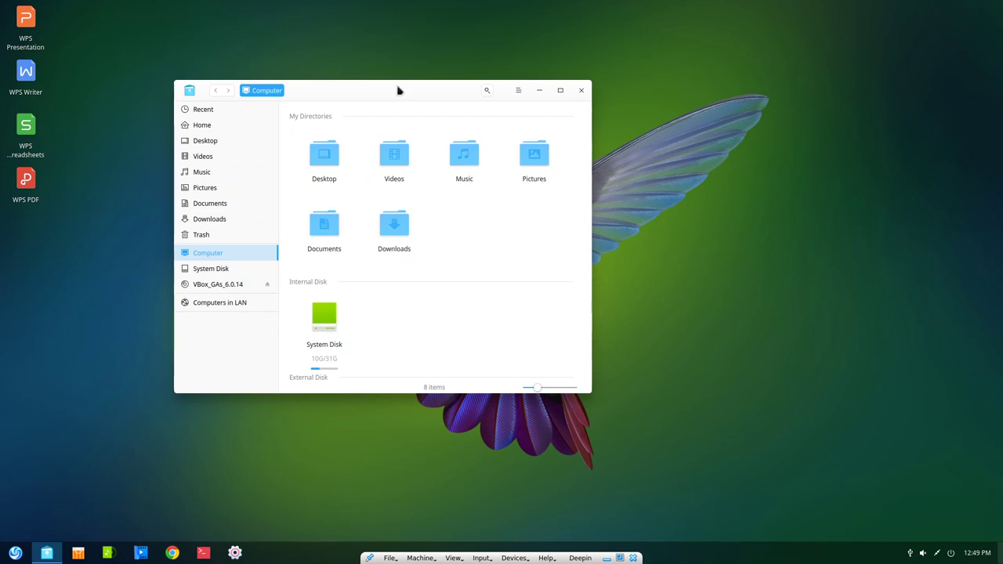
mouse_move(399, 180)
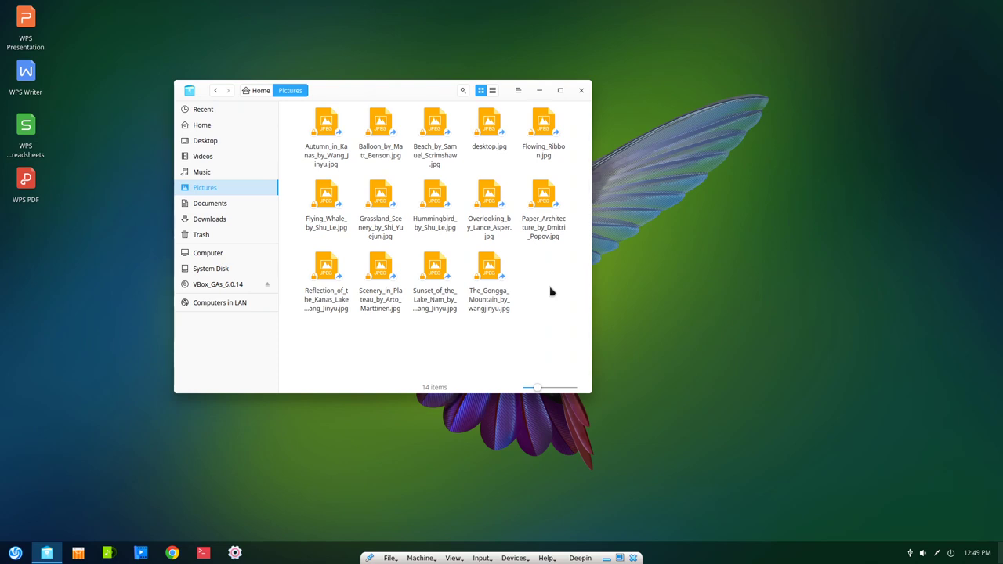
Show and dismiss the balloon wallpaper's context menu, then open the Music folder
right_click(379, 122)
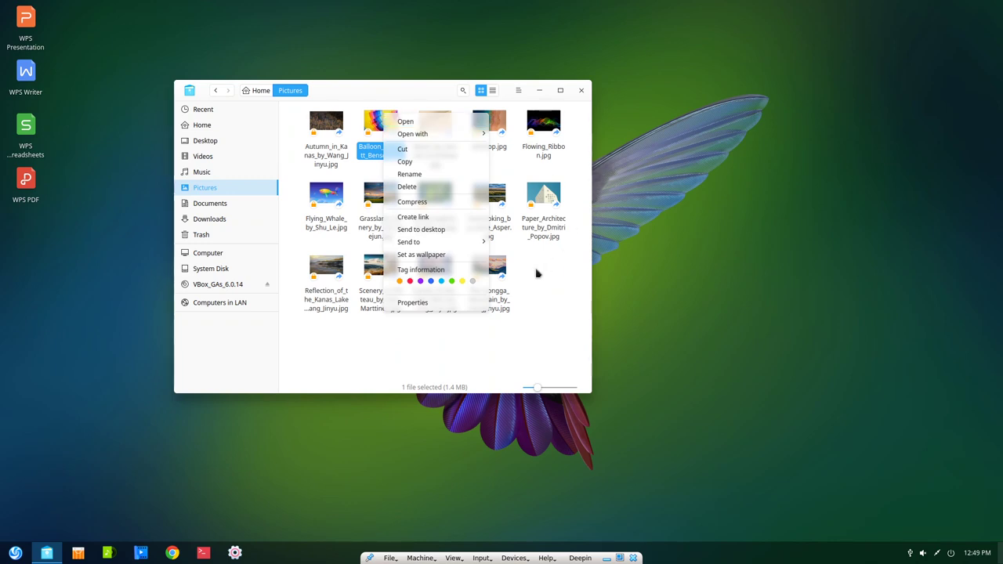
left_click(548, 269)
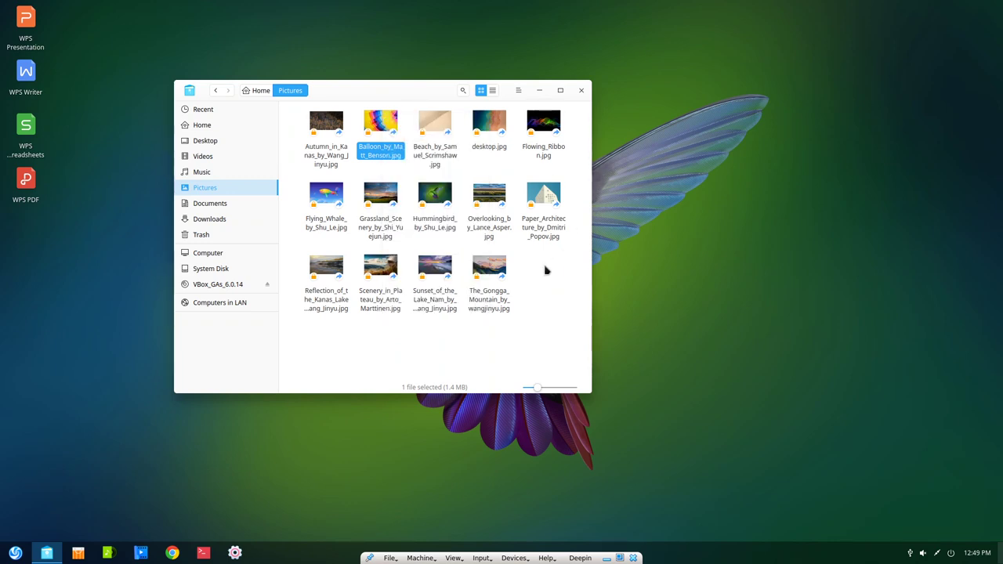
mouse_move(435, 138)
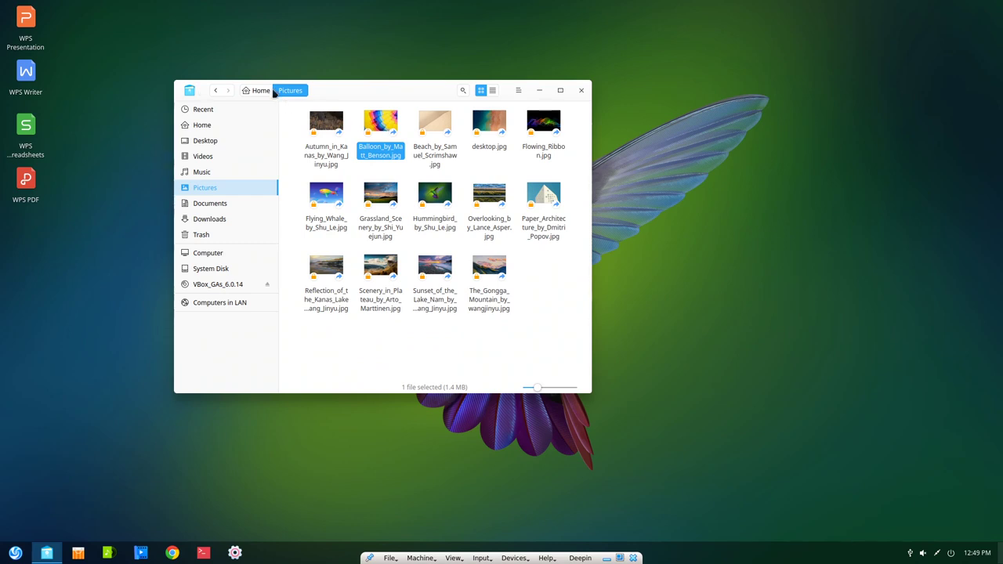
left_click(202, 126)
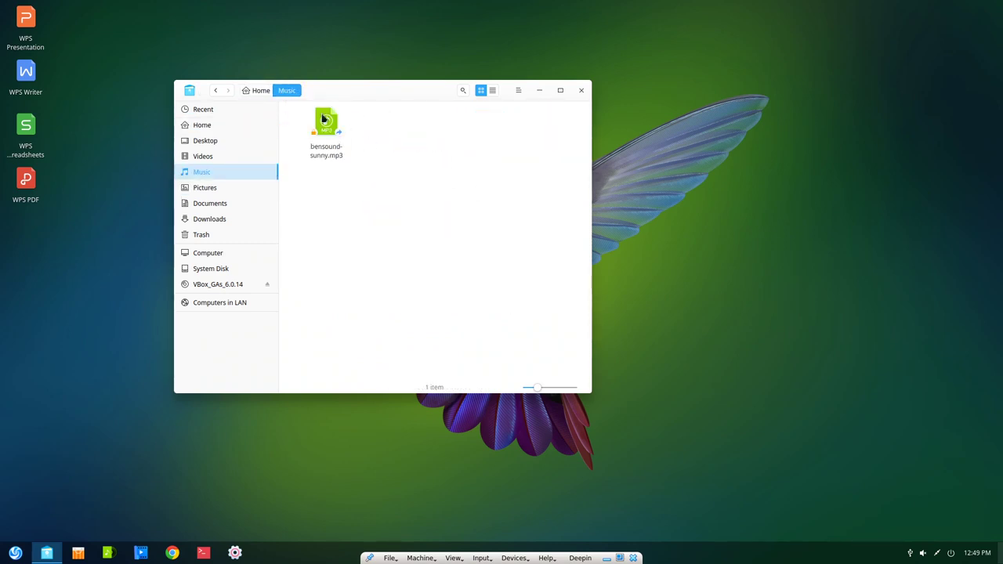
Play bensound-sunny with Deepin Music, then close the player minimizing it to the system tray
right_click(326, 128)
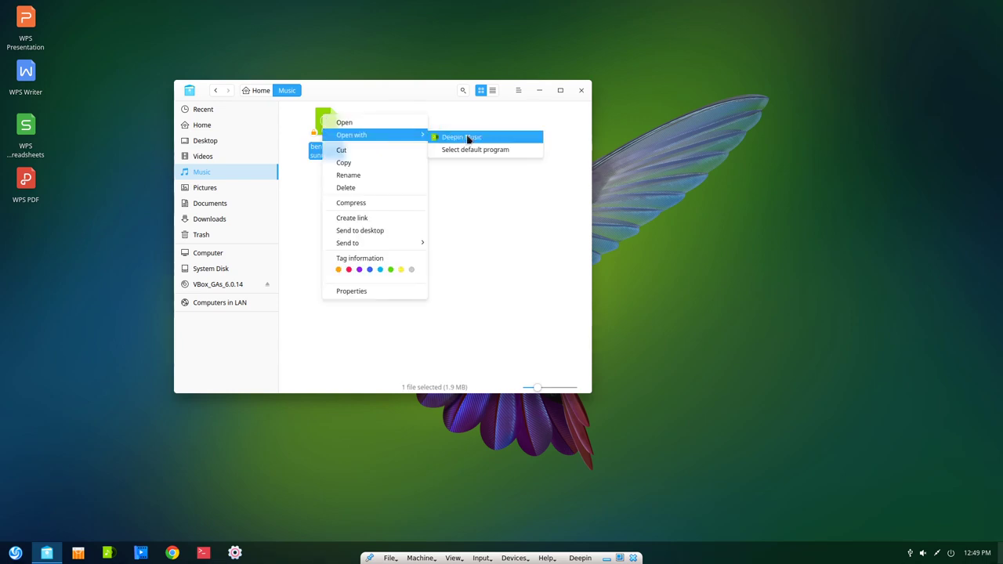
left_click(461, 138)
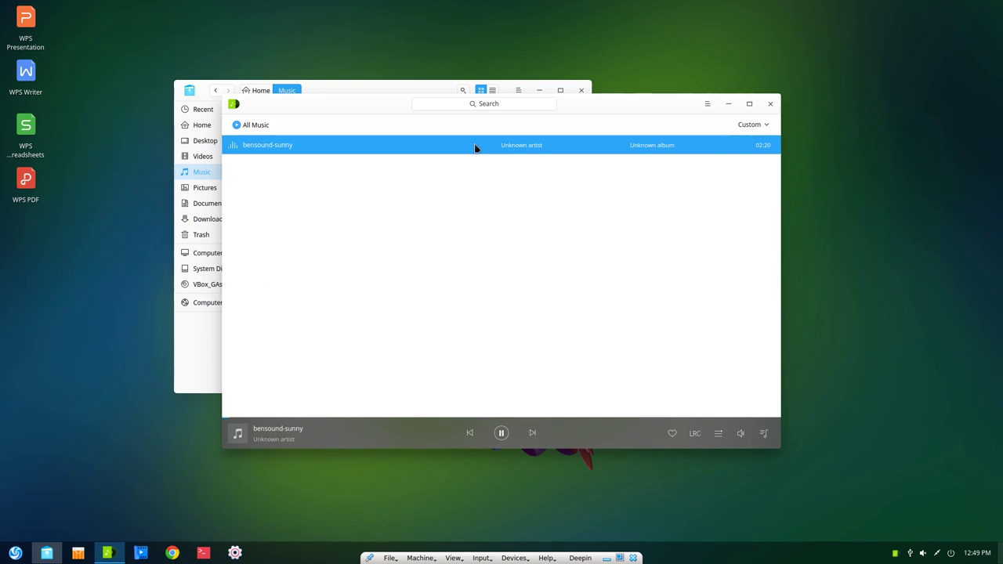
left_click(772, 104)
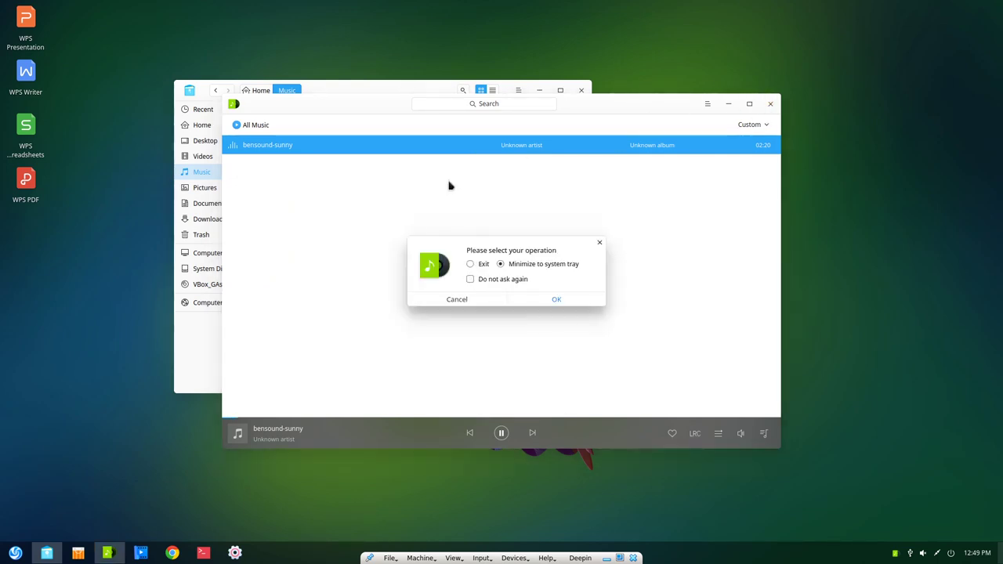
left_click(557, 298)
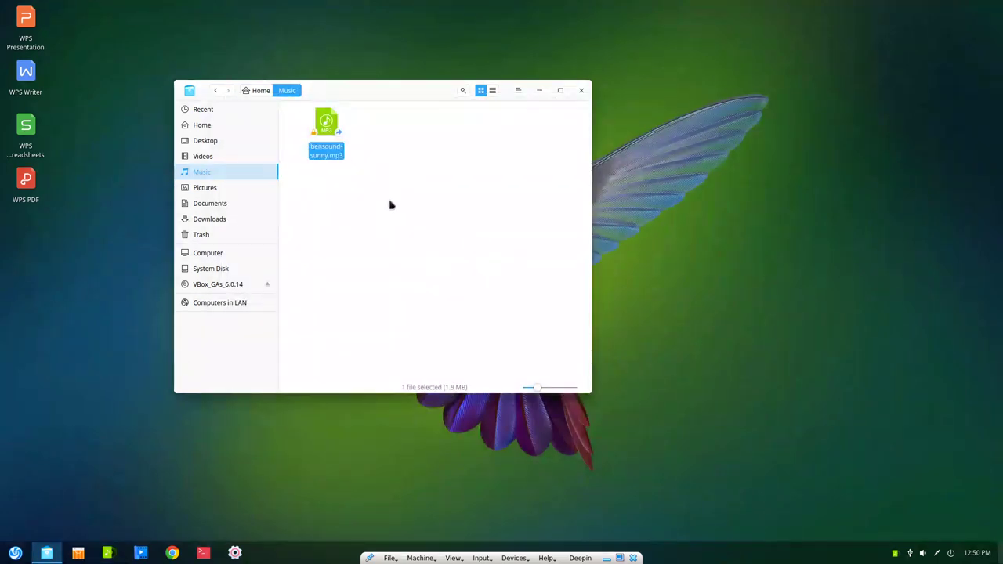
Browse Home and Desktop folders, return to Home, then close the file manager
left_click(202, 125)
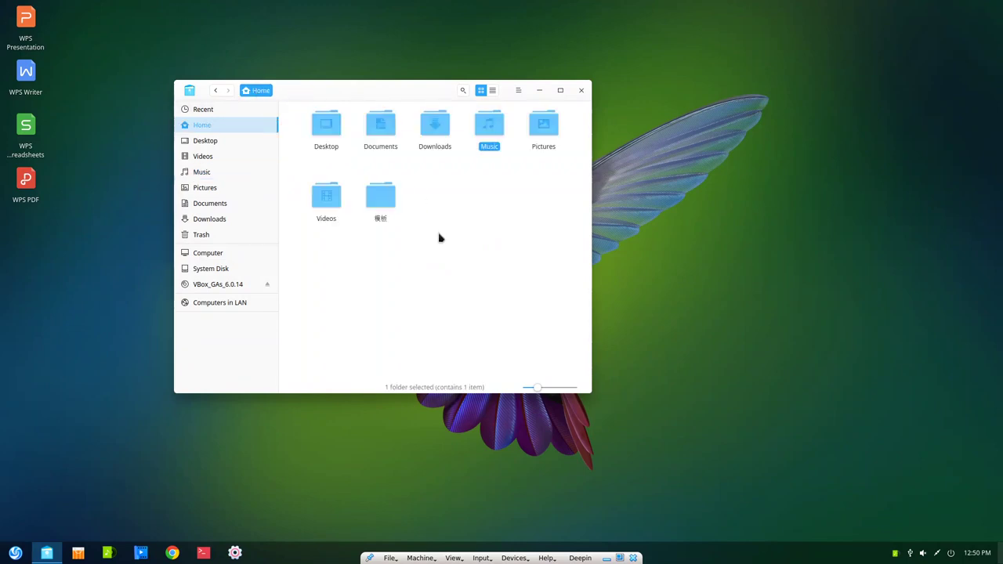
left_click(206, 141)
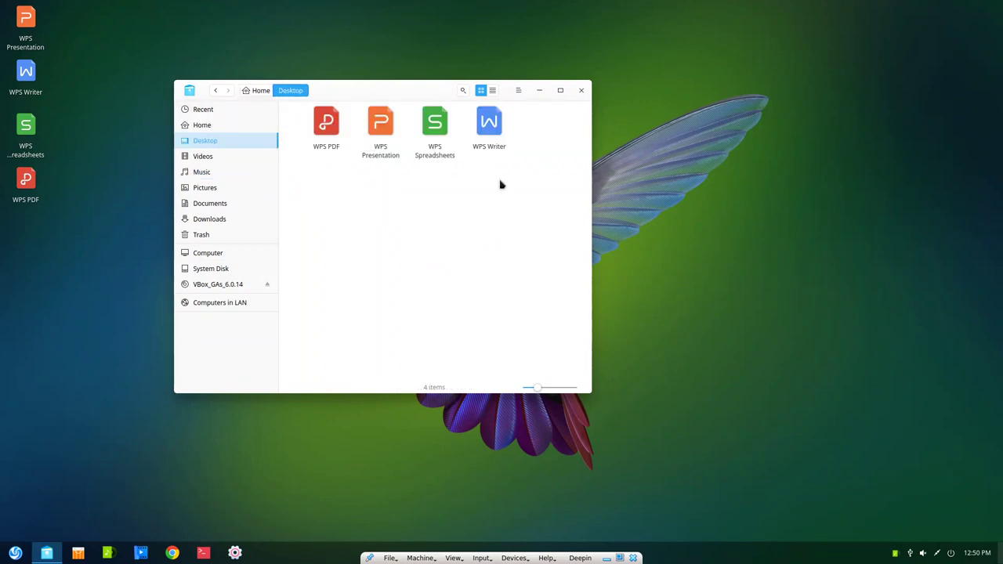
left_click(202, 125)
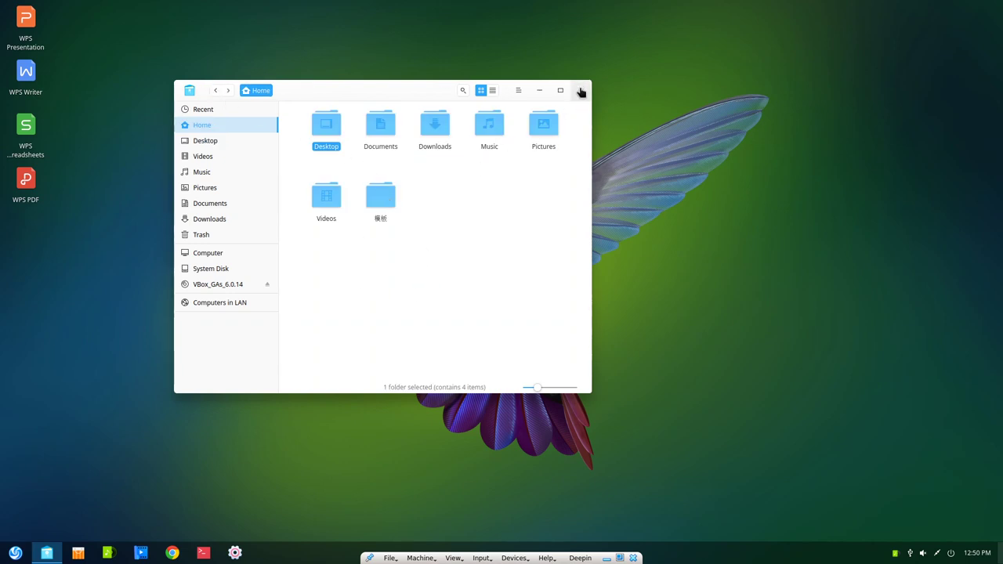
left_click(580, 90)
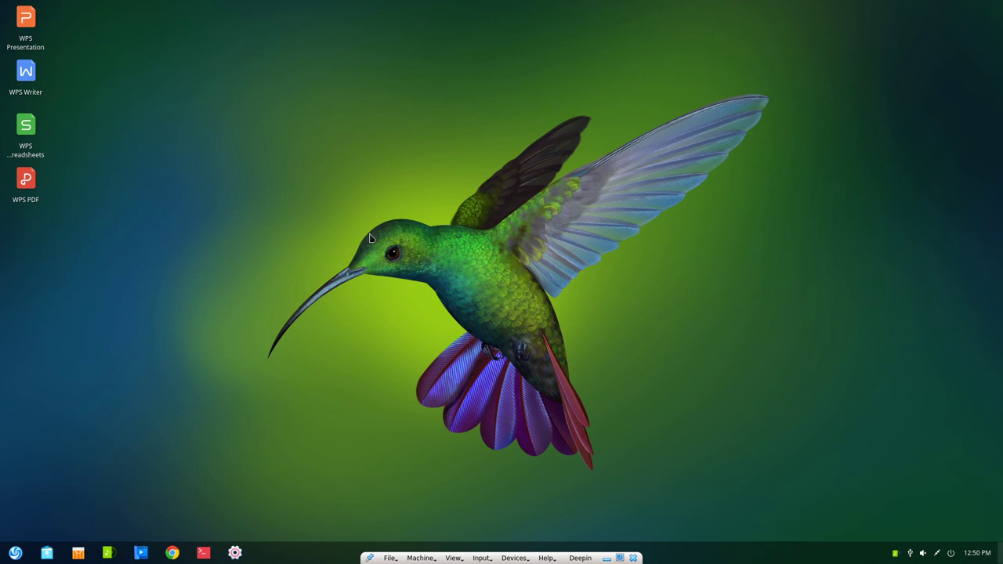
mouse_move(16, 552)
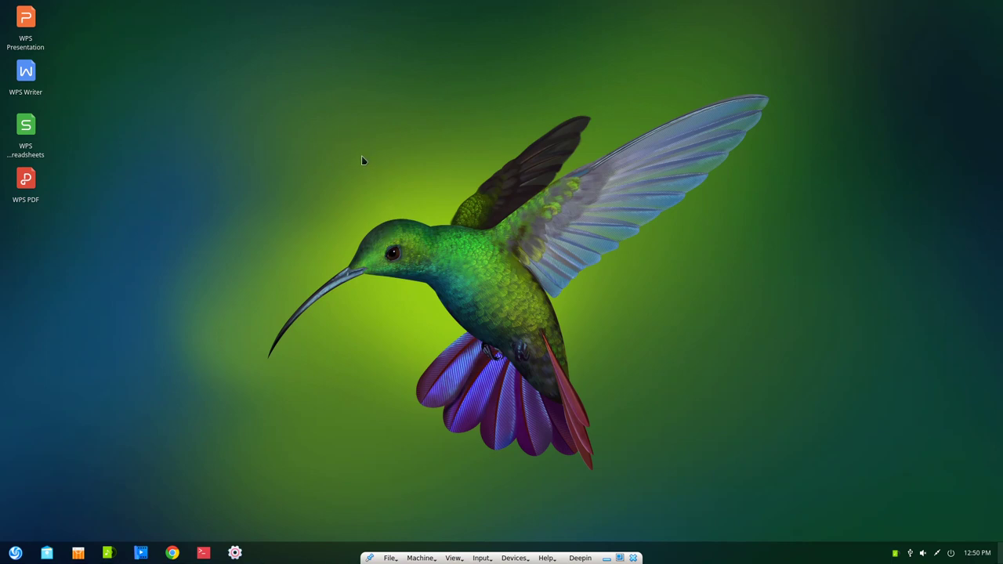
Use the desktop context menu's Icon size to shrink icons from super large to a small size
right_click(362, 156)
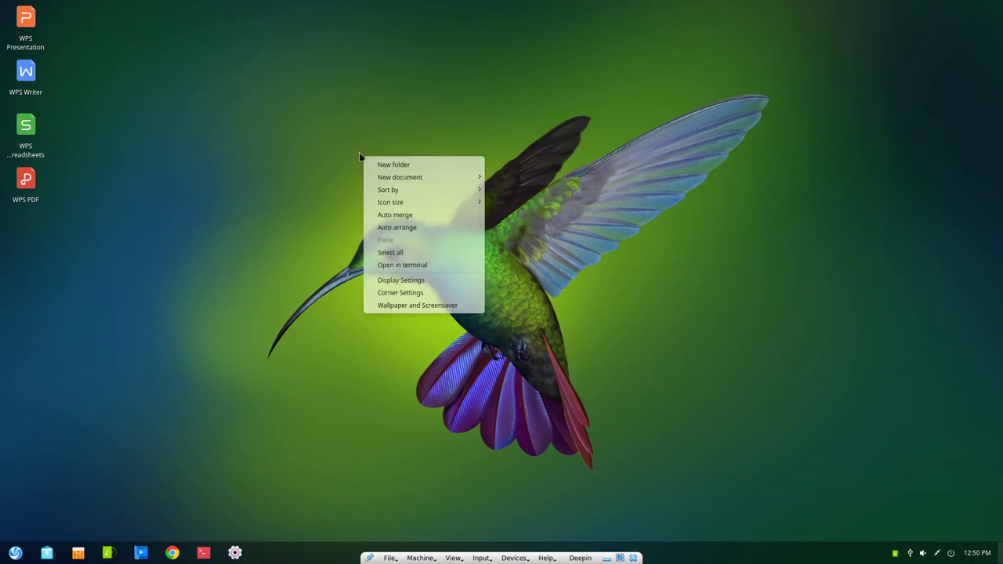
mouse_move(400, 177)
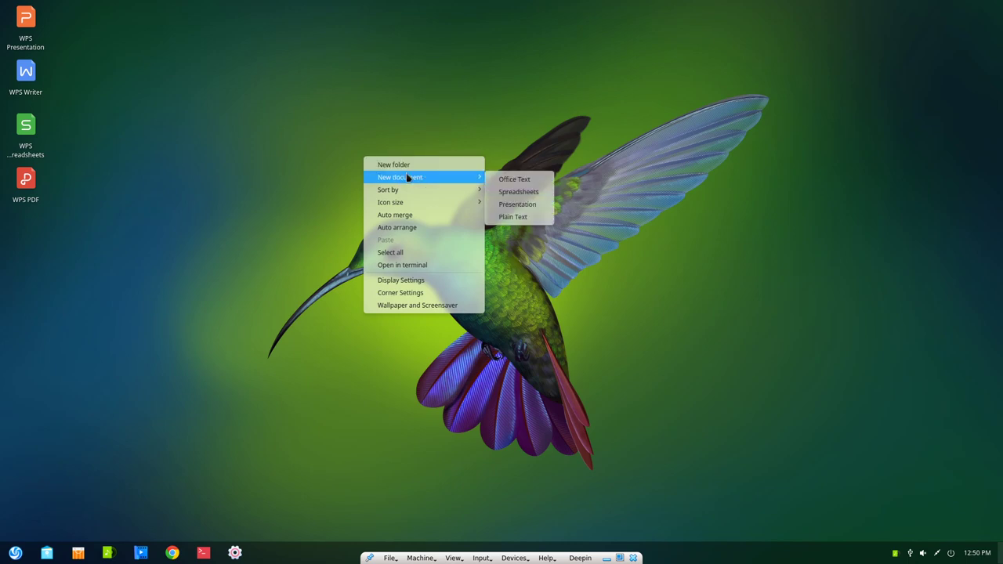
mouse_move(389, 190)
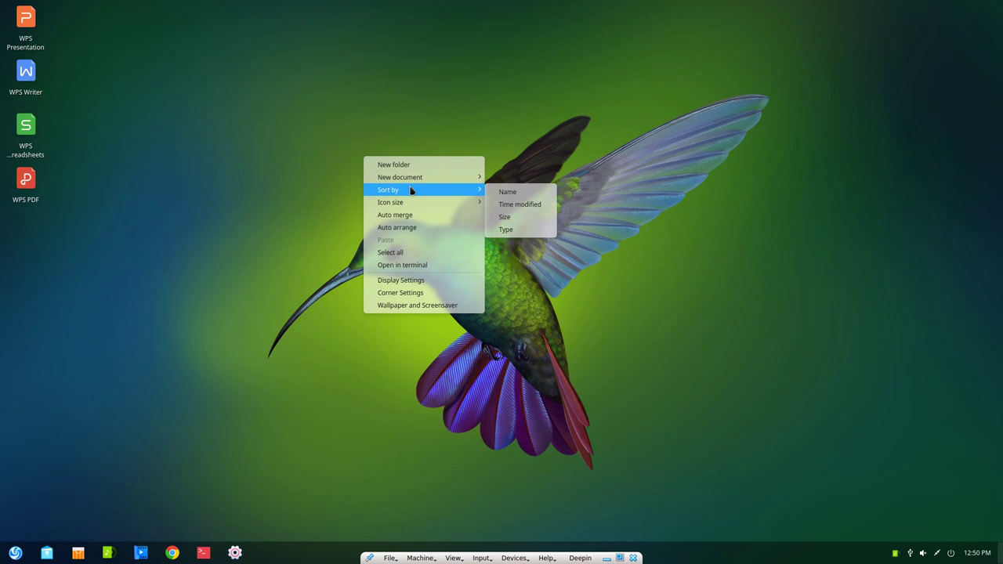
mouse_move(390, 202)
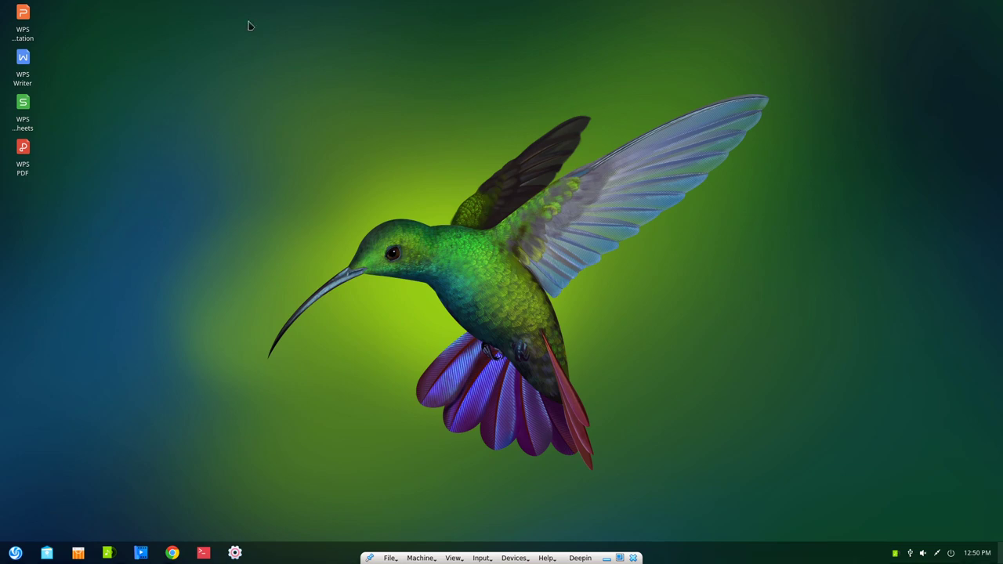
right_click(467, 101)
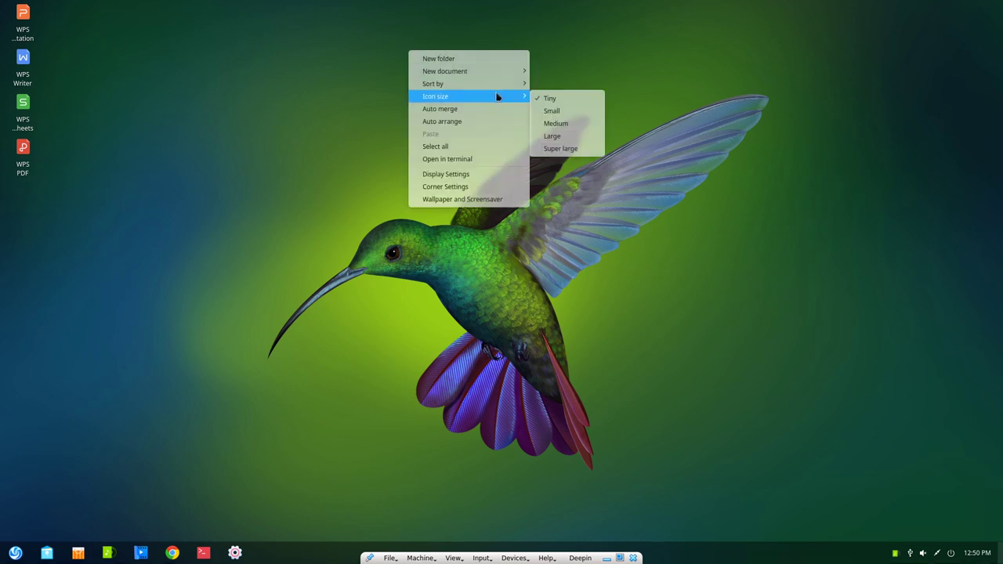
left_click(552, 134)
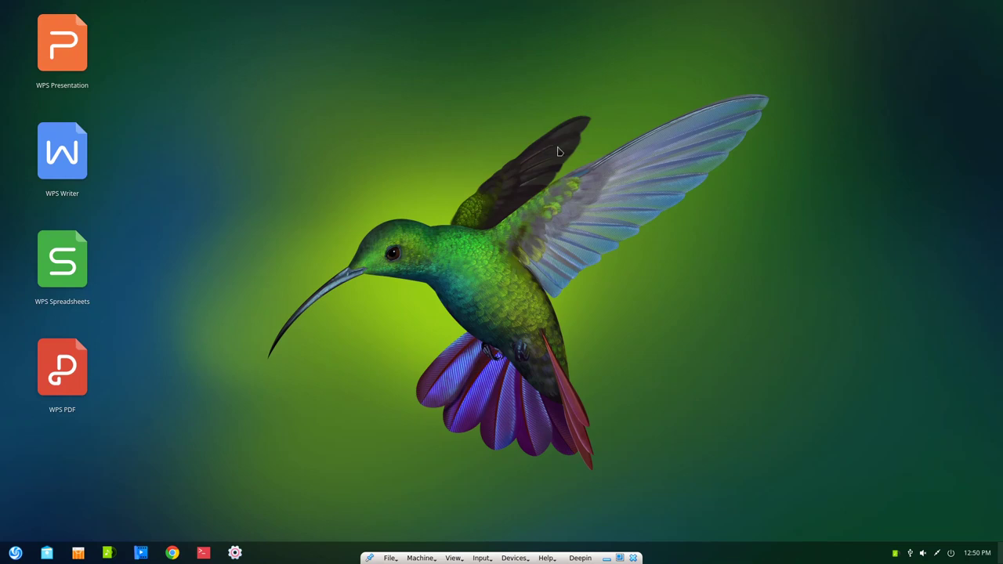
right_click(561, 151)
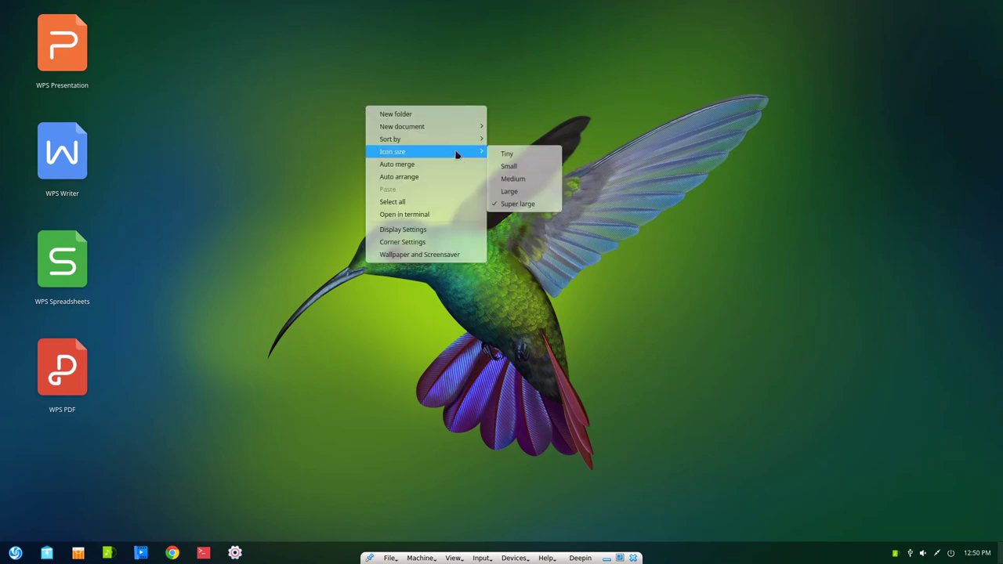
left_click(508, 166)
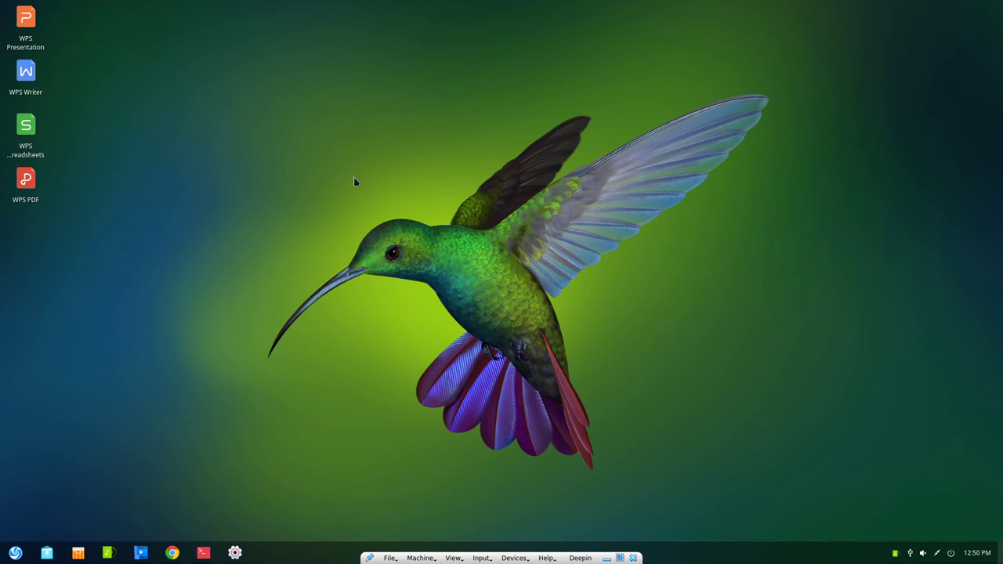
right_click(354, 182)
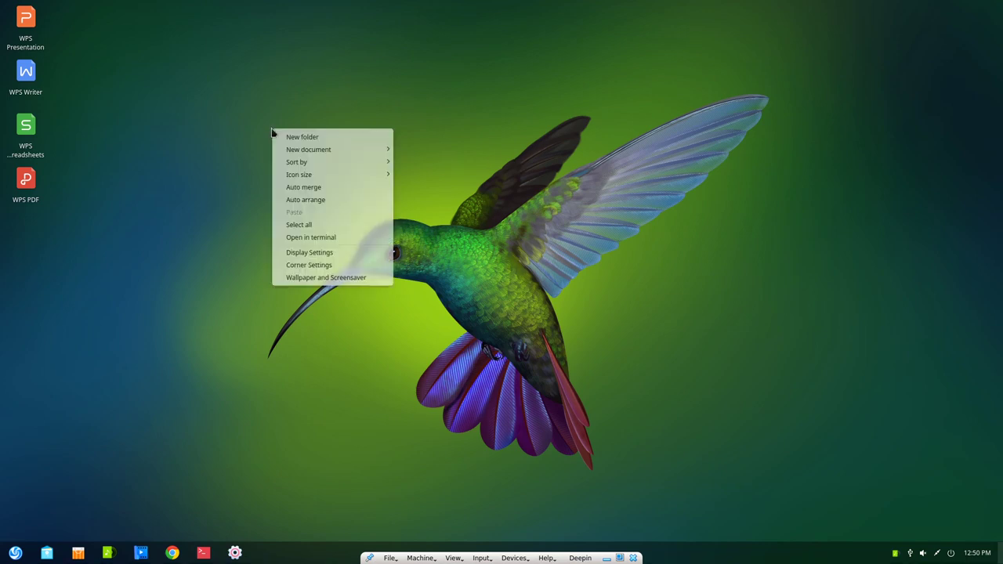
mouse_move(323, 191)
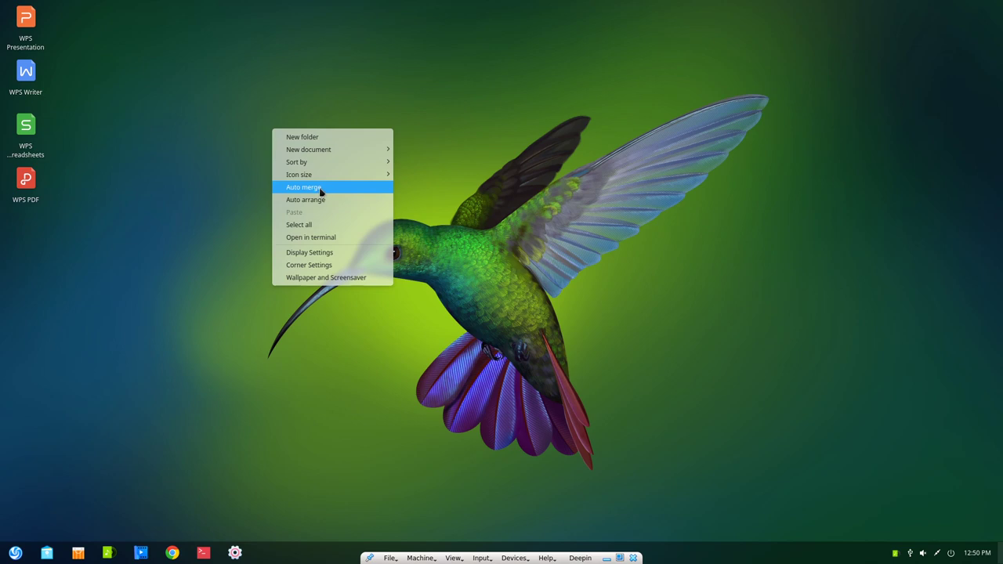
left_click(304, 187)
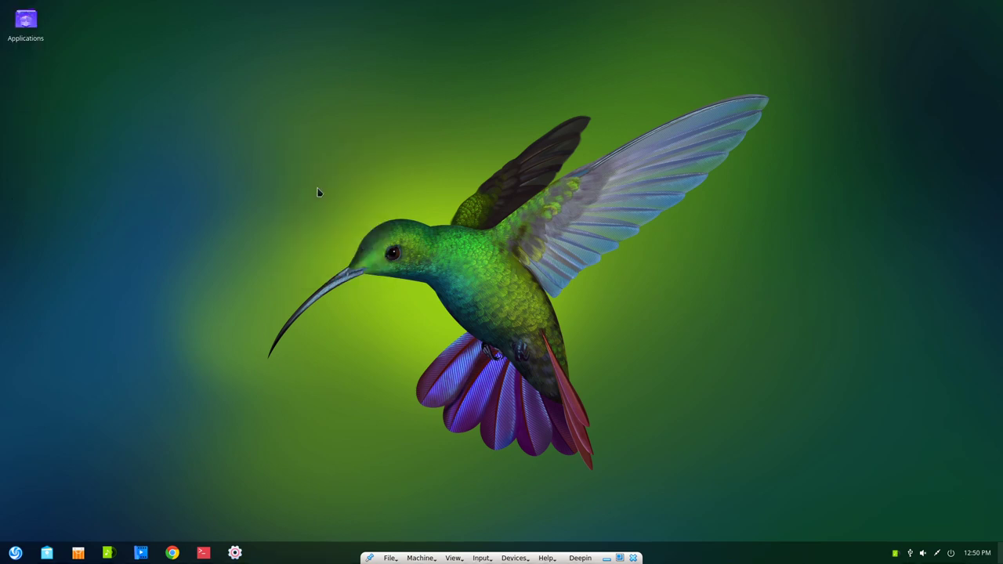
mouse_move(316, 193)
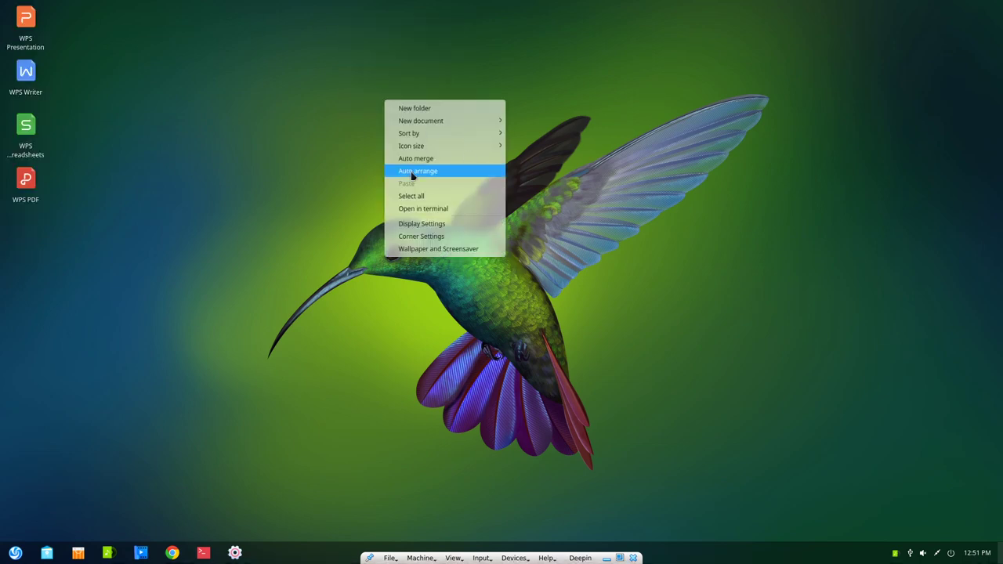
mouse_move(423, 208)
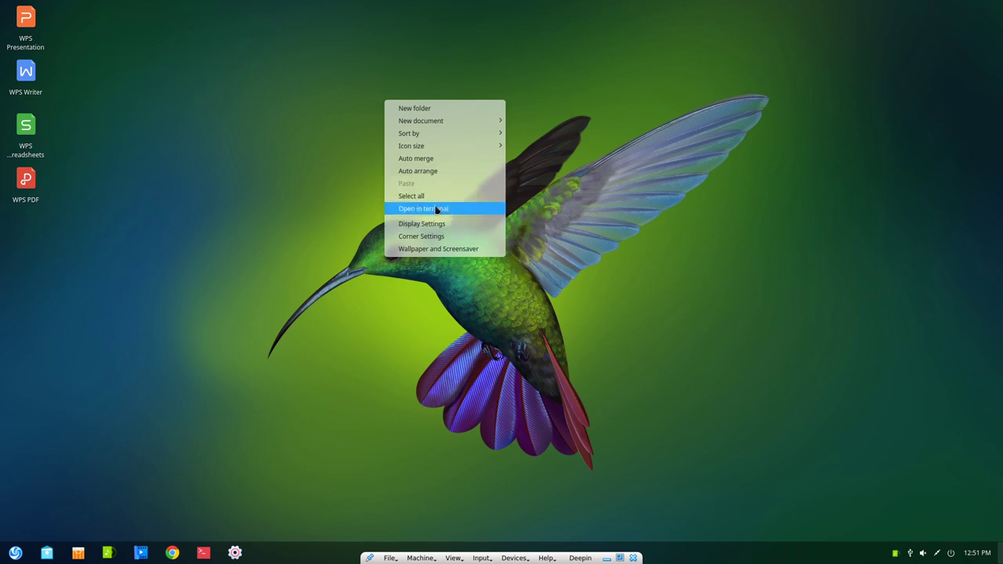
mouse_move(436, 208)
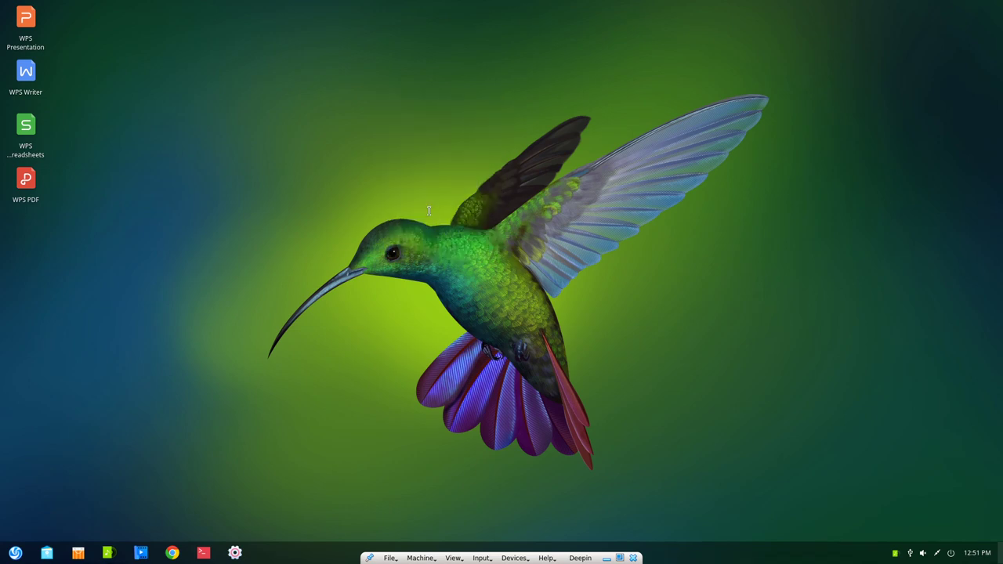
left_click(204, 552)
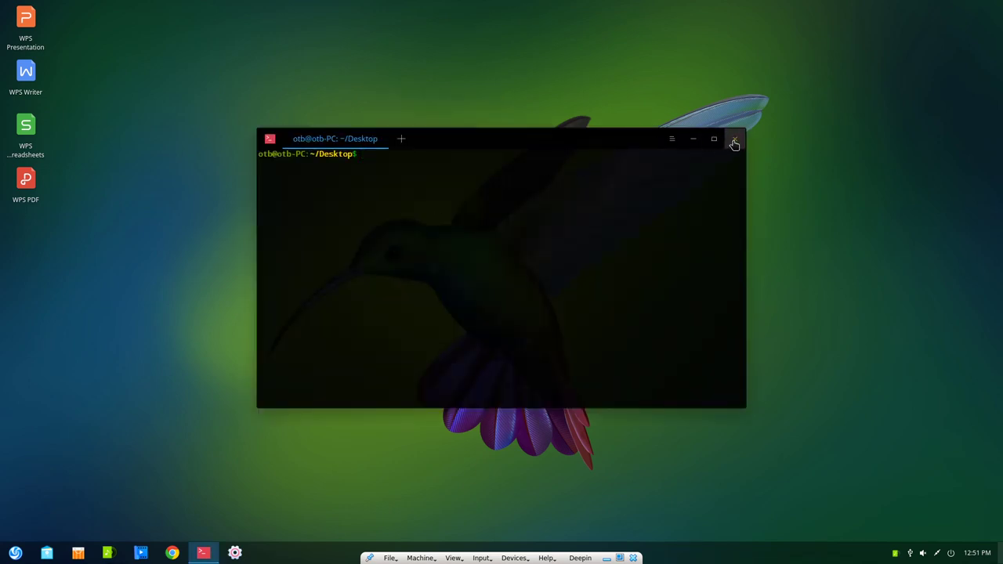
left_click(734, 138)
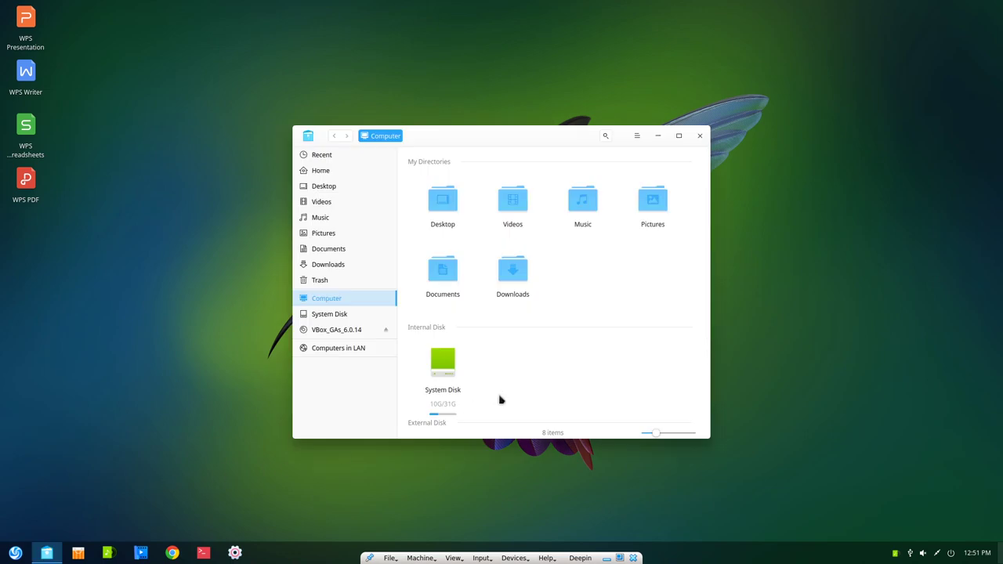
left_click(513, 269)
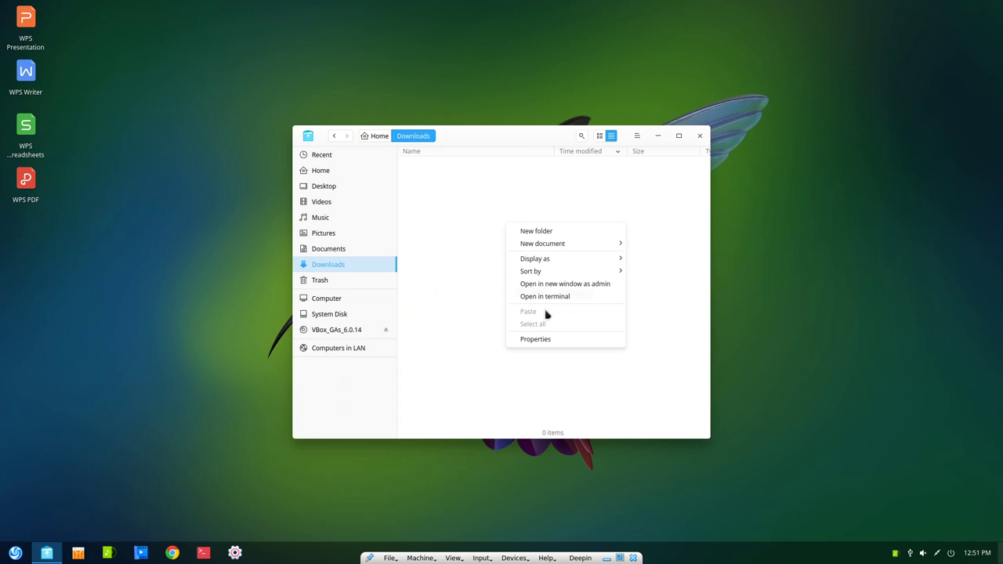
left_click(545, 296)
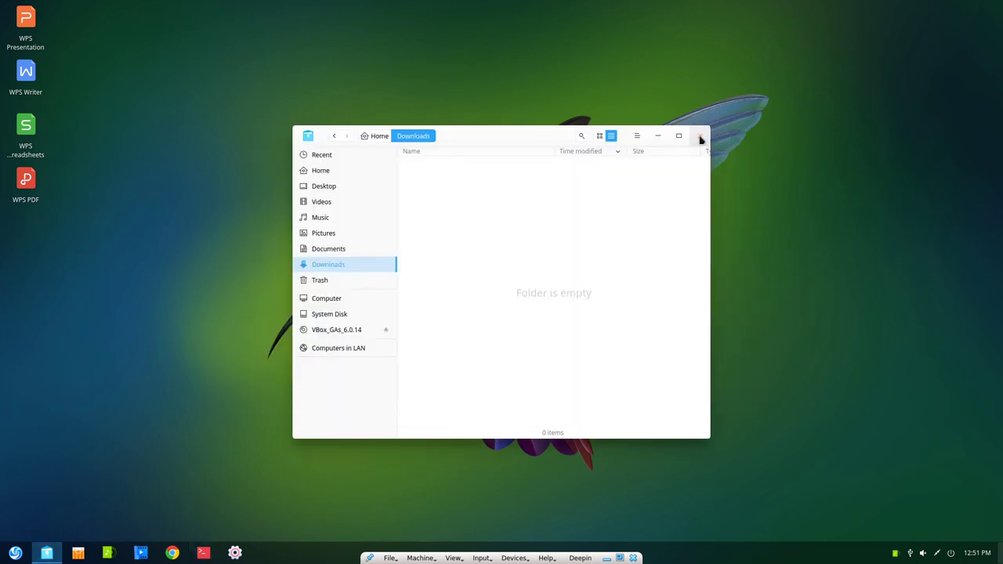
left_click(701, 135)
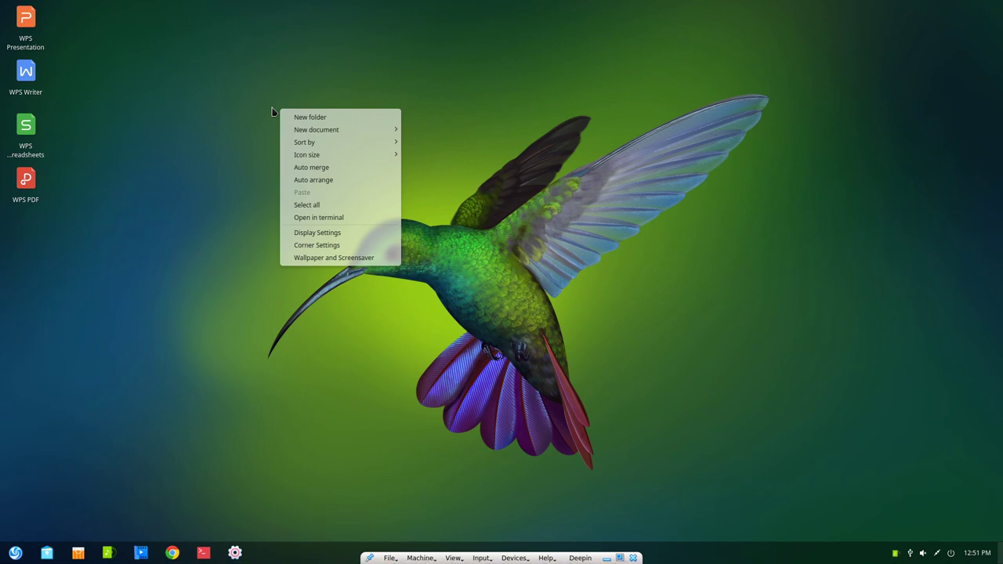
mouse_move(316, 232)
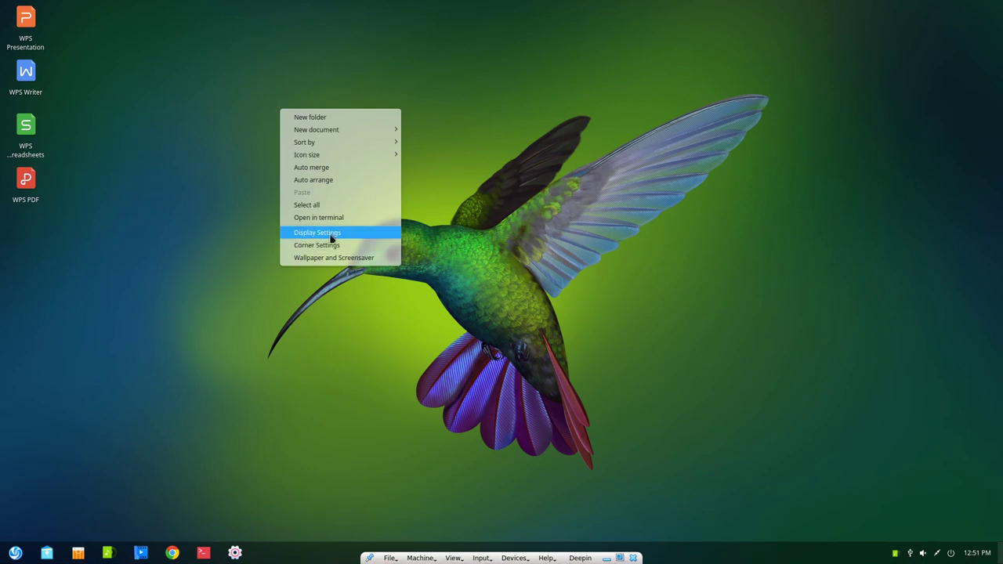
left_click(317, 232)
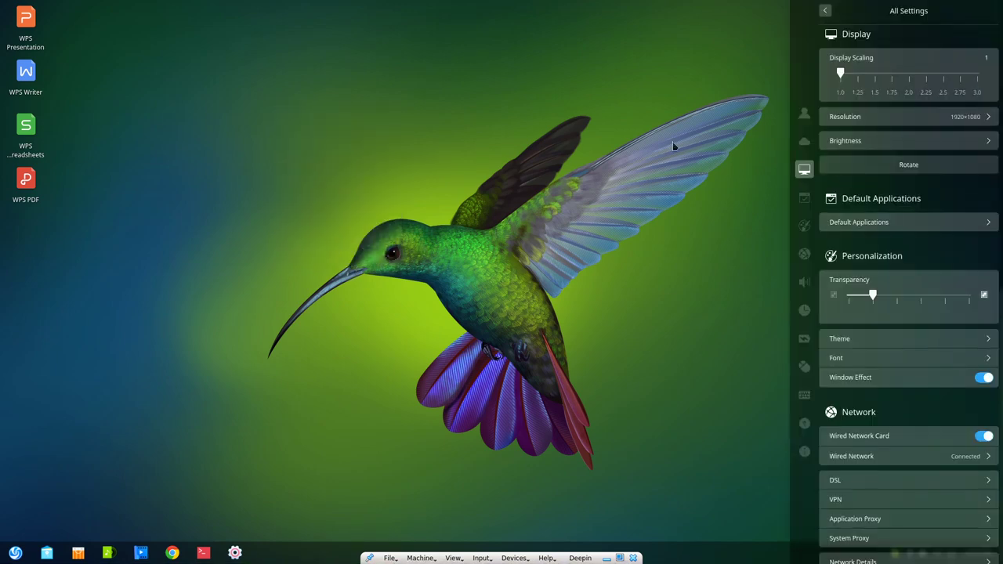
mouse_move(483, 218)
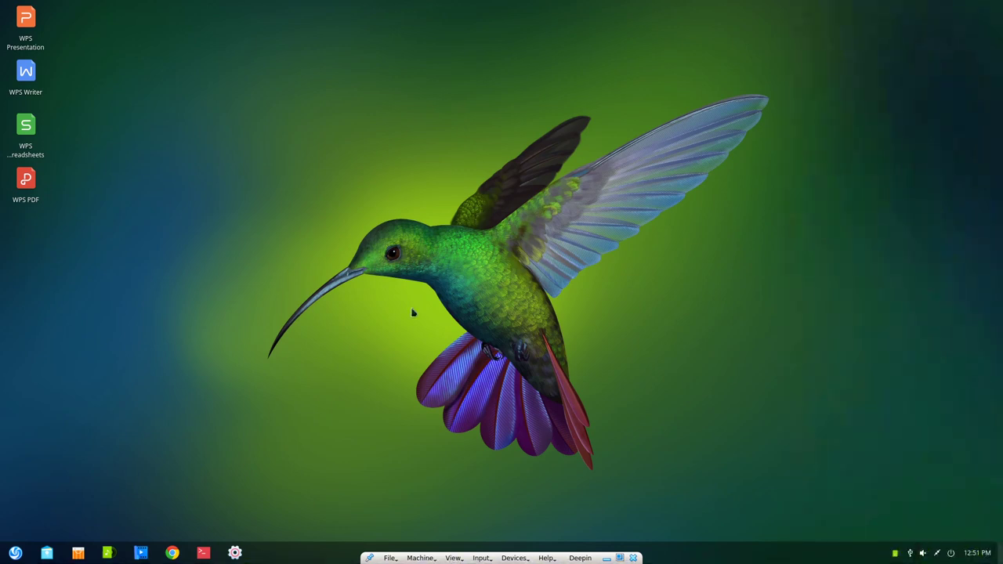
right_click(414, 312)
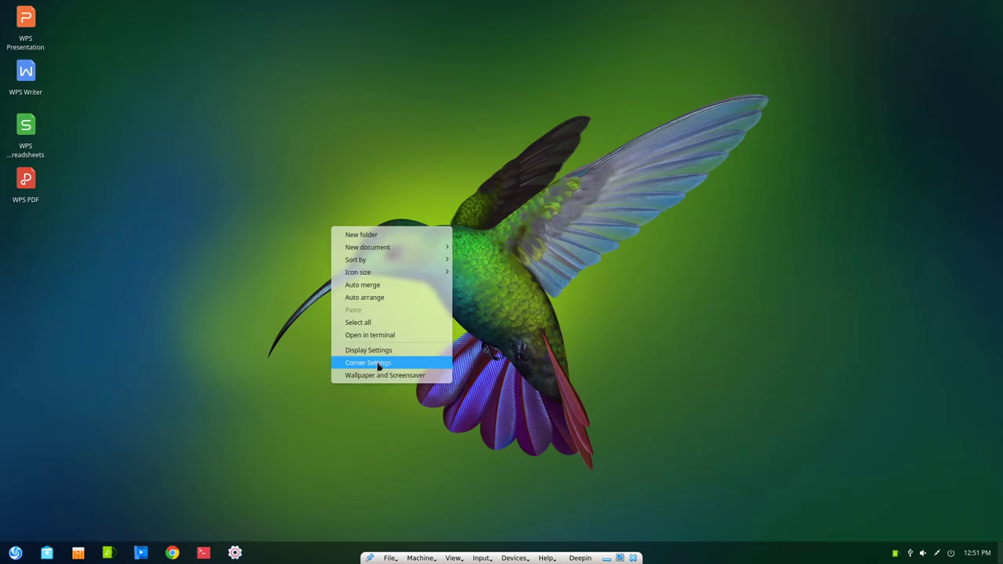
left_click(367, 362)
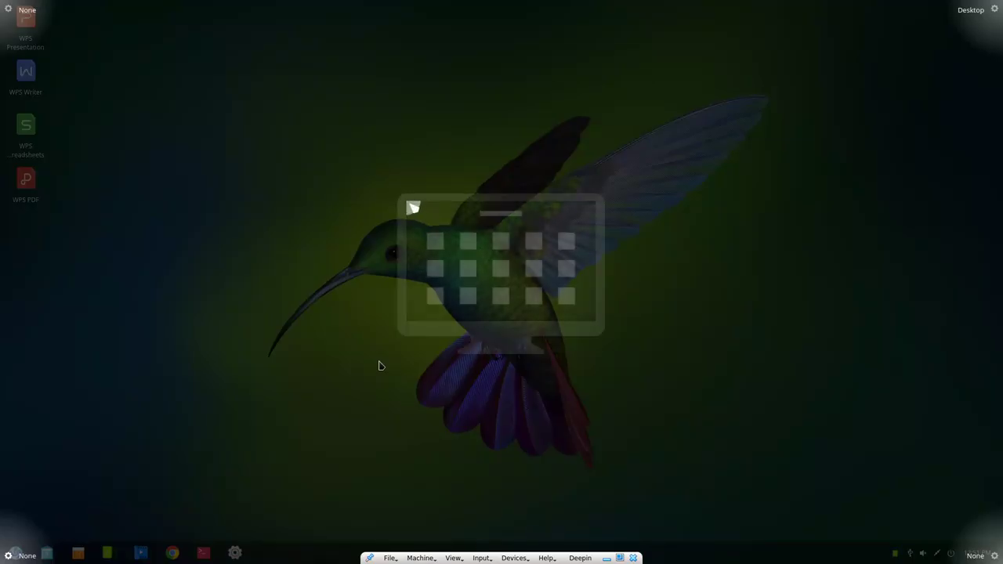
left_click(995, 9)
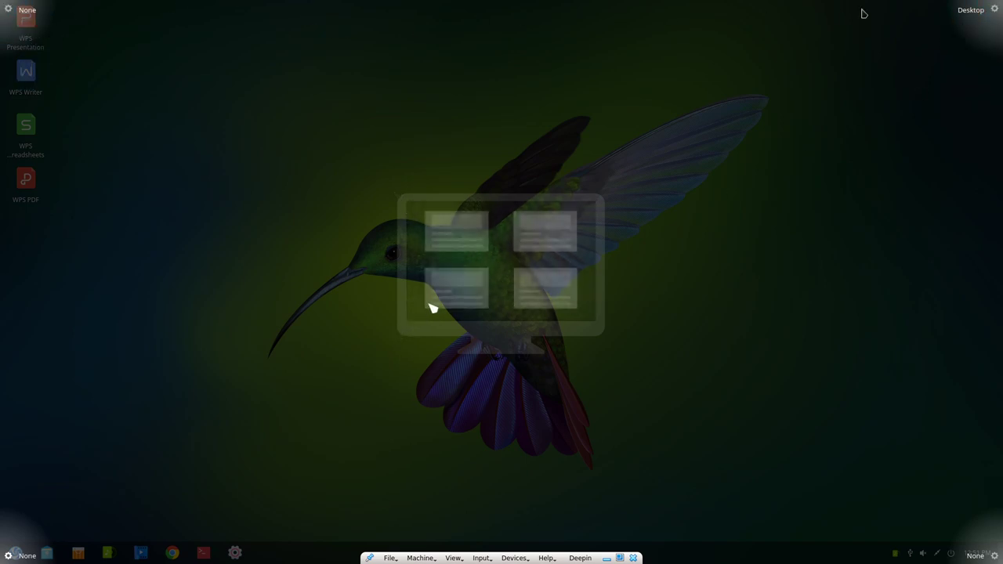
left_click(972, 9)
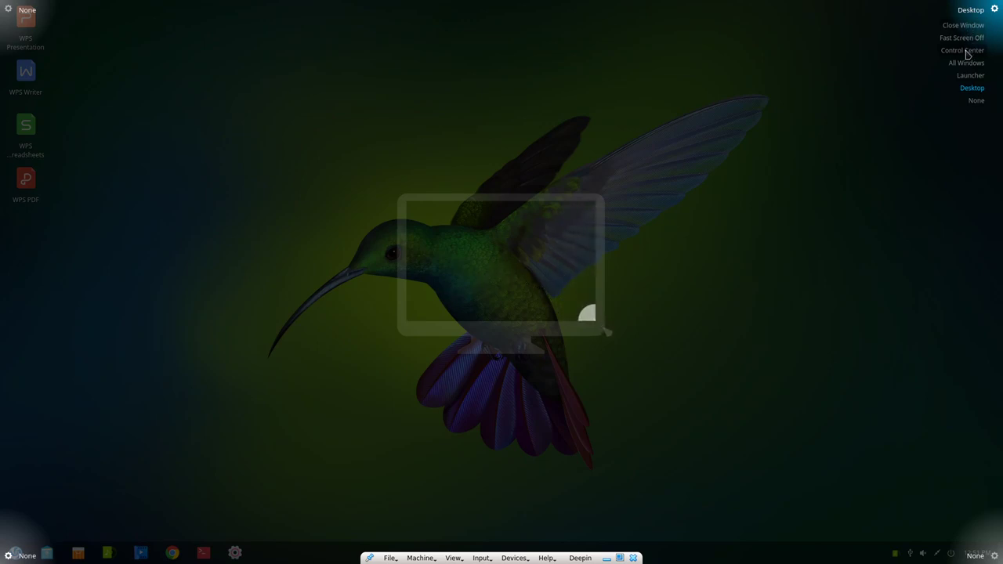
left_click(963, 51)
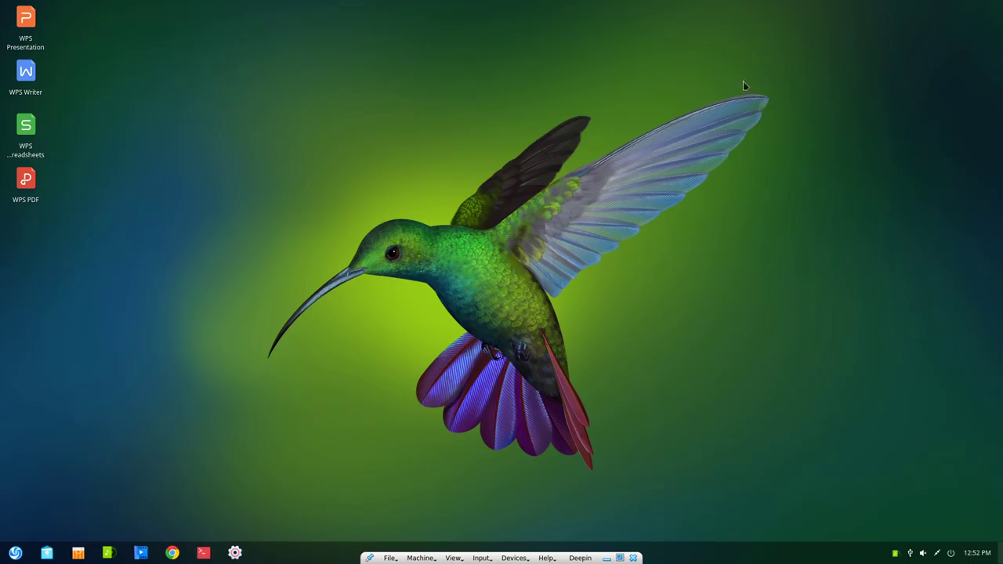
mouse_move(949, 38)
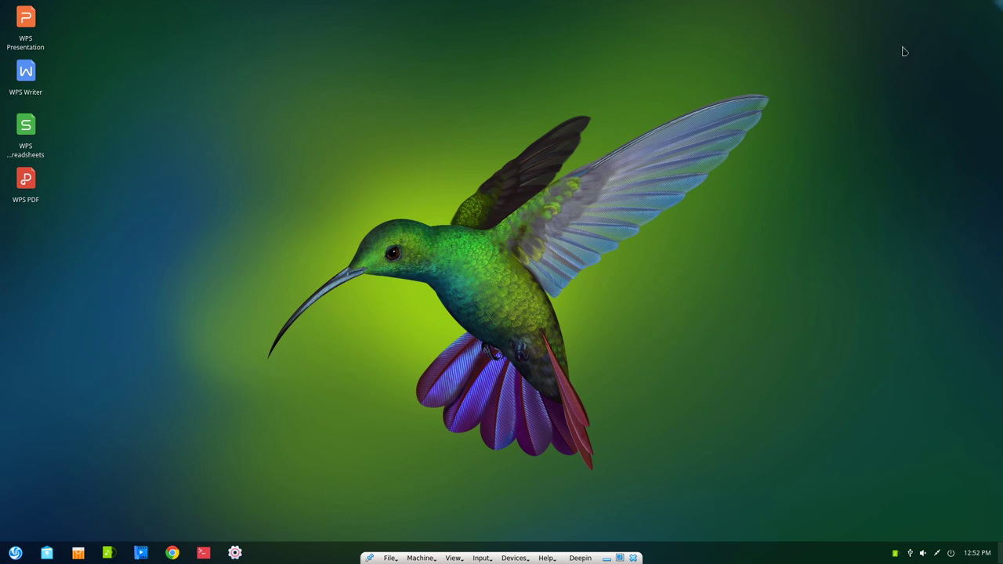
mouse_move(326, 58)
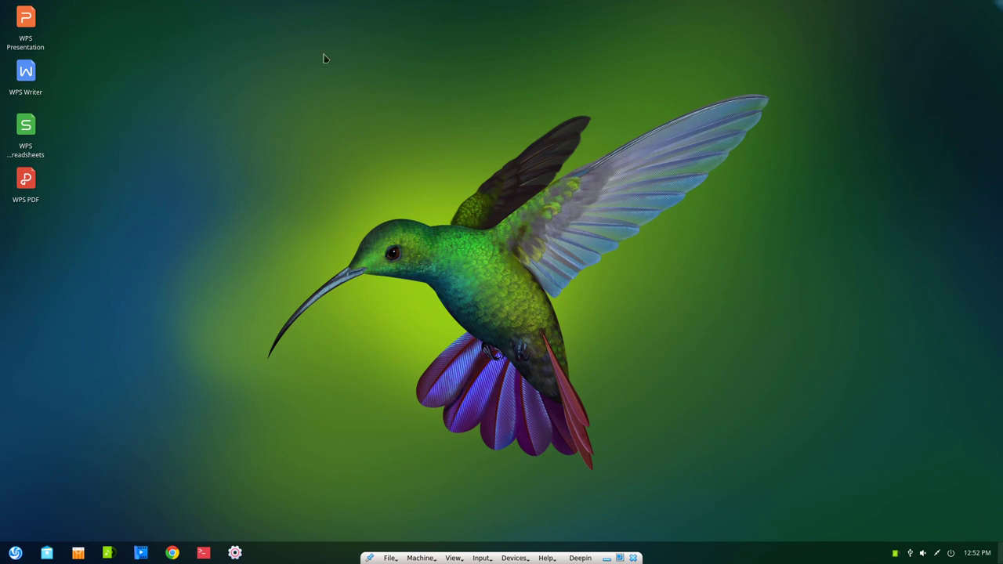
right_click(326, 60)
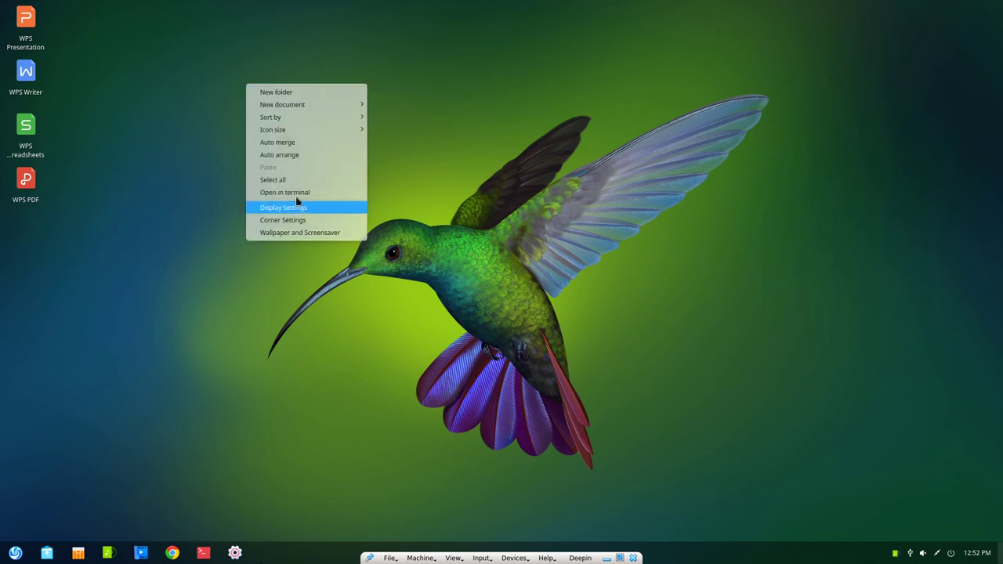
left_click(284, 207)
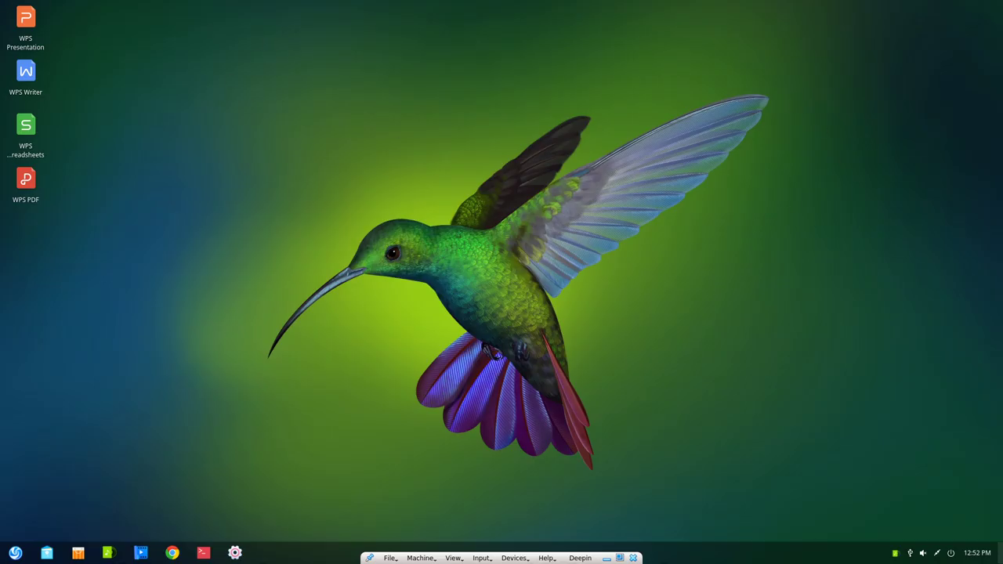
mouse_move(871, 67)
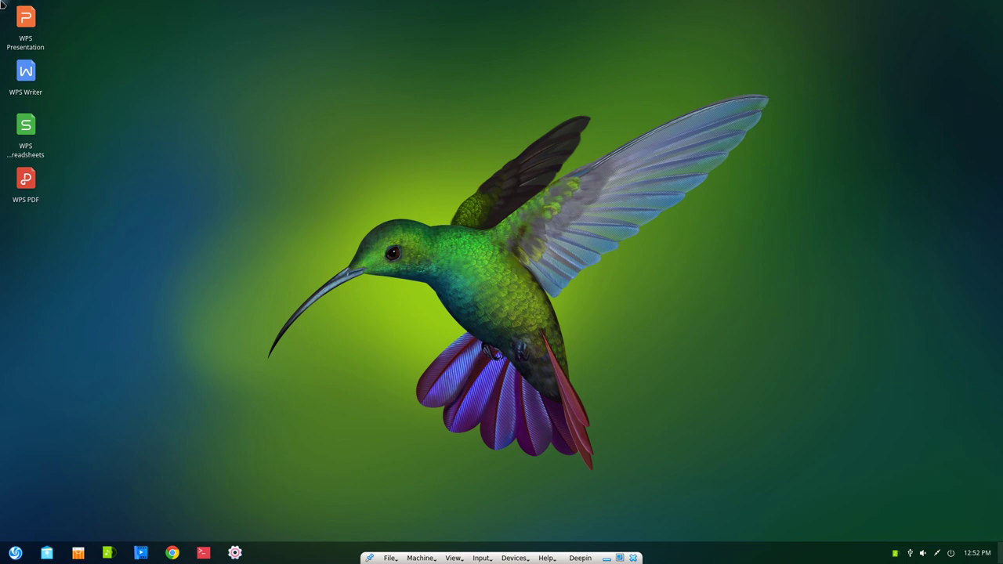
mouse_move(8, 3)
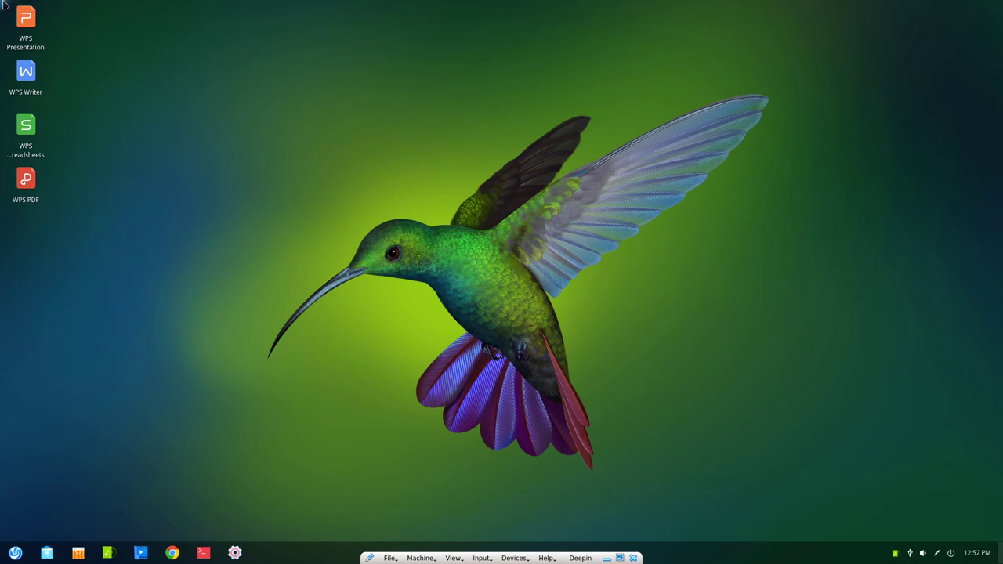
mouse_move(466, 124)
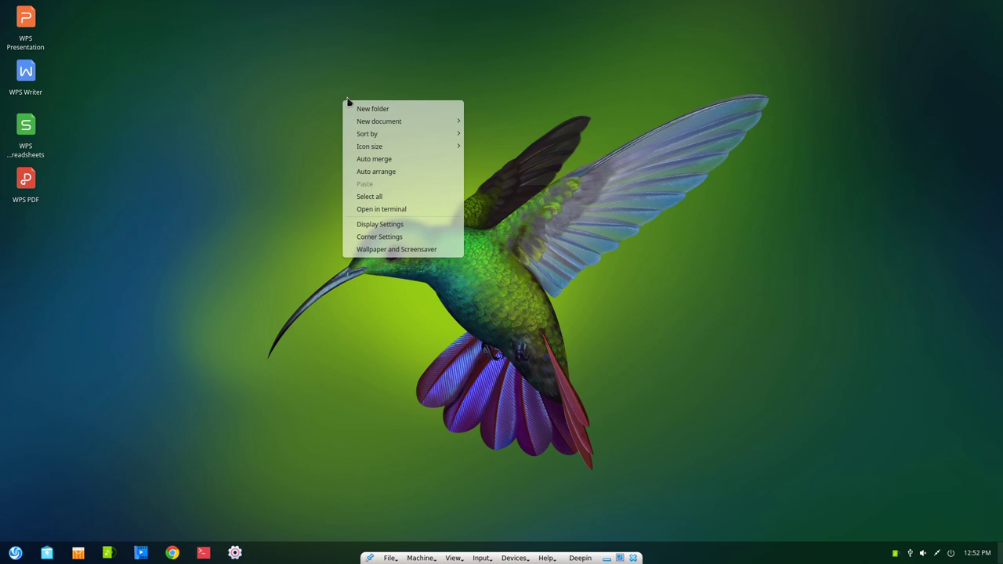
left_click(247, 104)
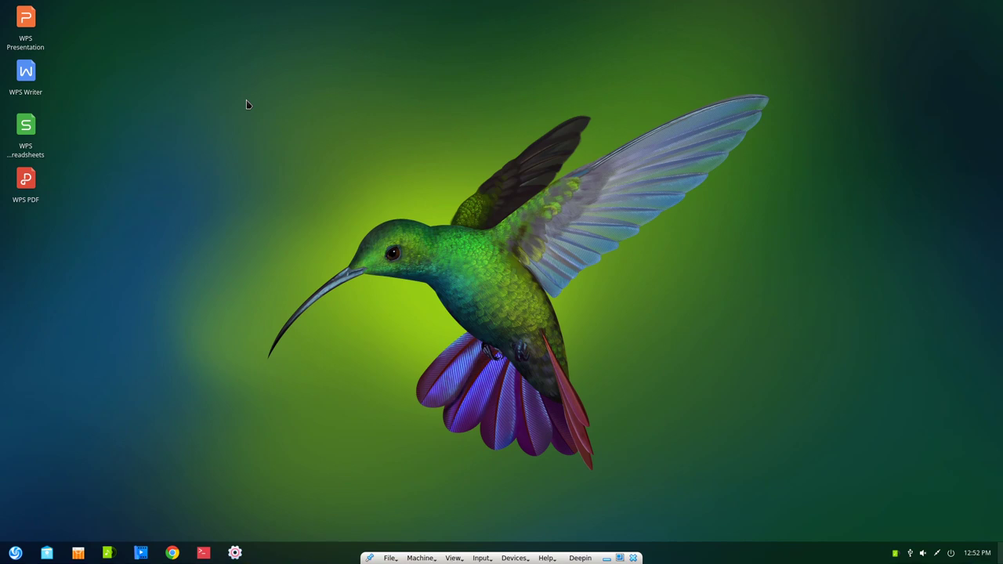
mouse_move(232, 104)
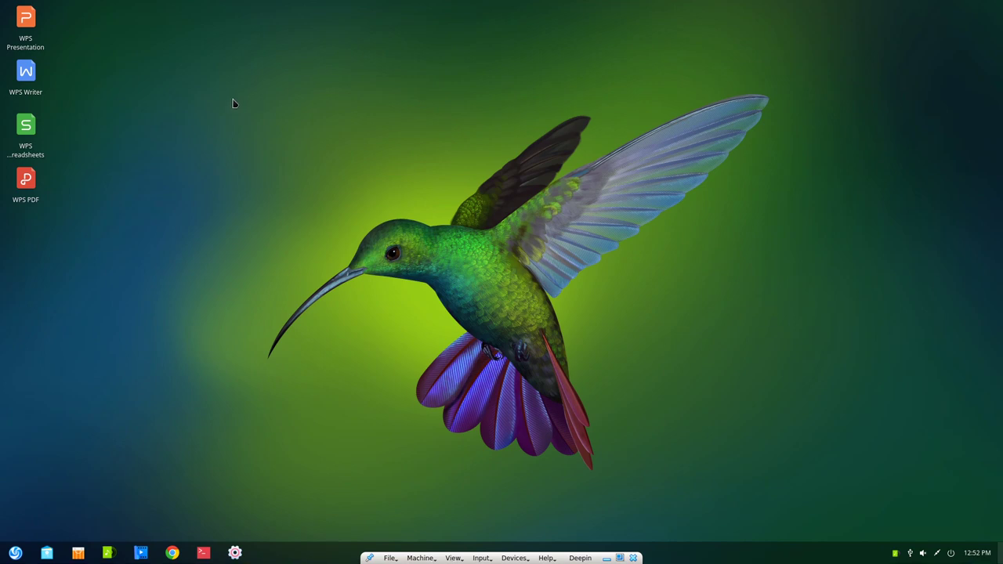
mouse_move(254, 555)
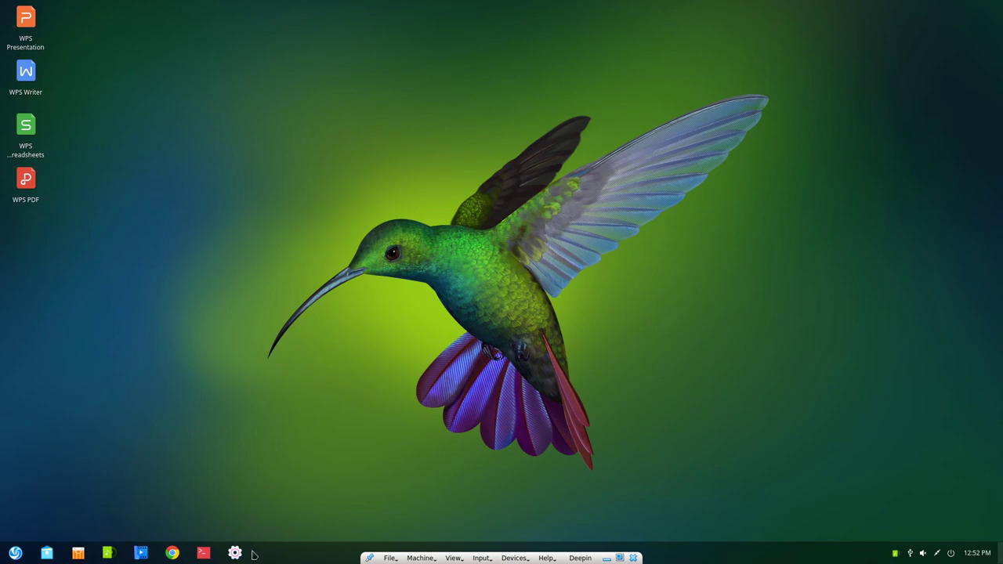
mouse_move(301, 280)
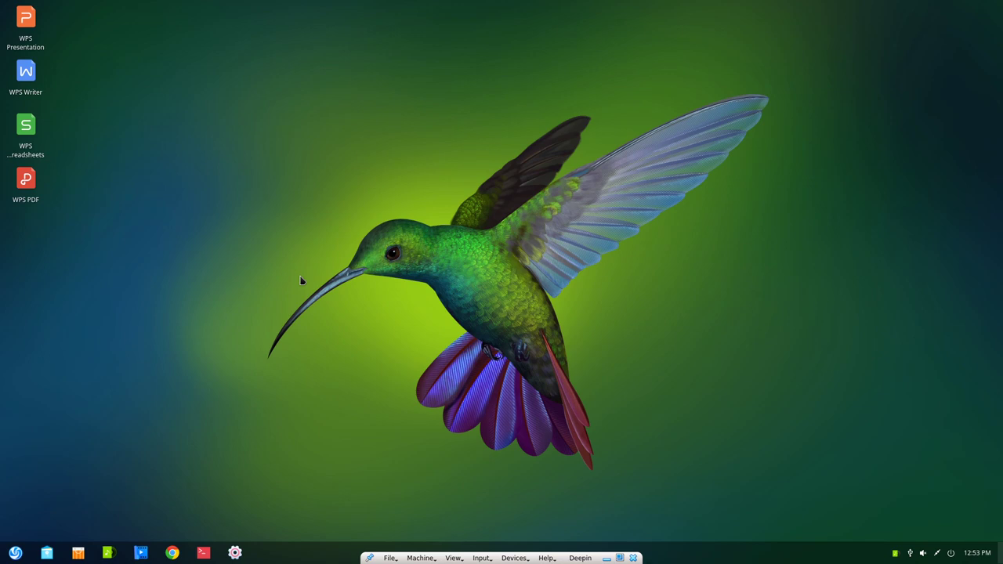
mouse_move(16, 554)
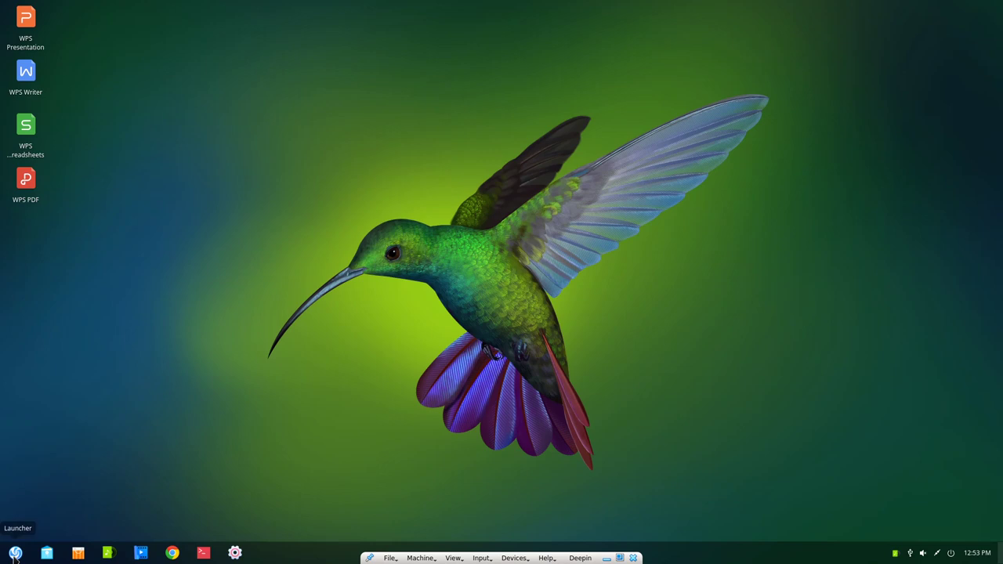
left_click(14, 552)
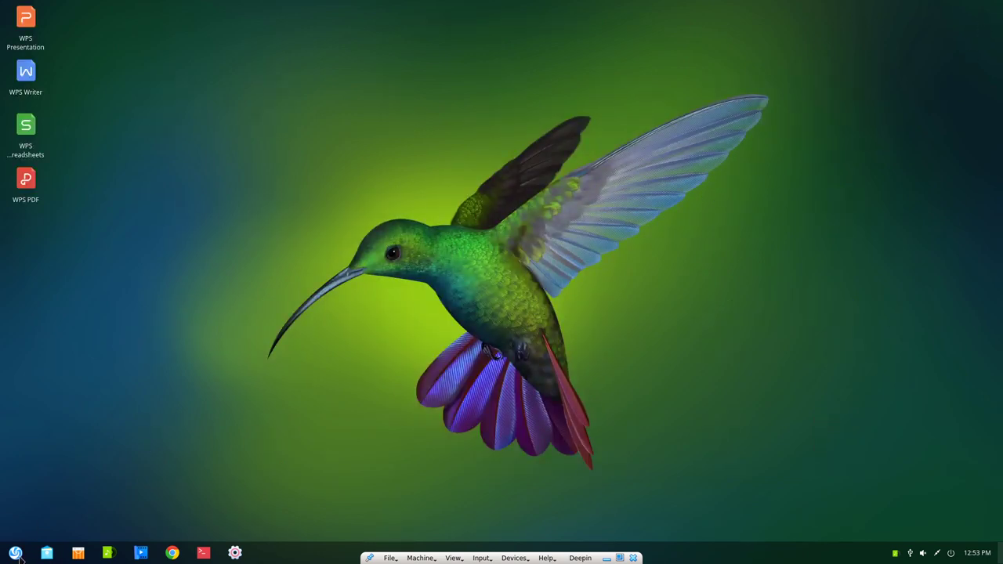
left_click(16, 554)
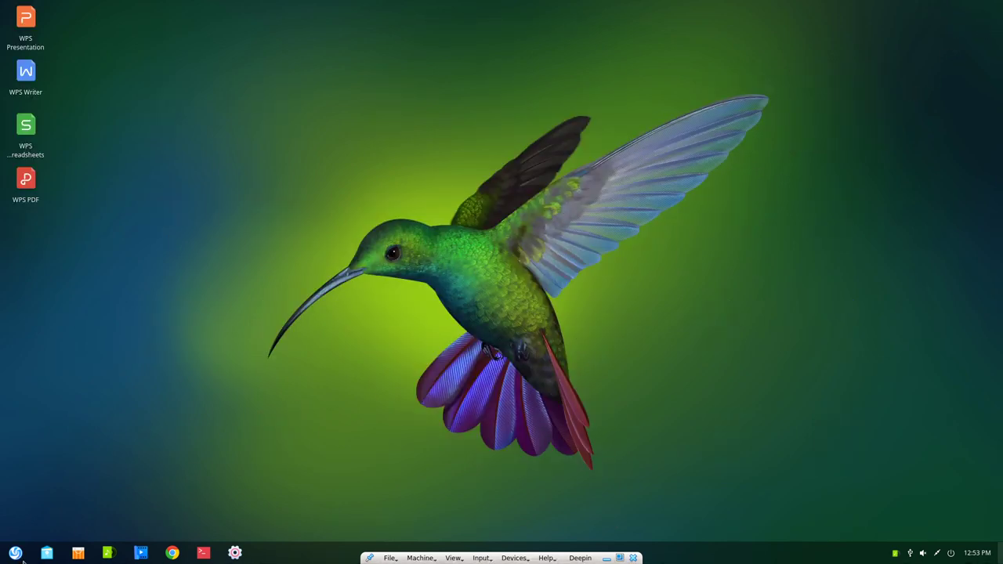
left_click(15, 553)
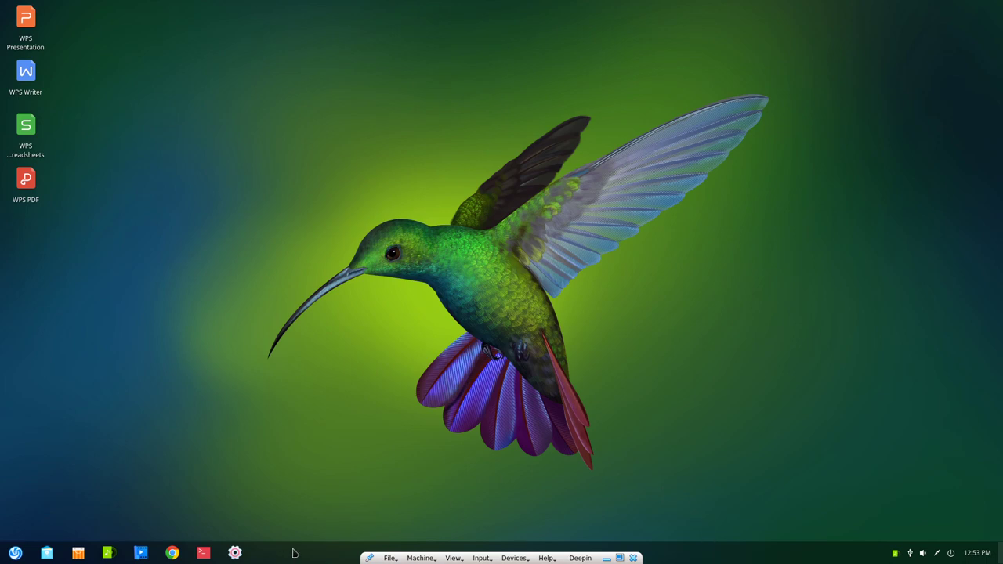
Switch the dock to Fashion Mode, then back to Efficient Mode from its context menu
right_click(295, 552)
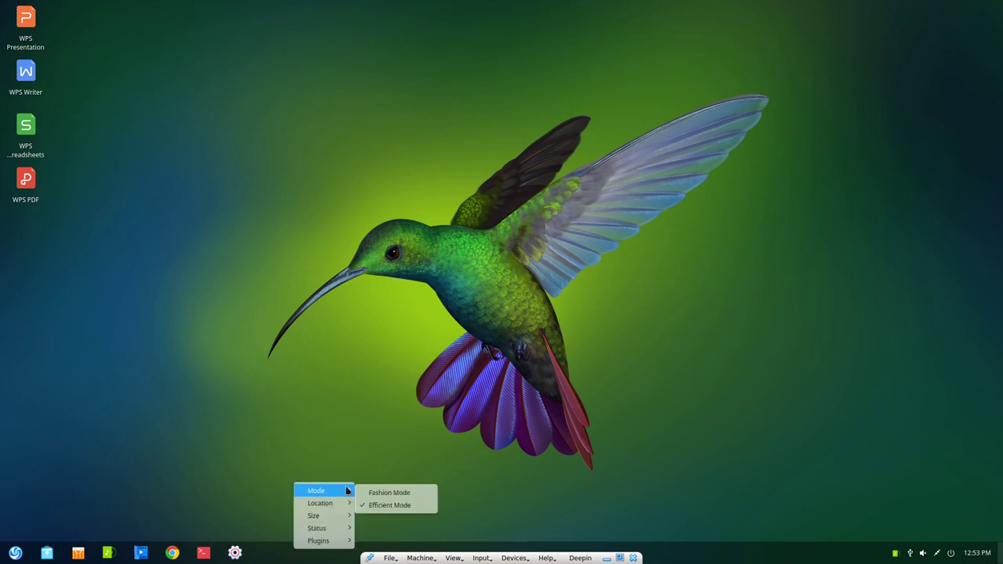
left_click(389, 492)
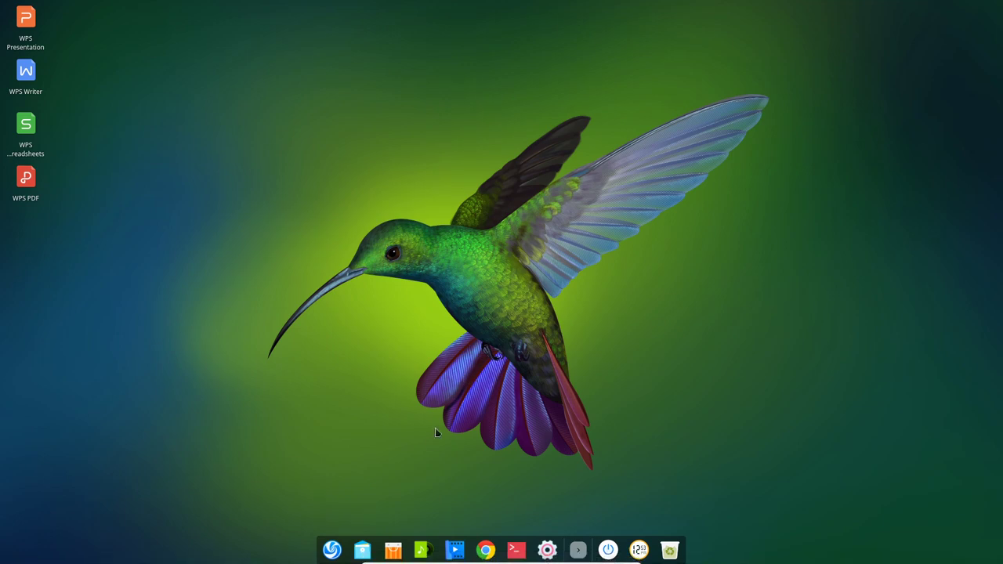
mouse_move(467, 353)
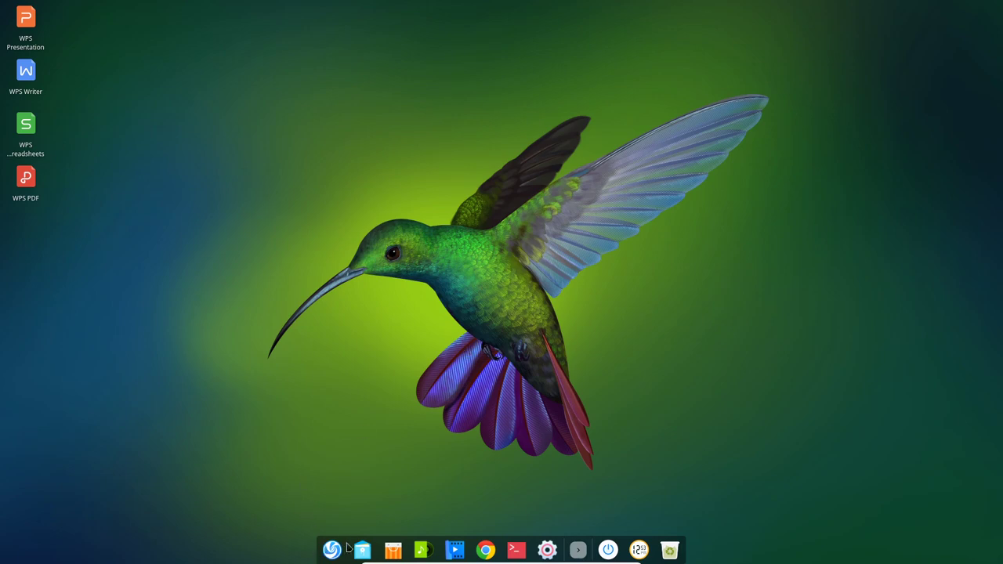
right_click(362, 549)
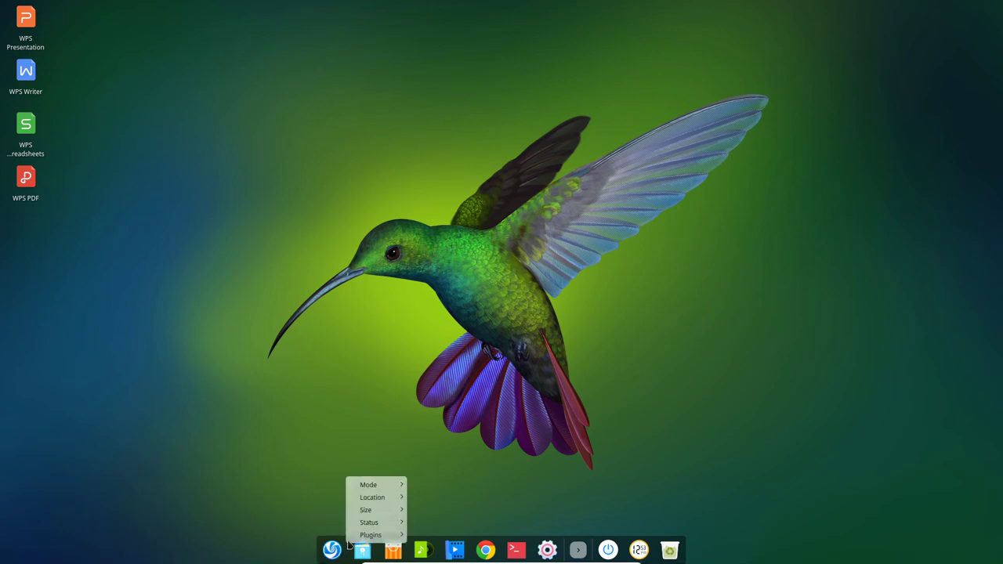
mouse_move(369, 484)
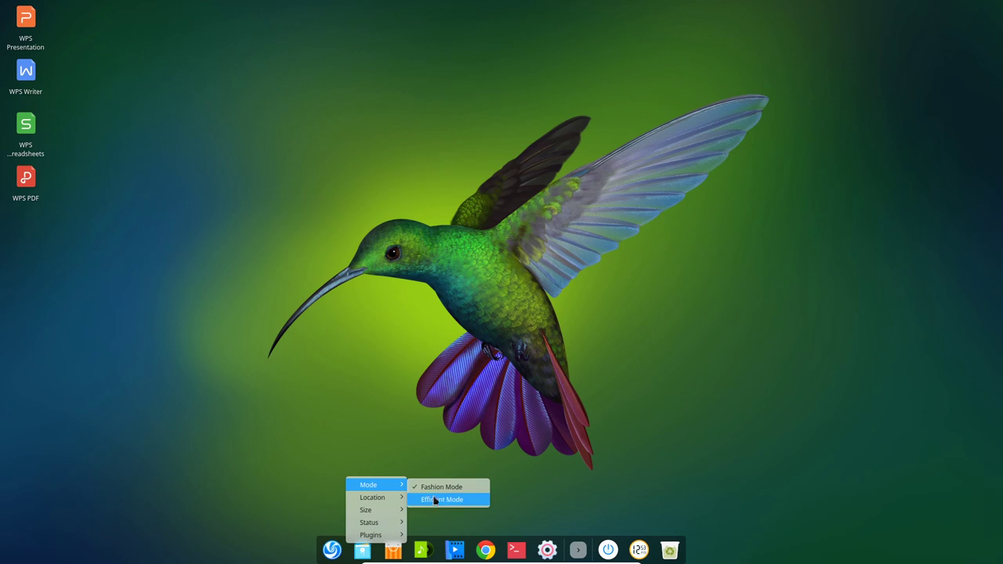
left_click(442, 499)
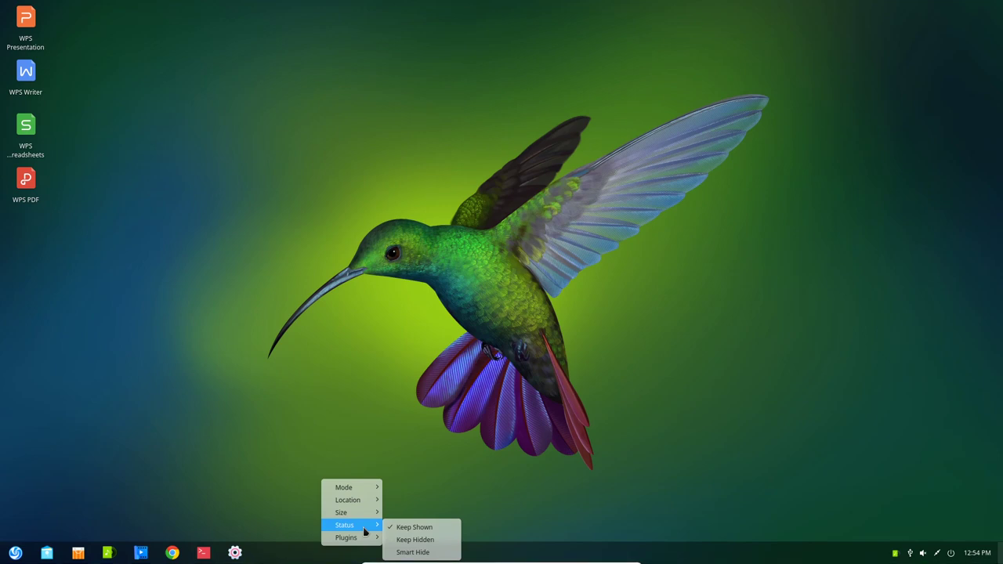
mouse_move(341, 511)
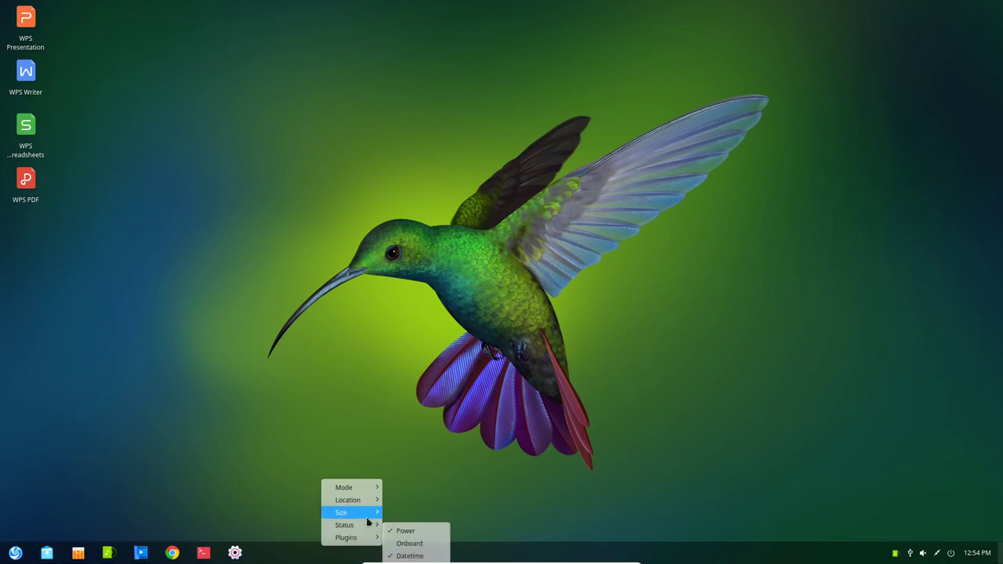
mouse_move(342, 513)
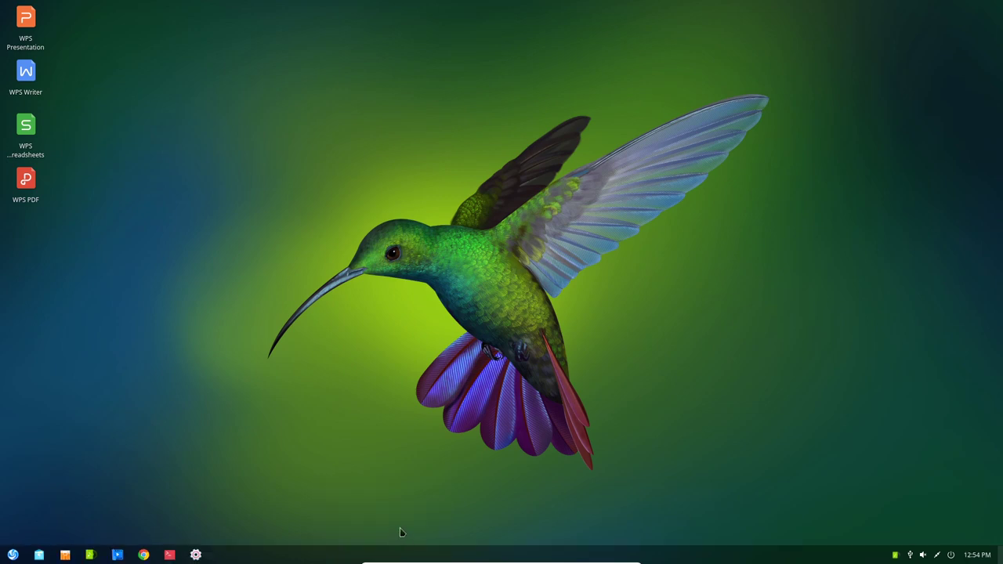
right_click(313, 555)
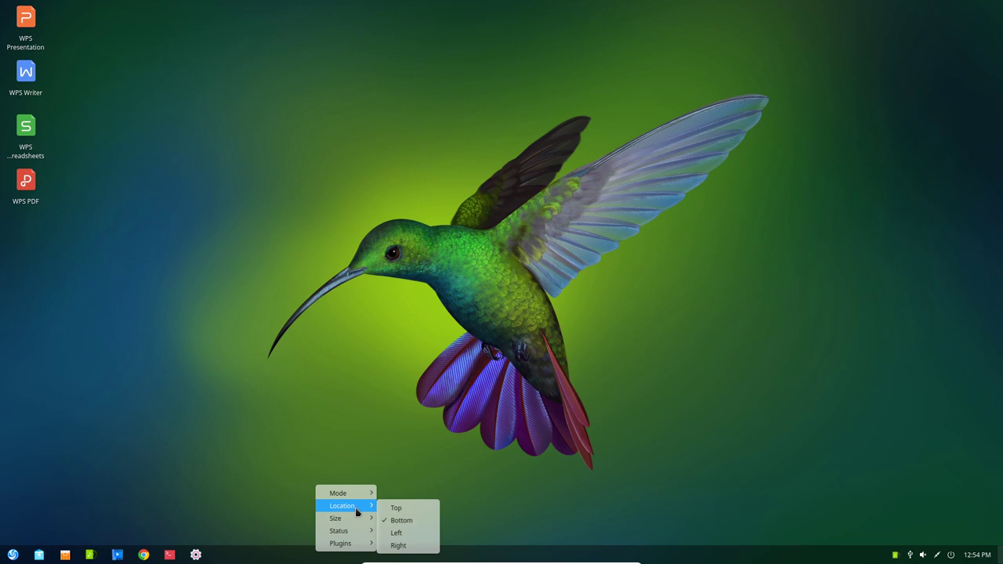
left_click(397, 508)
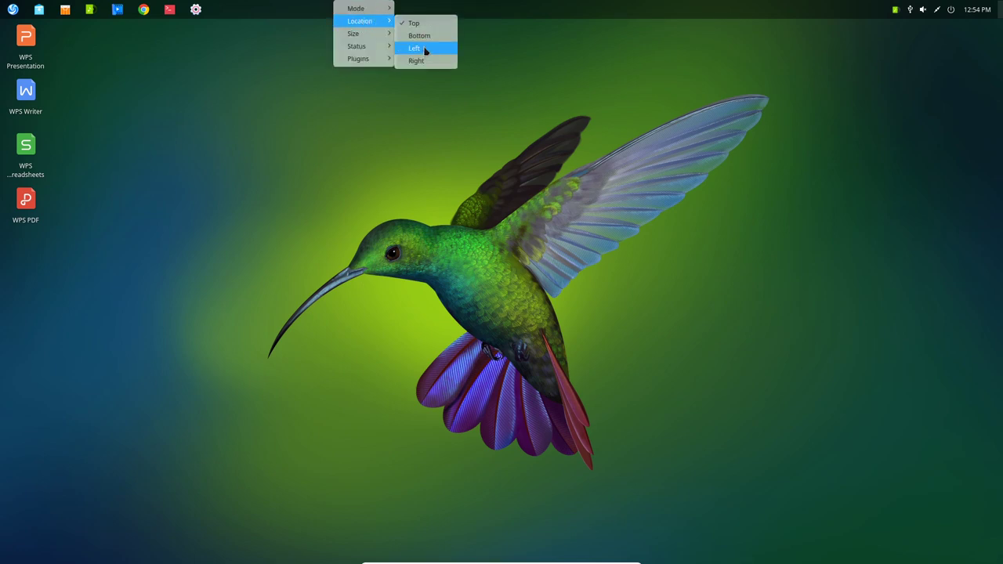
left_click(417, 61)
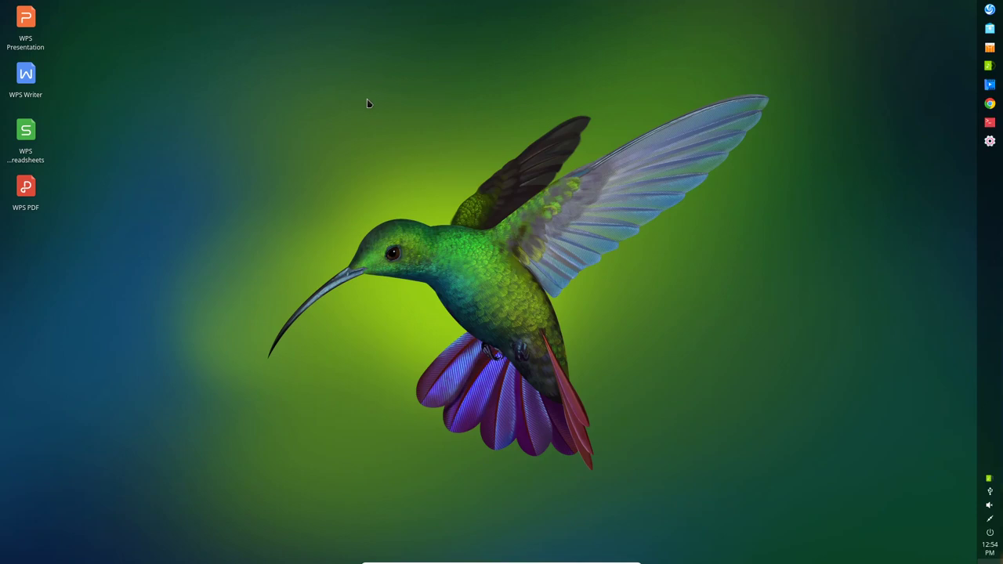
mouse_move(988, 213)
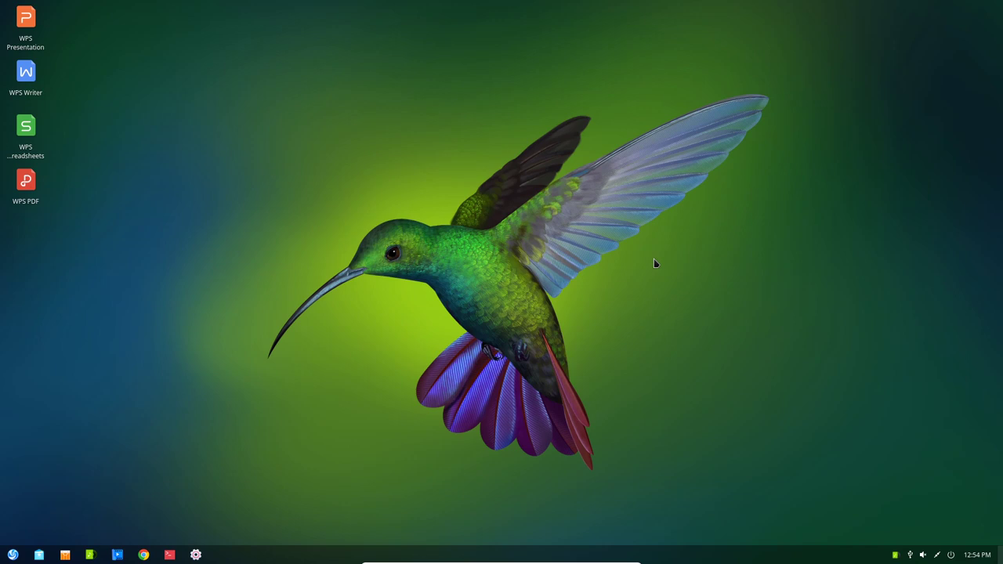
mouse_move(846, 4)
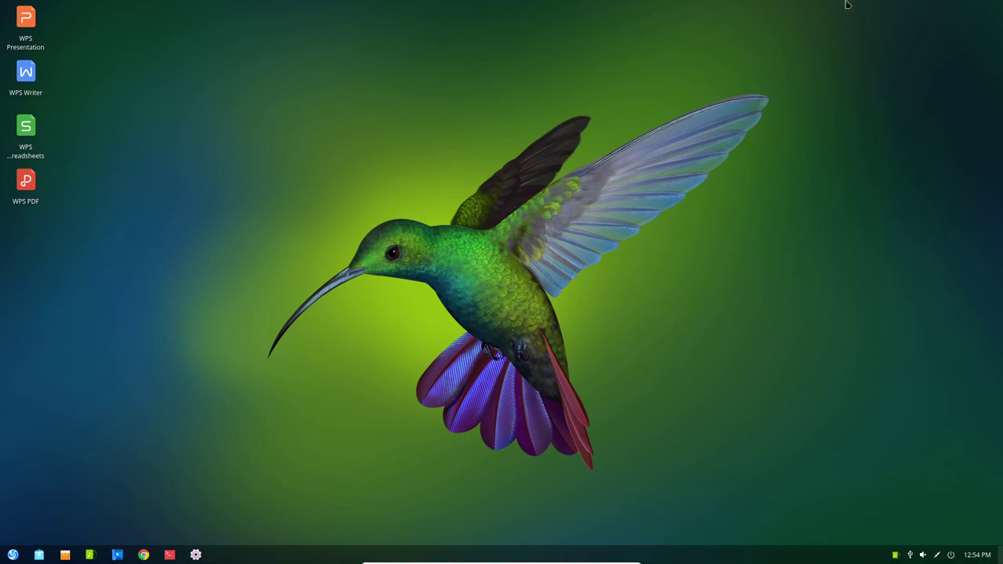
mouse_move(762, 275)
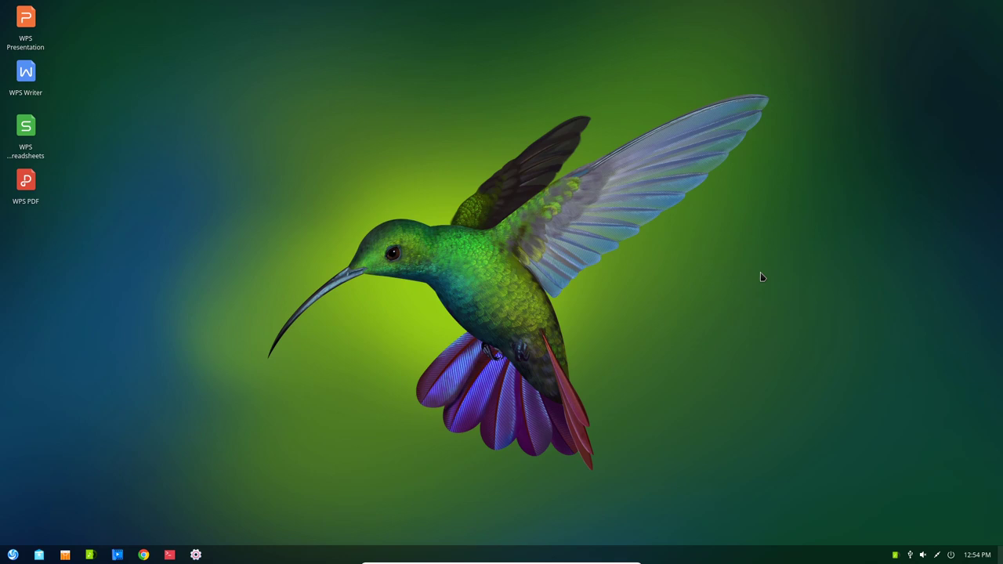
mouse_move(195, 555)
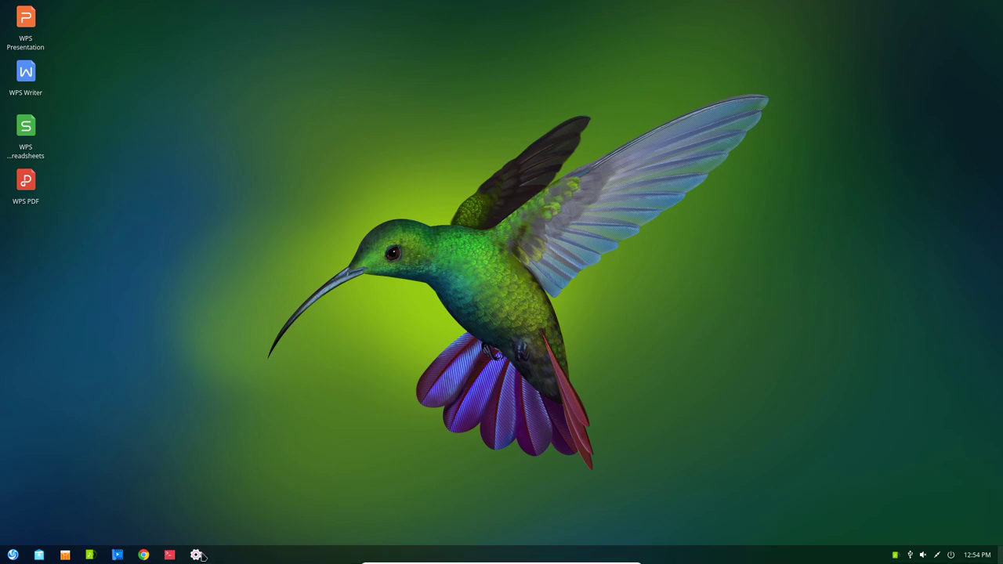
left_click(196, 555)
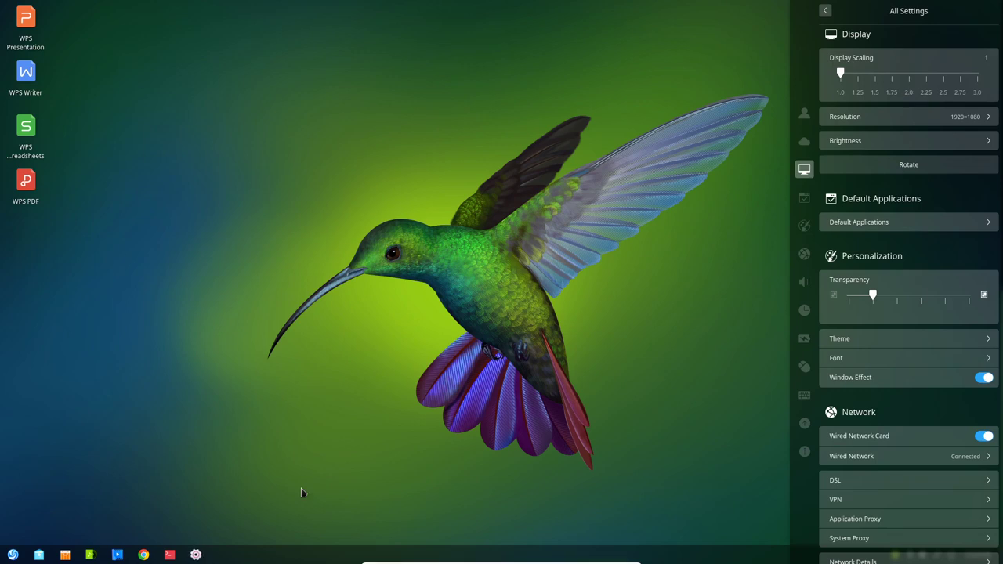
mouse_move(223, 561)
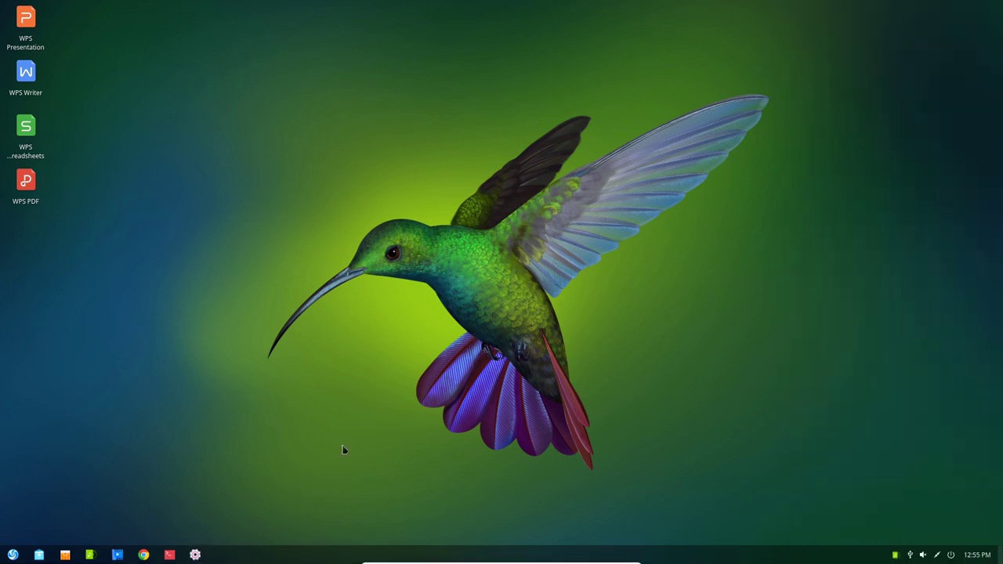
mouse_move(746, 198)
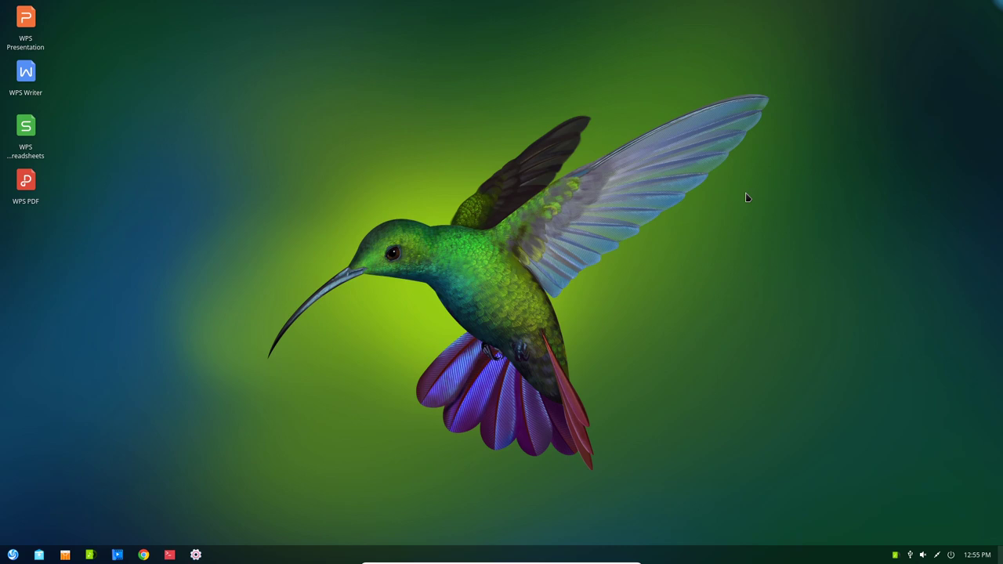
mouse_move(580, 226)
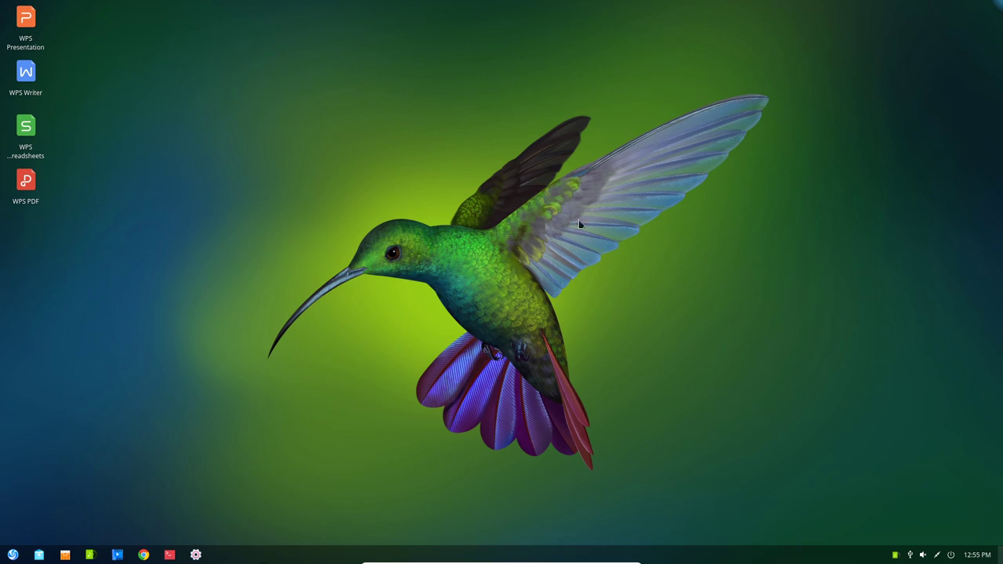